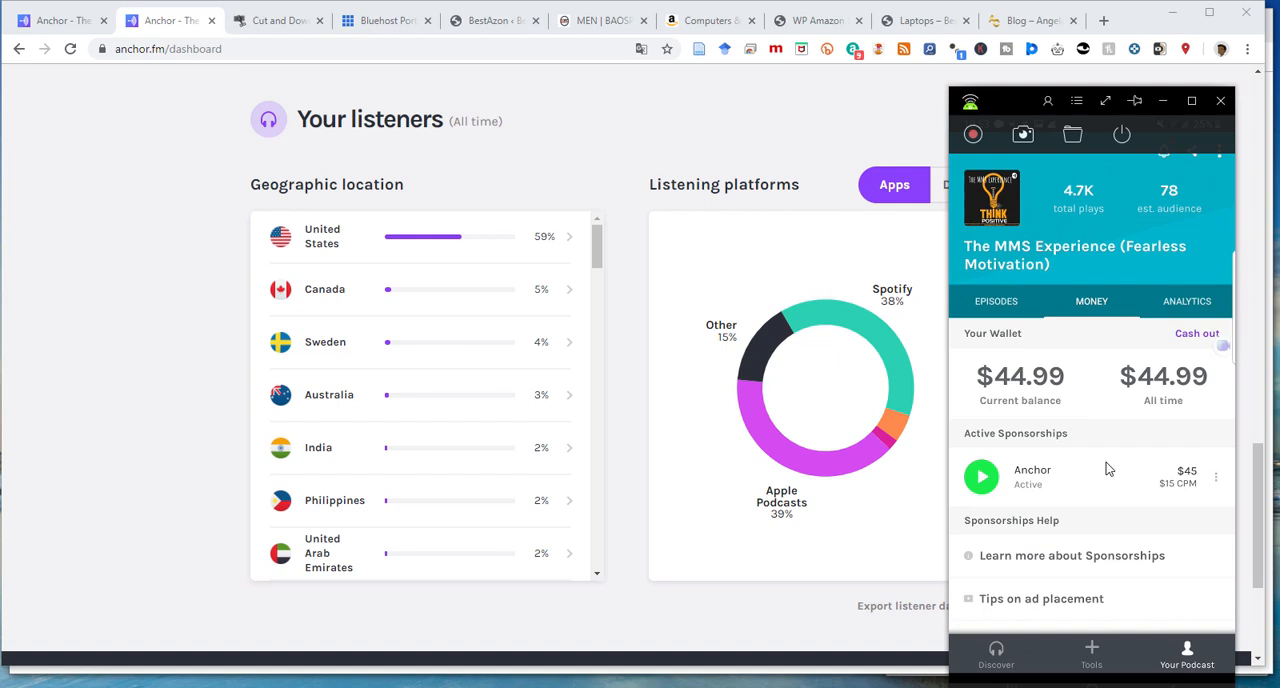
mouse_move(1184, 472)
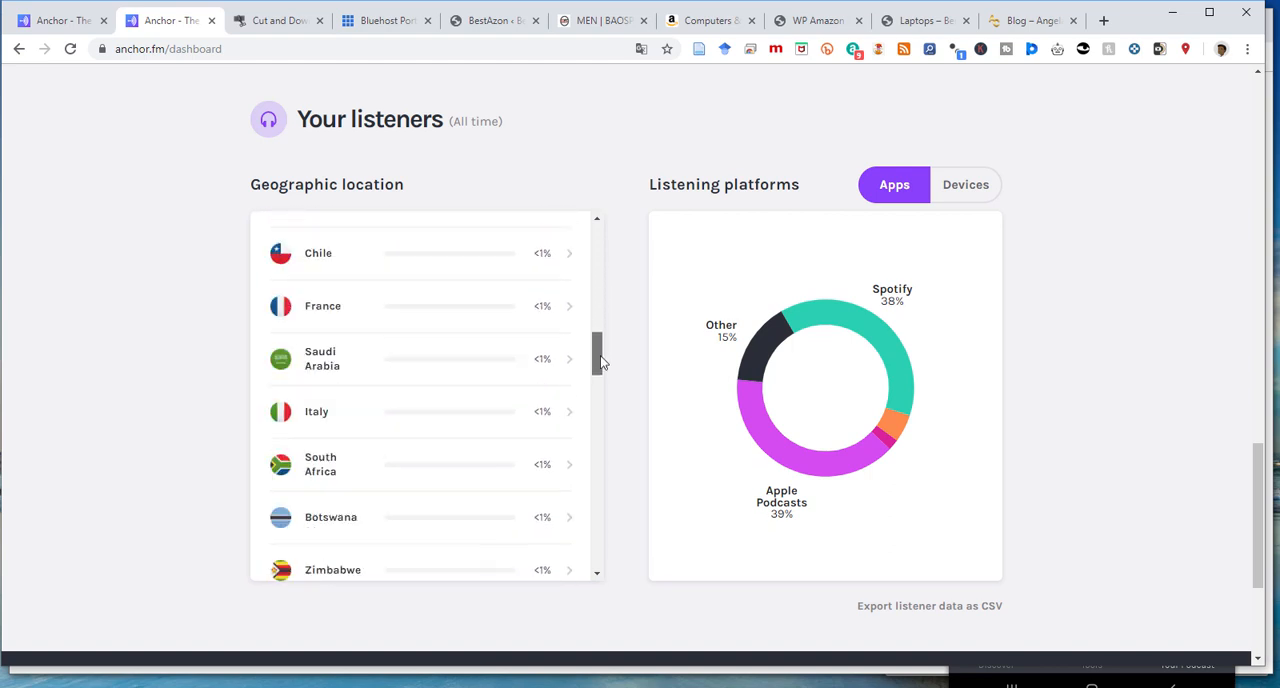
Step: Review the listener stats and return to the country-level breakdown
scroll("down", 3)
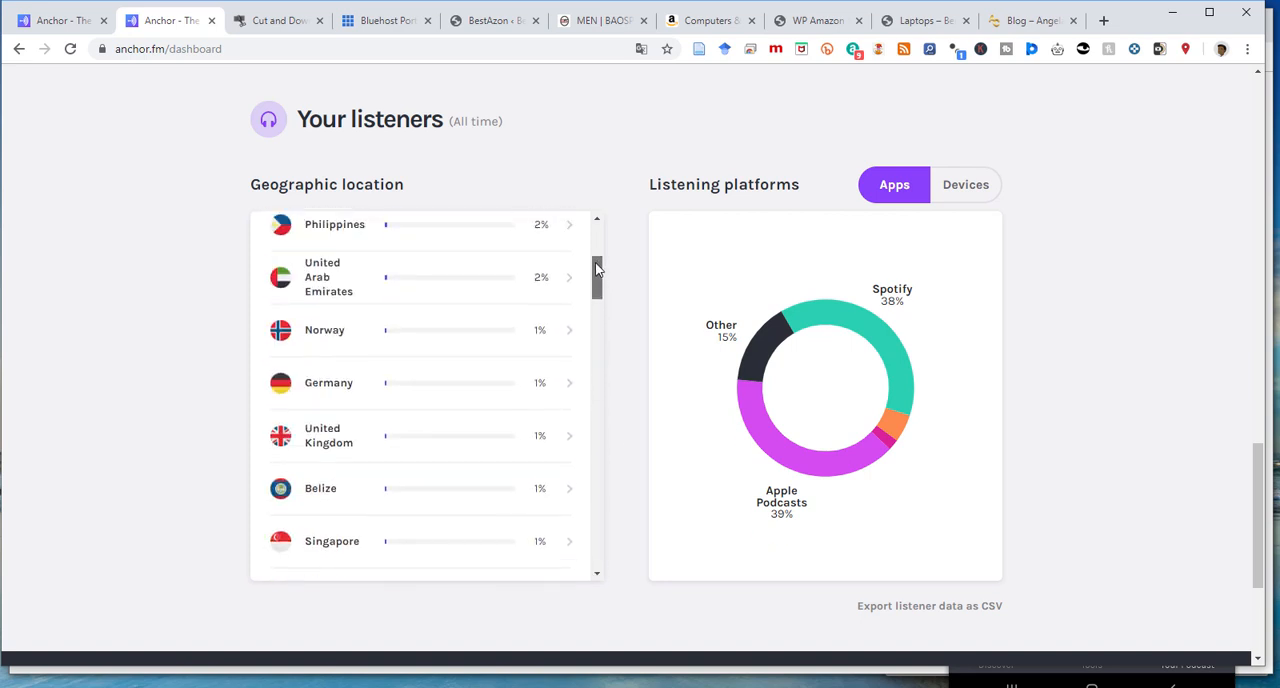
scroll("up", 3)
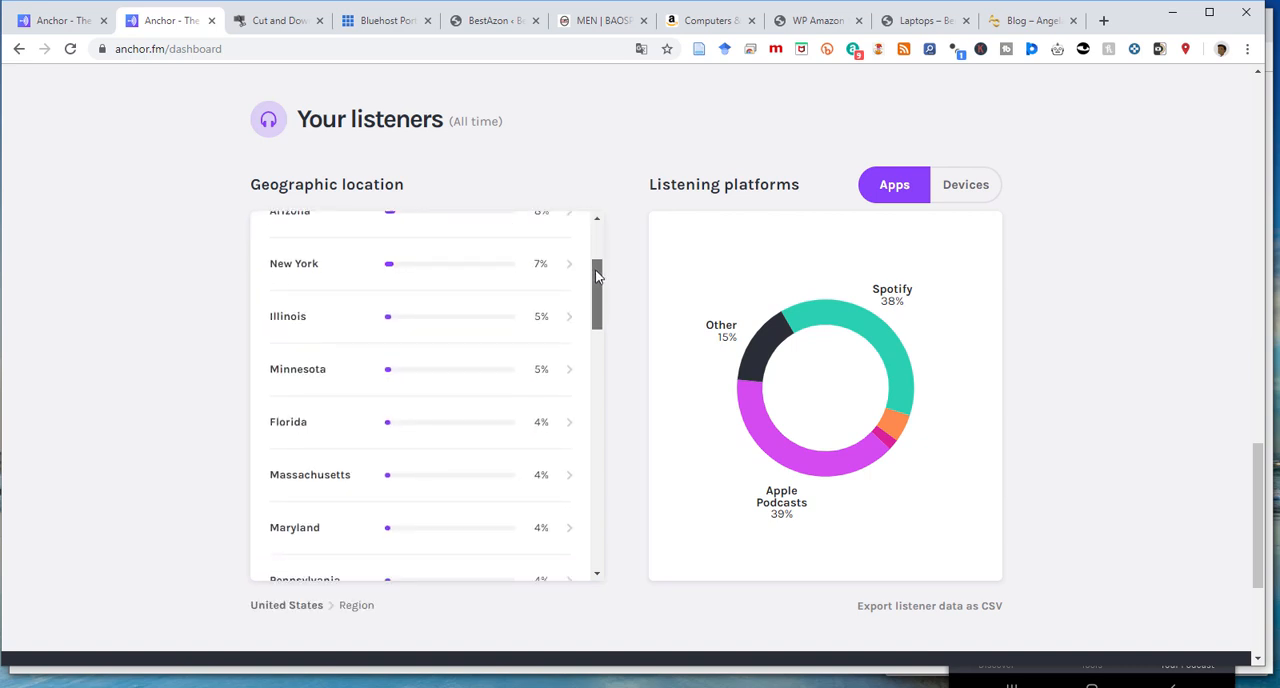
scroll("down", 3)
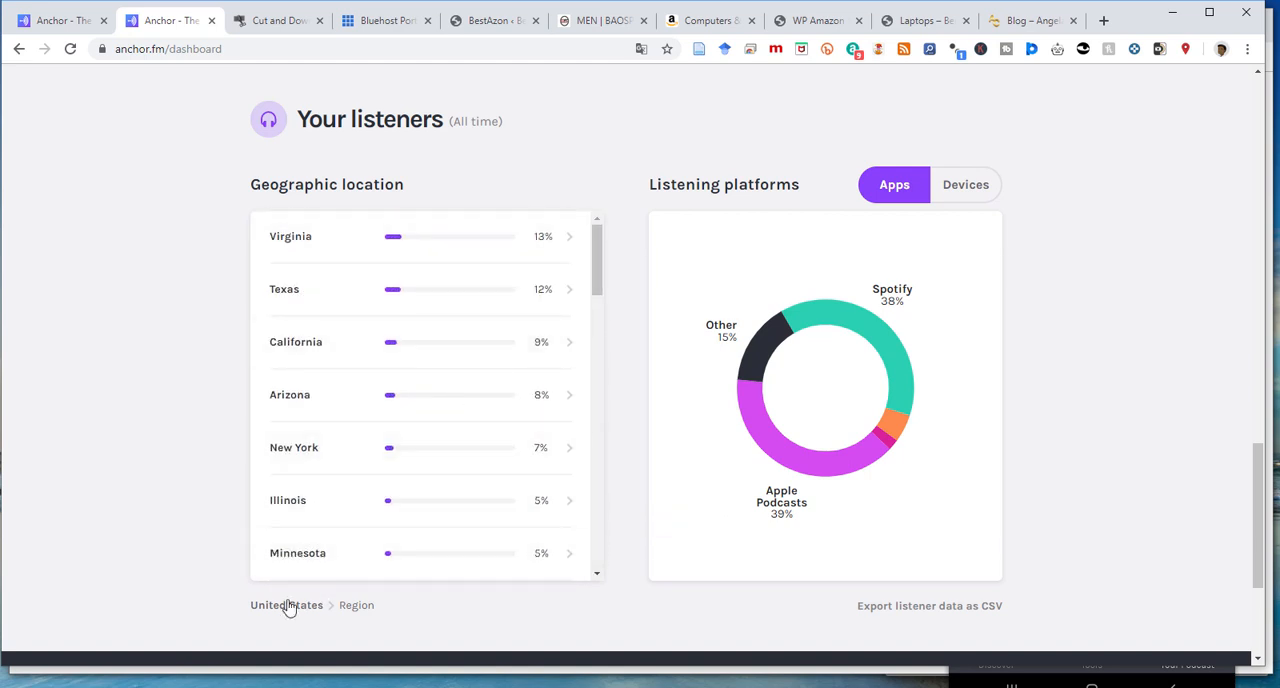
left_click(286, 604)
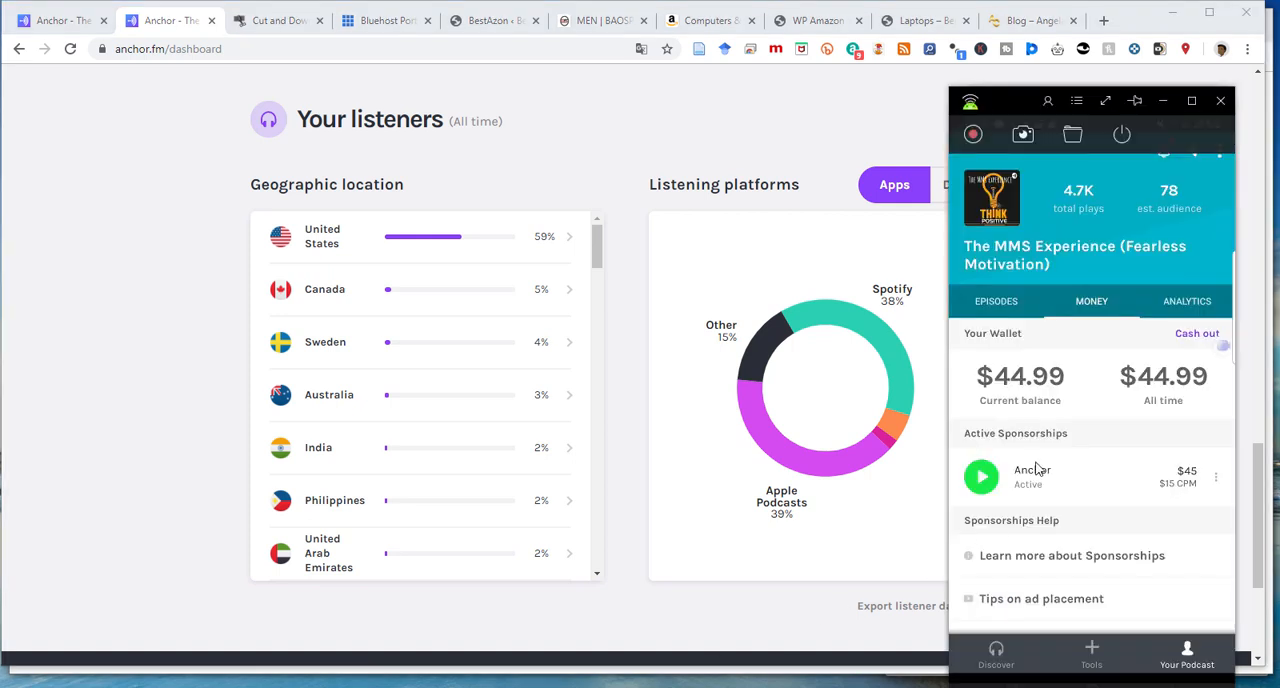
mouse_move(1114, 364)
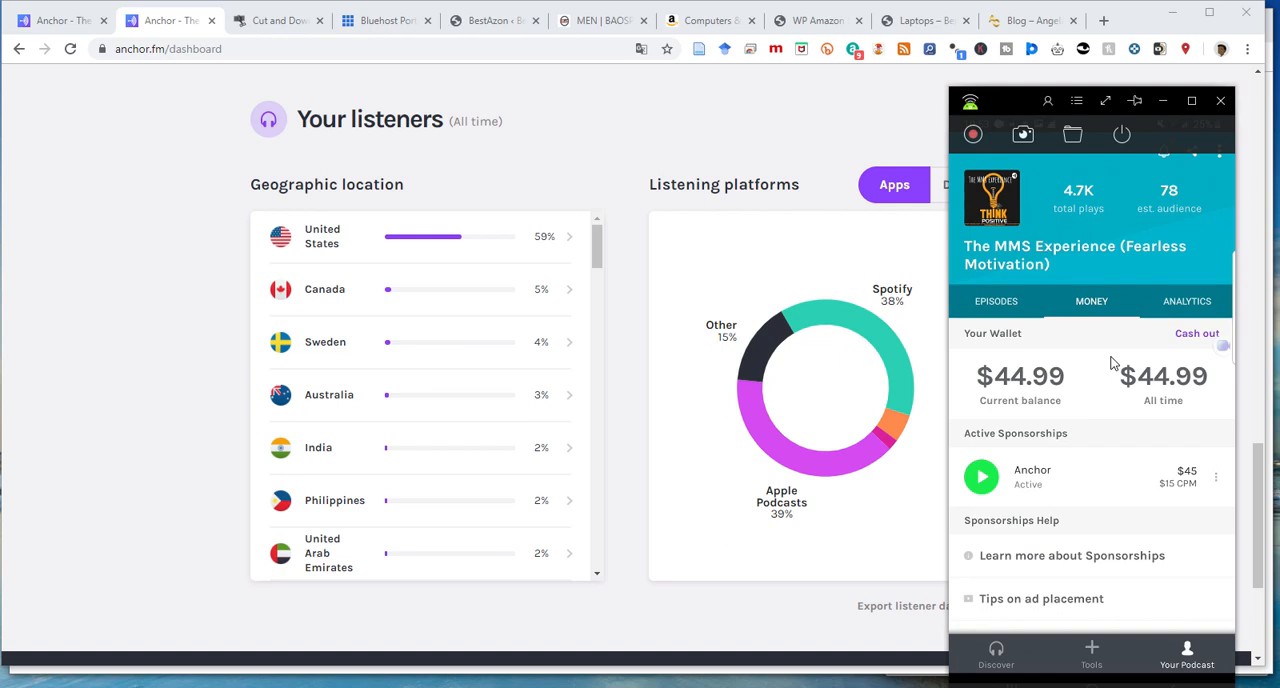
mouse_move(430, 268)
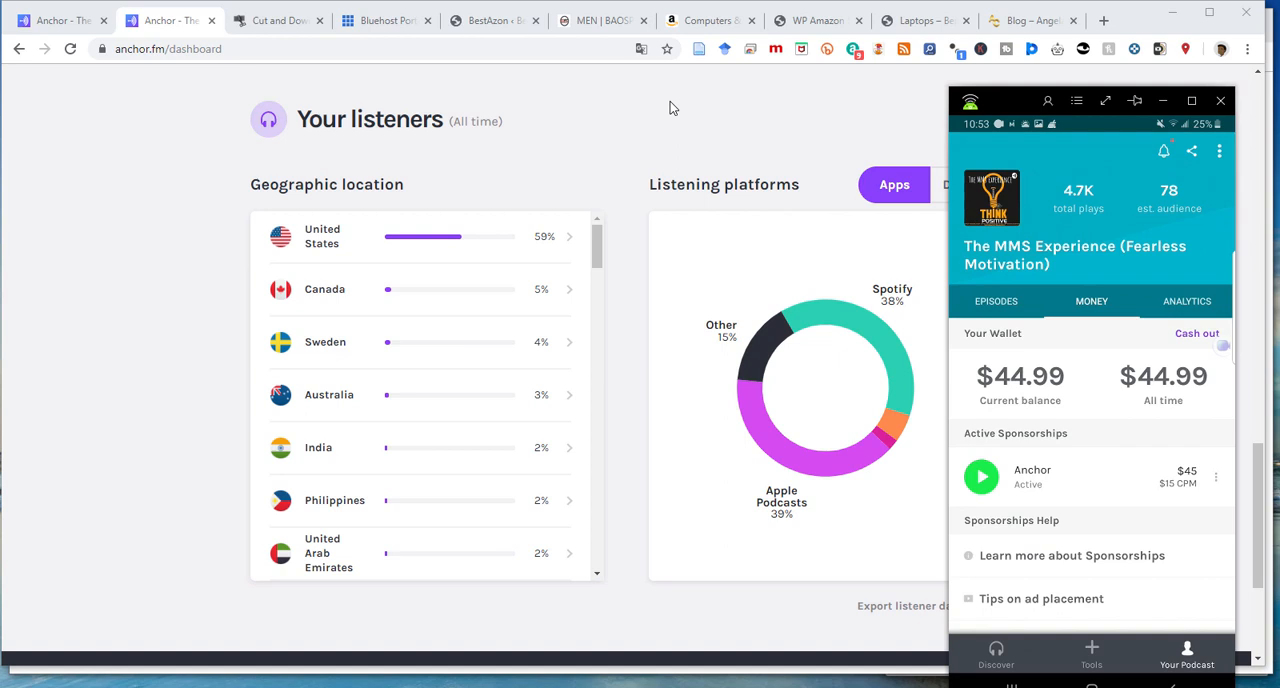
mouse_move(604, 194)
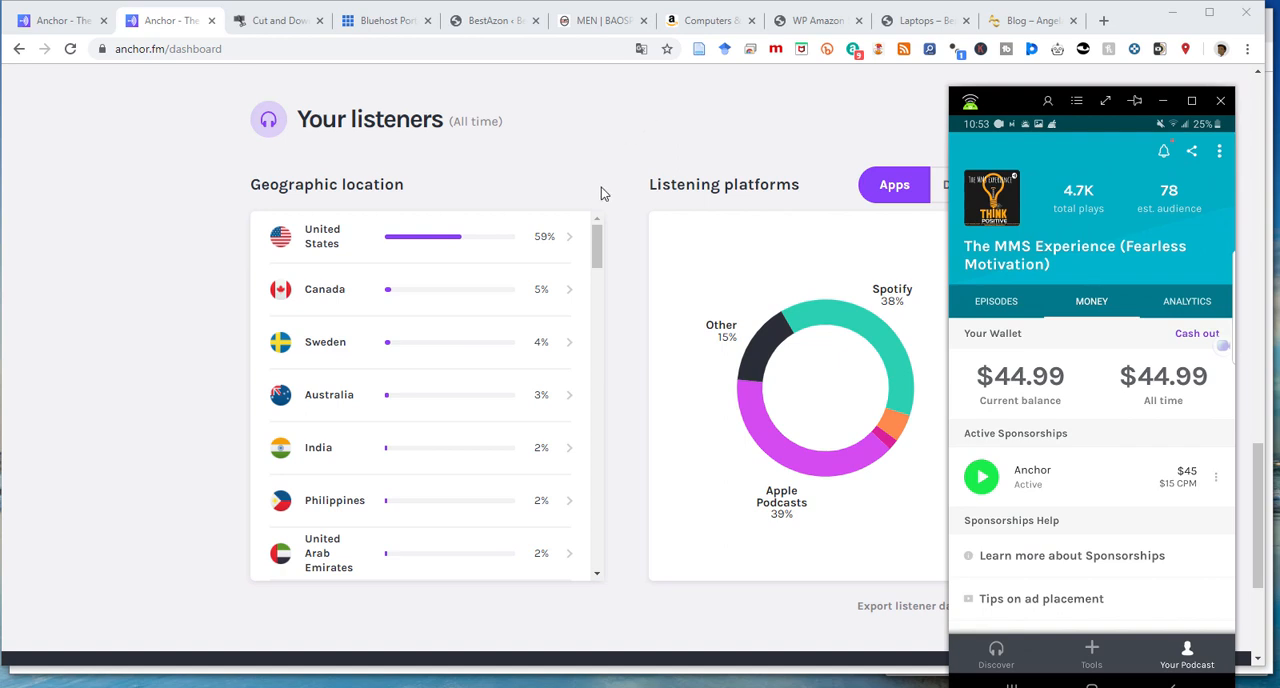
mouse_move(612, 468)
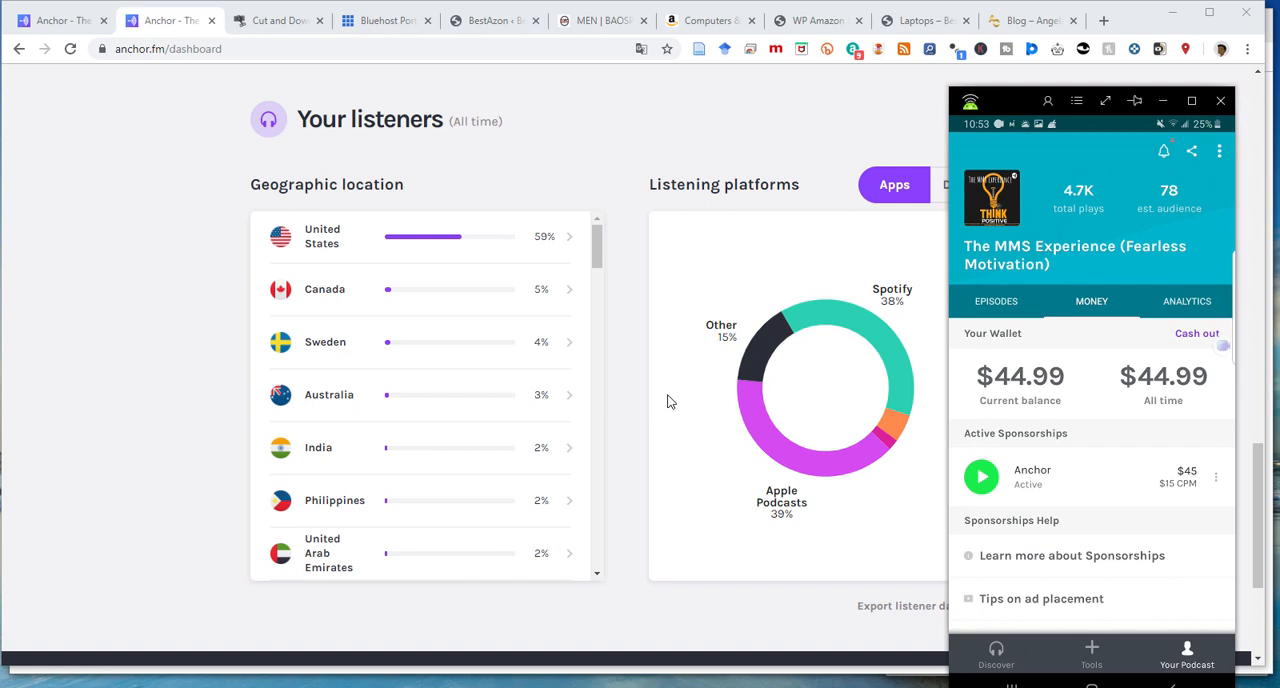
mouse_move(674, 412)
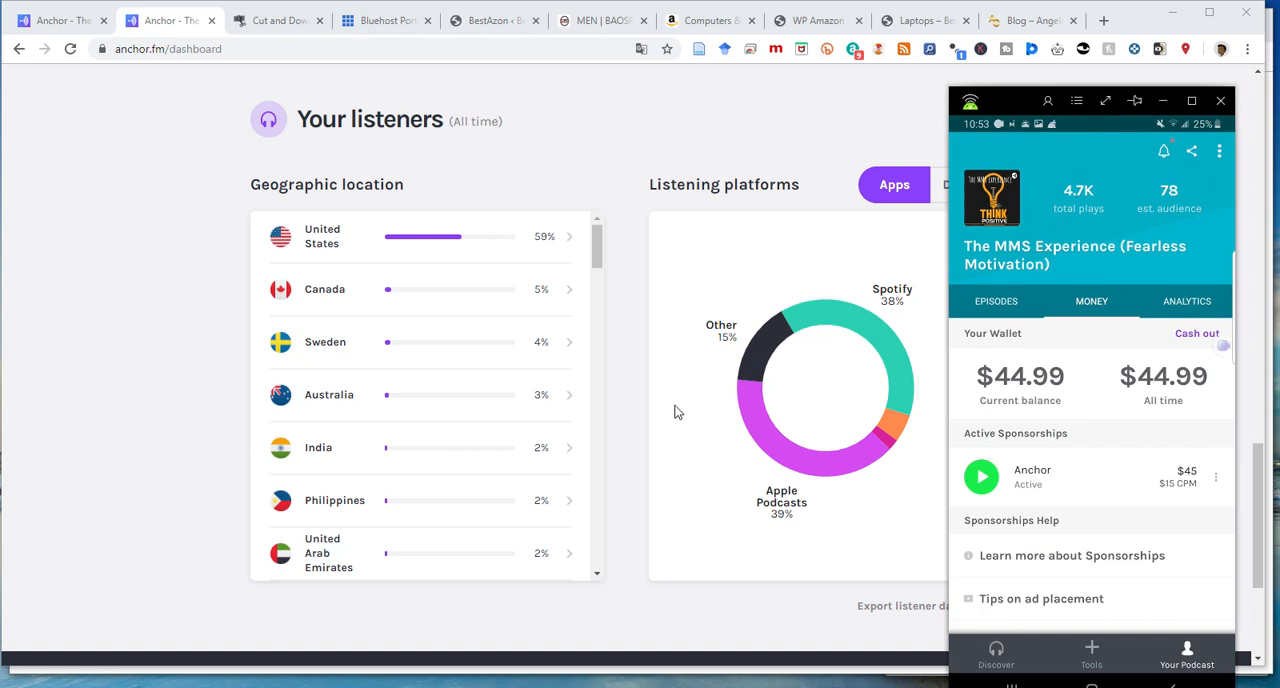
mouse_move(436, 568)
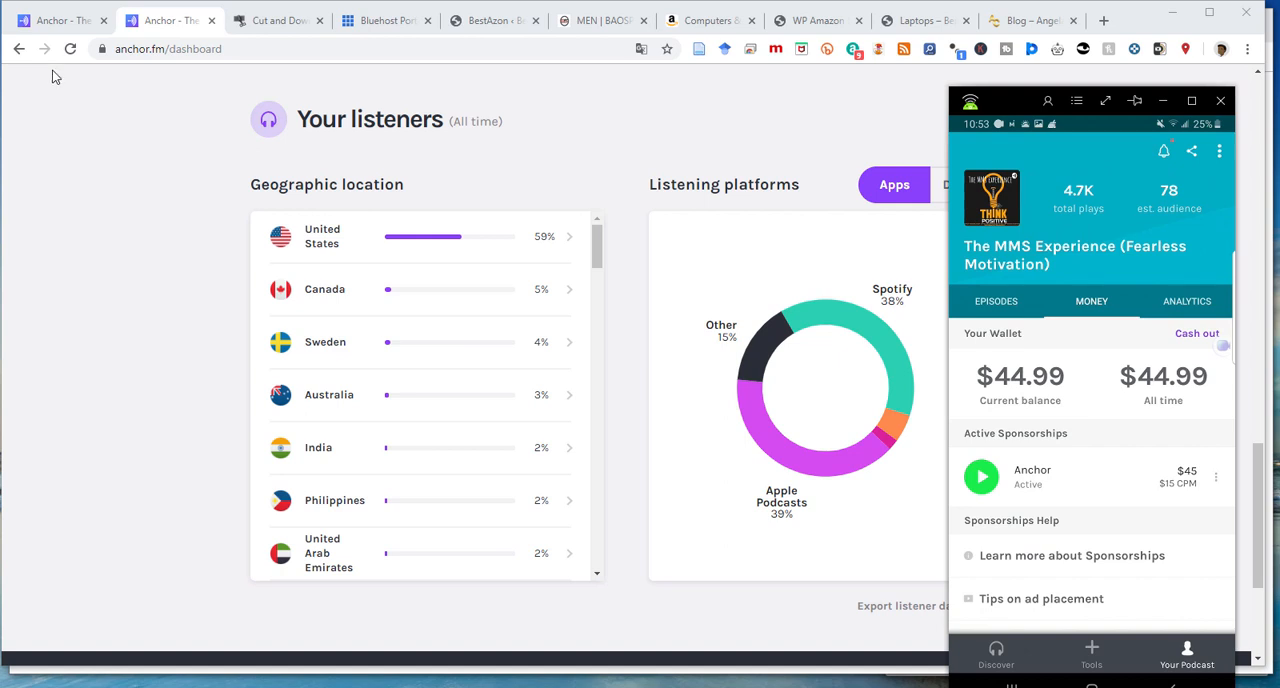
mouse_move(490, 248)
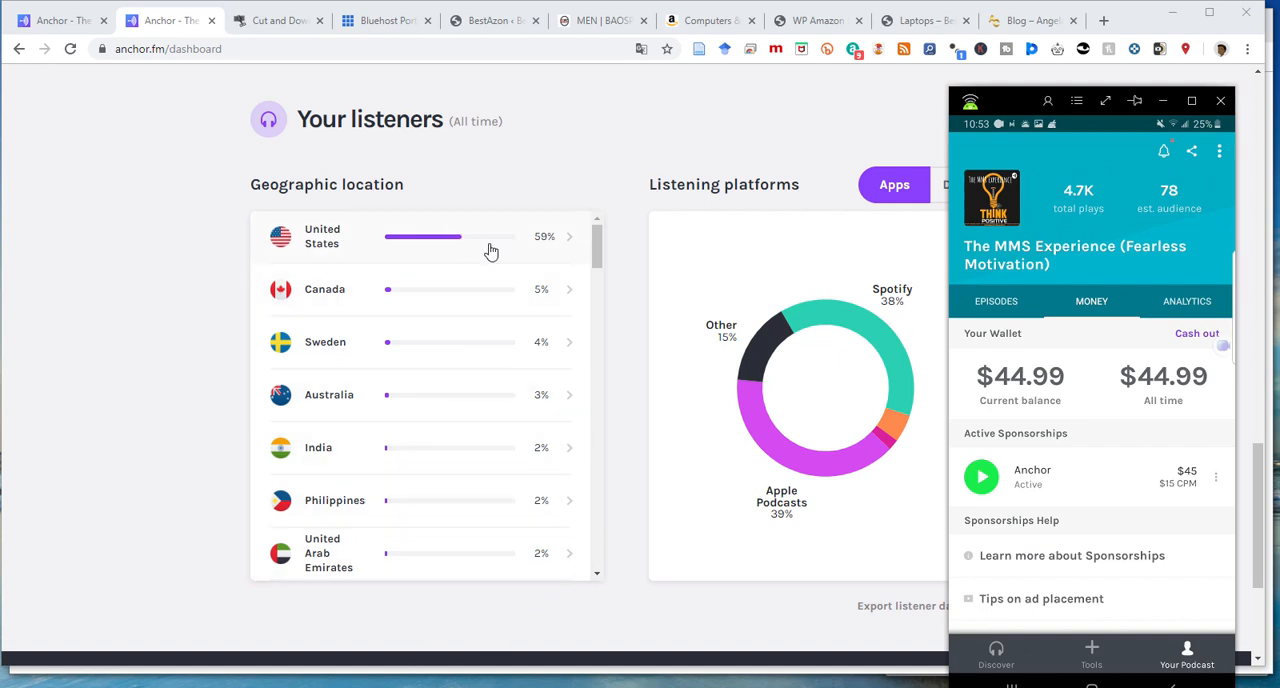
mouse_move(546, 272)
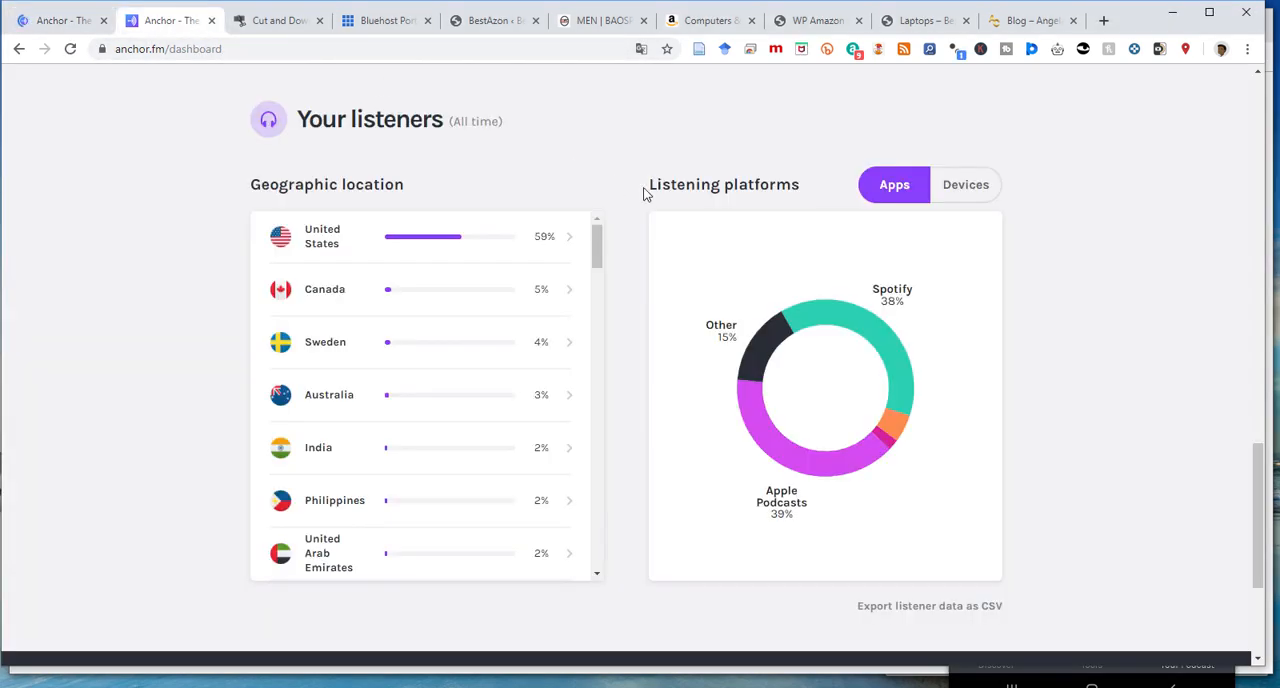
mouse_move(670, 202)
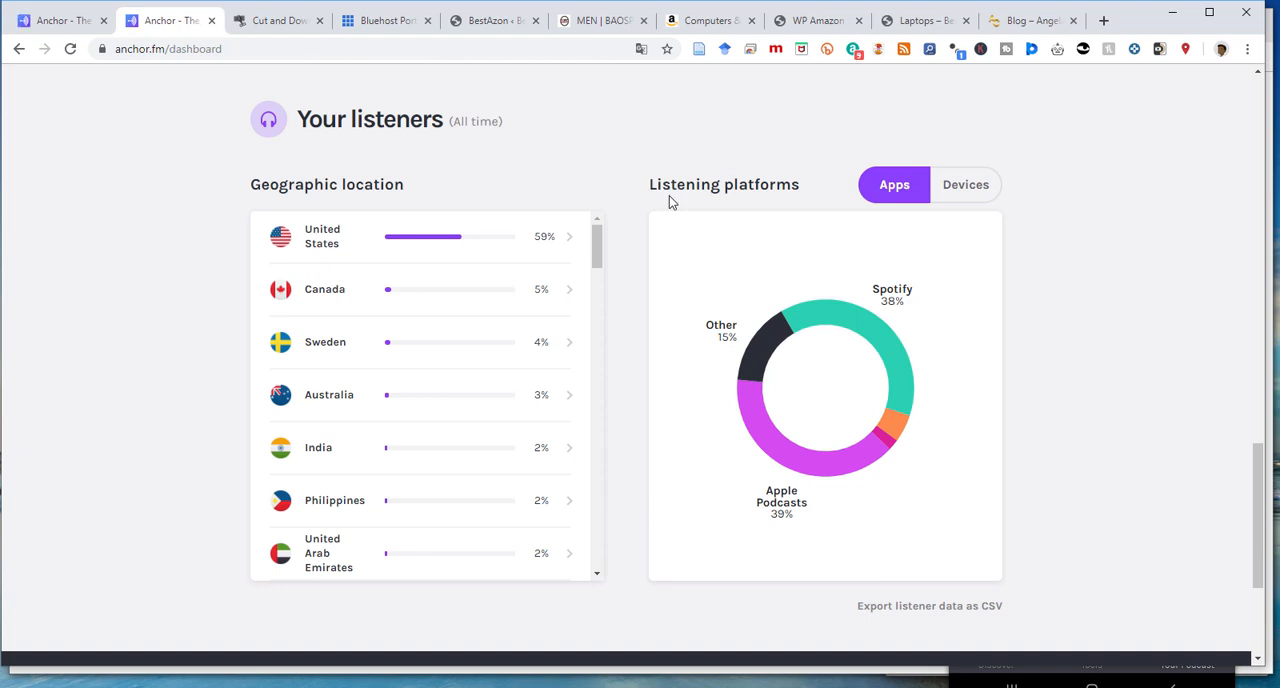
mouse_move(624, 246)
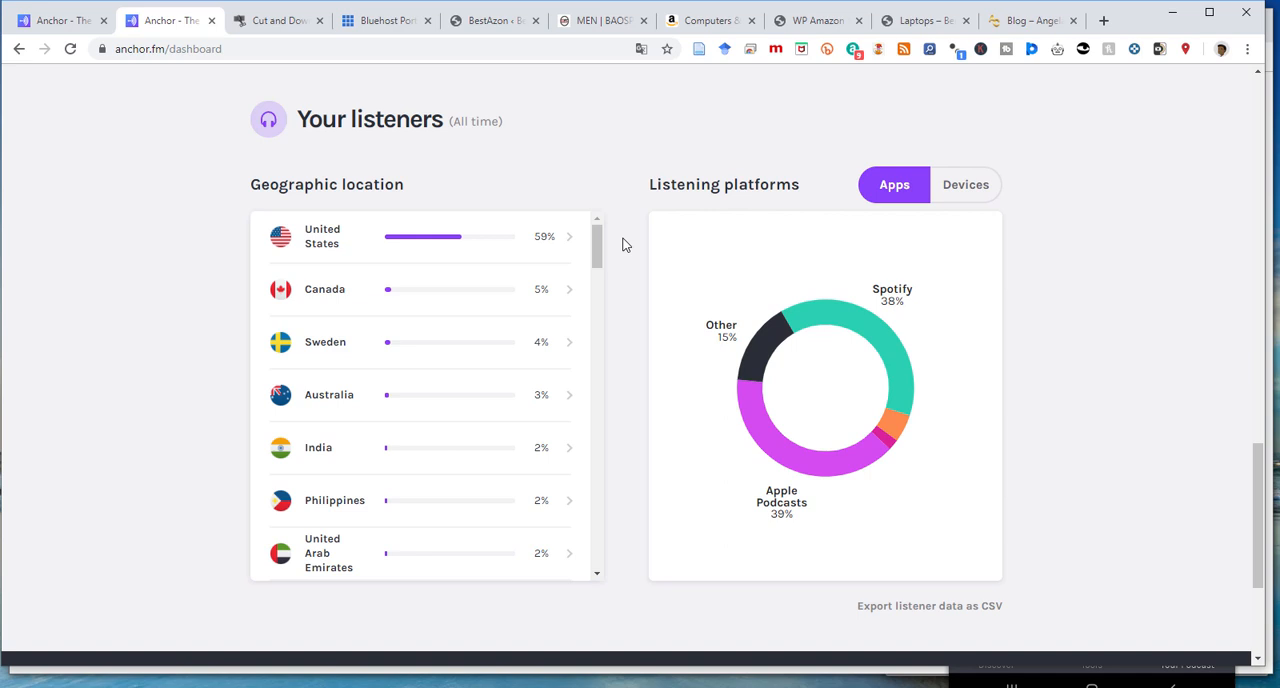
mouse_move(670, 336)
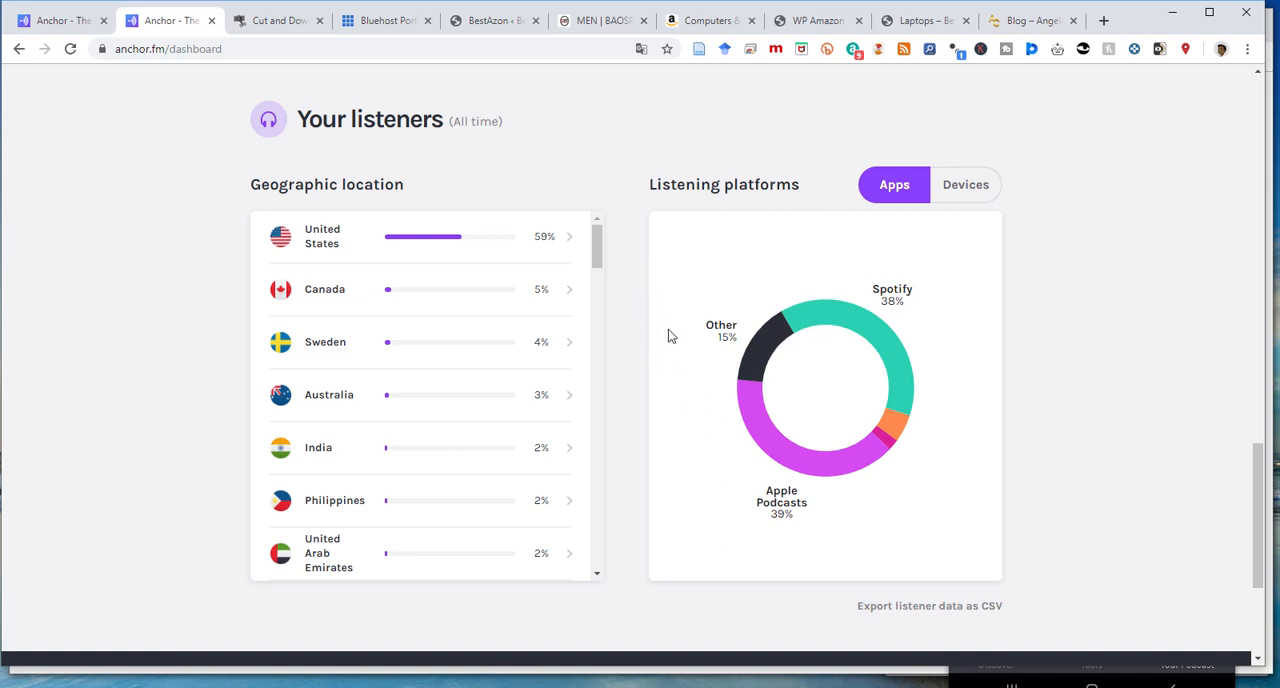
mouse_move(896, 340)
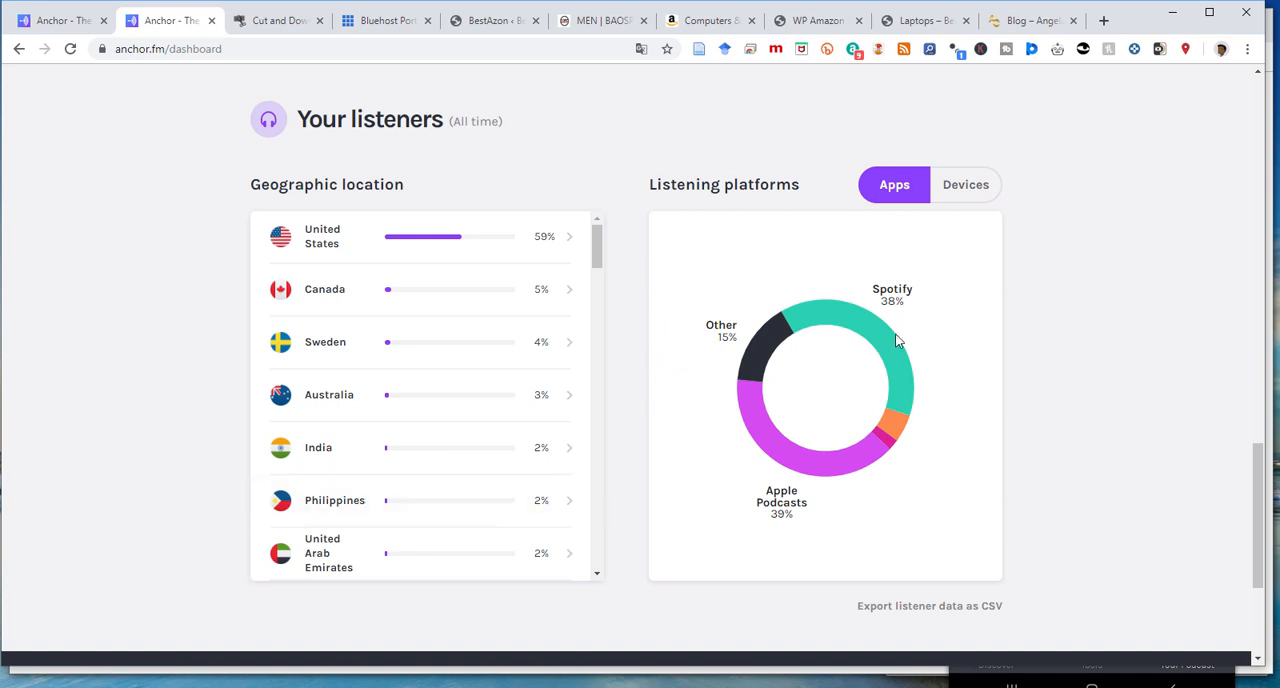
mouse_move(380, 264)
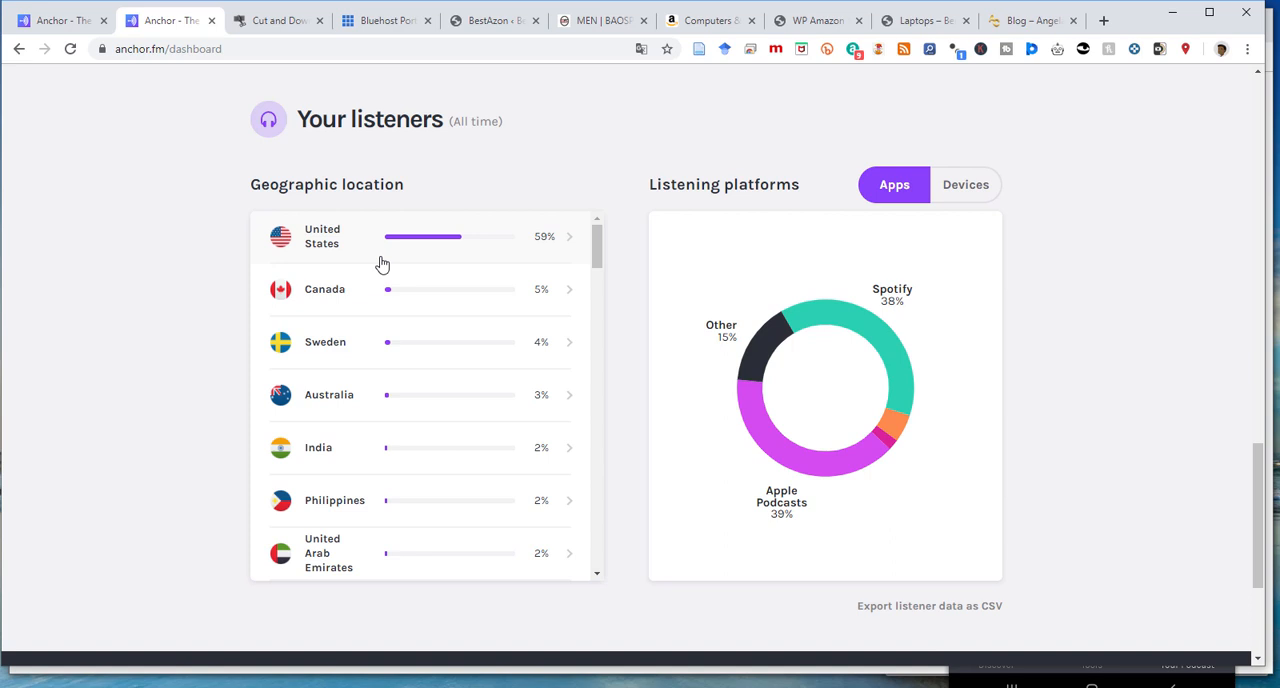
mouse_move(888, 460)
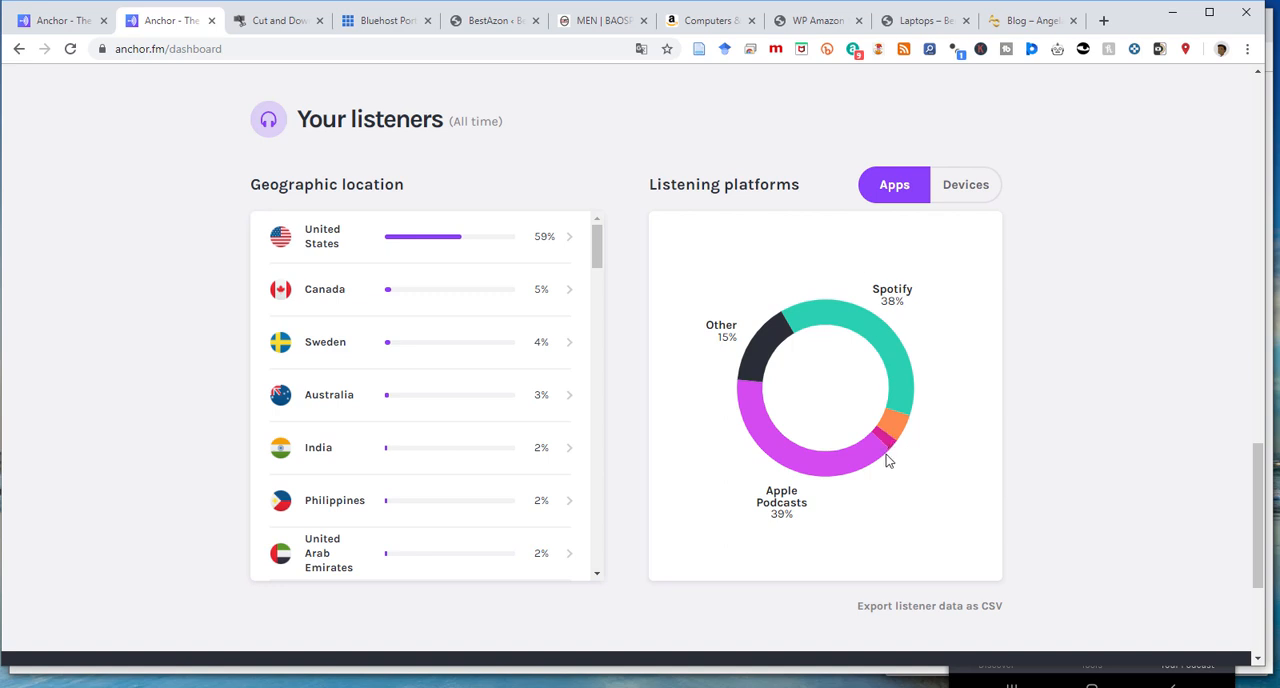
mouse_move(880, 410)
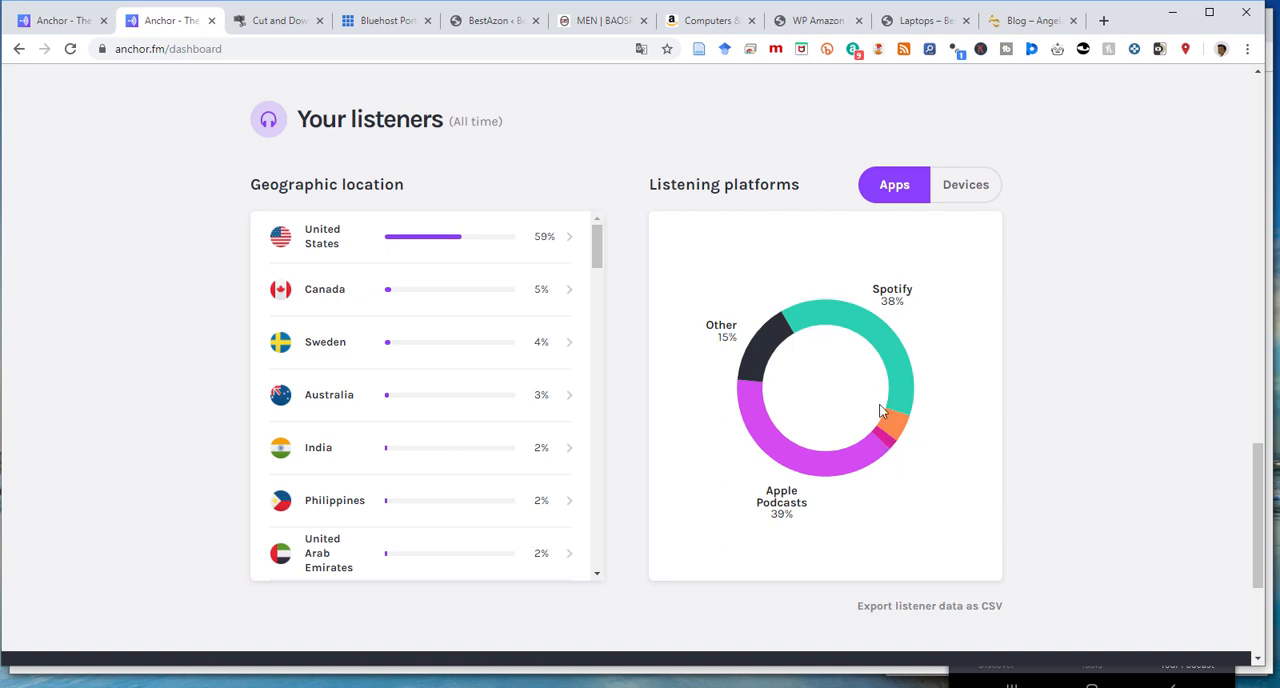
mouse_move(790, 464)
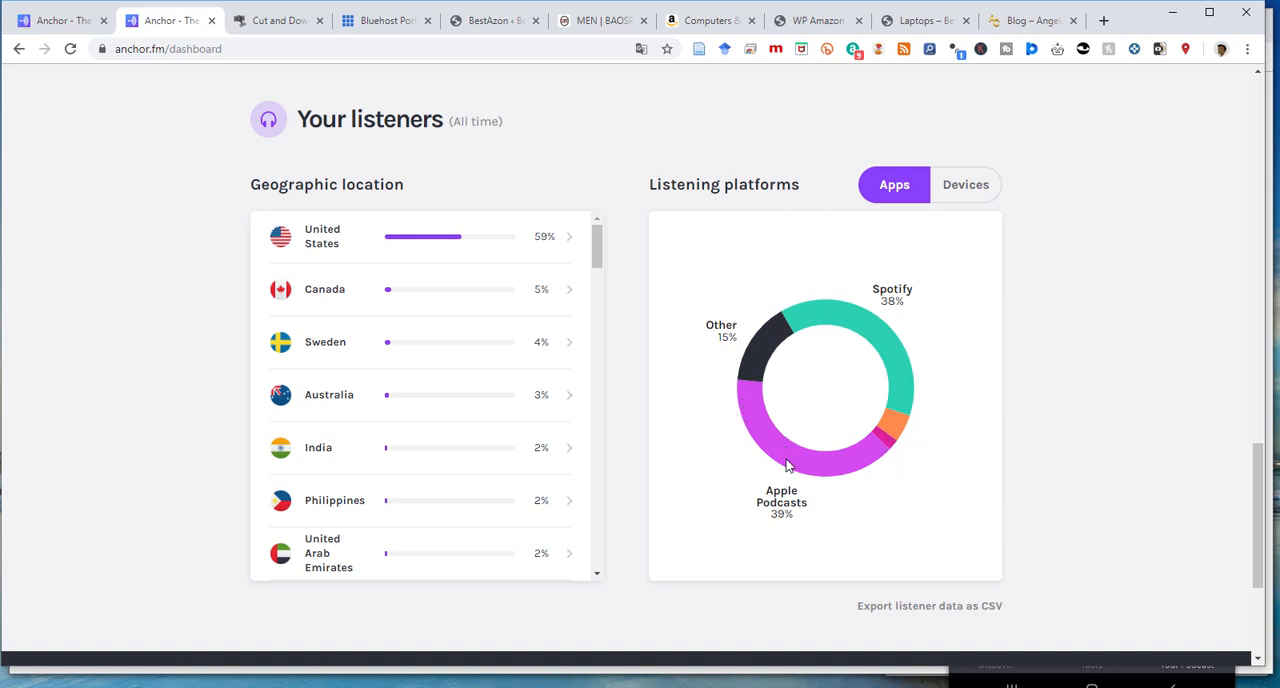
mouse_move(796, 462)
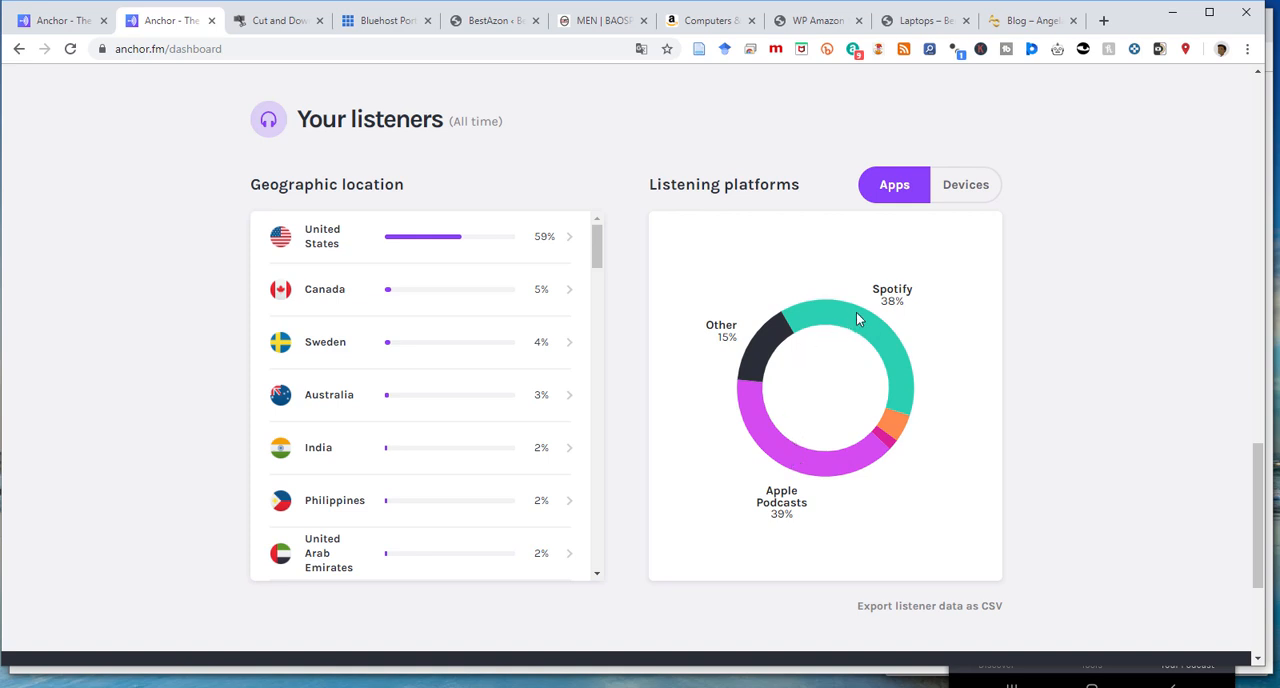
mouse_move(732, 332)
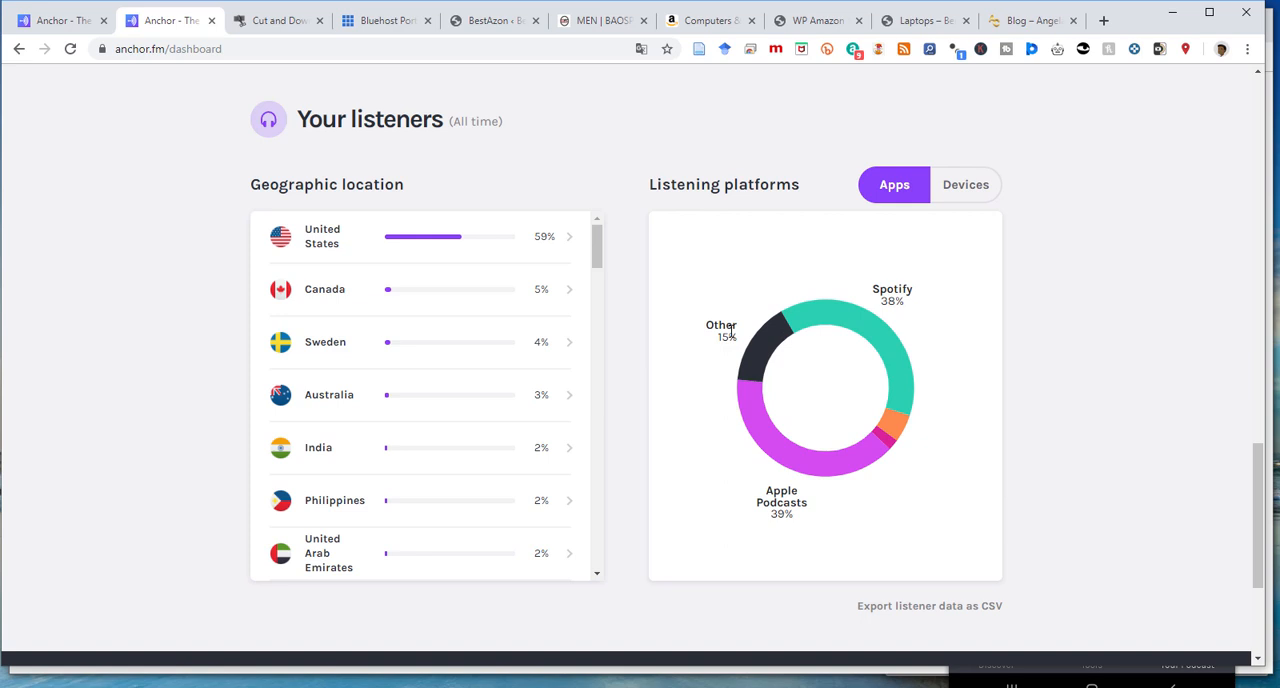
mouse_move(888, 436)
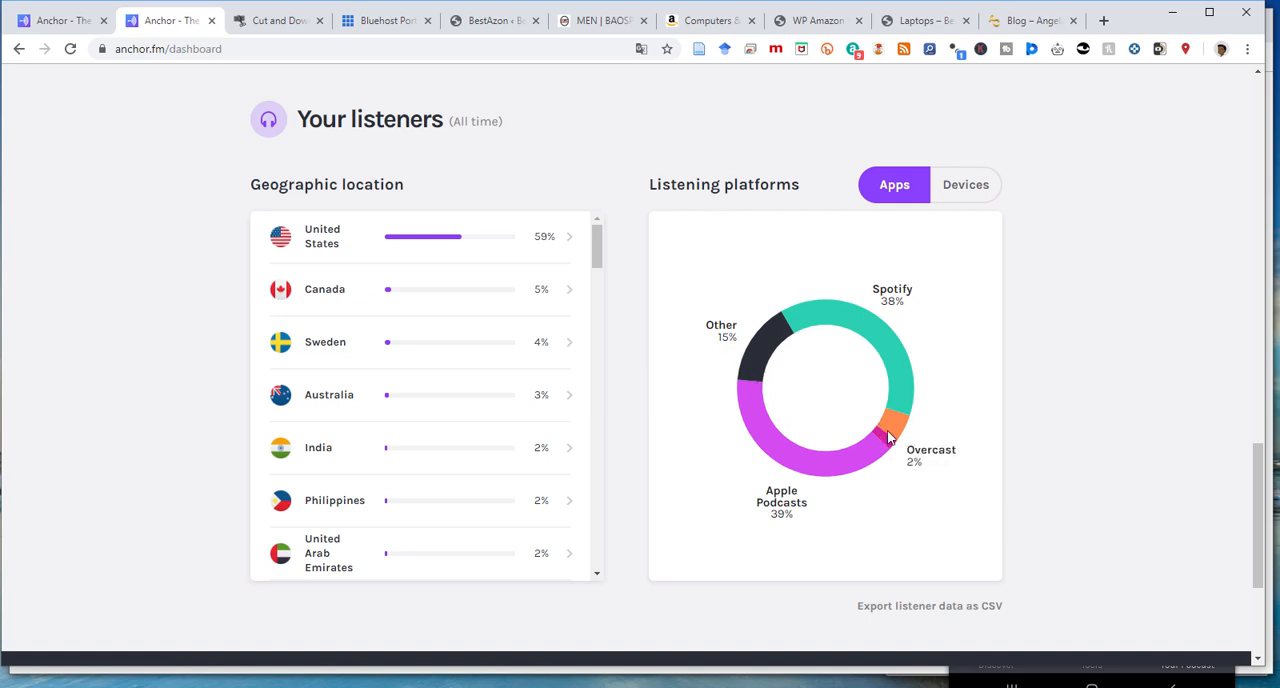
Step: Go to anchor.fm's sign-up page and focus the Full Name field
scroll("up", 3)
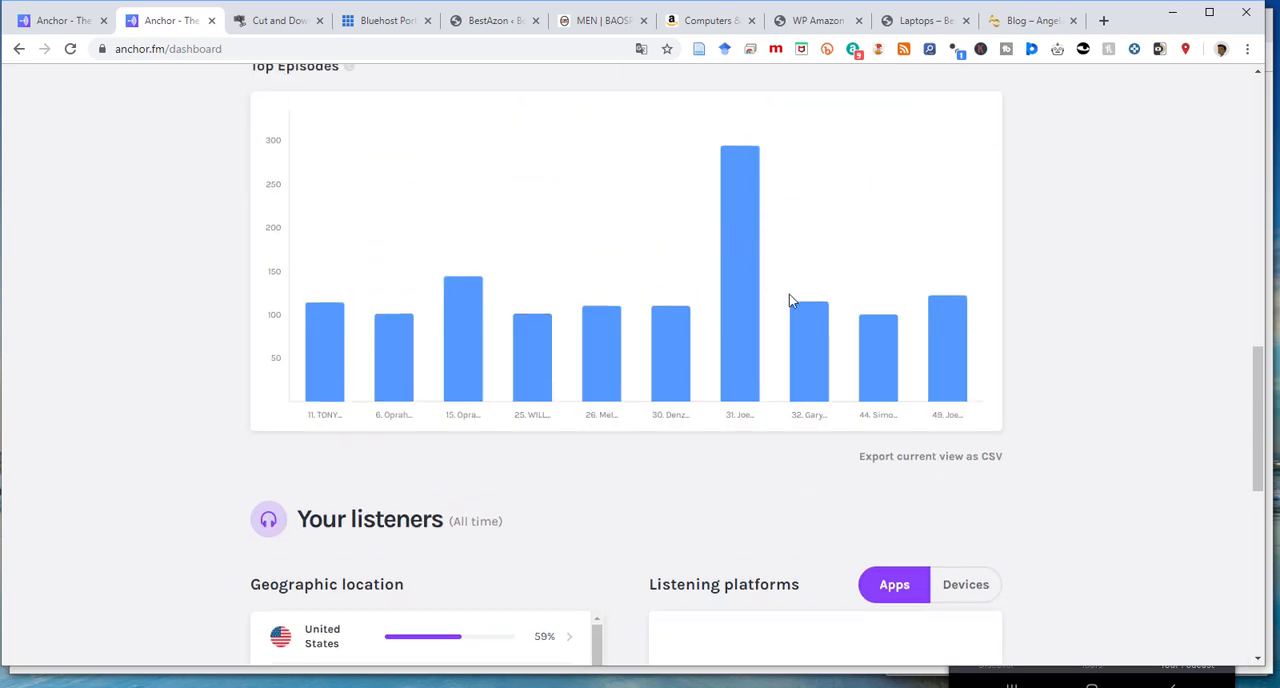
scroll("down", 3)
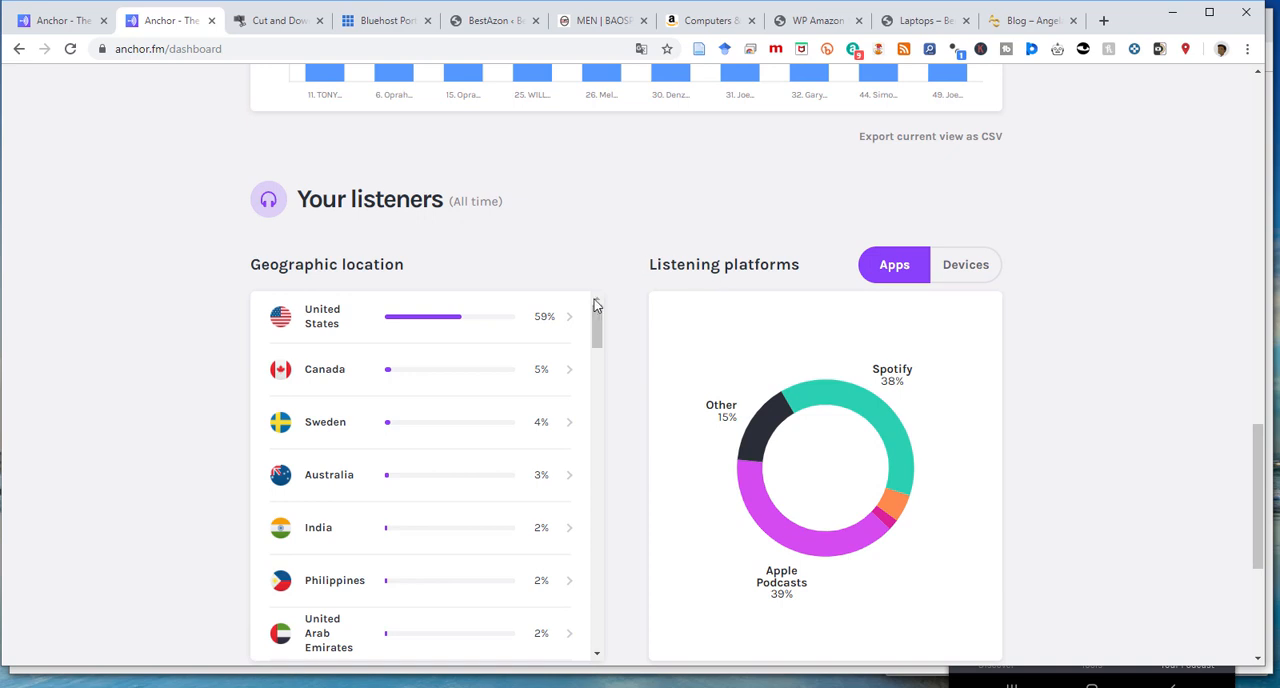
mouse_move(596, 304)
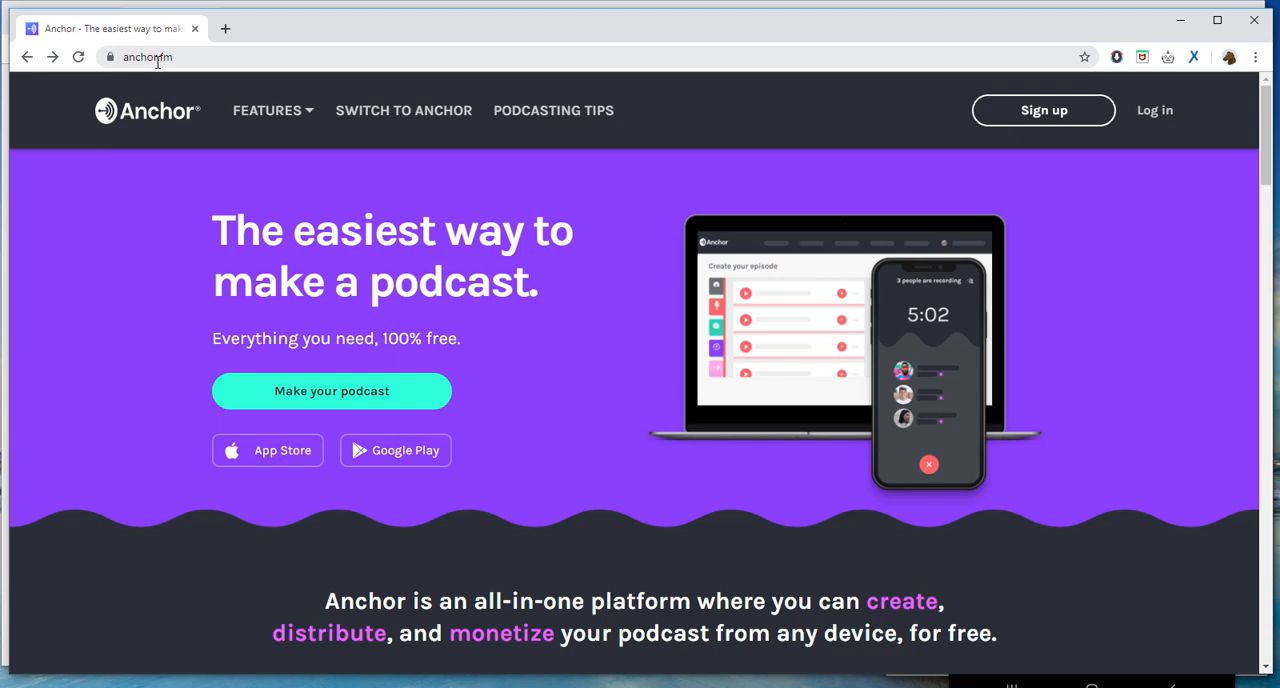
left_click(148, 56)
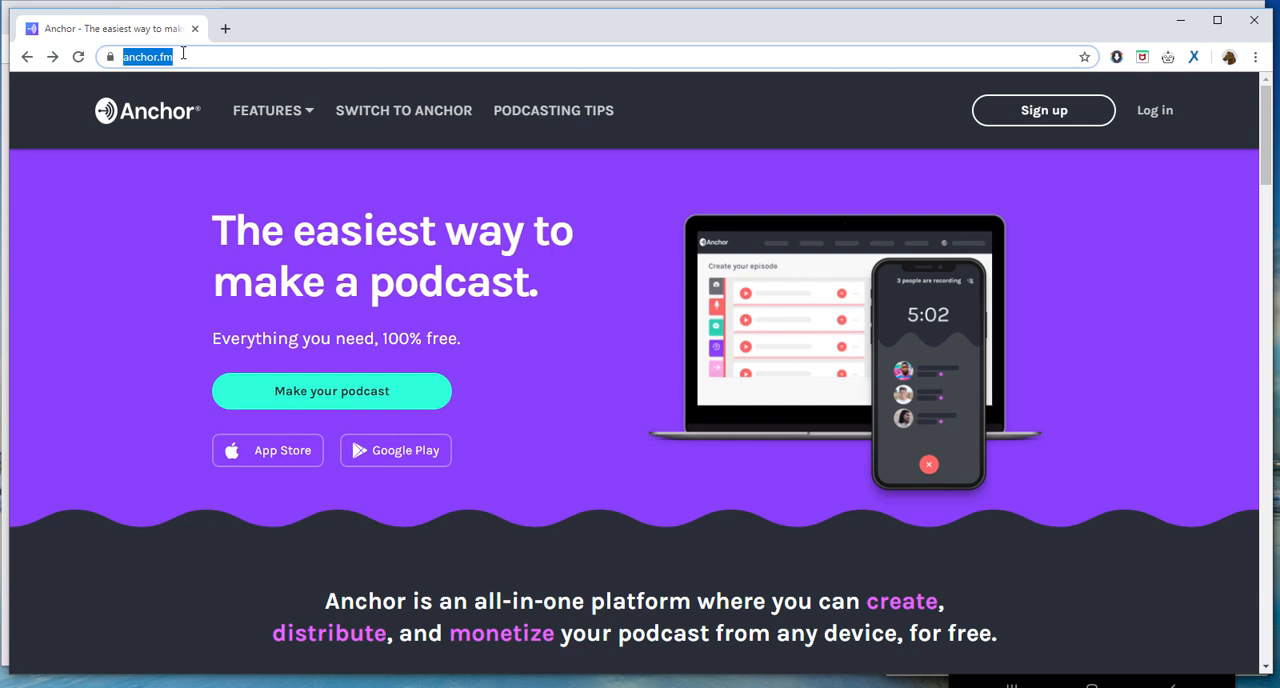
mouse_move(856, 144)
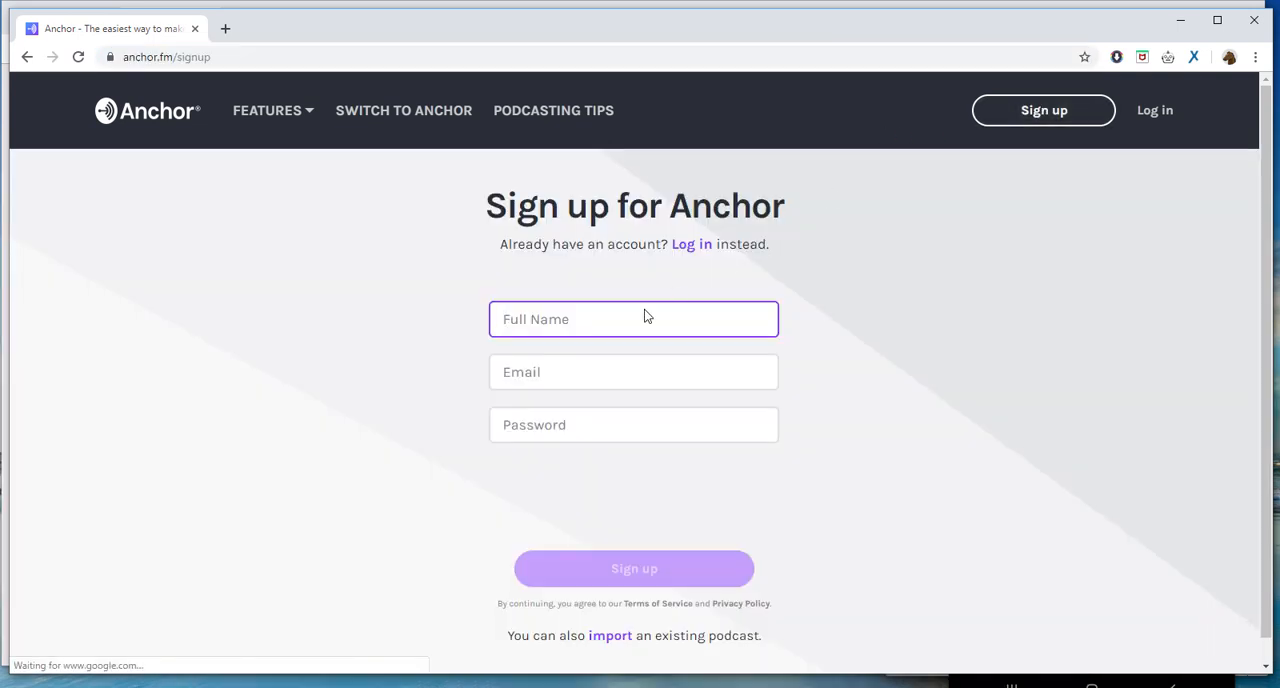
left_click(632, 372)
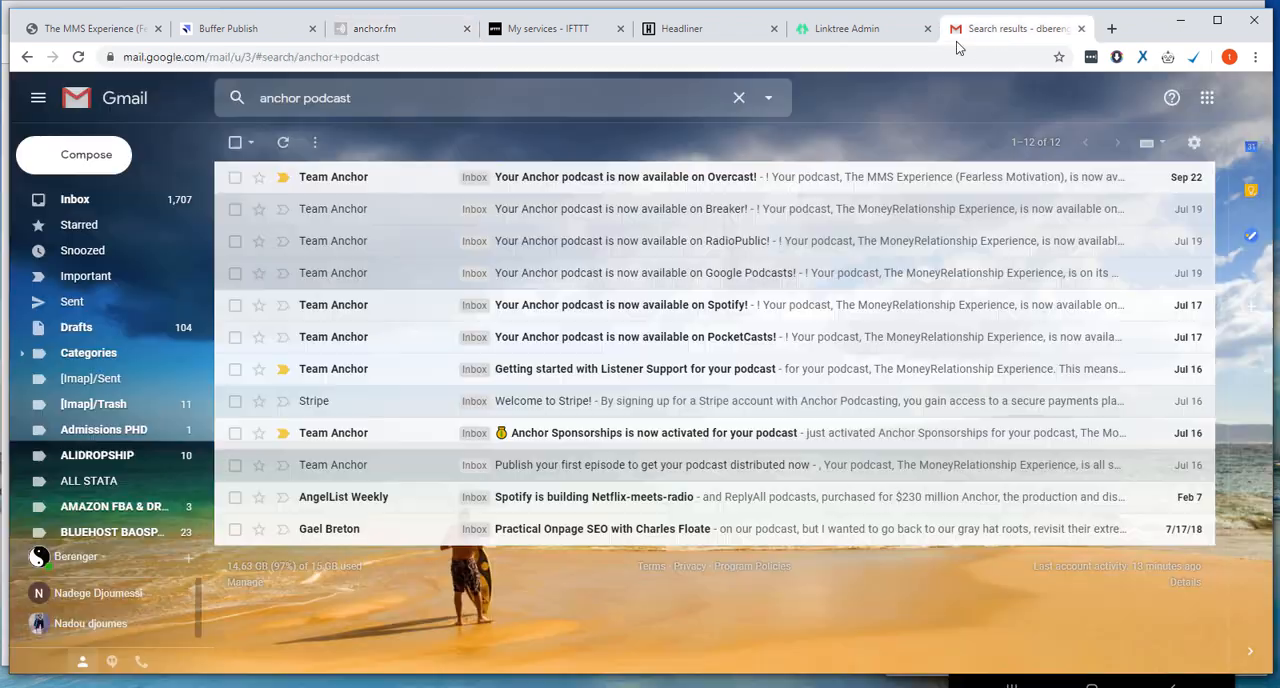
mouse_move(344, 432)
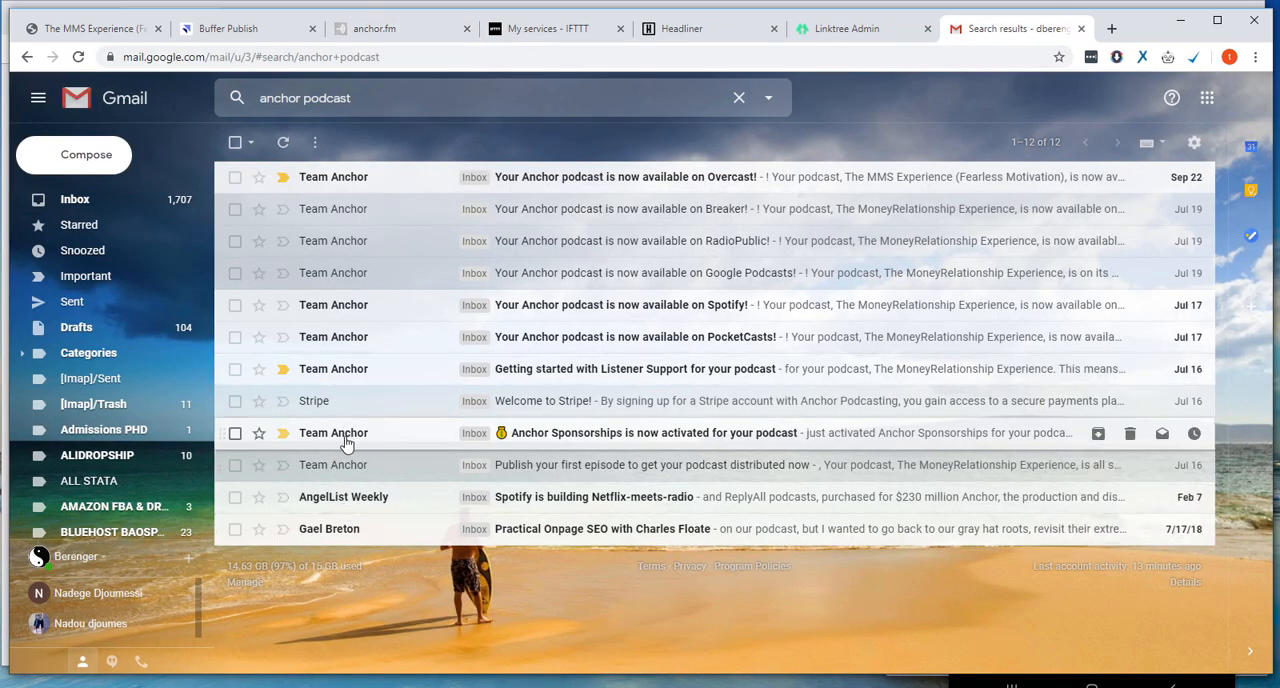
mouse_move(348, 442)
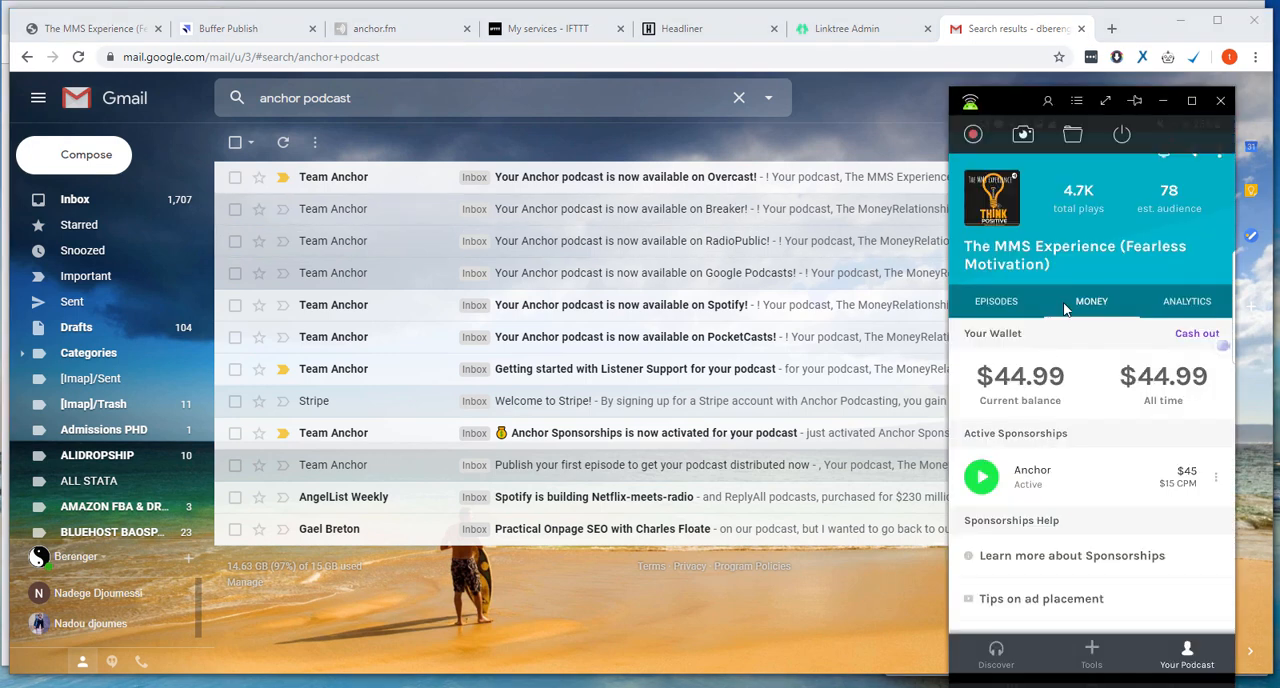
mouse_move(1066, 344)
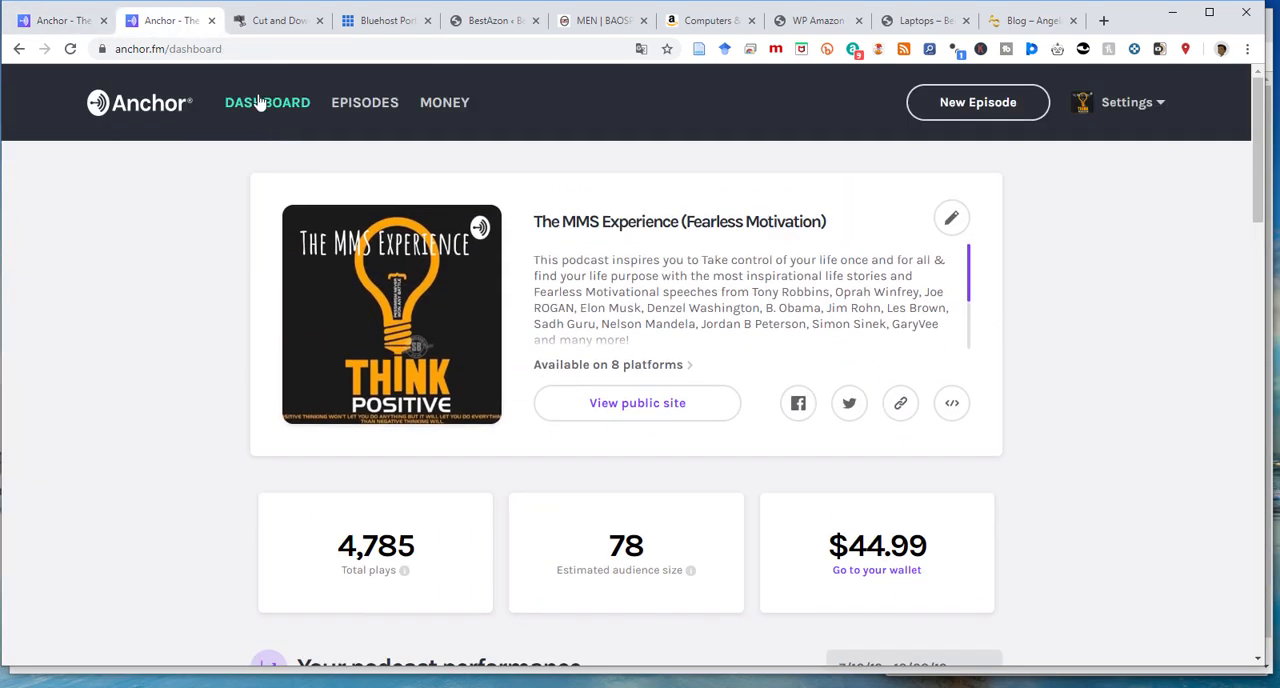
Step: View the published episodes list, then start a new episode
left_click(268, 102)
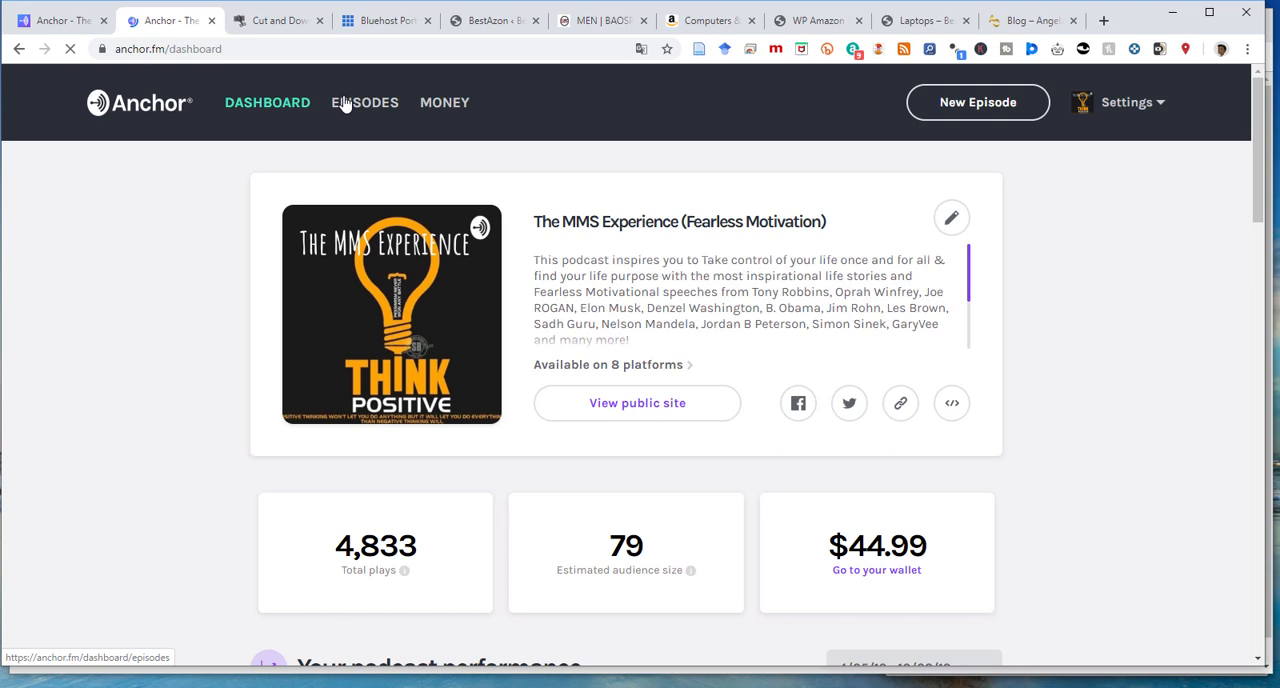
left_click(364, 102)
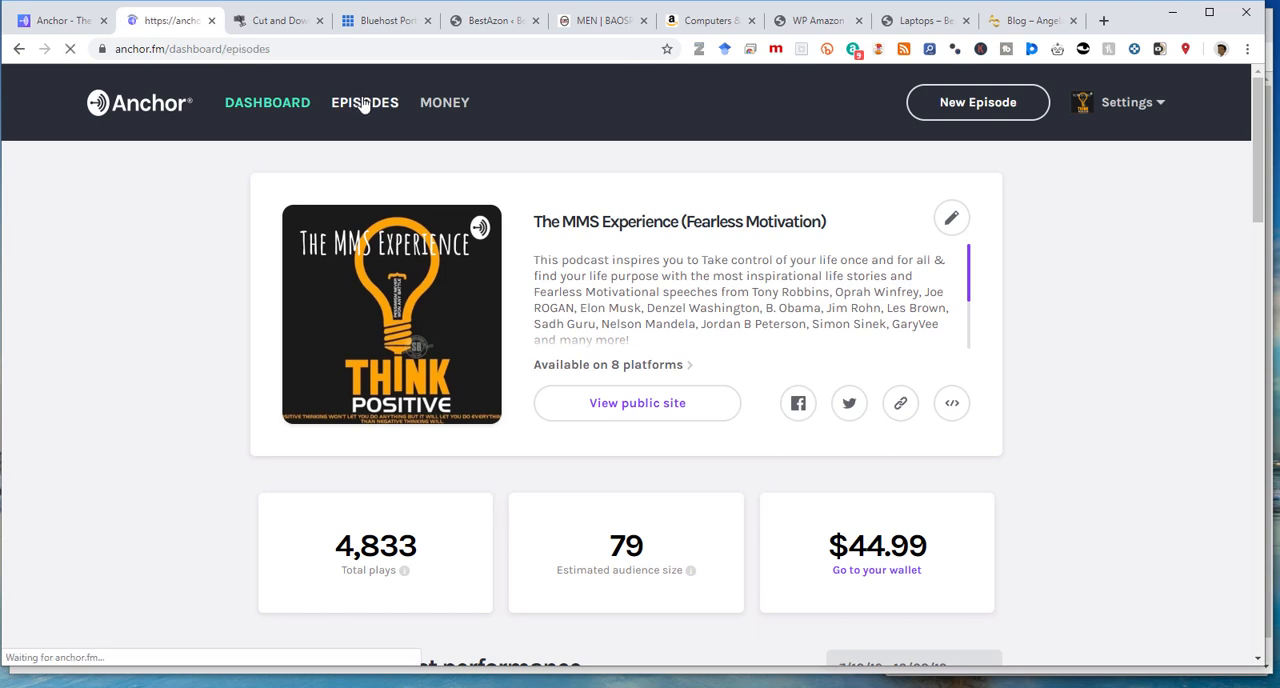
left_click(364, 102)
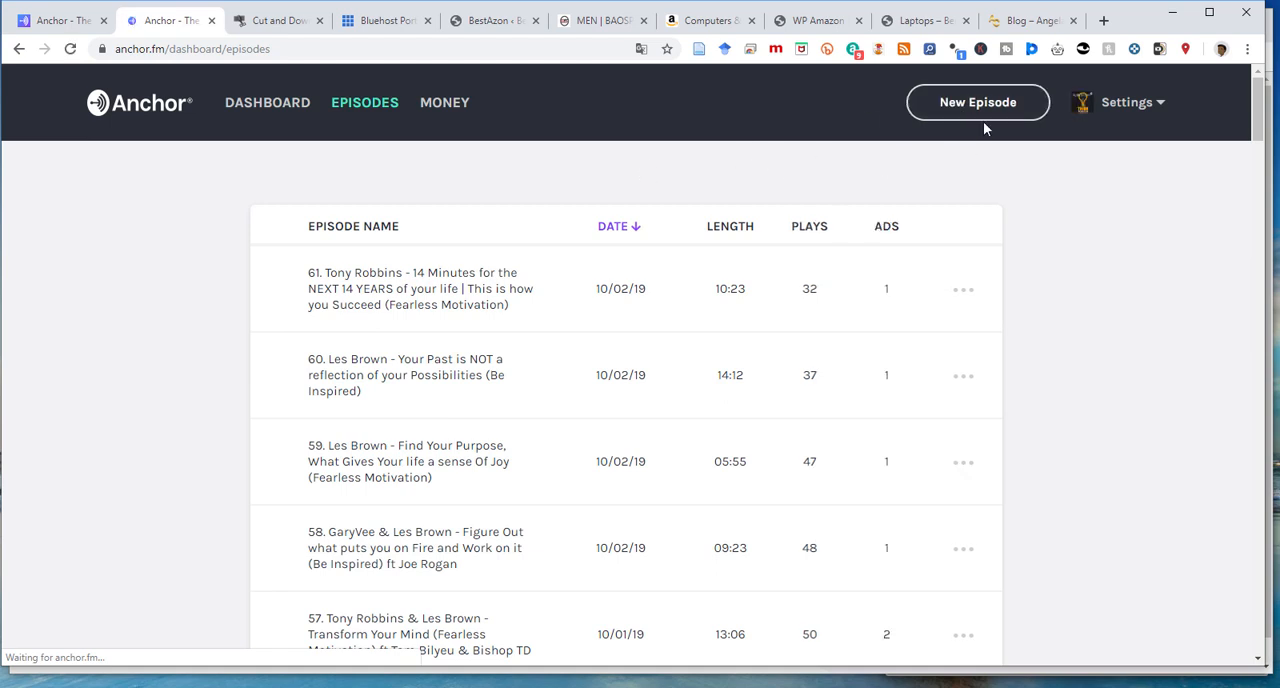
left_click(976, 102)
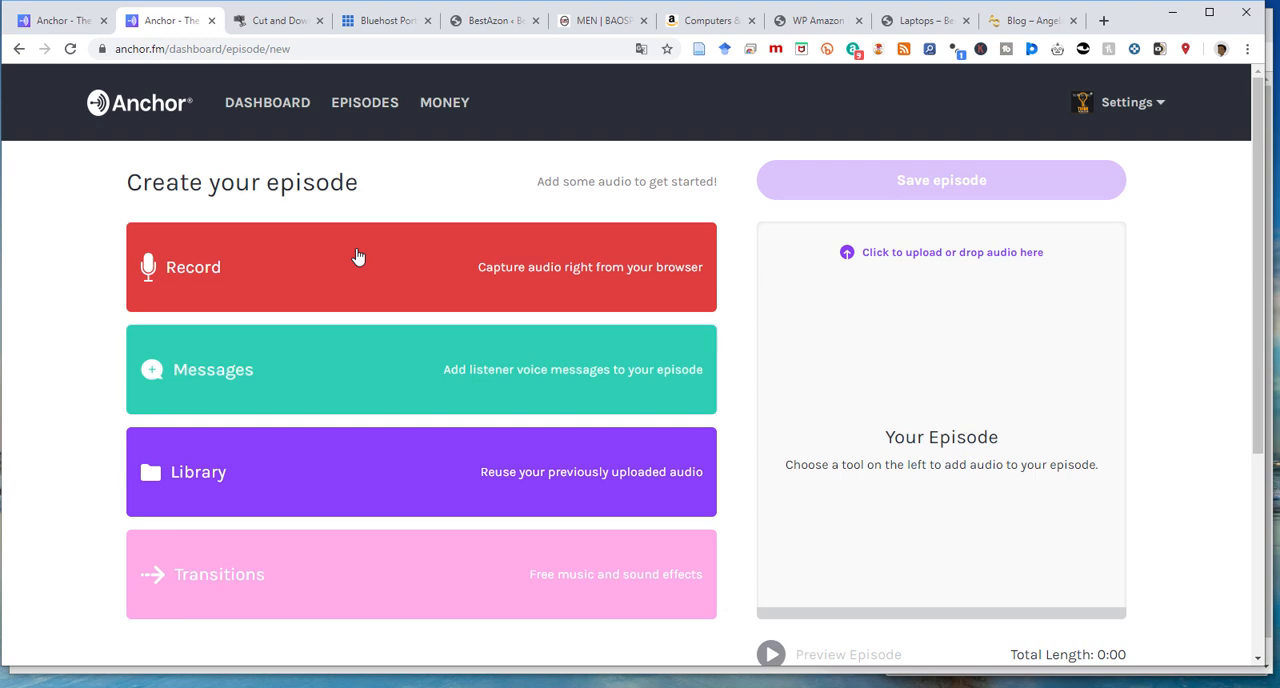
mouse_move(256, 272)
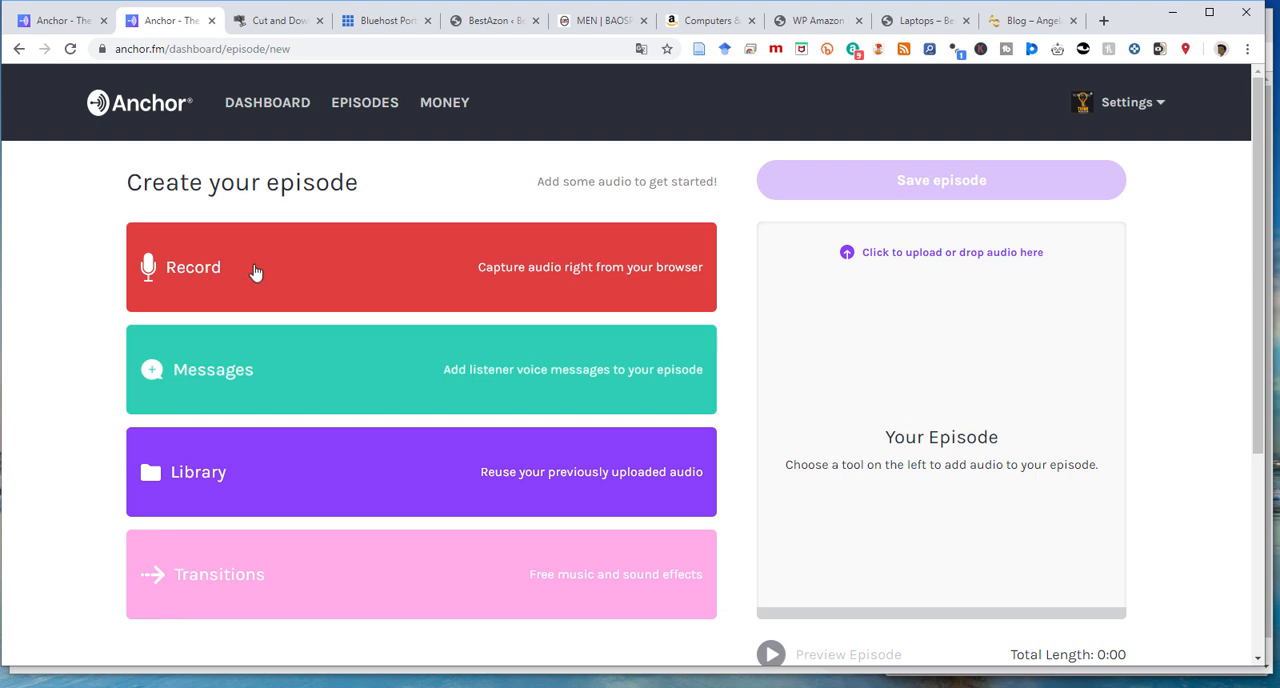
mouse_move(224, 258)
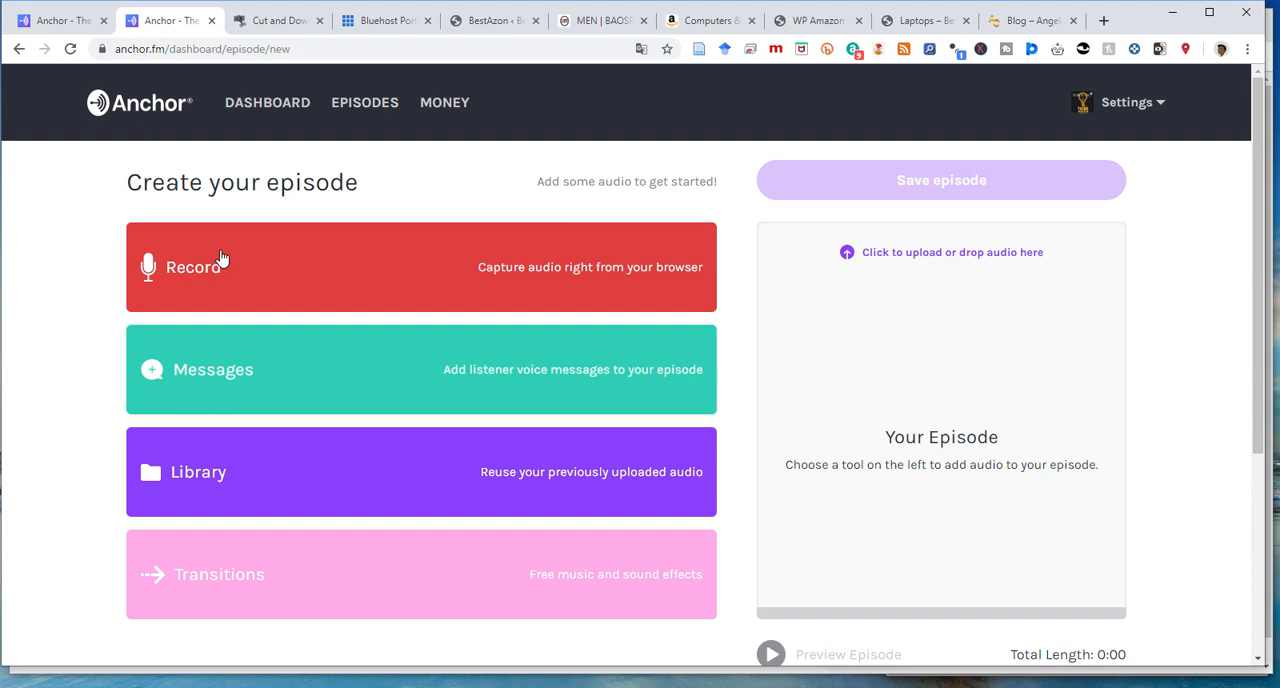
mouse_move(210, 276)
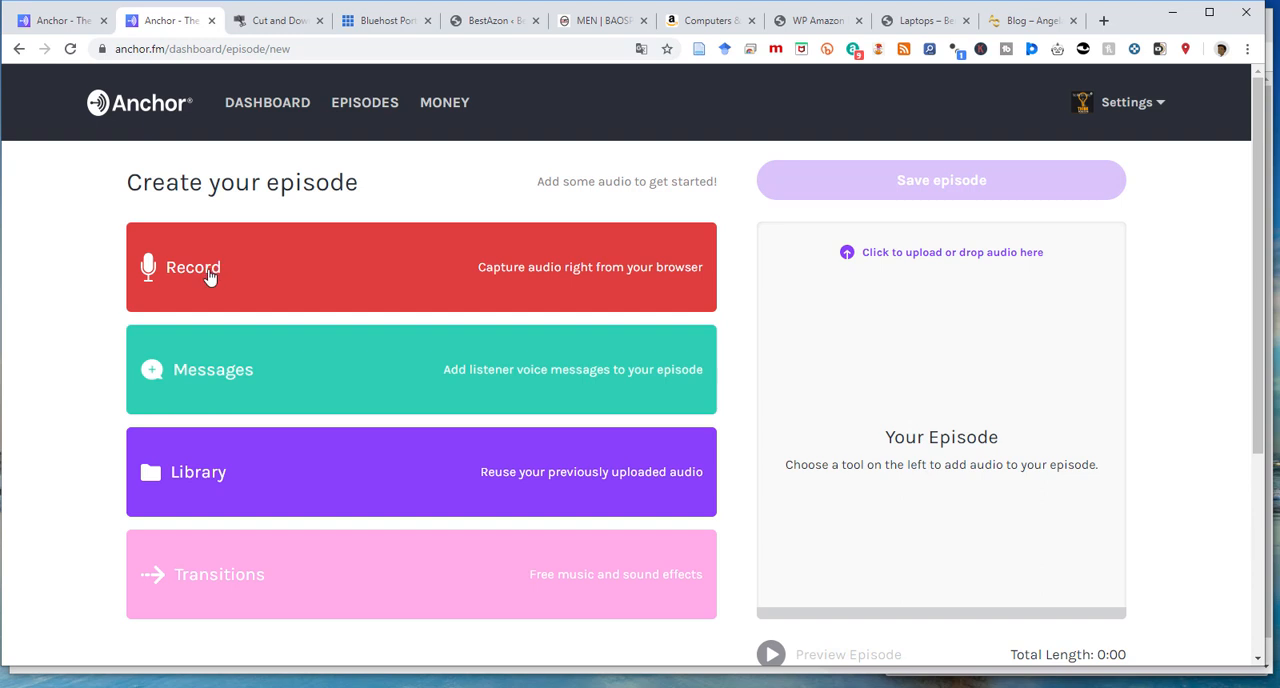
Step: Choose in-browser recording and expand the audio input source list, keeping the default microphone
left_click(210, 268)
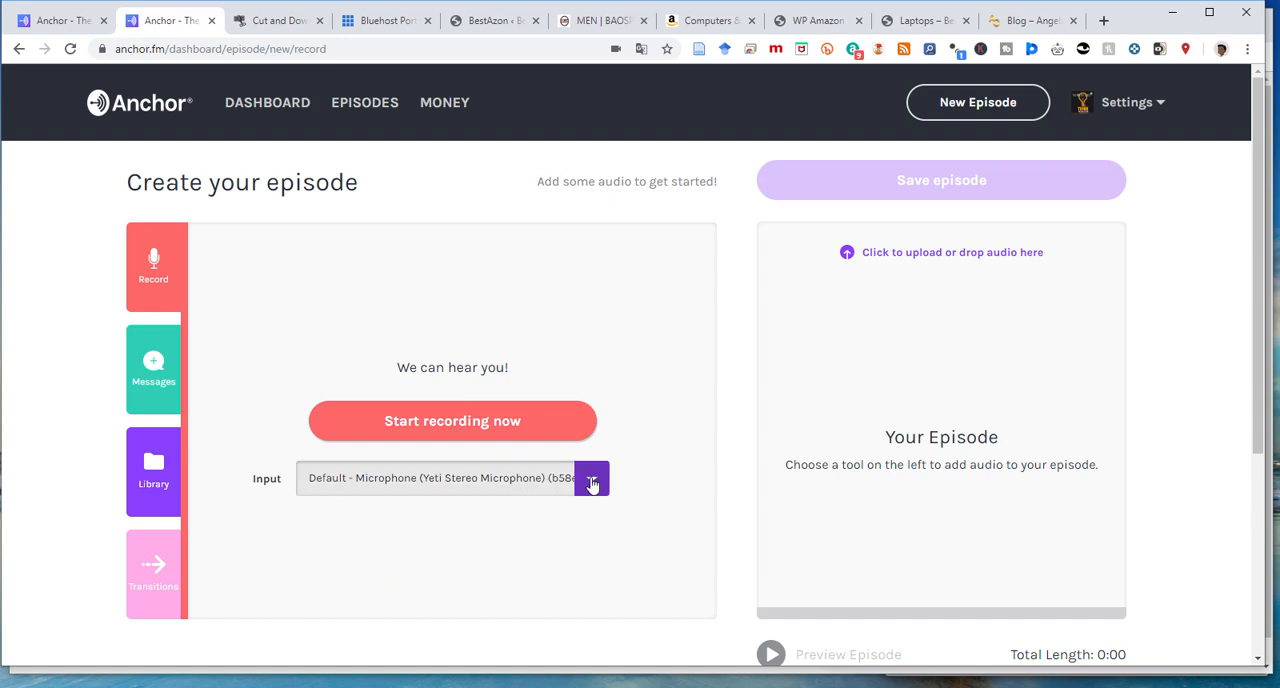
left_click(592, 478)
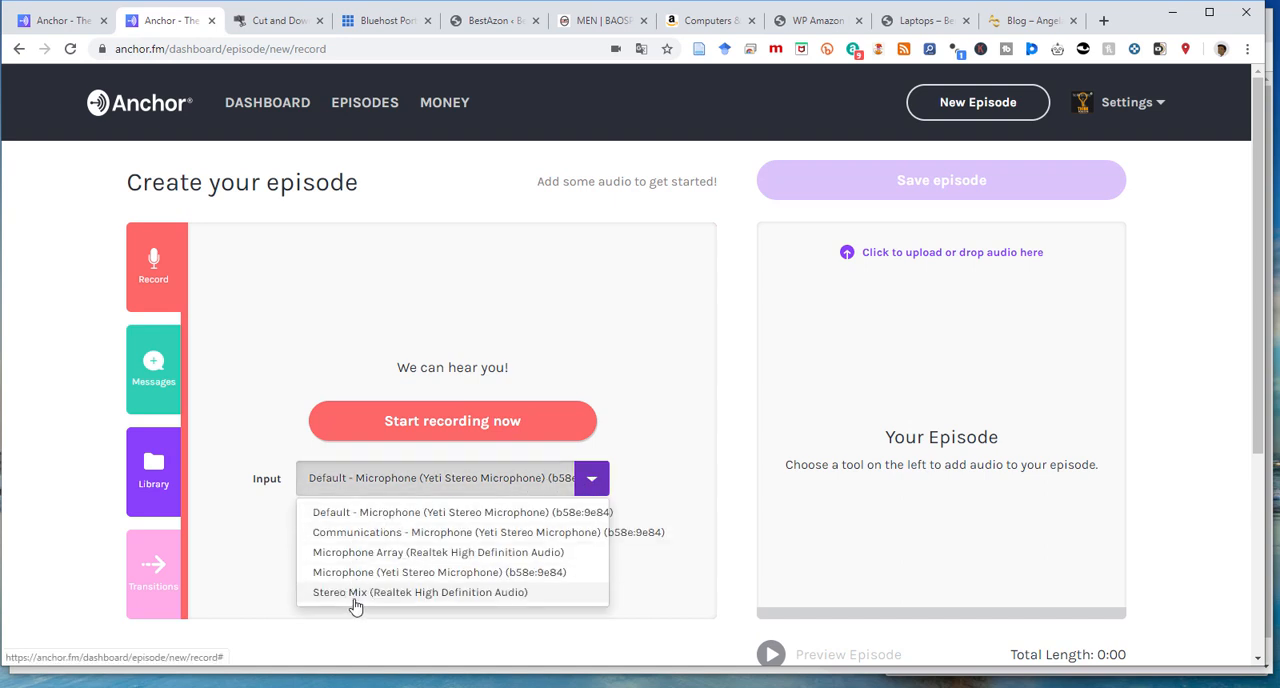
mouse_move(432, 516)
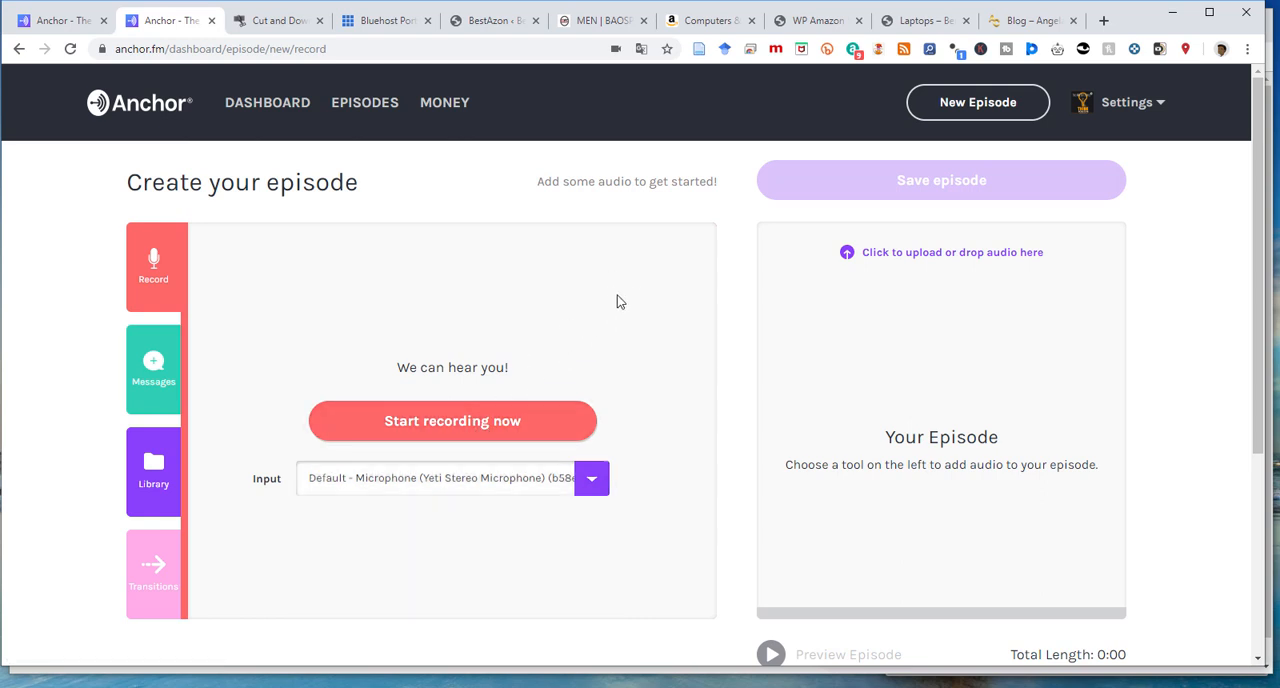
mouse_move(994, 364)
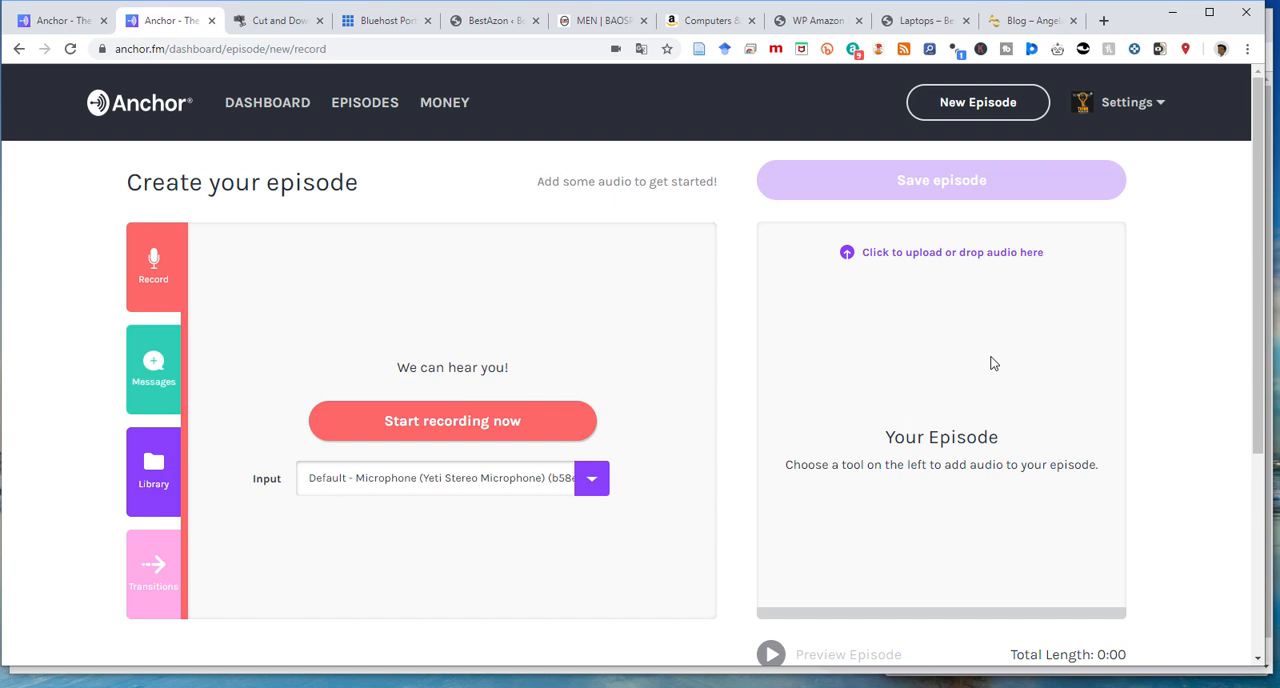
mouse_move(920, 332)
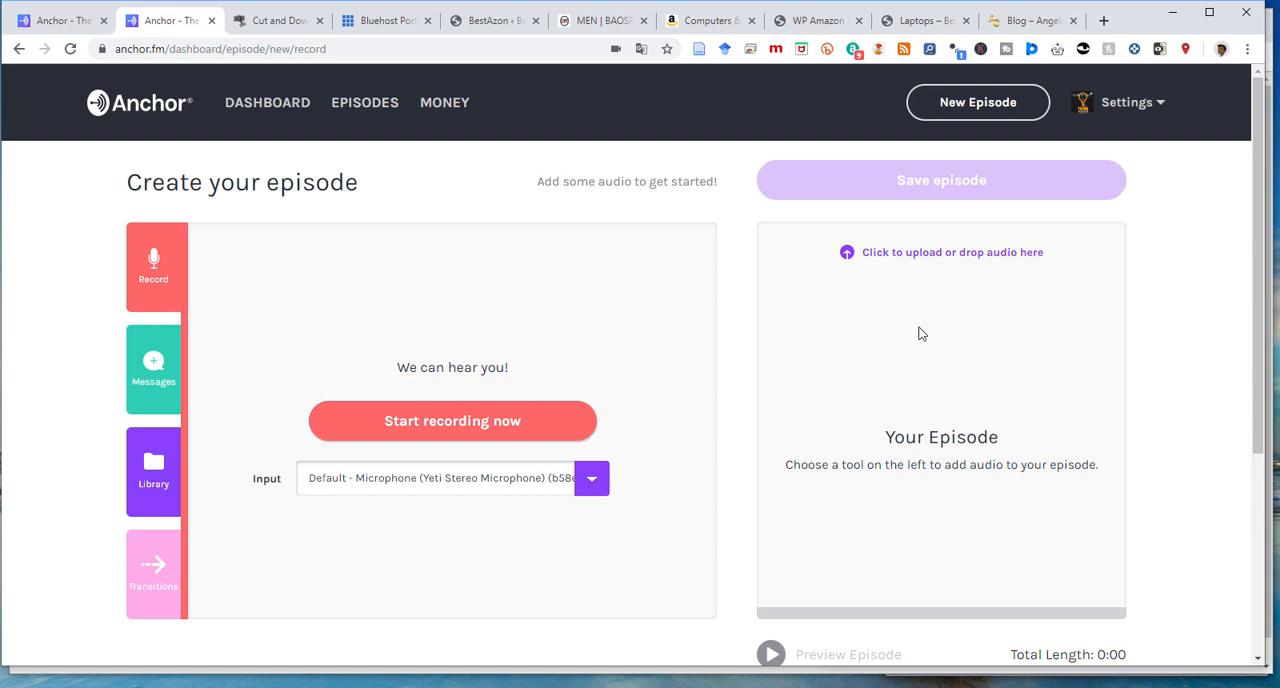
mouse_move(312, 652)
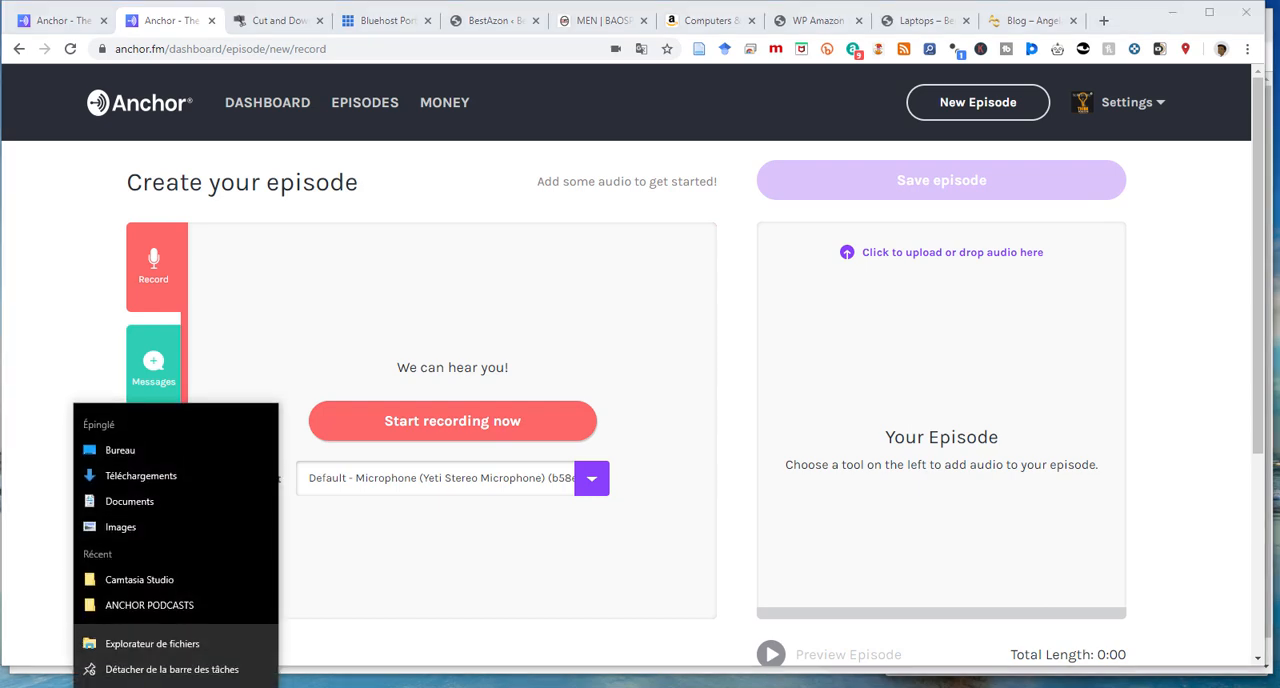
Step: Drag the thank-you mp3 from the ANCHOR PODCASTS folder into the episode
left_click(318, 562)
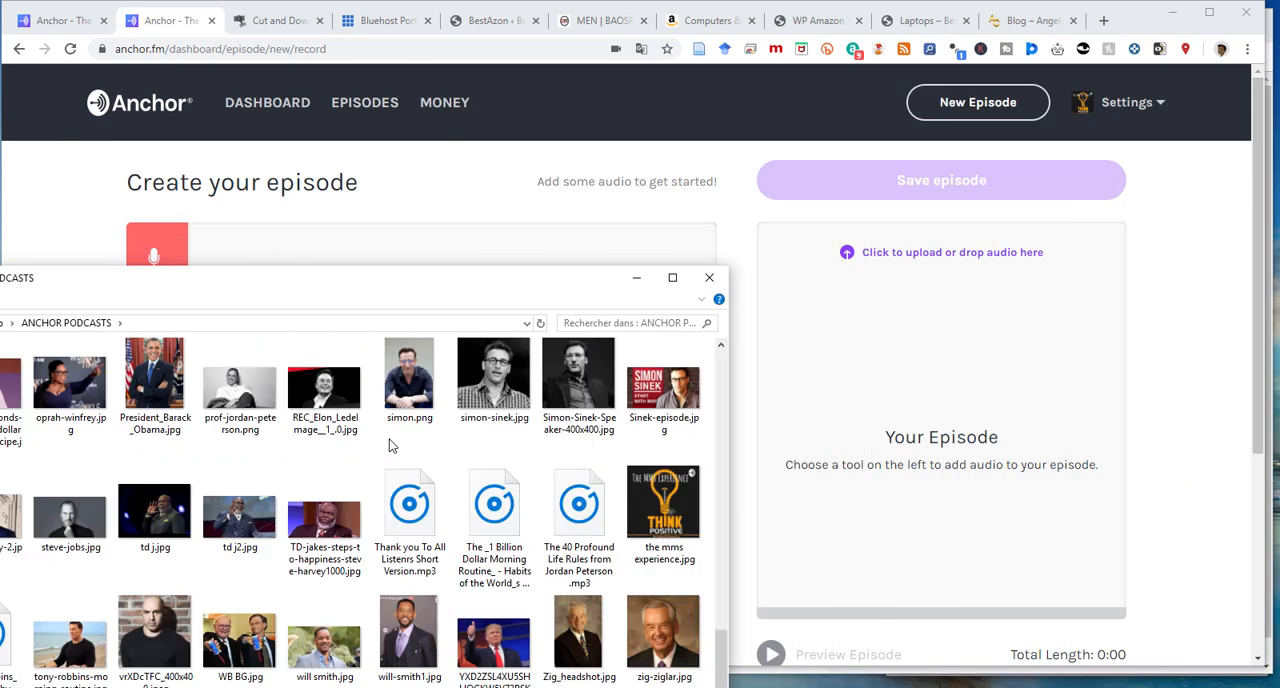
left_click_drag(408, 500, 936, 410)
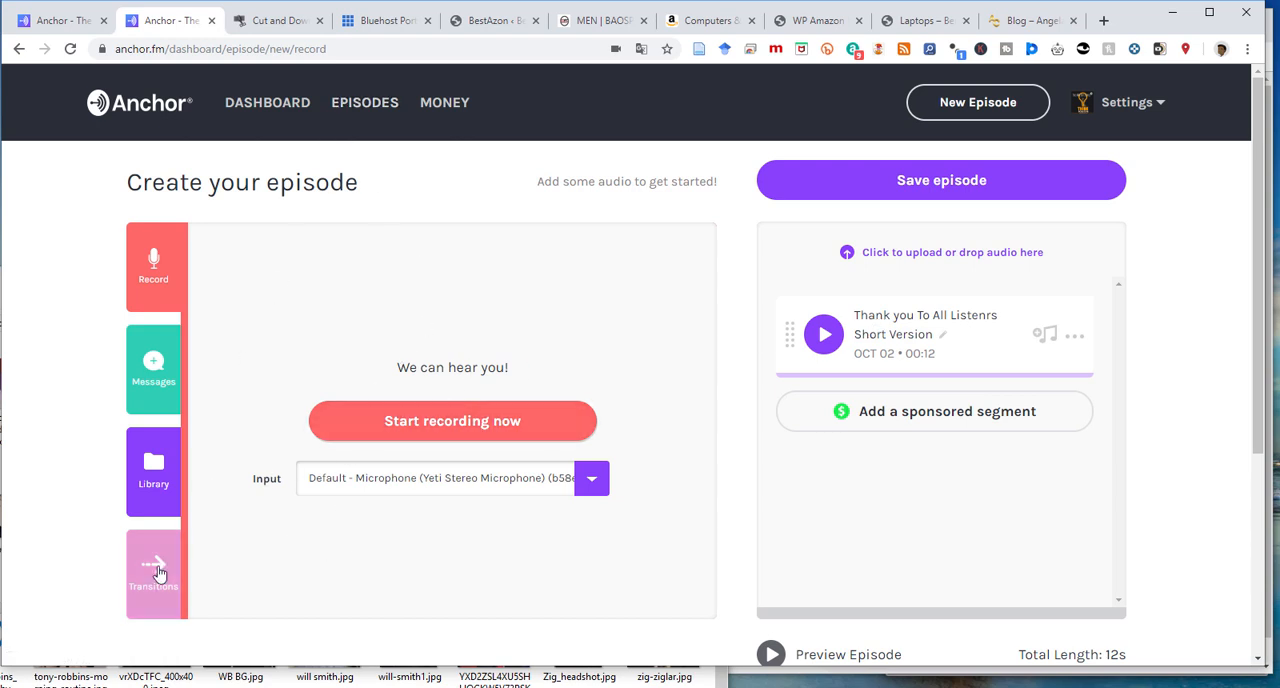
Step: Preview and add the Anomaly transition from the Transitions library
left_click(152, 572)
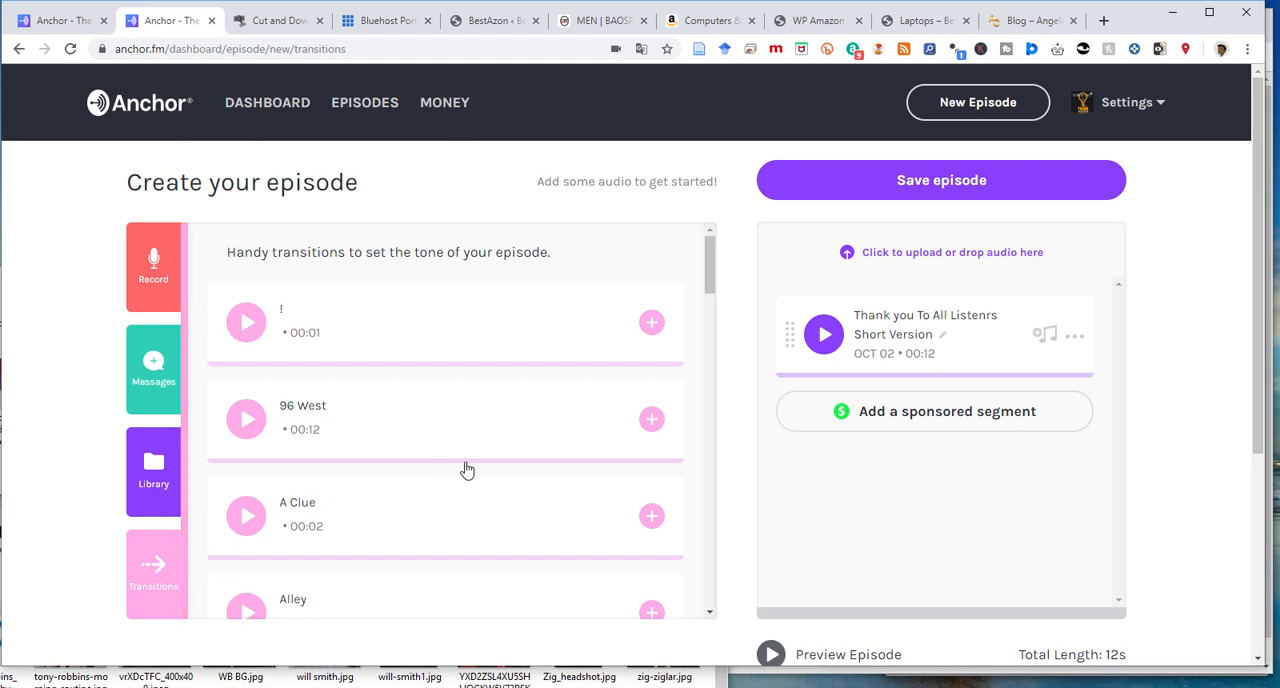
scroll("down", 3)
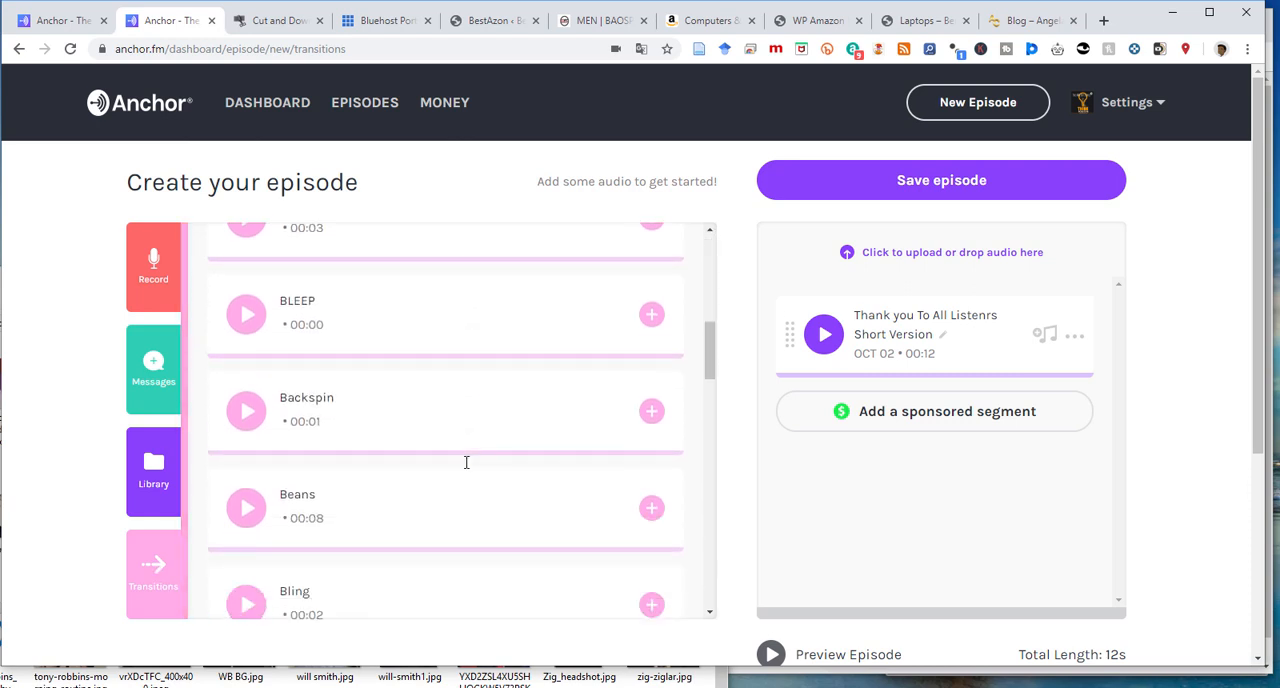
scroll("down", 3)
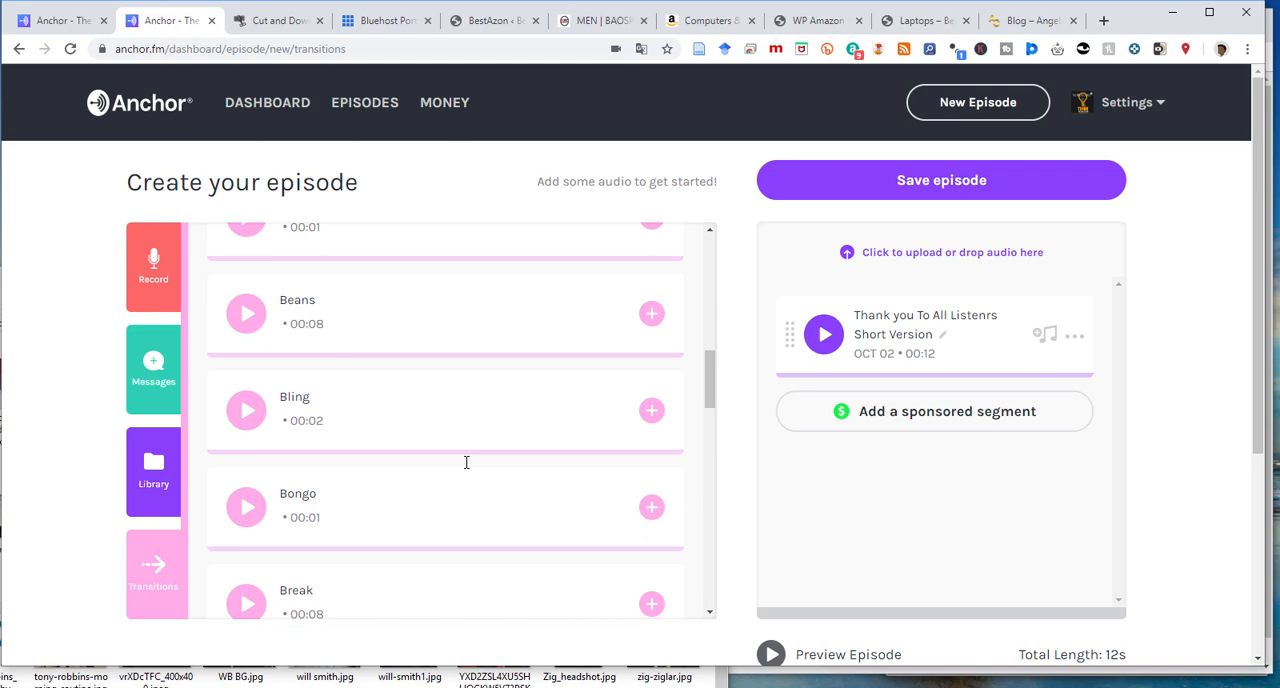
left_click(246, 390)
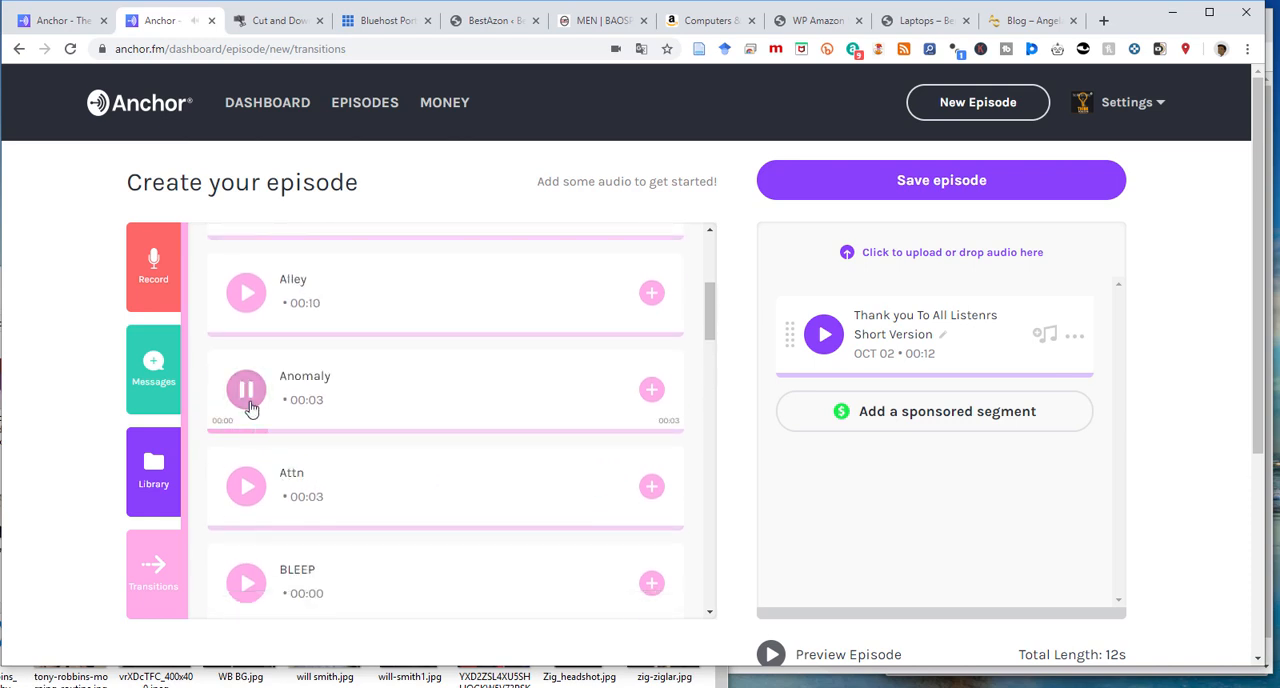
left_click(246, 388)
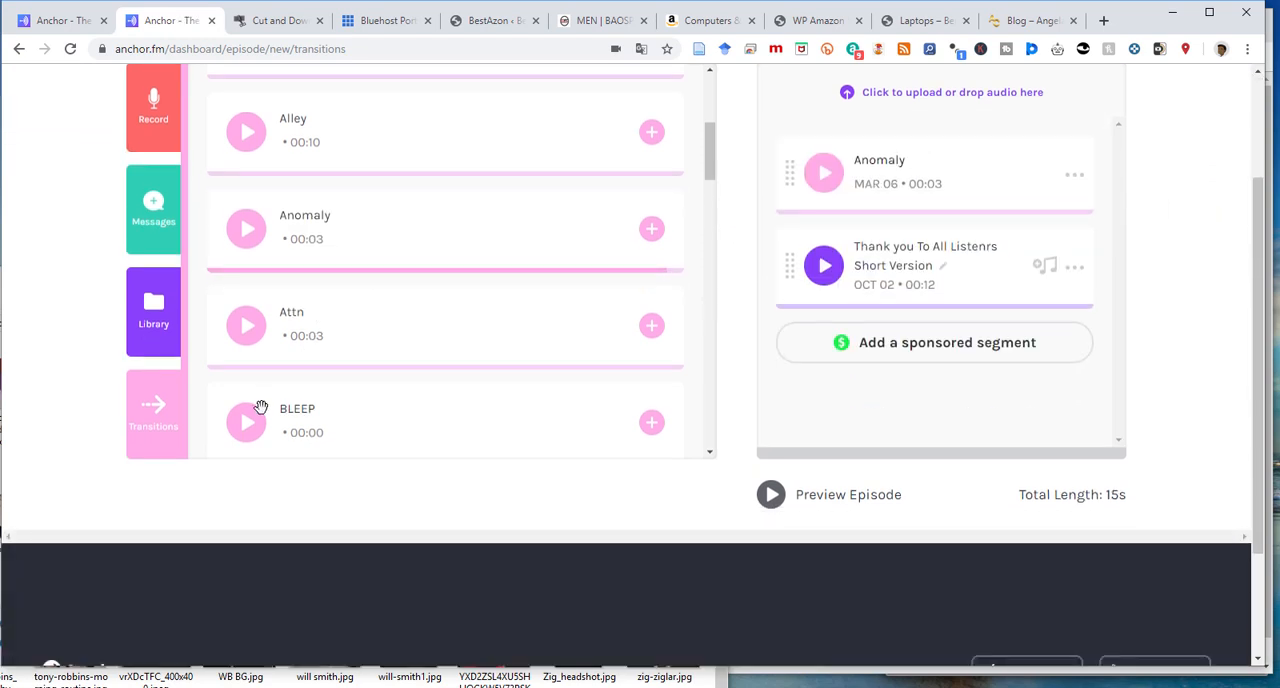
Step: Add the Gosling transition to the episode and preview its sound
scroll("down", 3)
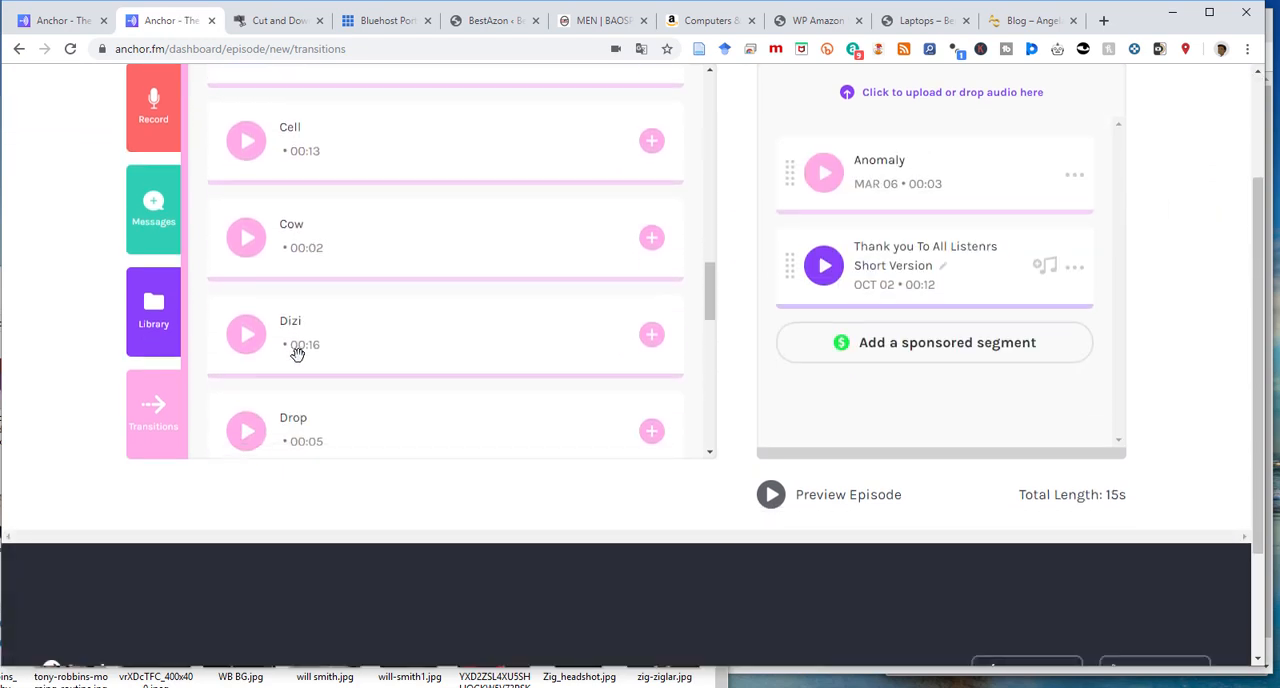
scroll("down", 3)
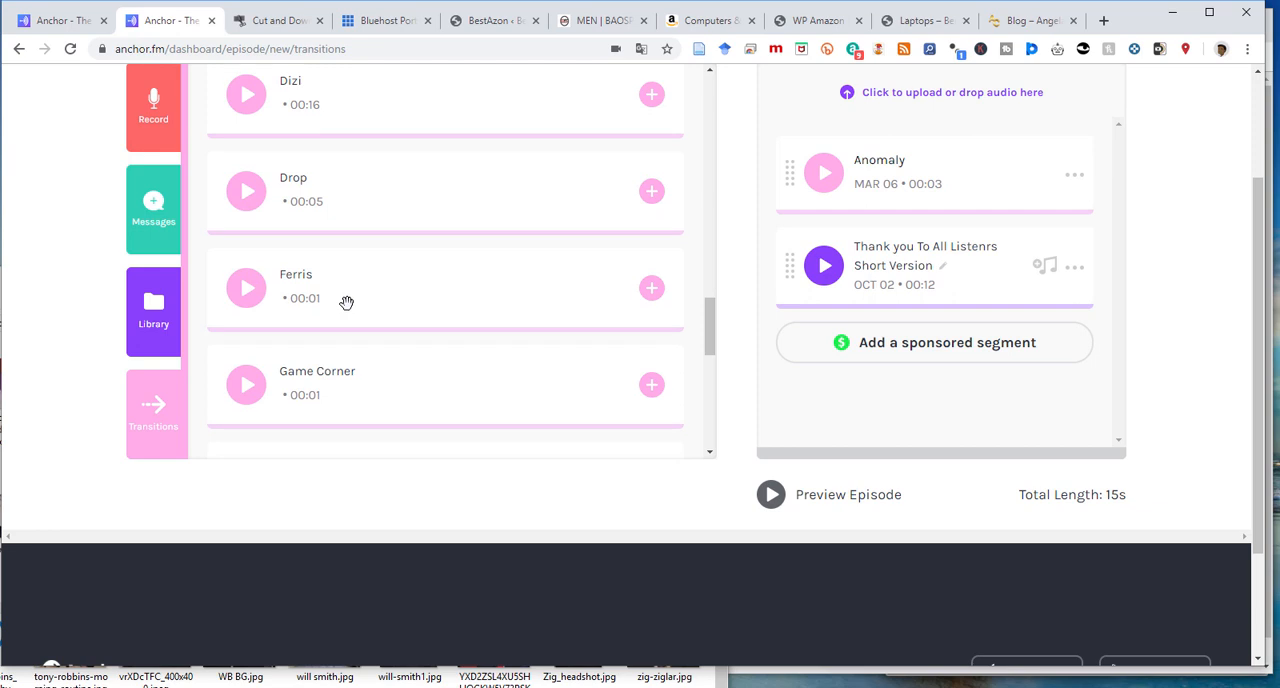
scroll("down", 3)
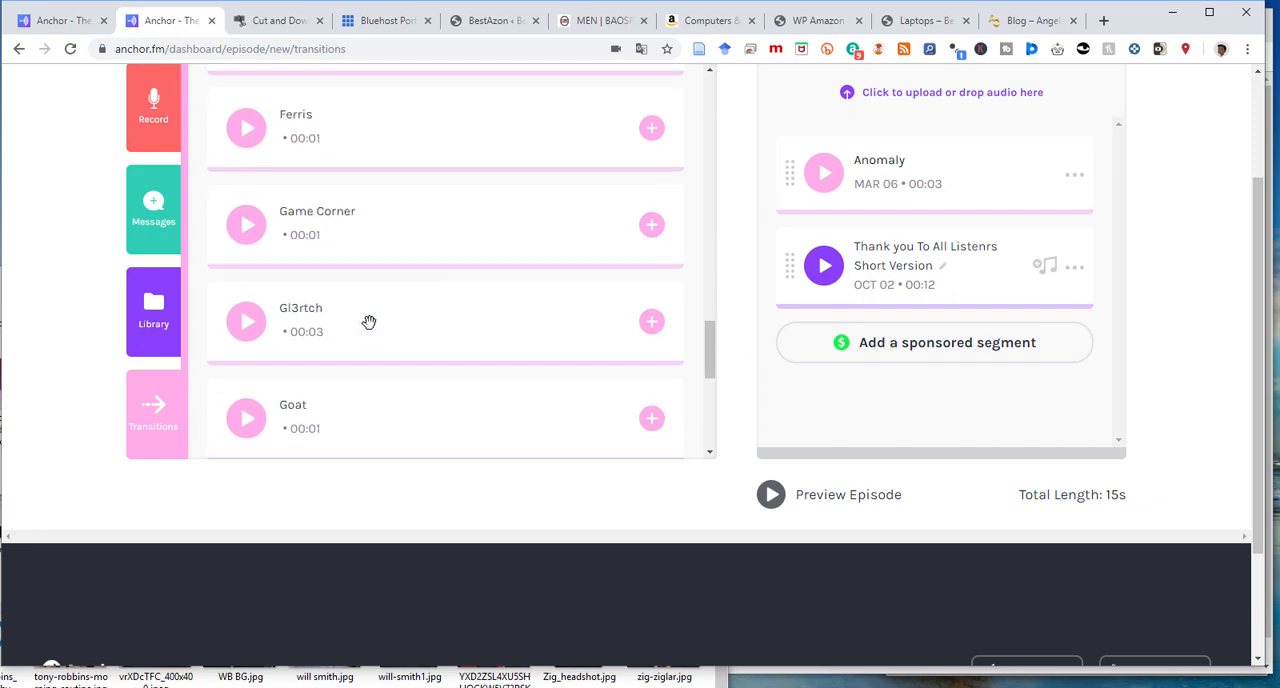
scroll("down", 3)
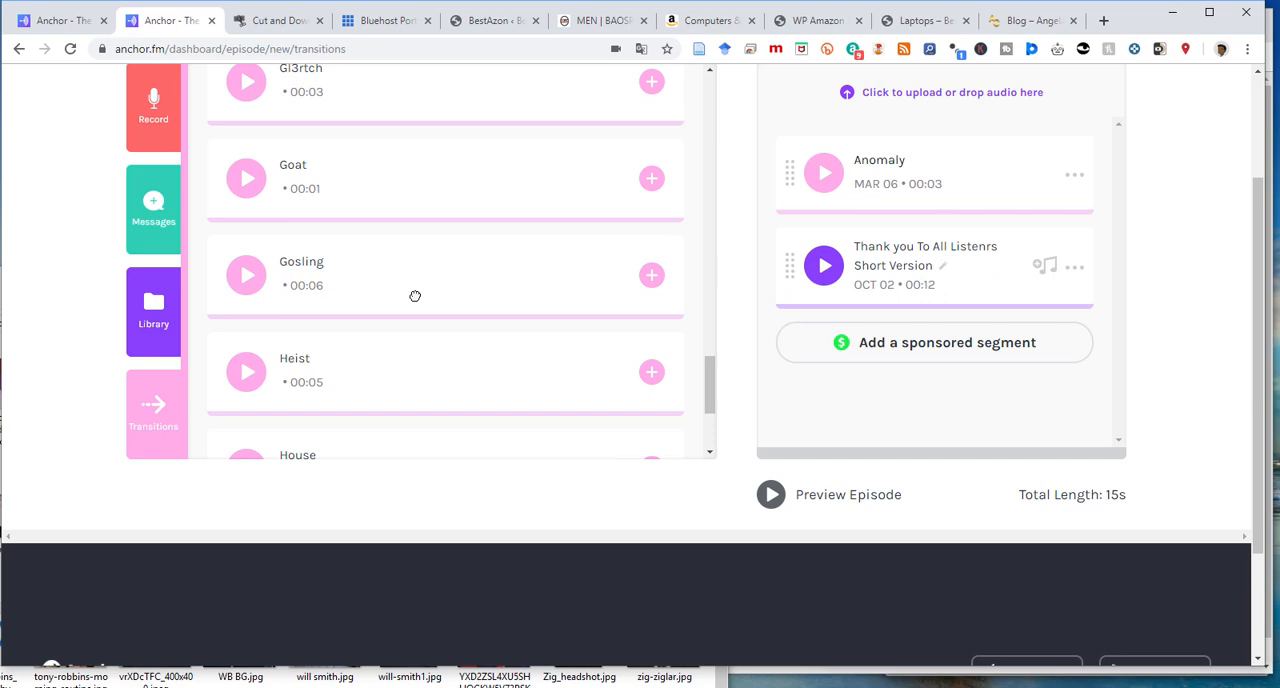
left_click(652, 276)
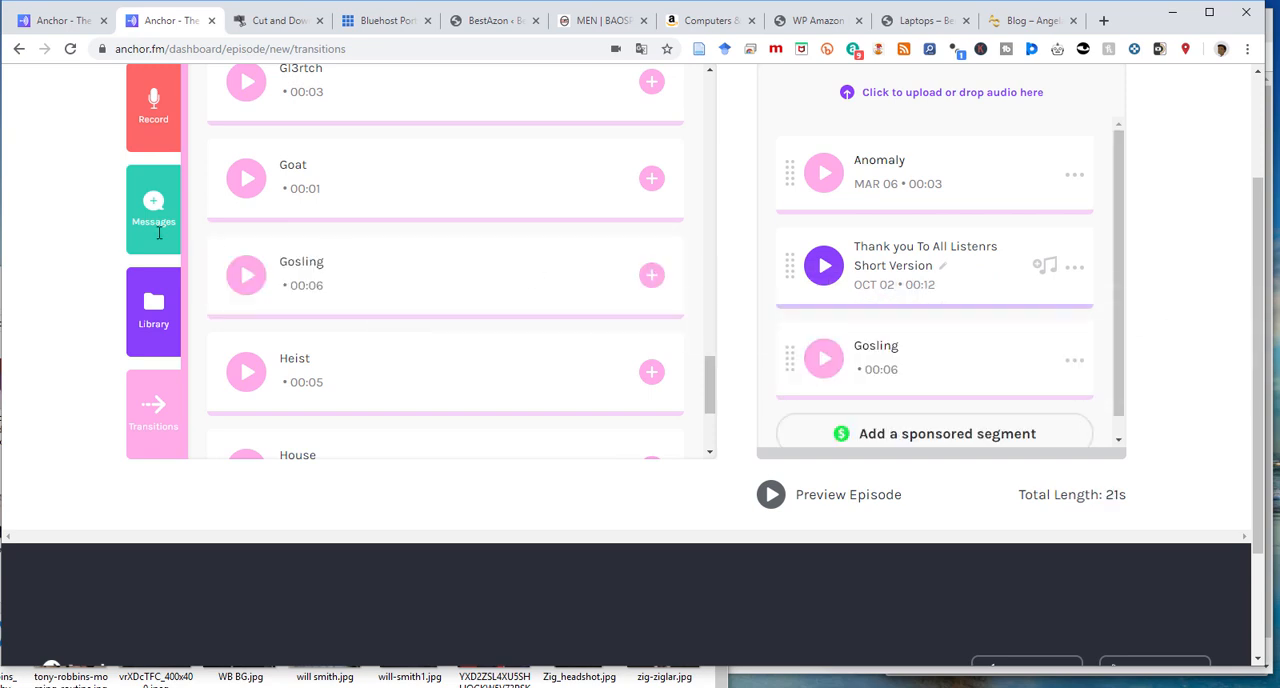
left_click(246, 276)
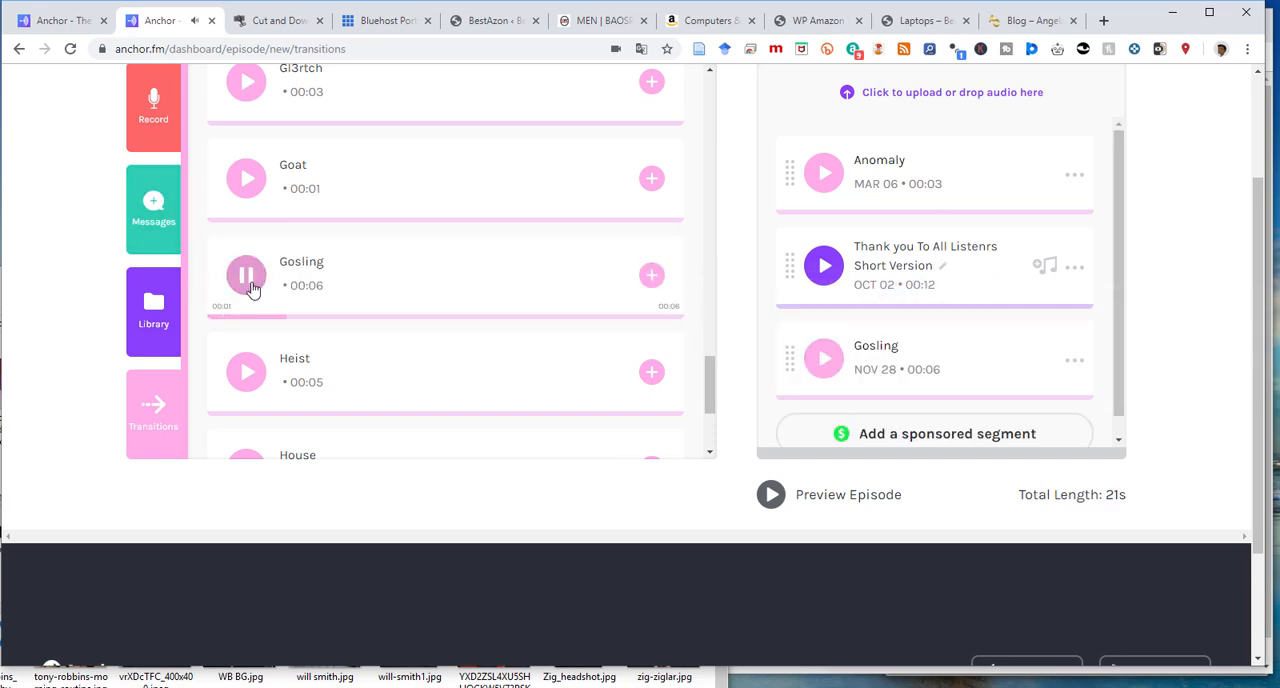
left_click(246, 276)
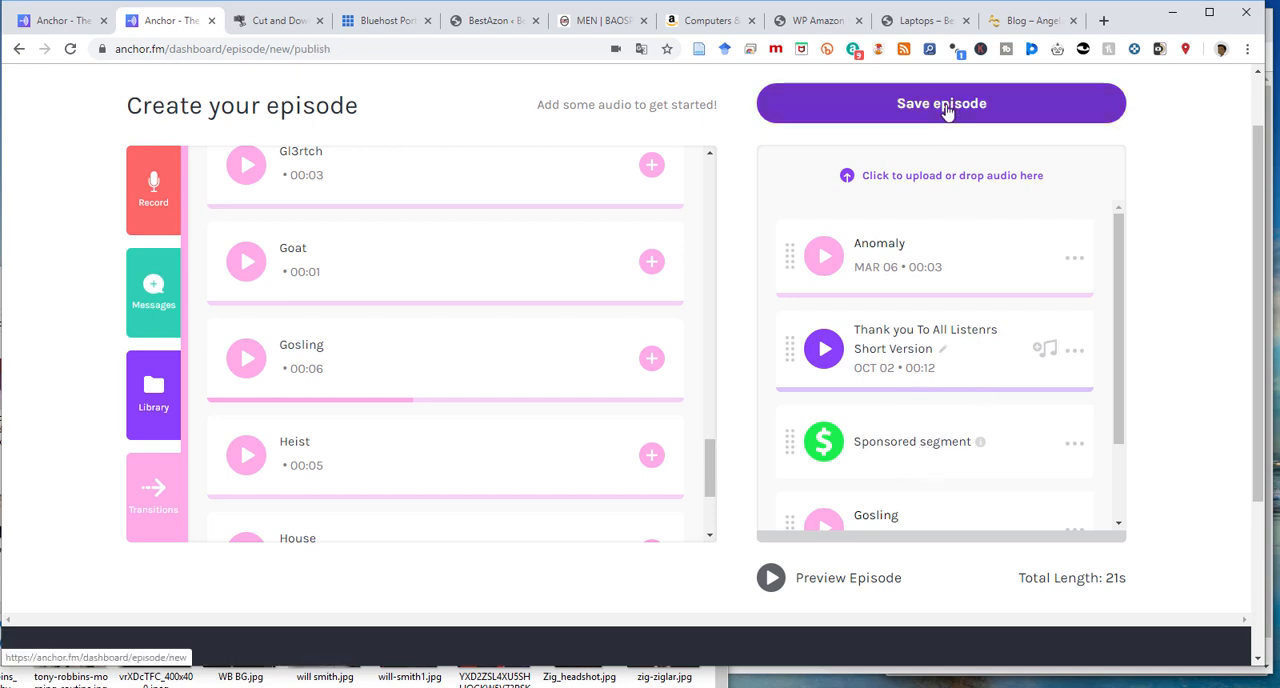
Step: Save the episode and give it title '1. erergegfr' with placeholder description 'erhywryw'
left_click(940, 102)
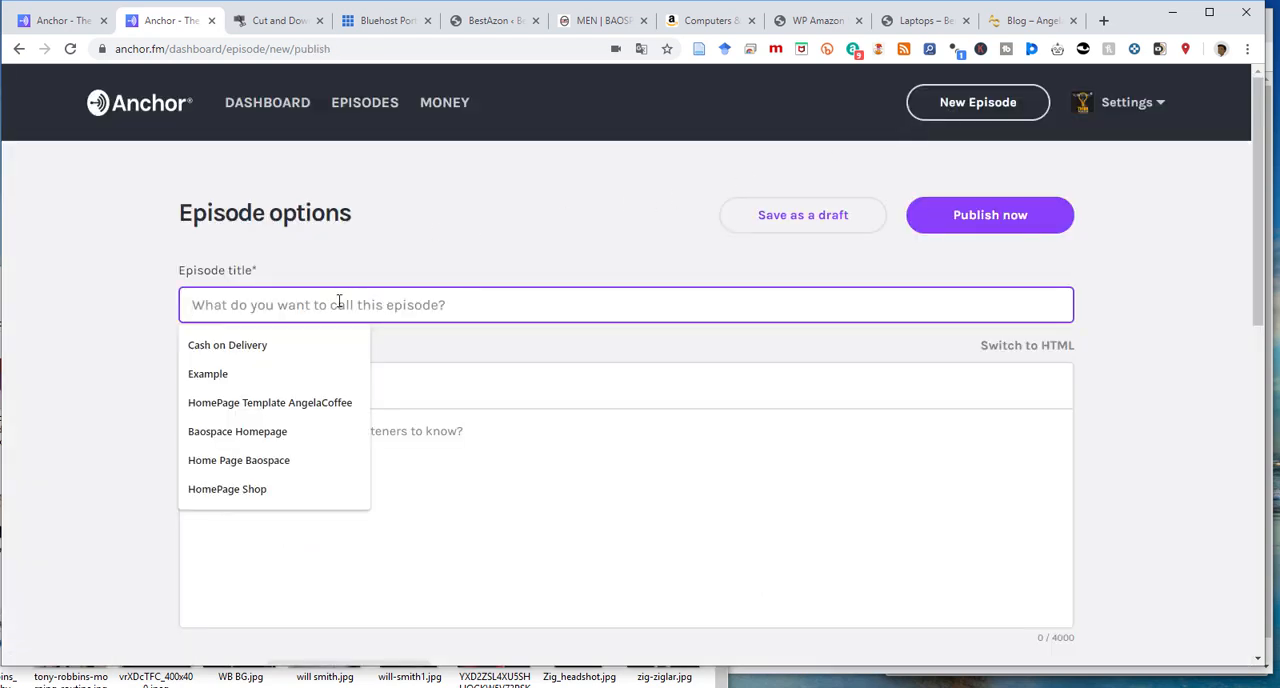
type("1.")
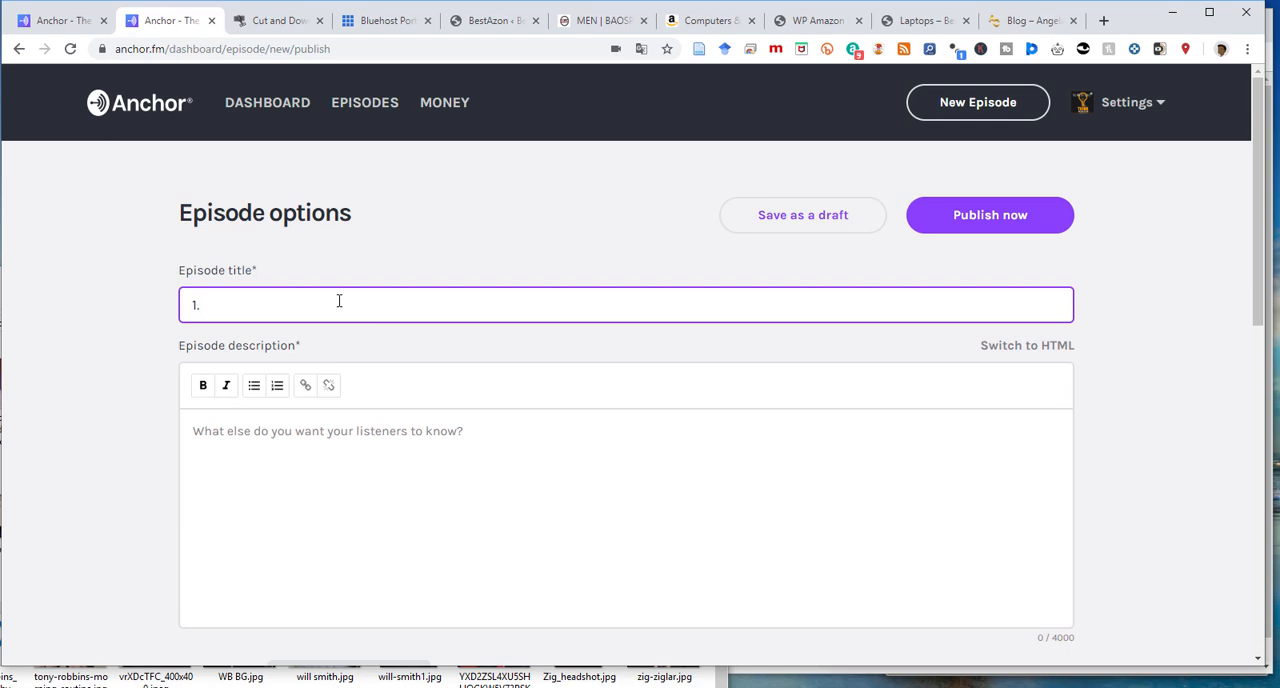
type("erergegfr")
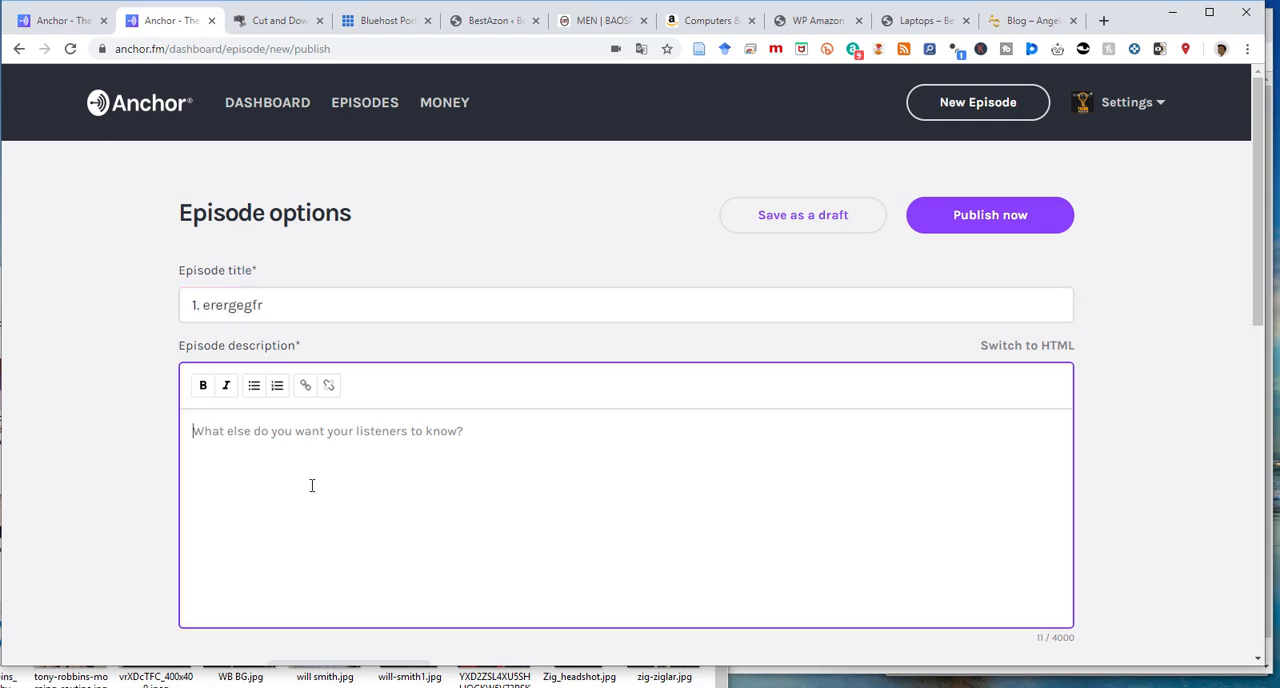
type("erhywryw")
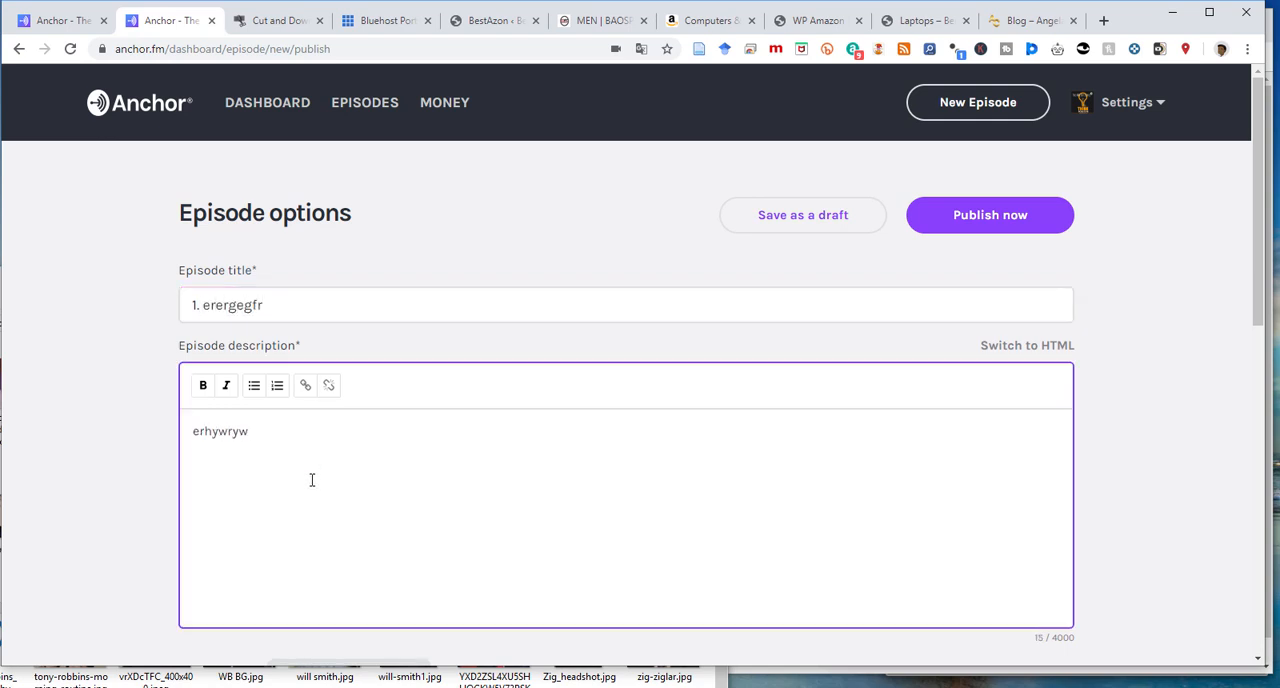
key("Backspace")
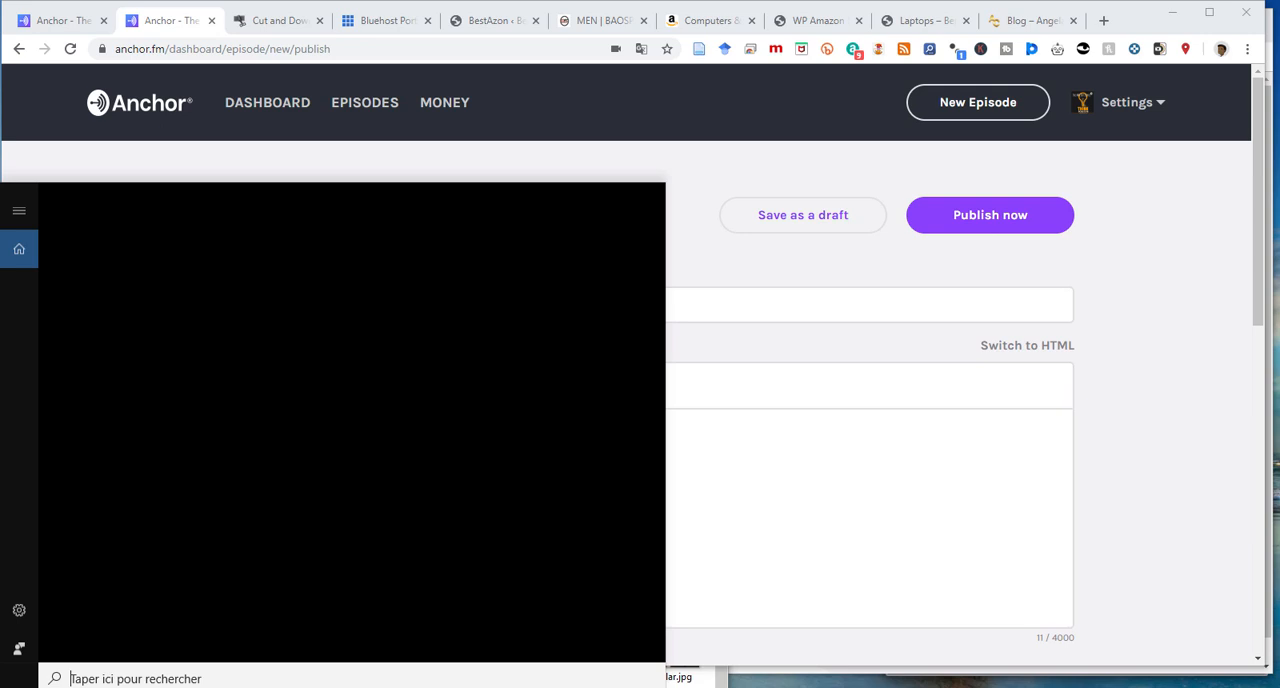
Step: Launch OneNote from the Start search to get the saved podcast description
type("oneno")
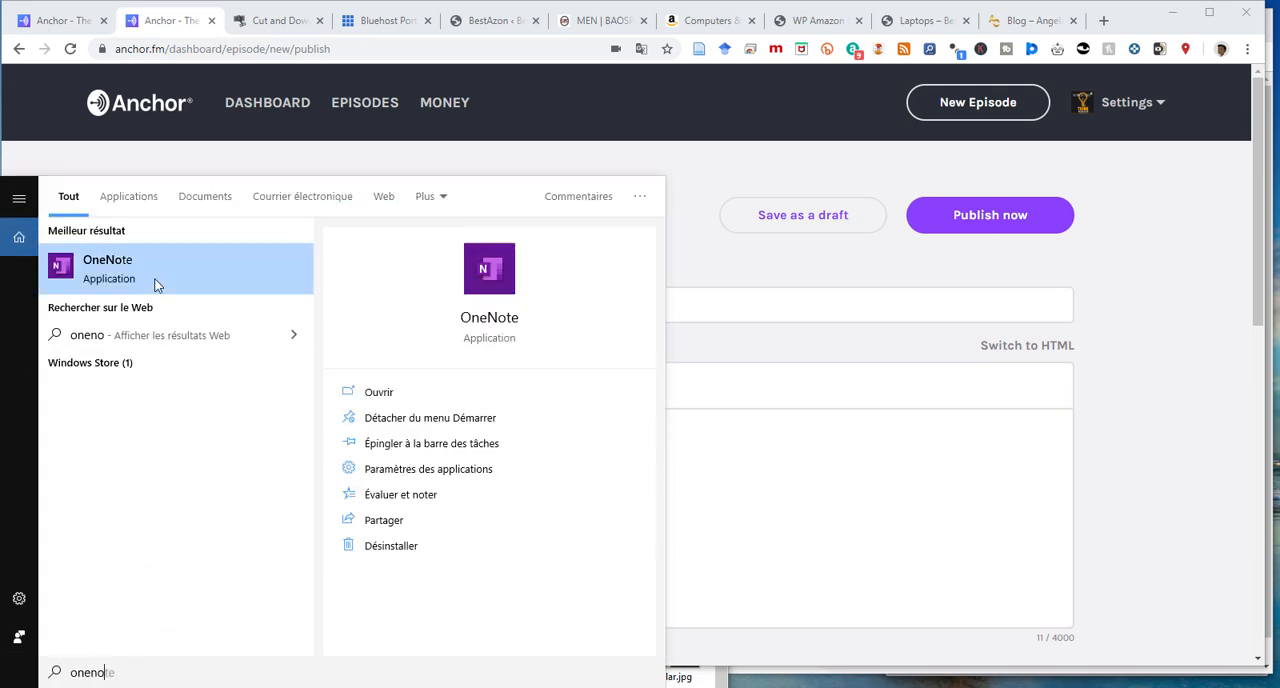
left_click(108, 268)
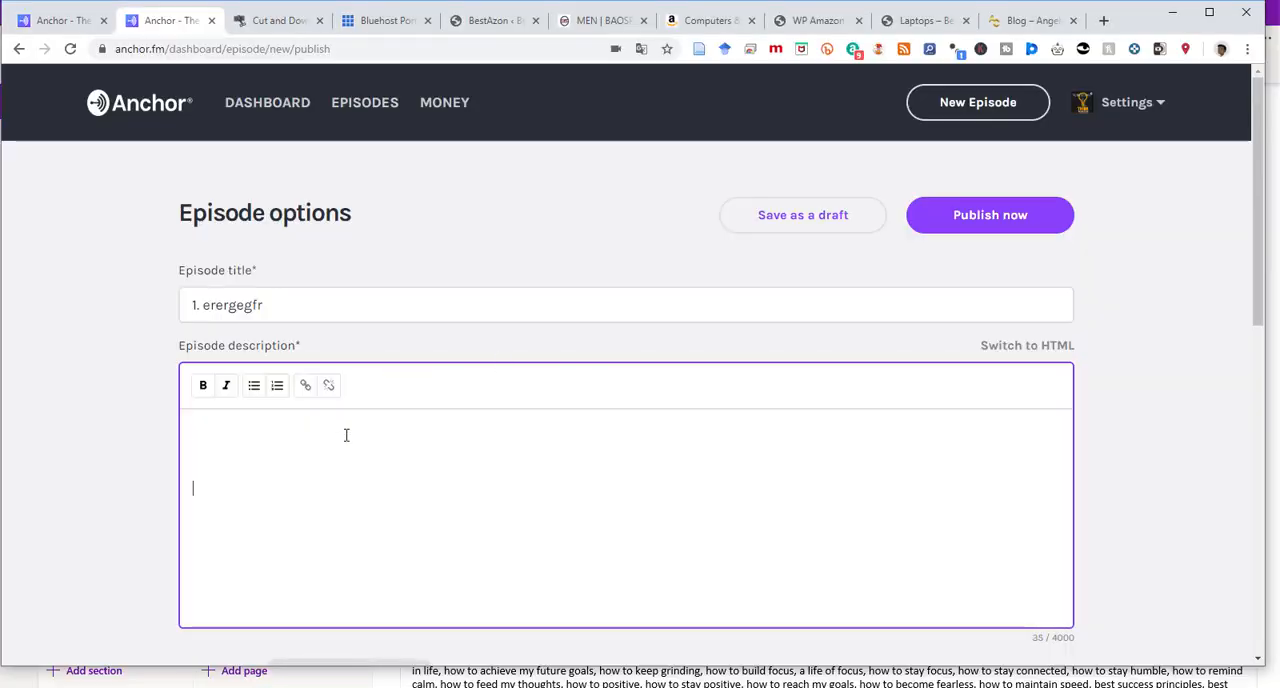
Step: Paste the full MMS Experience description and select its tags lines at the end
right_click(346, 436)
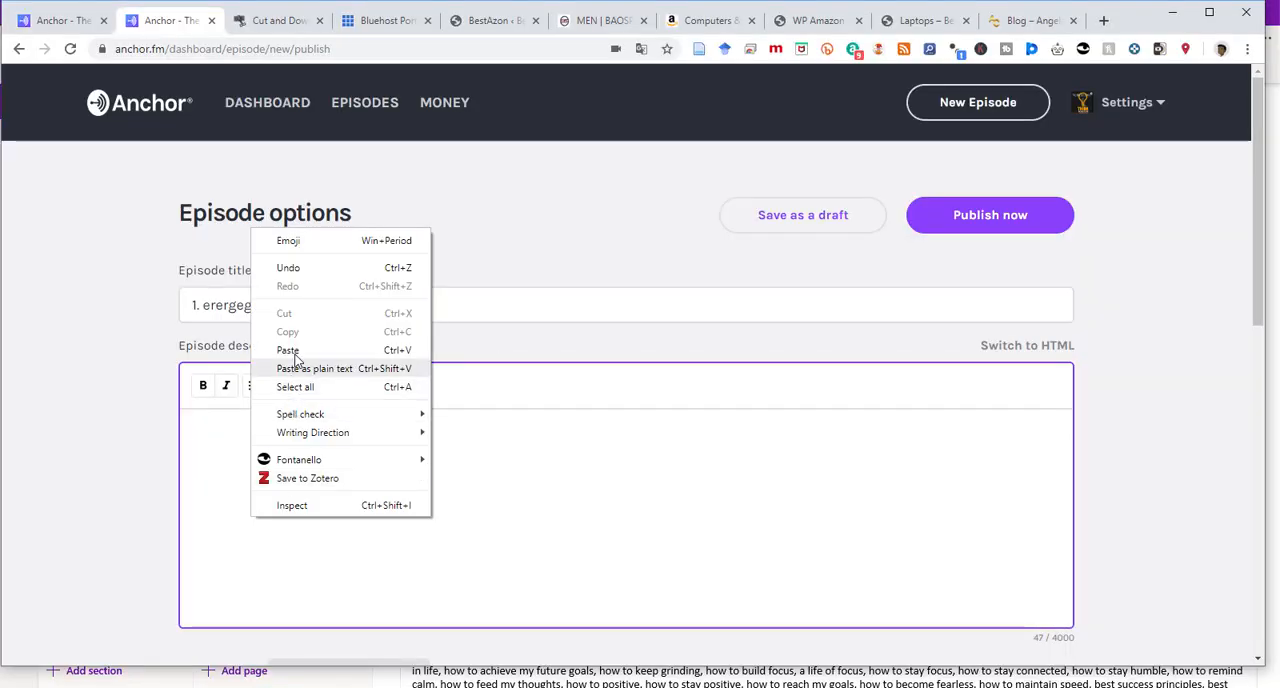
left_click(288, 350)
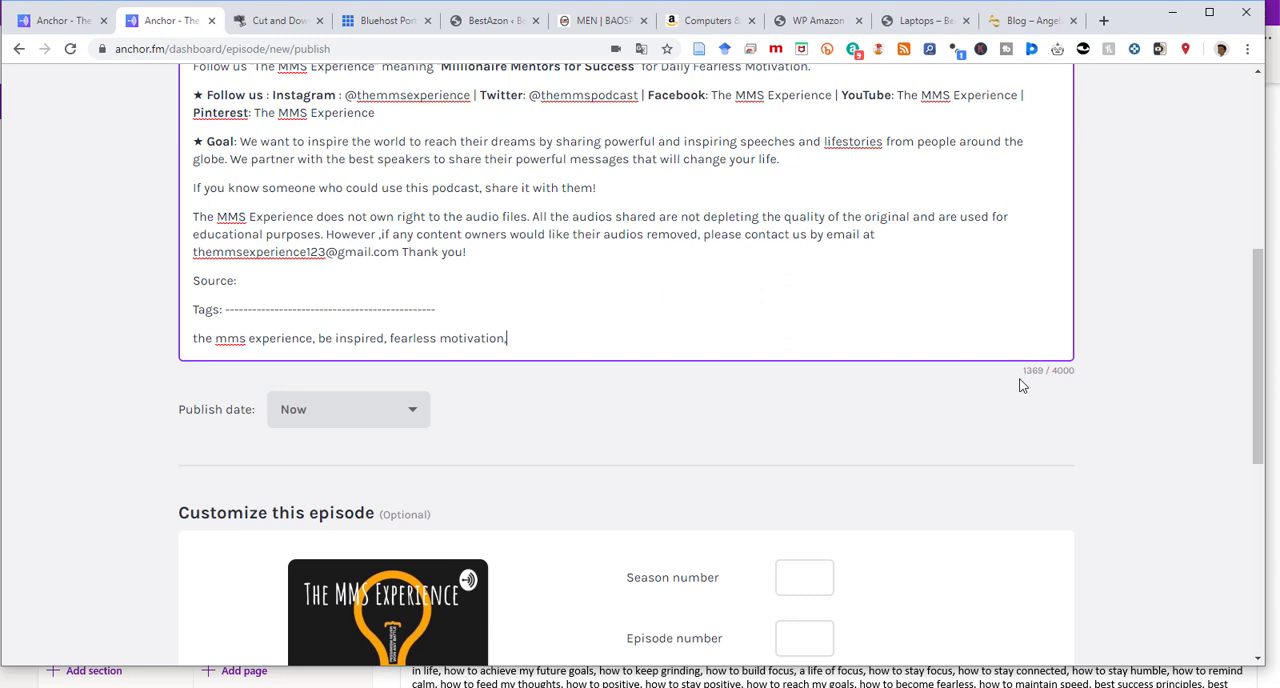
mouse_move(1020, 384)
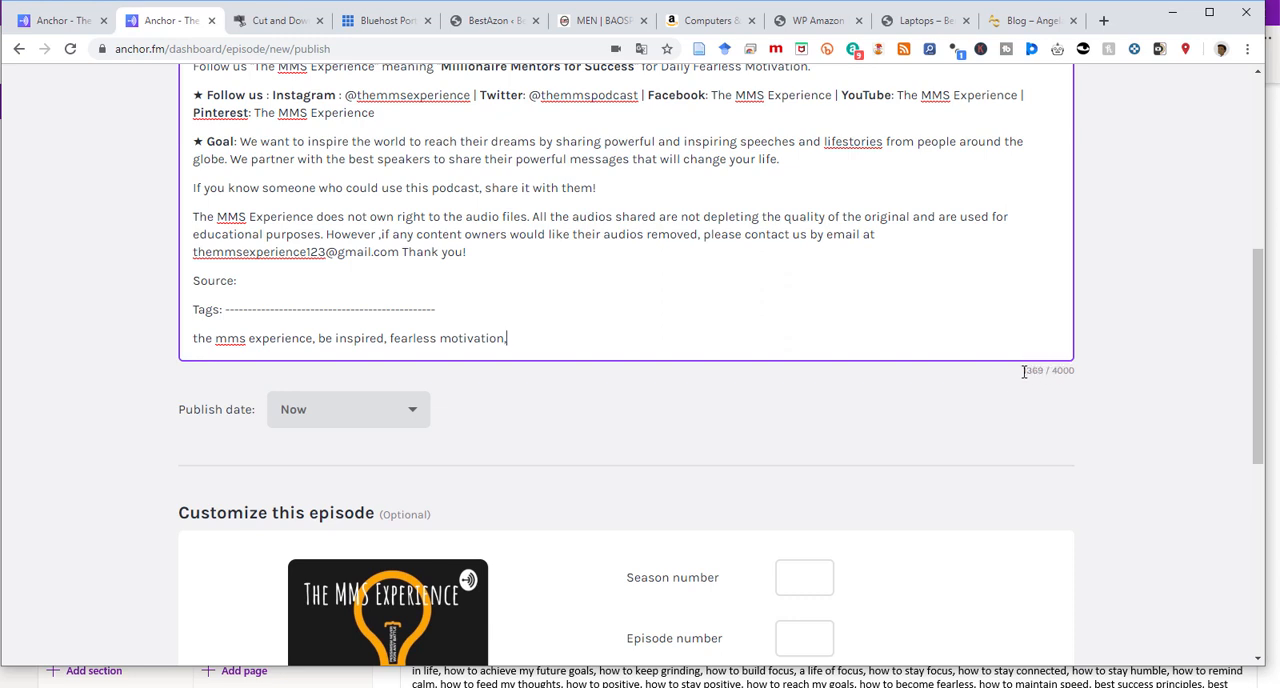
mouse_move(1024, 378)
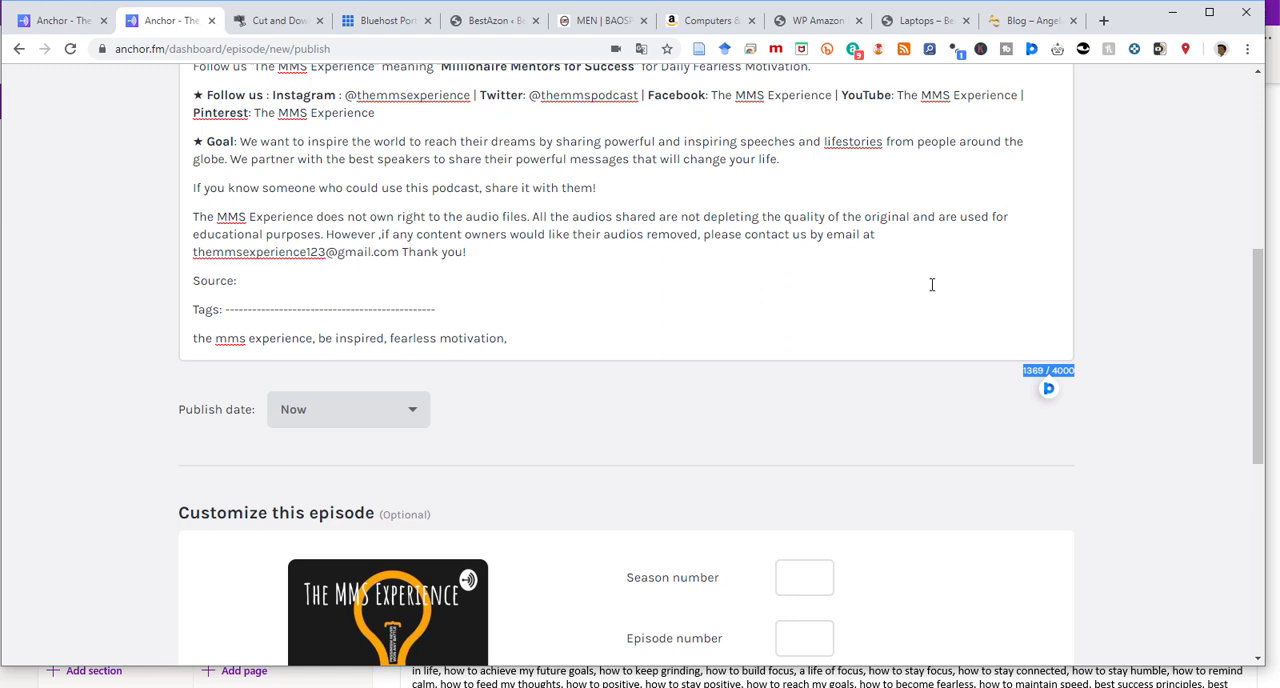
mouse_move(928, 282)
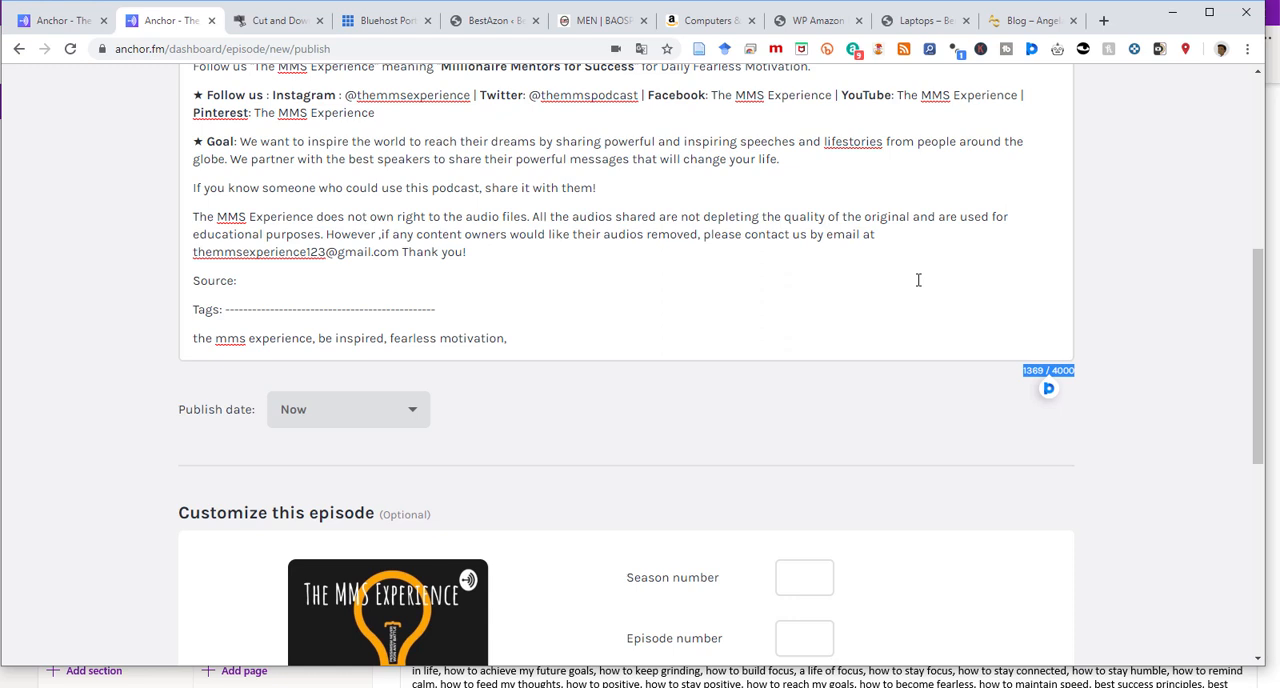
mouse_move(620, 236)
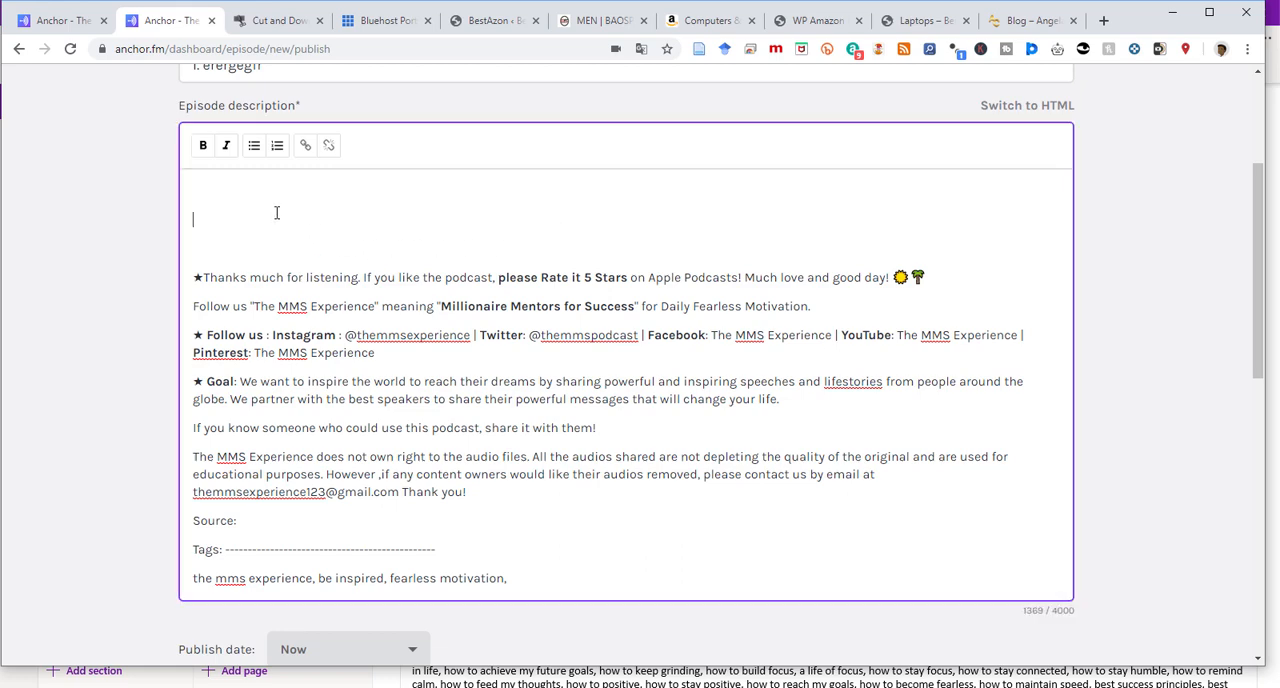
scroll("down", 3)
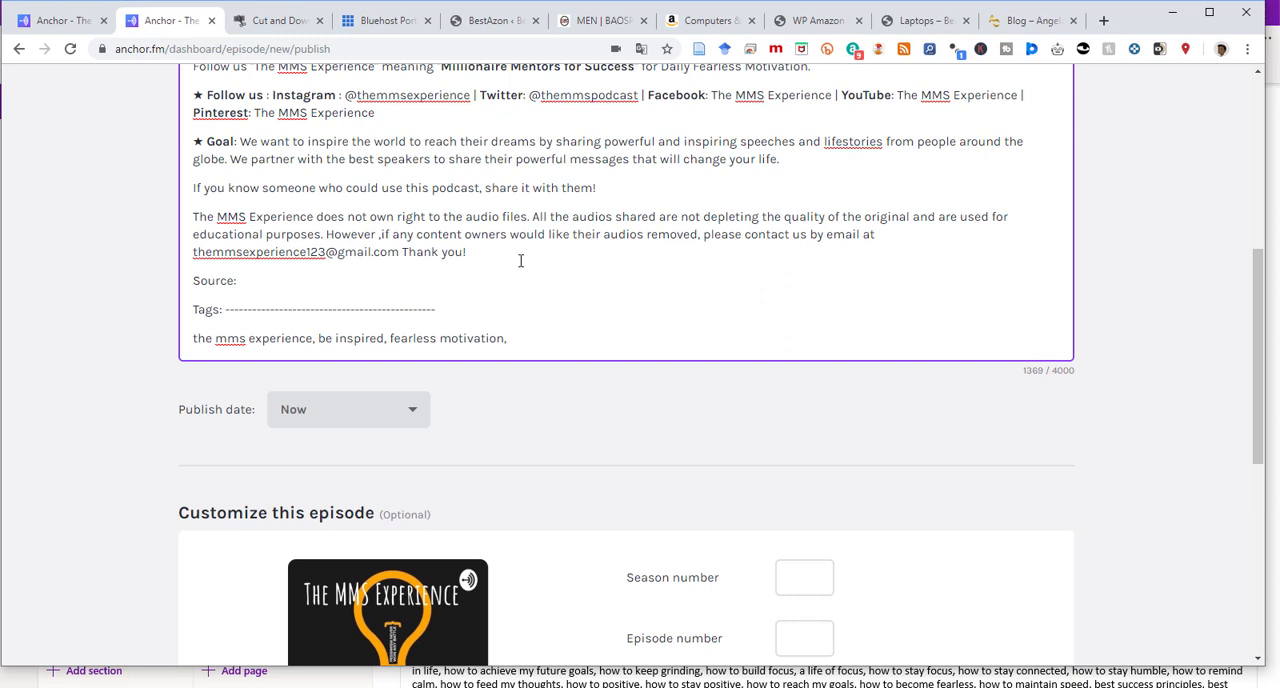
left_click_drag(192, 308, 508, 338)
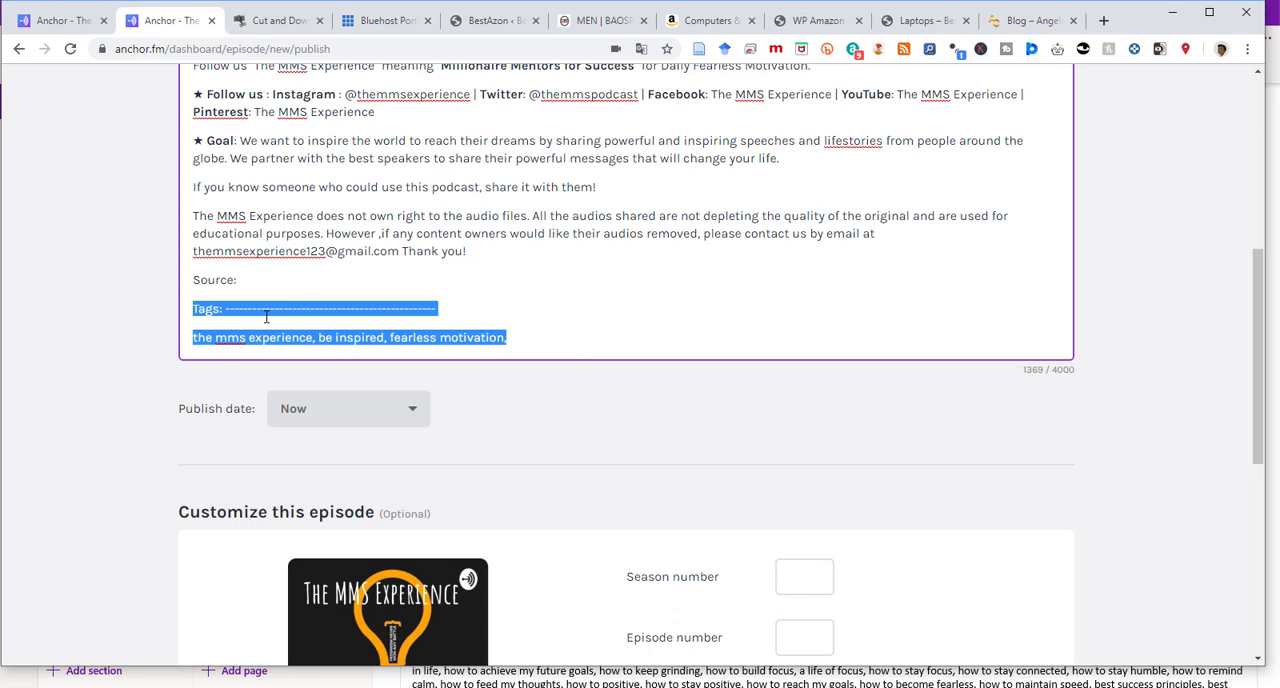
Step: Enter season number 1 for the episode
scroll("down", 3)
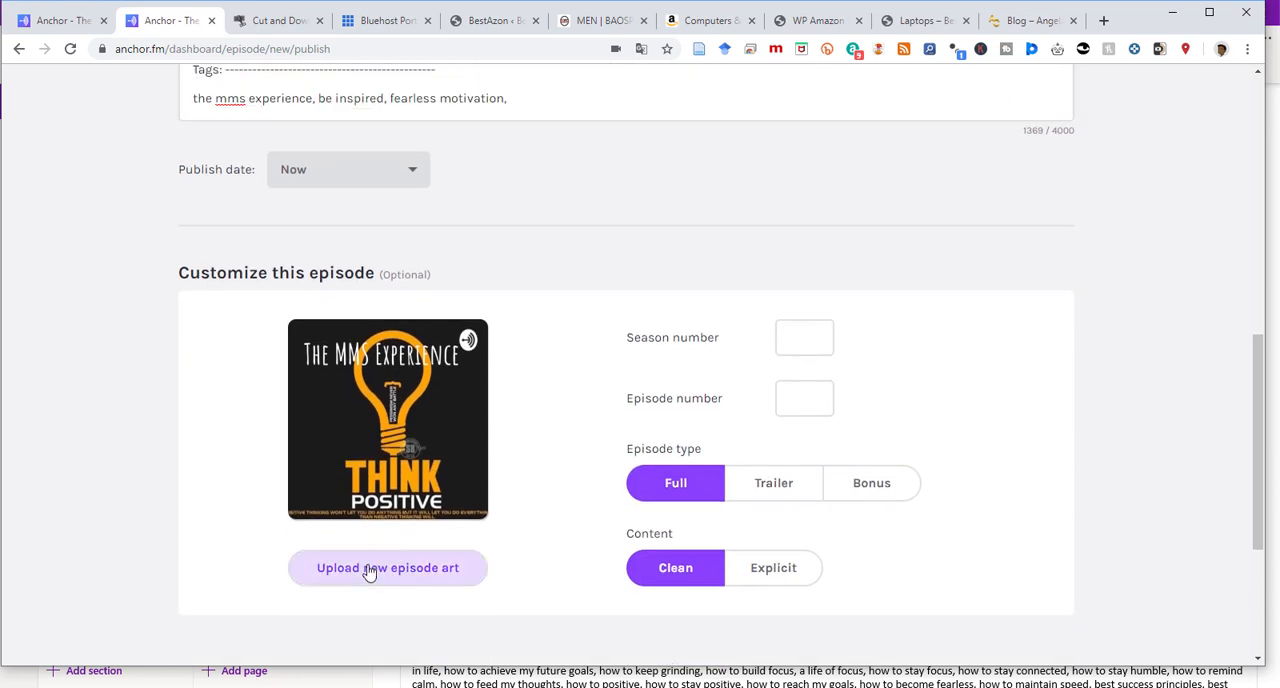
left_click(804, 336)
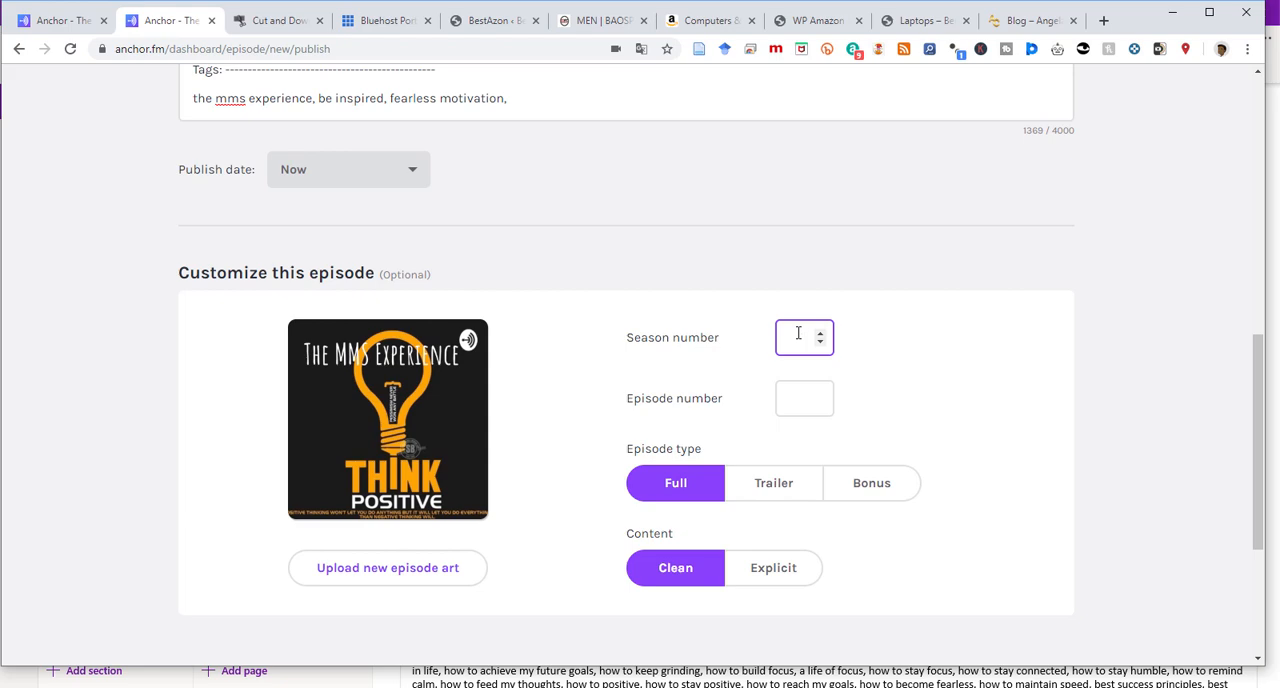
type("1")
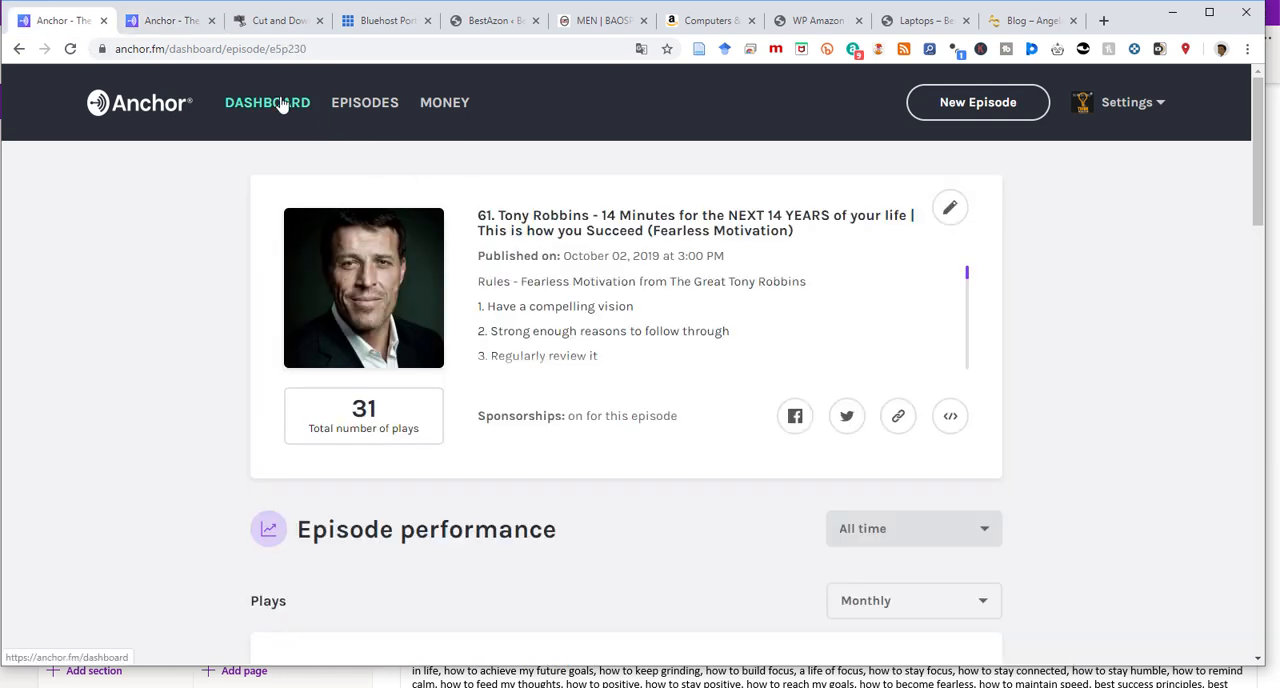
Step: Open podcast settings and scroll through the listening-platform links
left_click(268, 102)
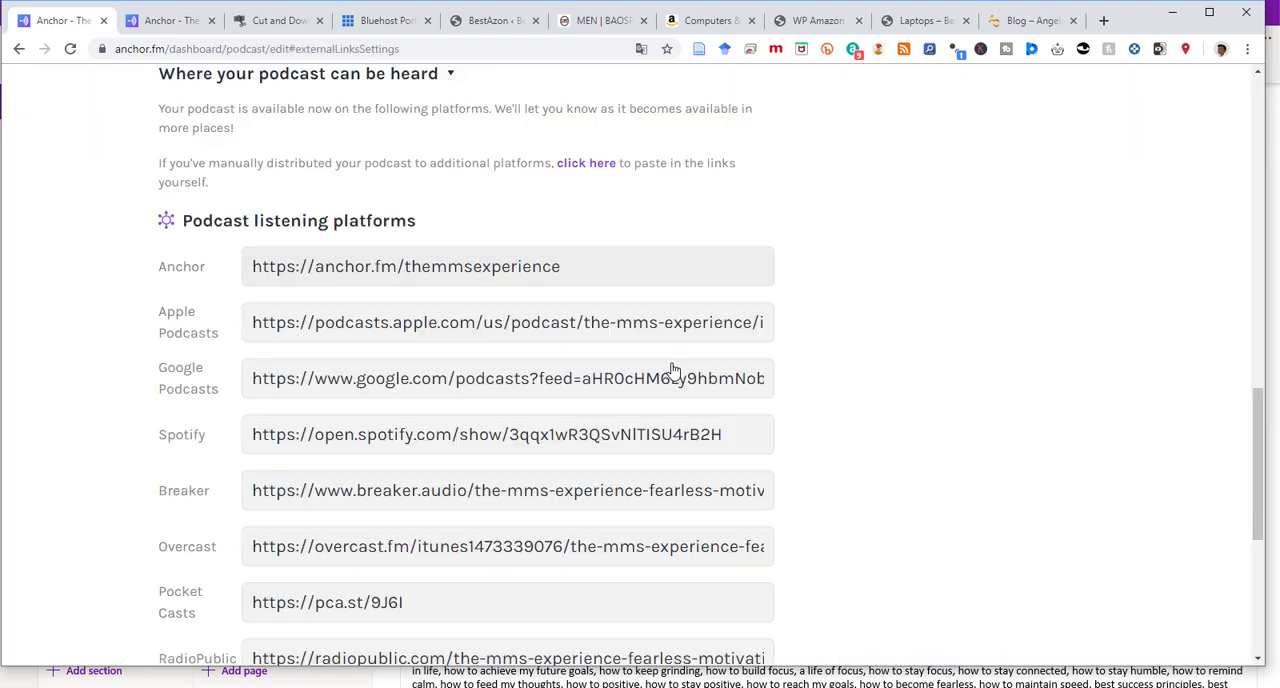
scroll("down", 3)
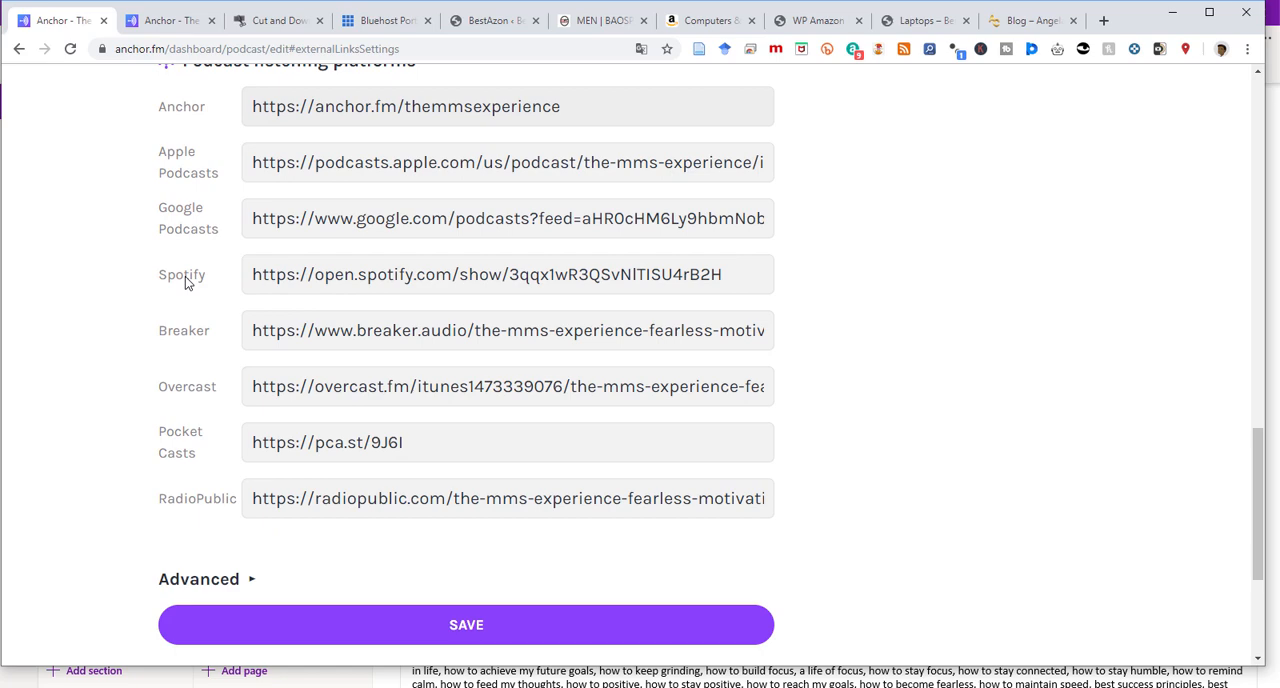
mouse_move(190, 446)
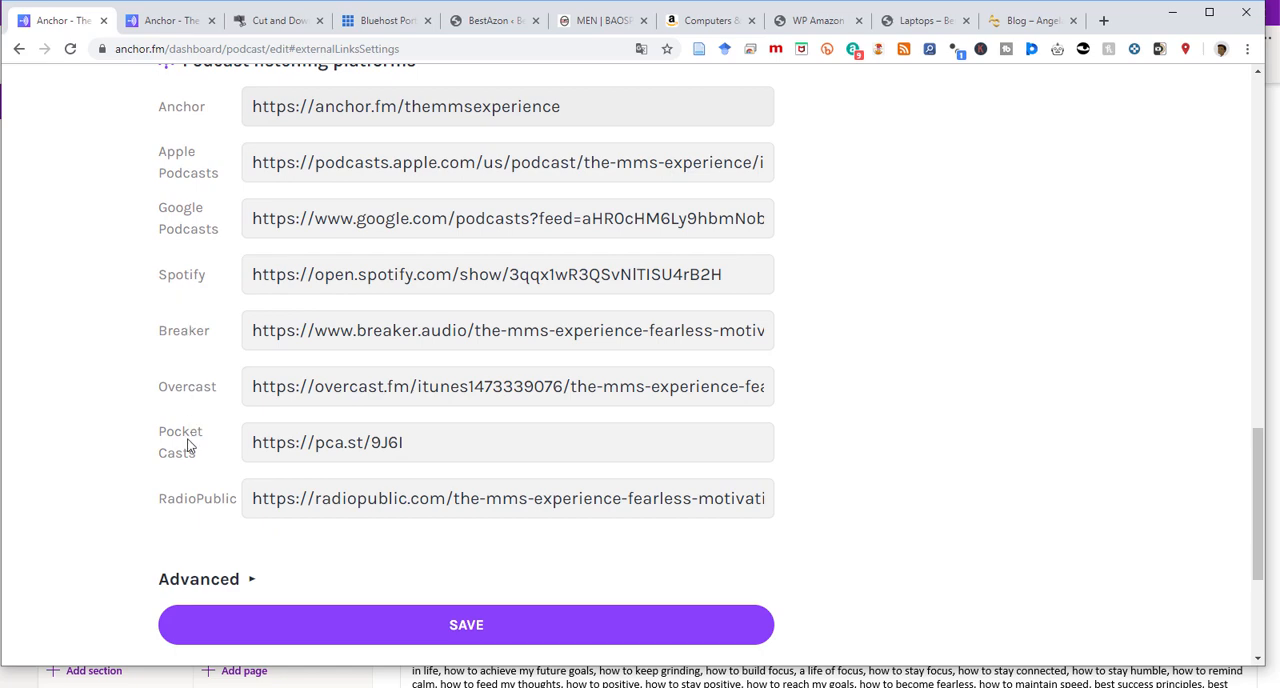
mouse_move(920, 344)
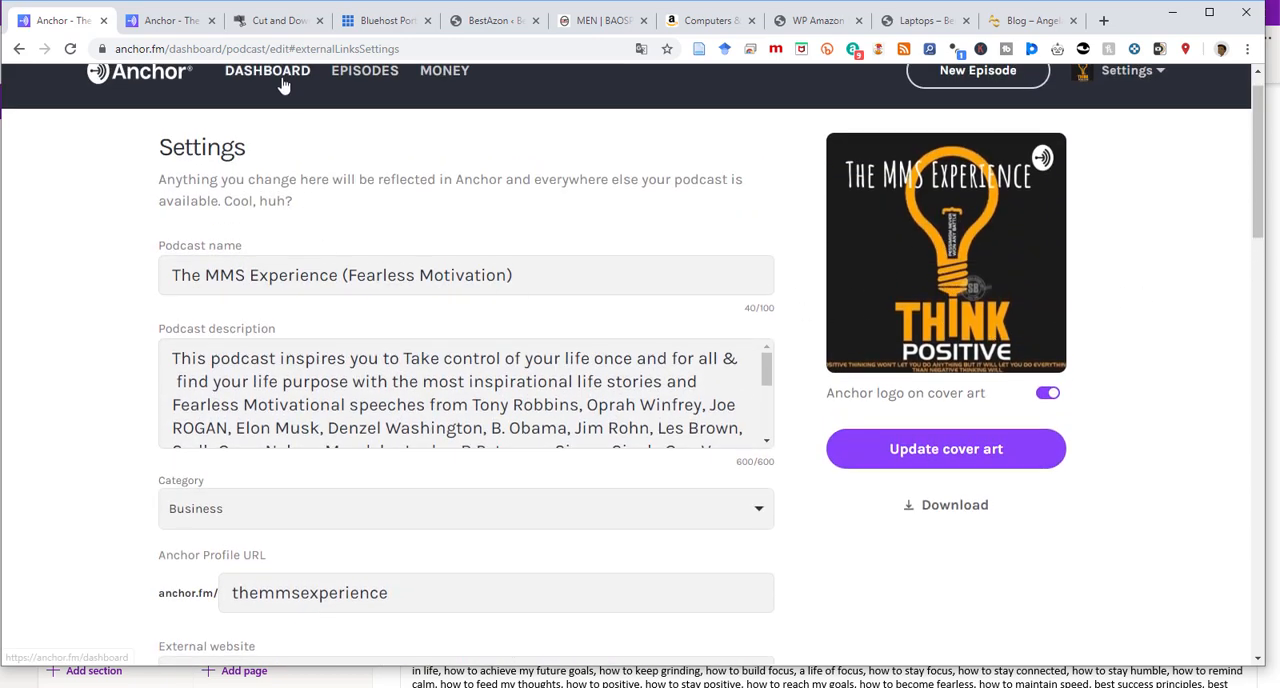
Step: Check the podcast performance dashboard, revisit the draft episode '1. erergegfr', then return to the dashboard
left_click(268, 70)
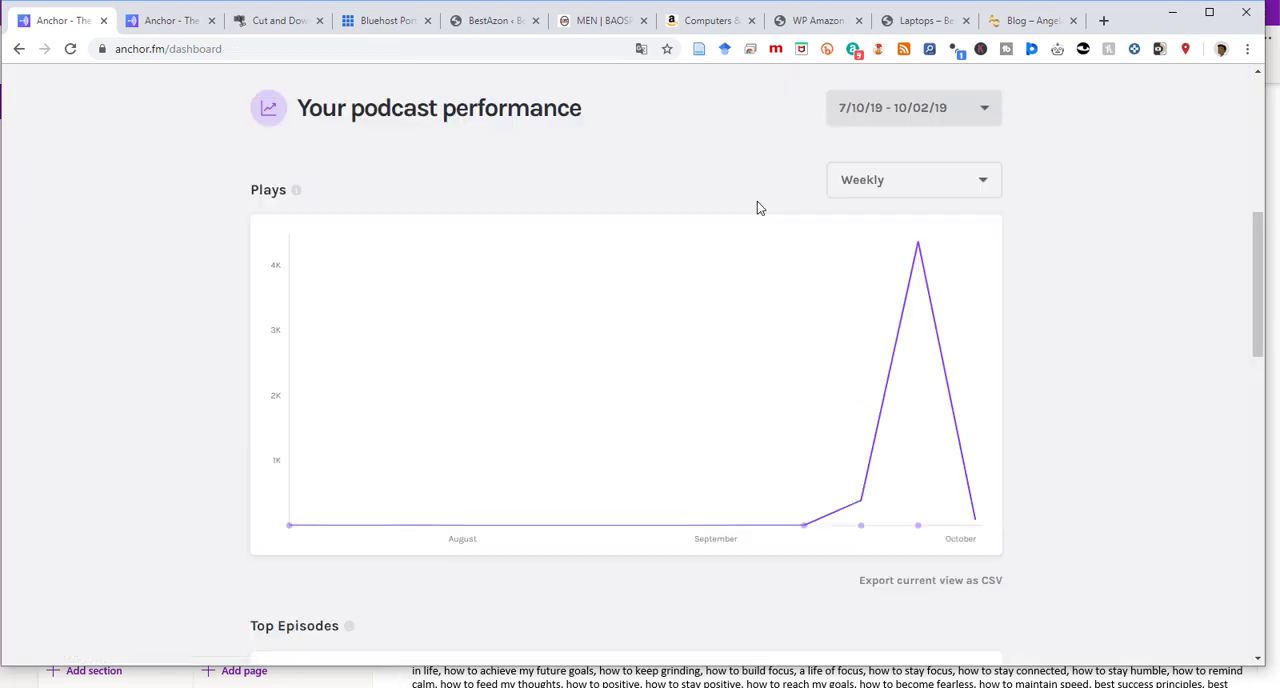
left_click(170, 20)
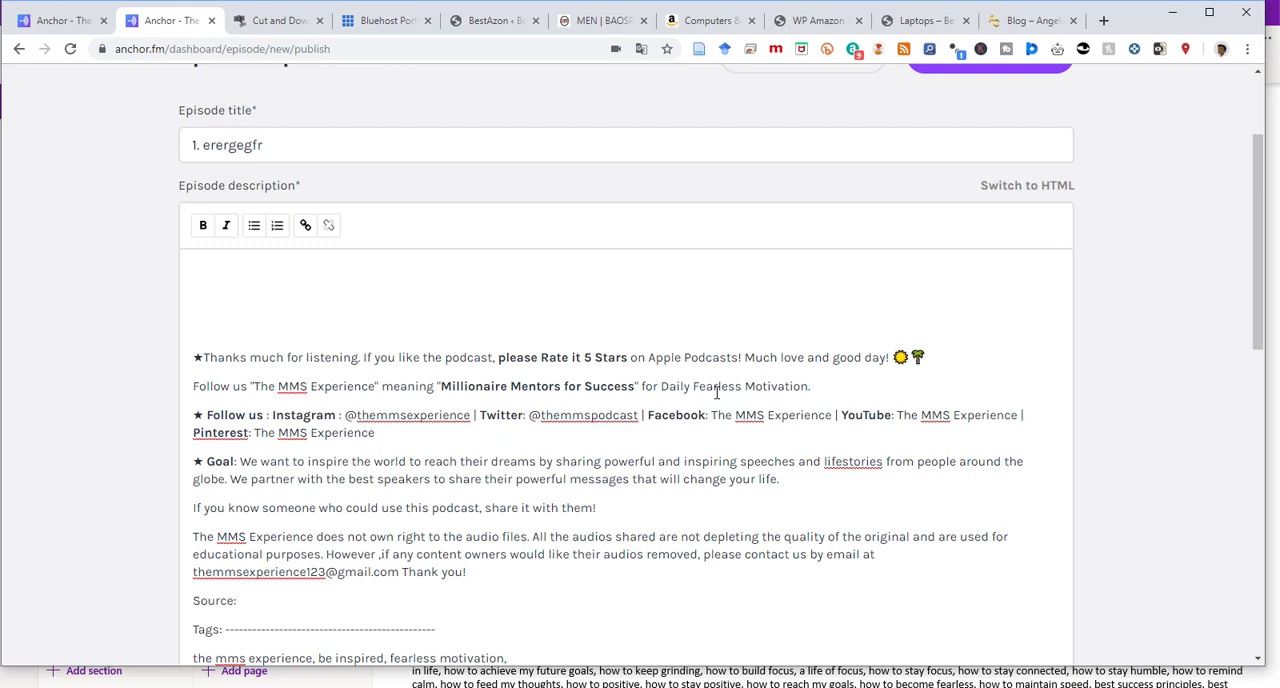
scroll("down", 3)
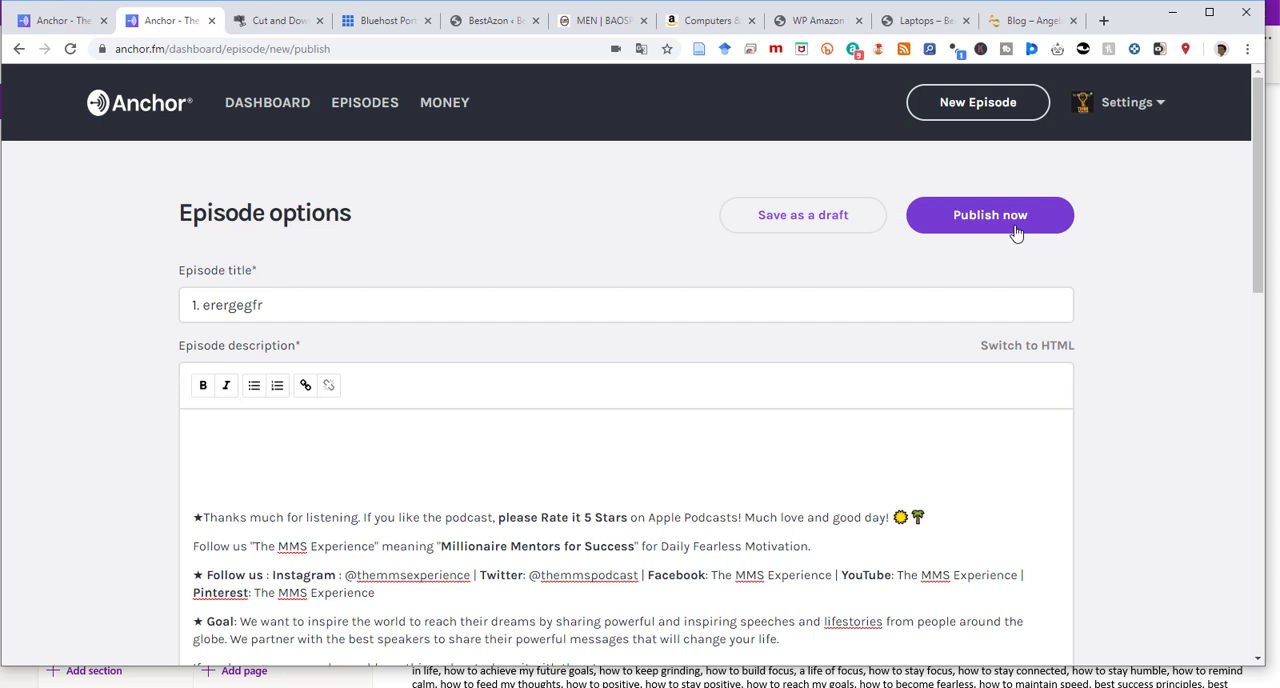
mouse_move(732, 136)
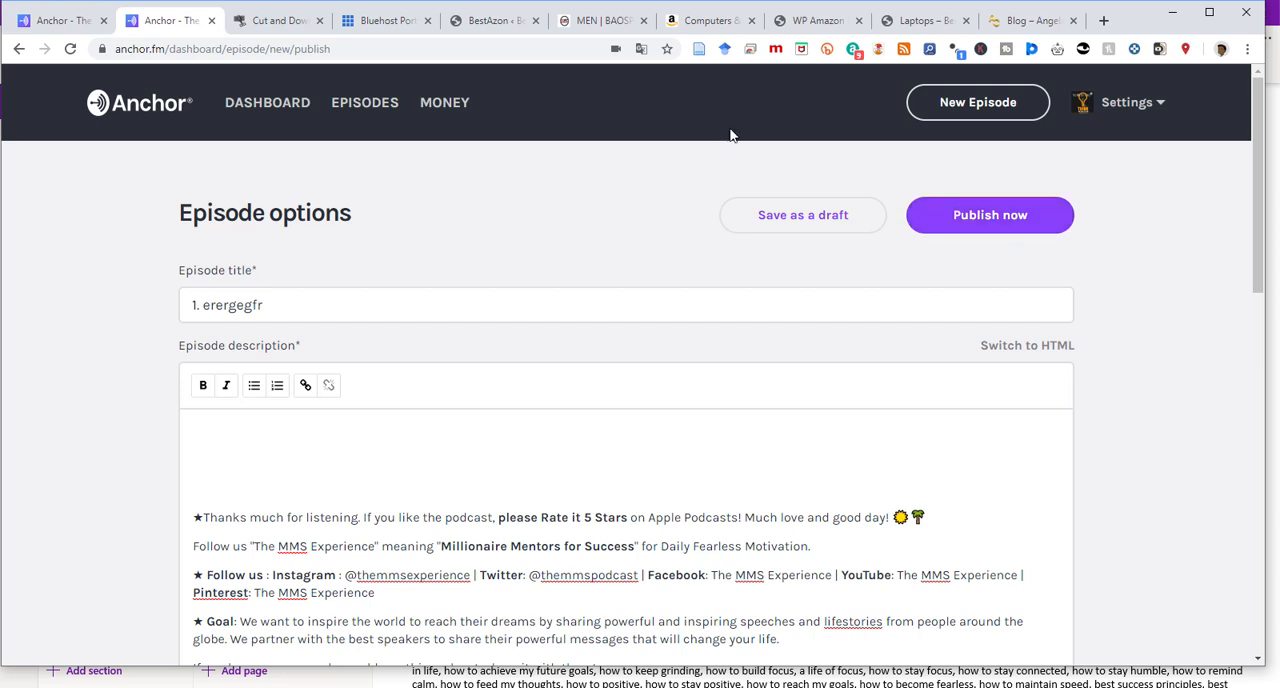
left_click(56, 20)
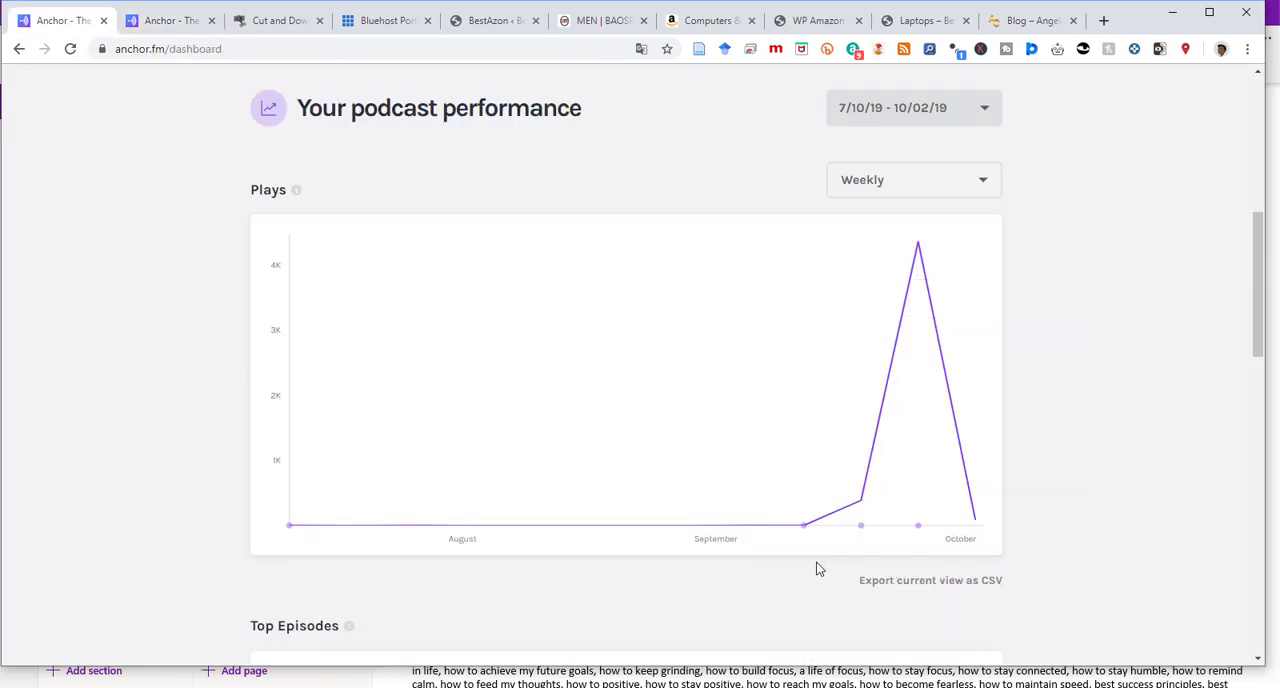
mouse_move(860, 524)
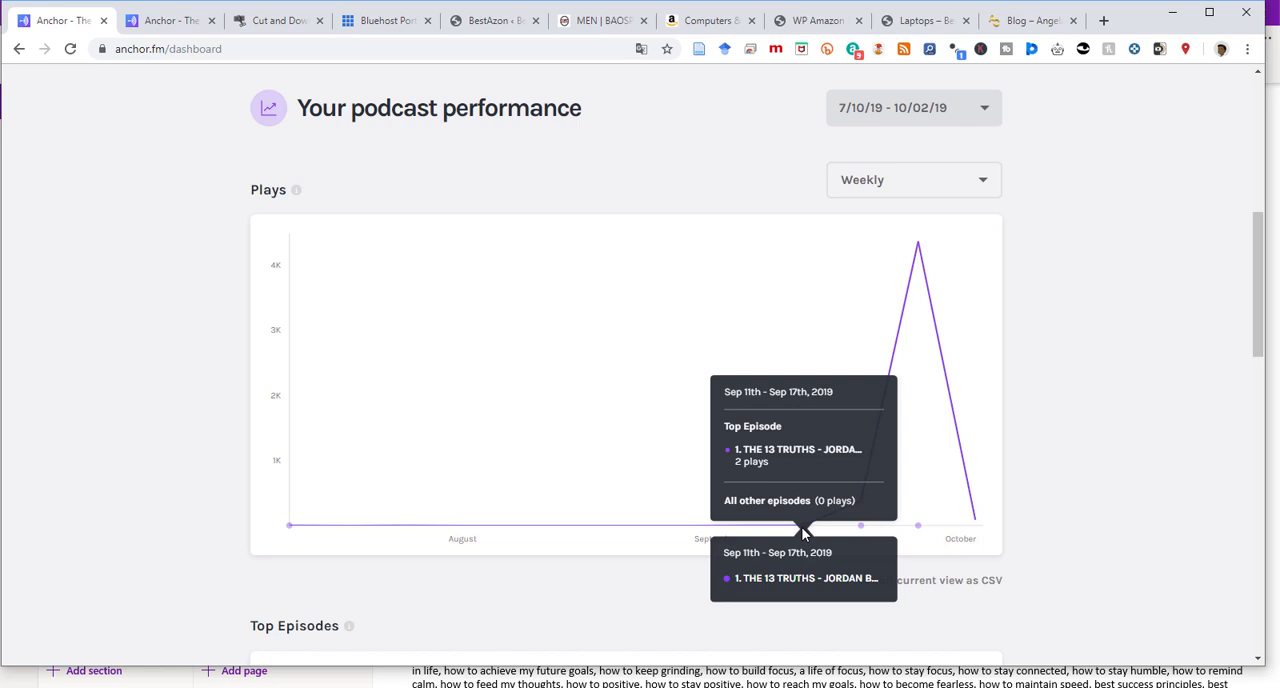
mouse_move(862, 508)
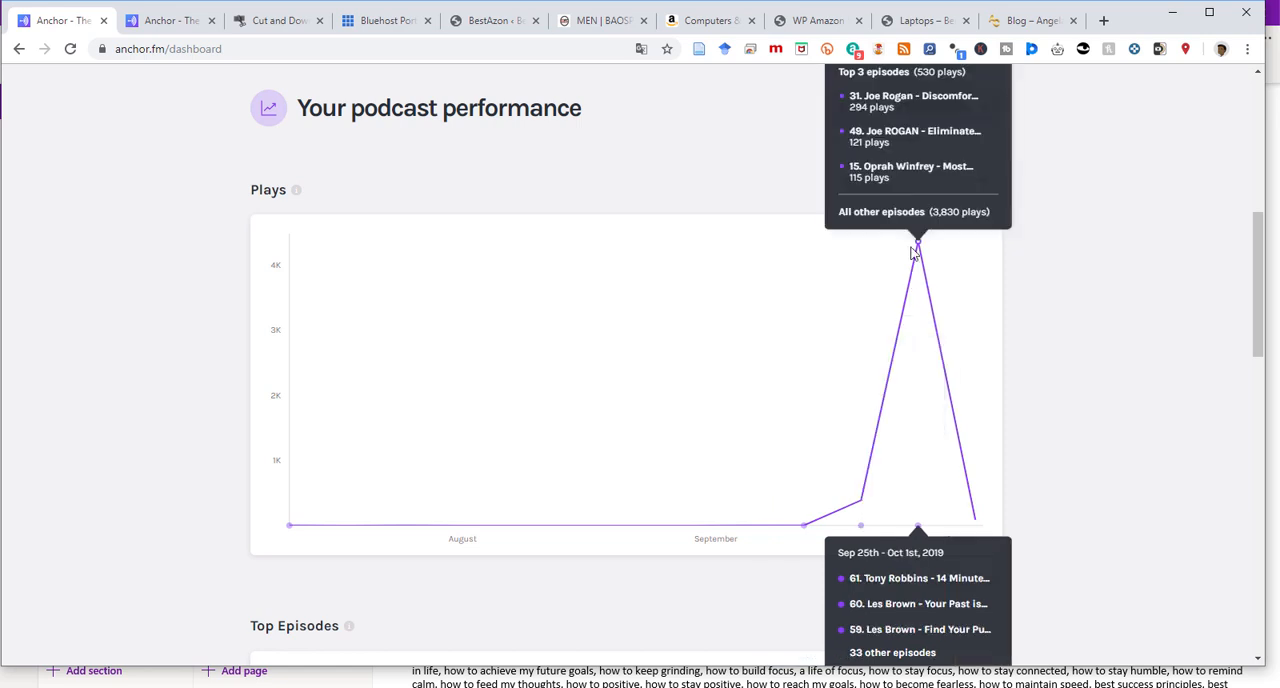
mouse_move(920, 252)
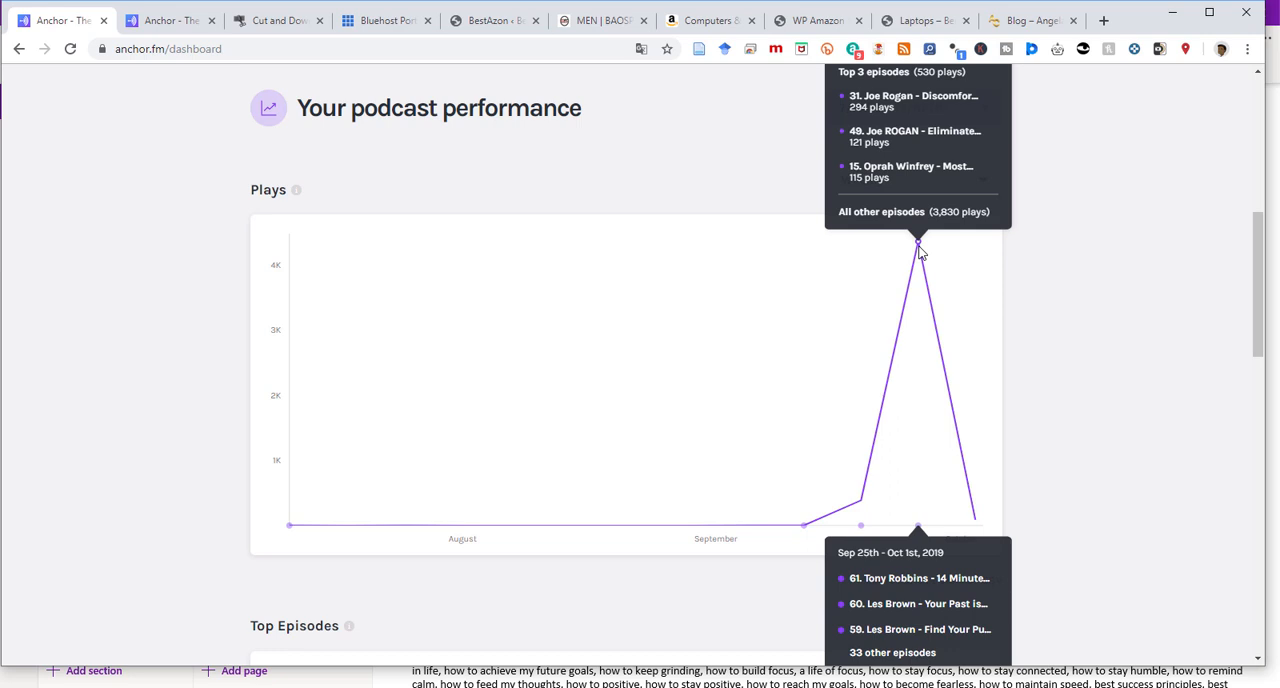
mouse_move(948, 368)
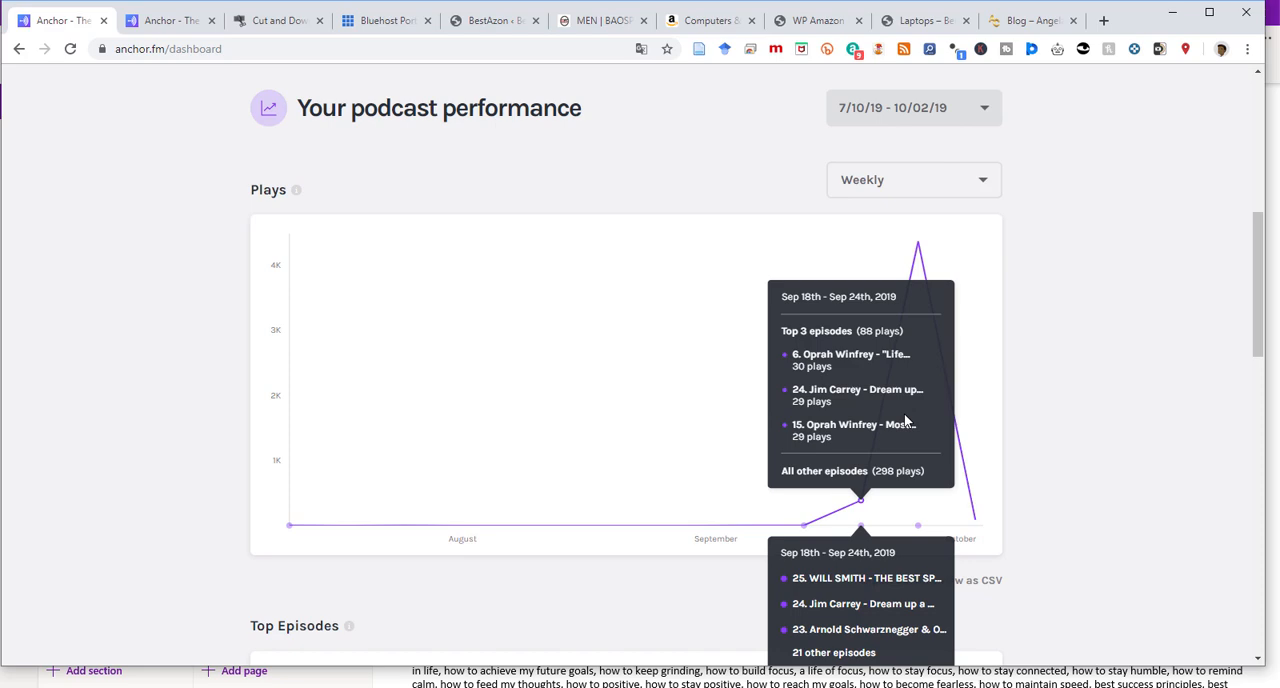
mouse_move(844, 486)
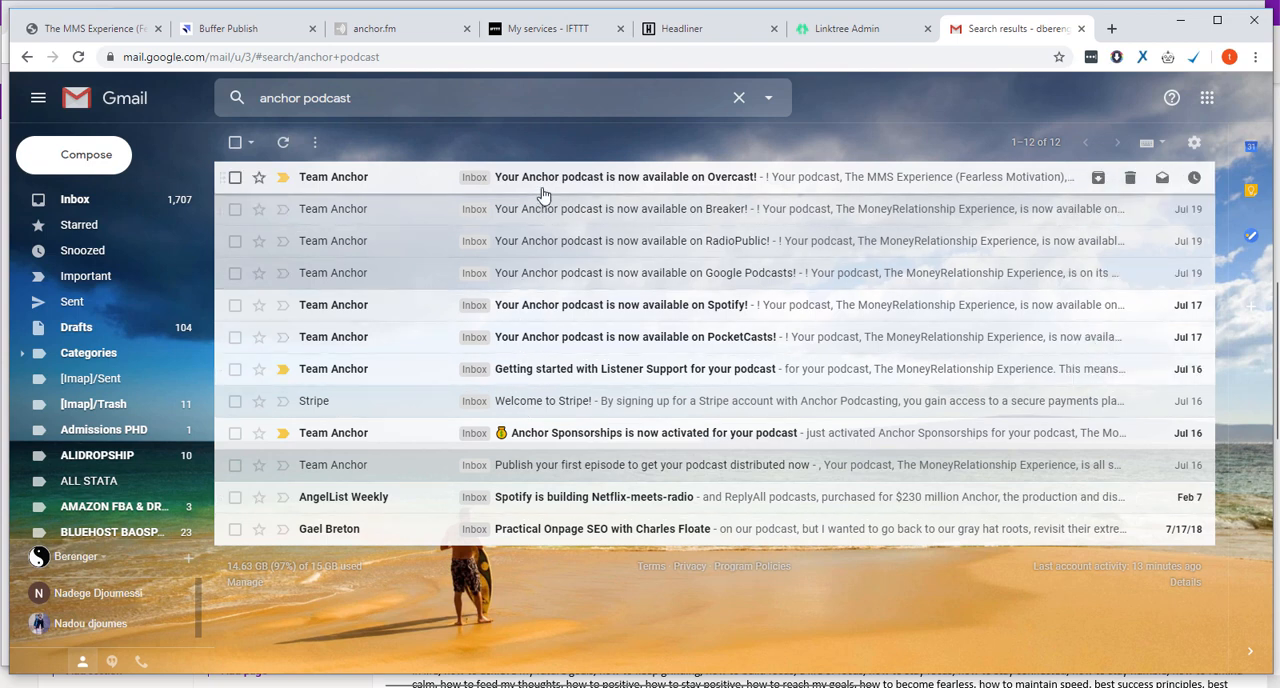
Step: Switch from Gmail to the IFTTT services page listing BrainyQuote, Buffer, Dropbox and Email
left_click(548, 28)
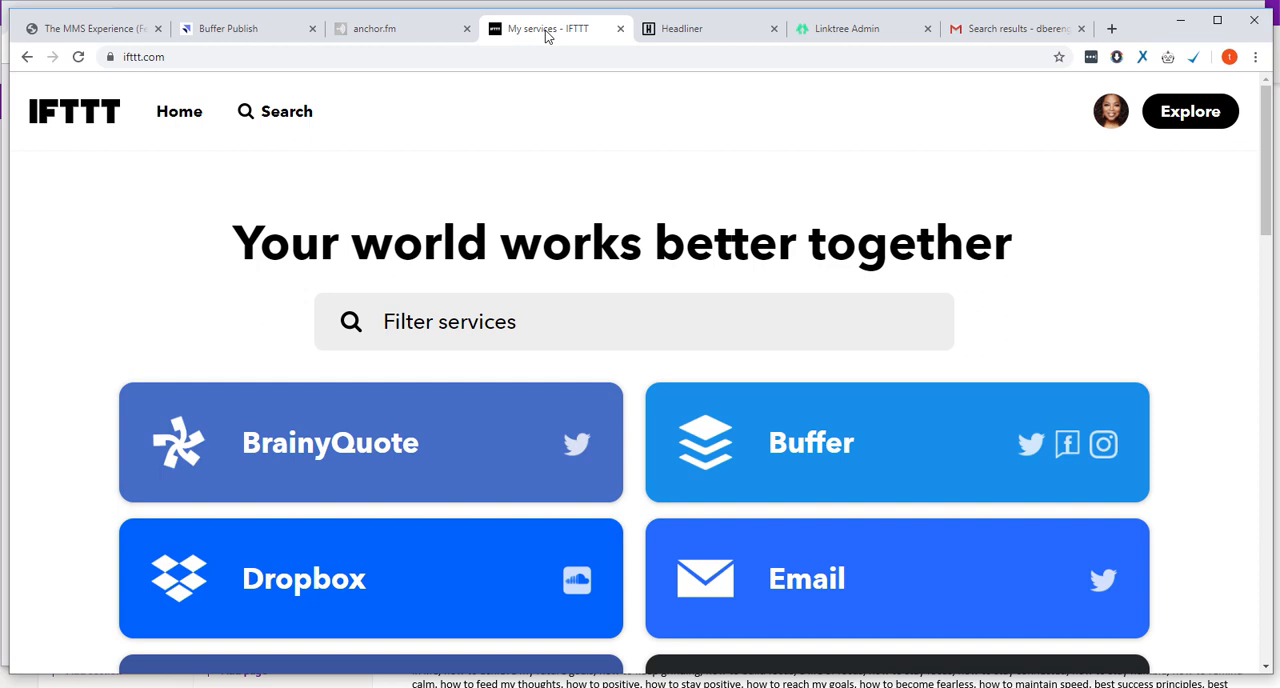
Step: Browse the IFTTT connected services down to Twitter and YouTube, then start a blank browser tab
scroll("down", 3)
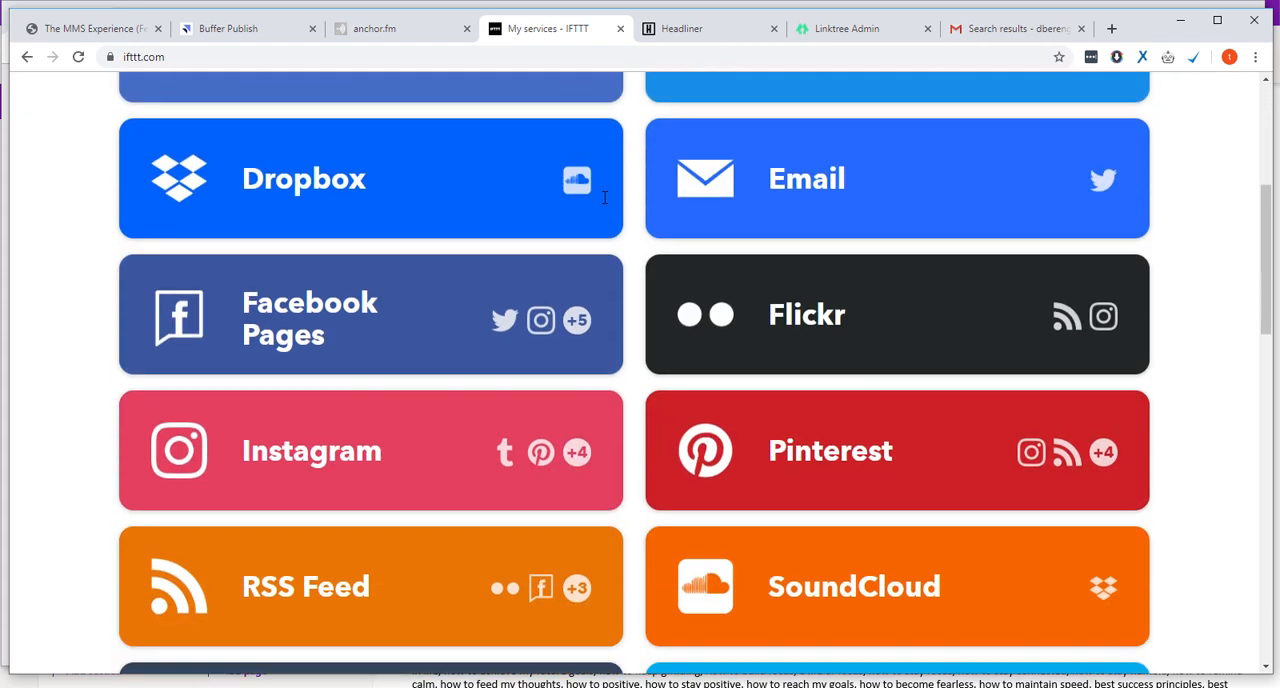
scroll("down", 3)
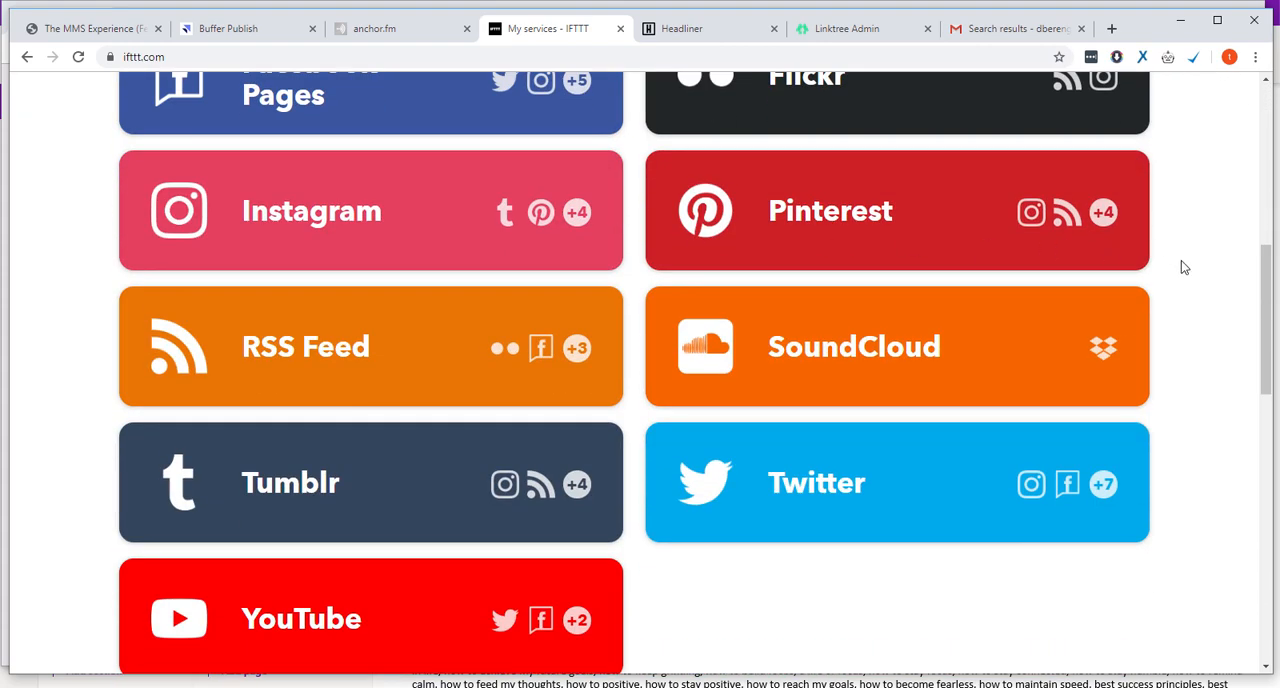
mouse_move(970, 192)
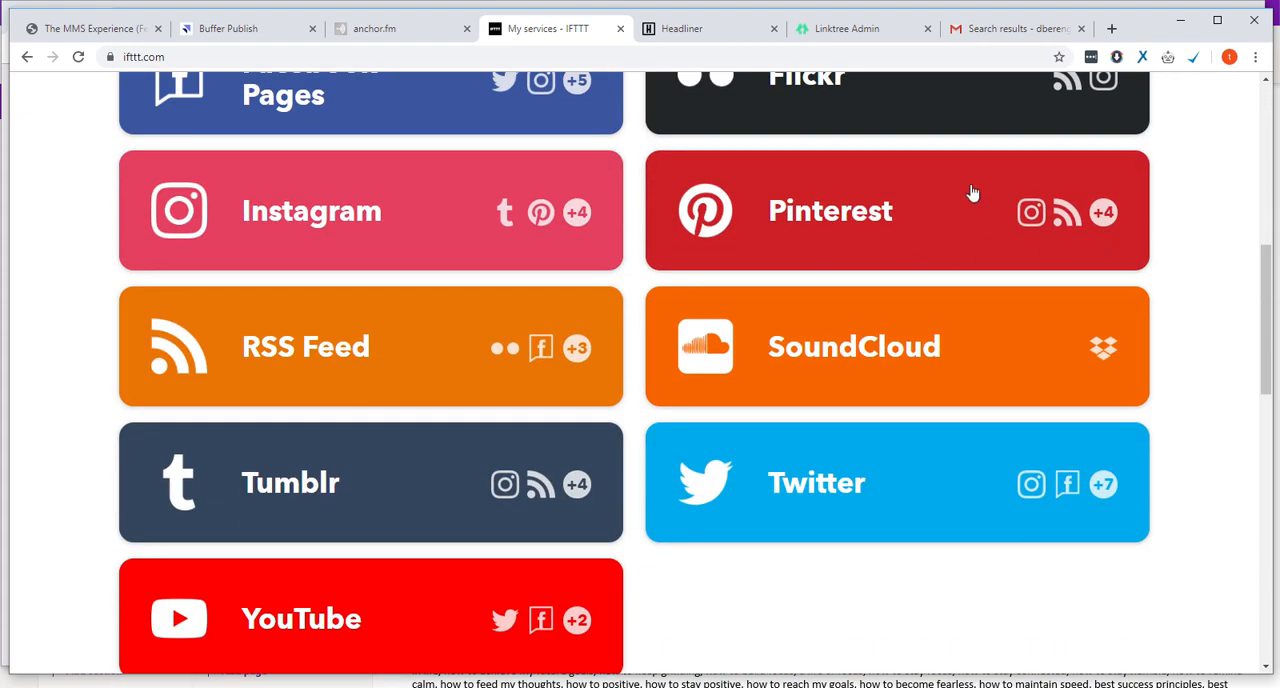
left_click(1112, 28)
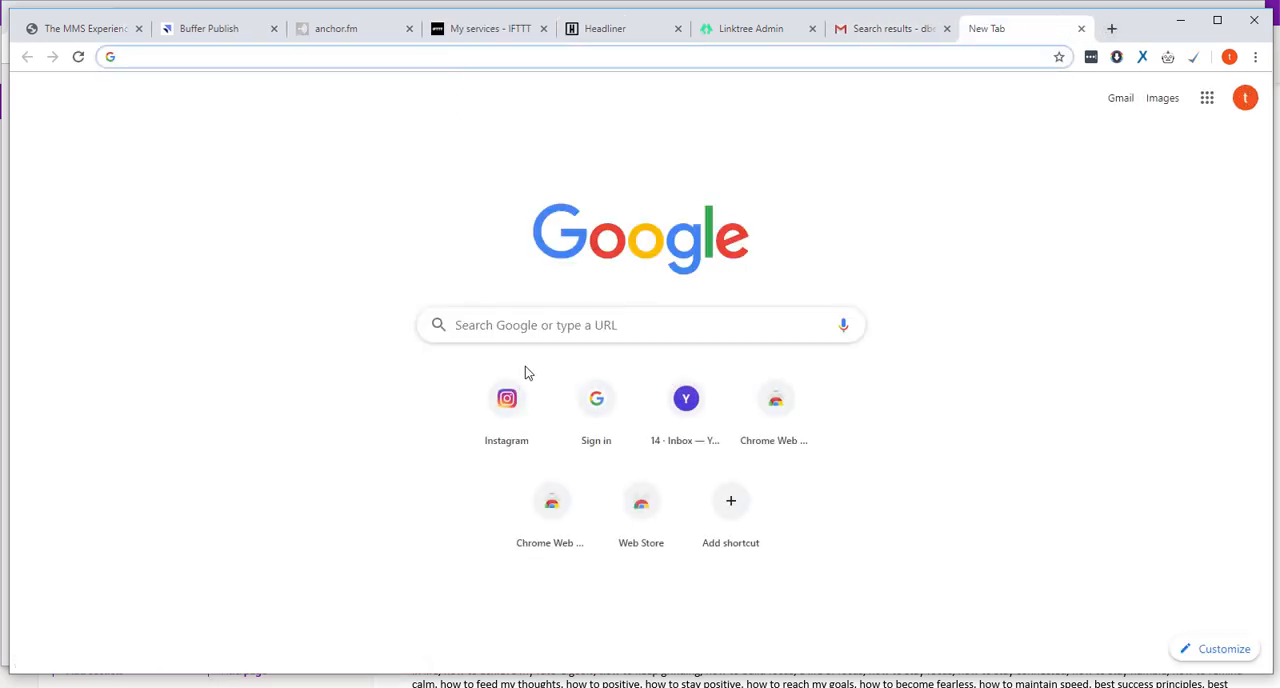
Step: Load Instagram from the new tab page shortcut
left_click(488, 28)
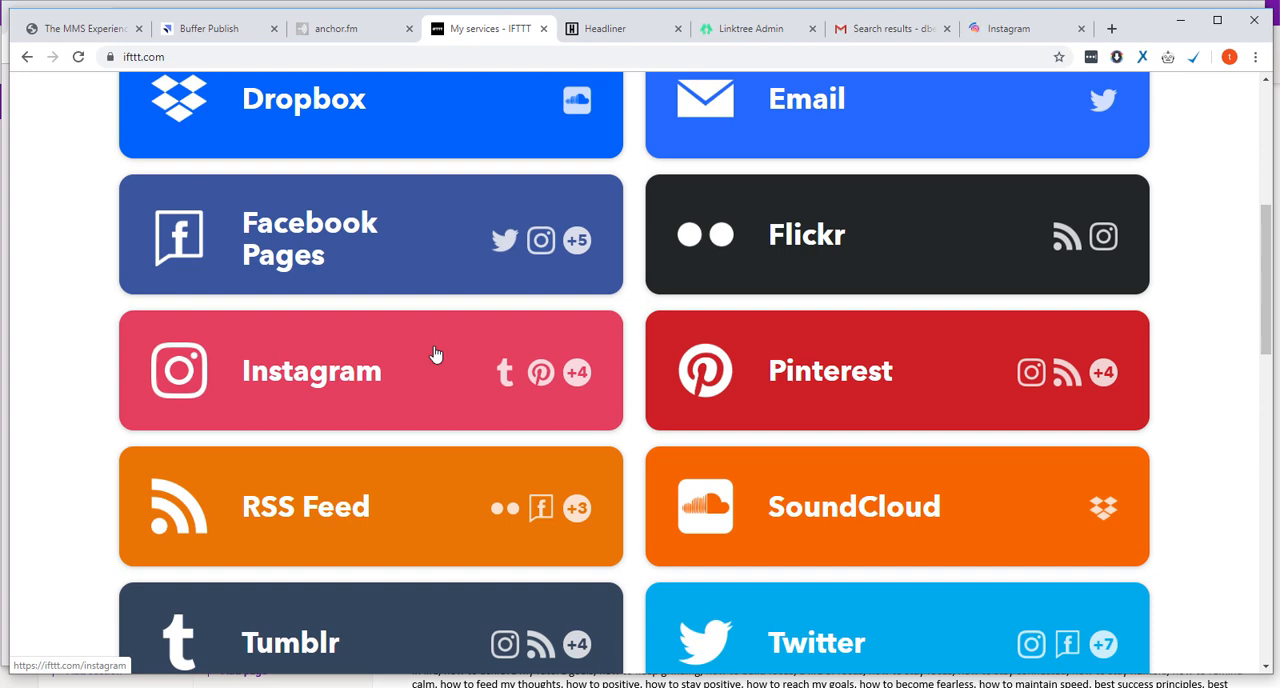
Step: Review the IFTTT service tiles once more, then switch to the MMS Experience Instagram feed
scroll("down", 3)
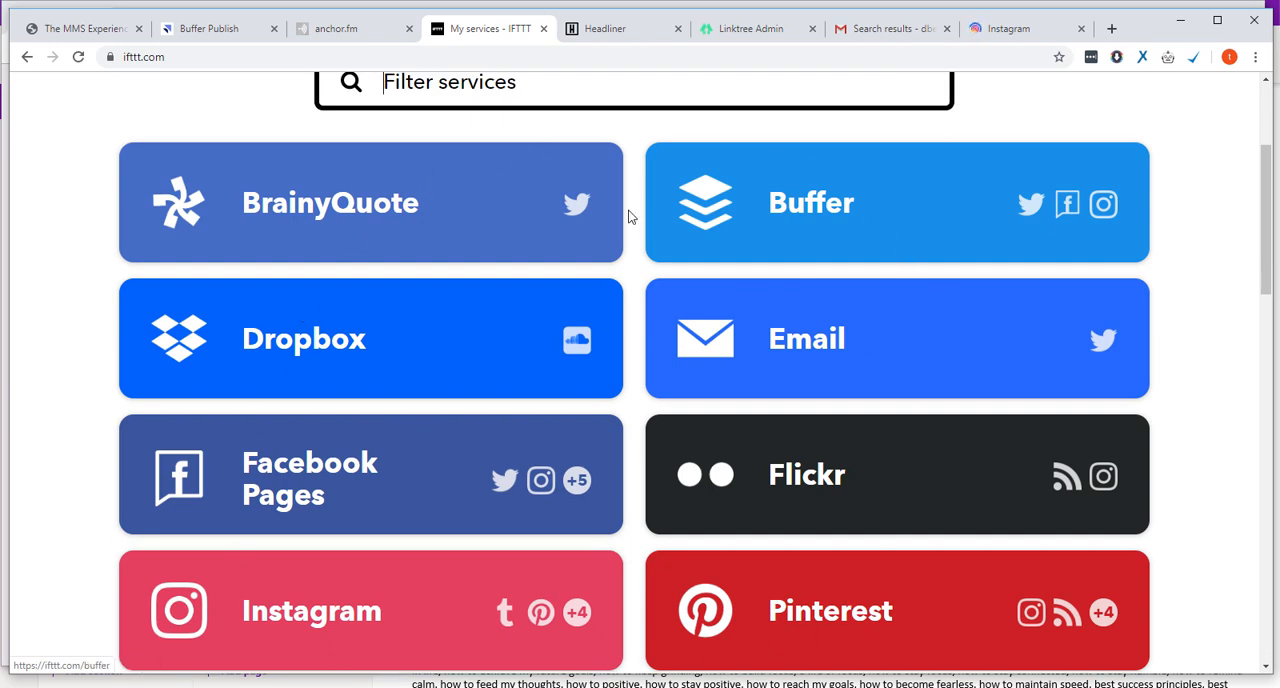
scroll("down", 3)
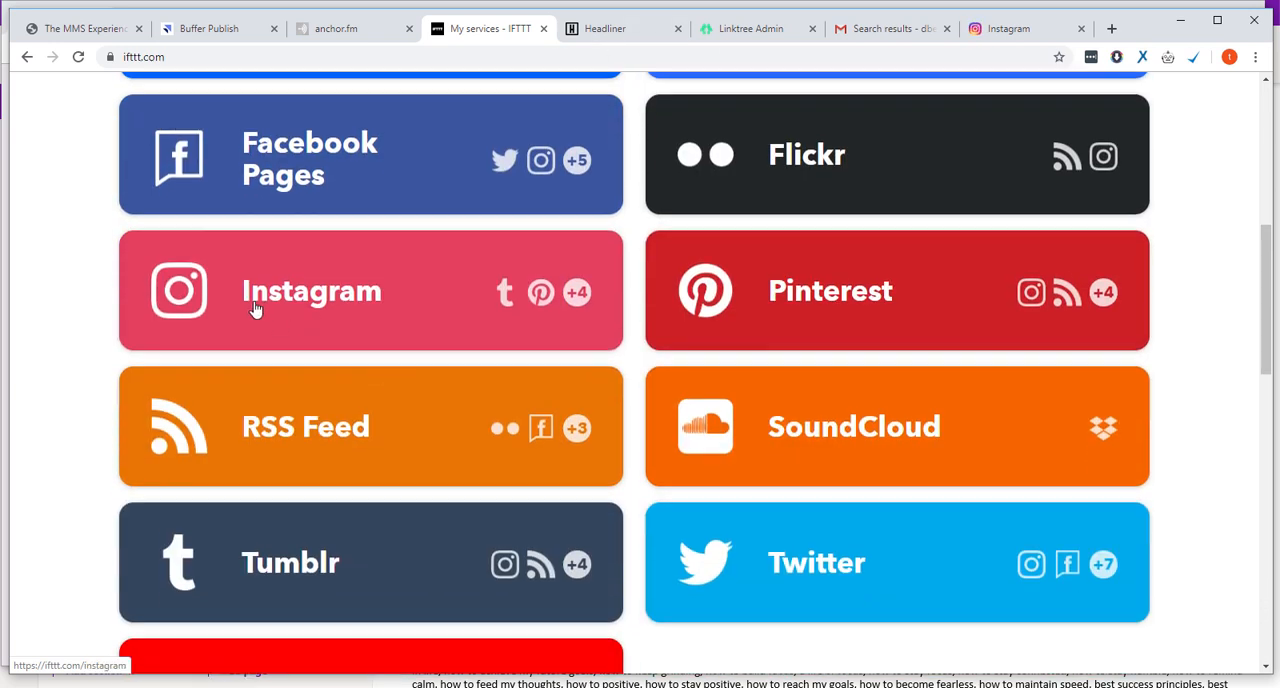
mouse_move(324, 296)
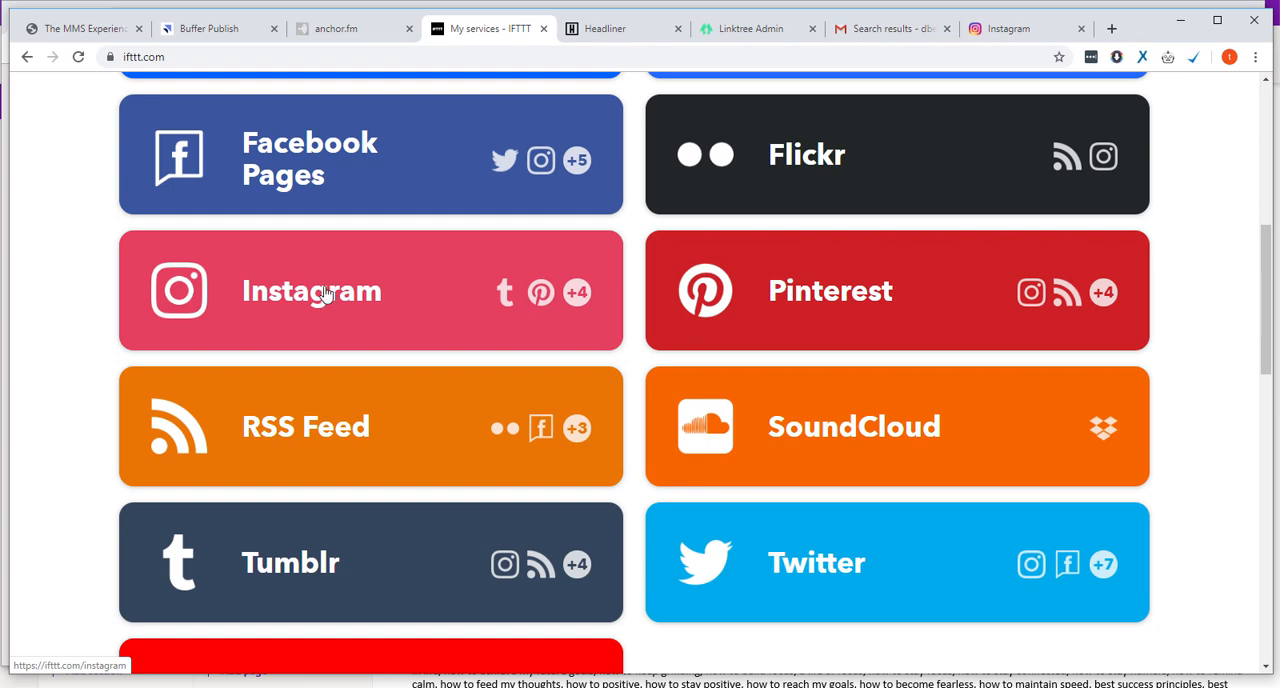
mouse_move(290, 298)
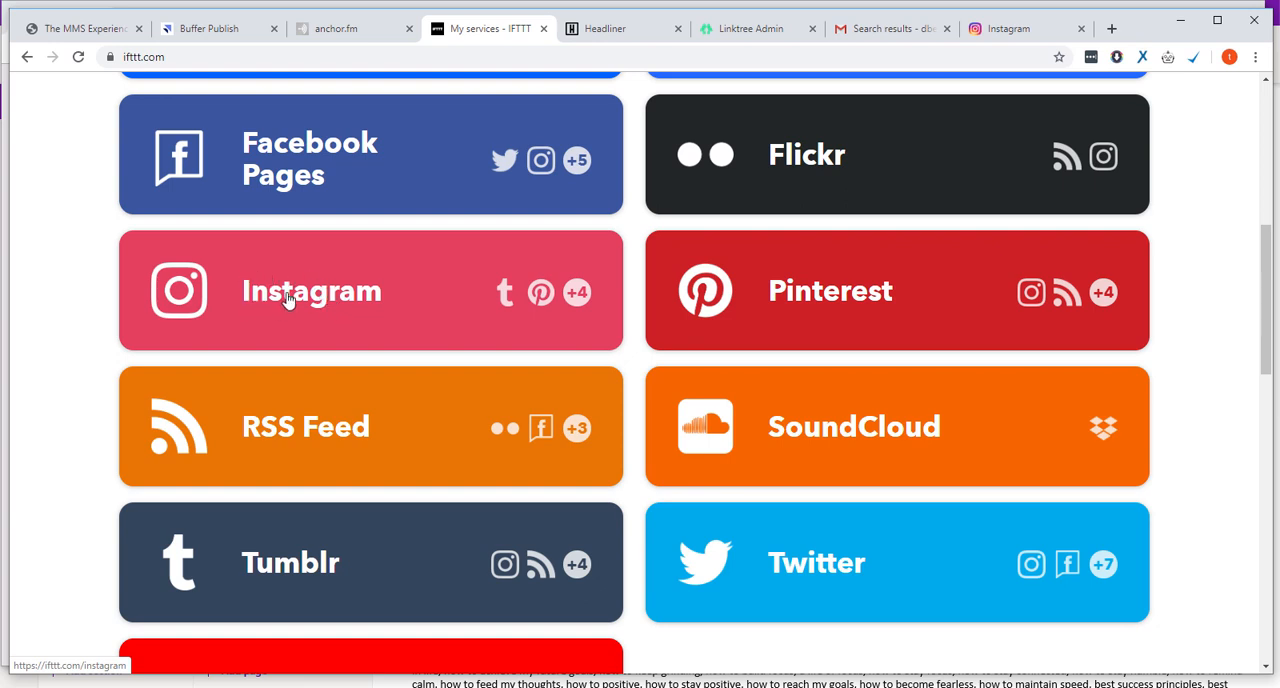
mouse_move(412, 164)
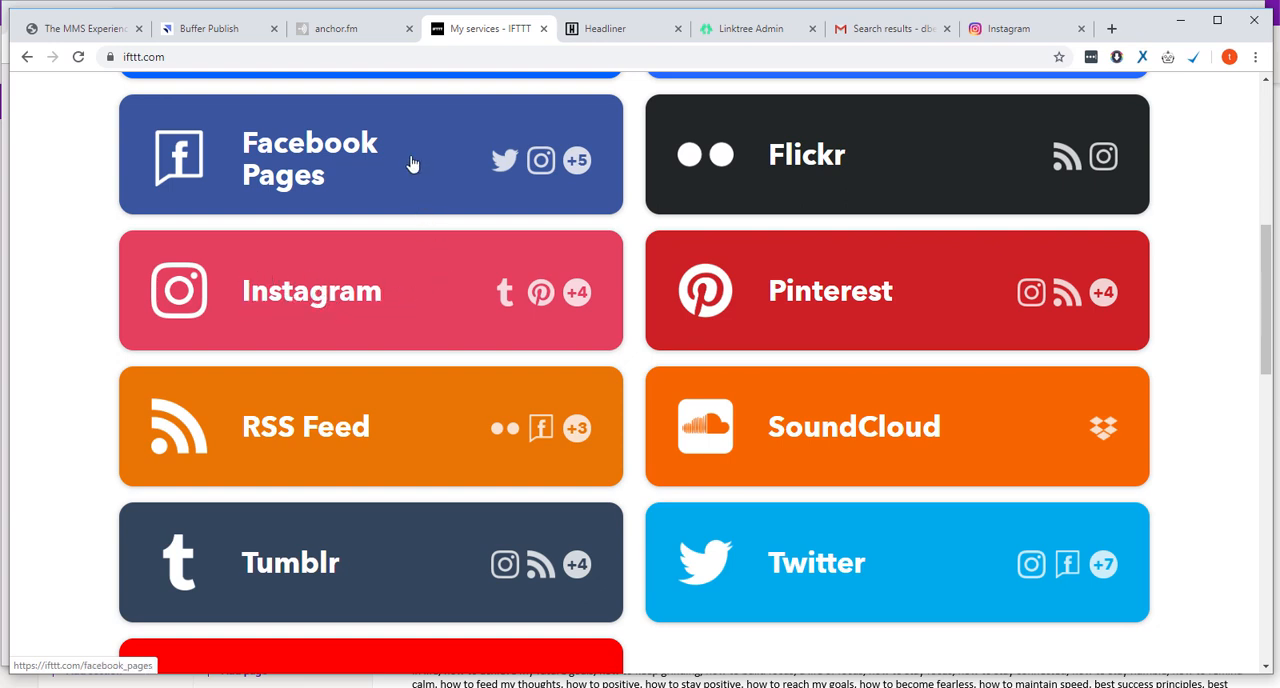
mouse_move(410, 160)
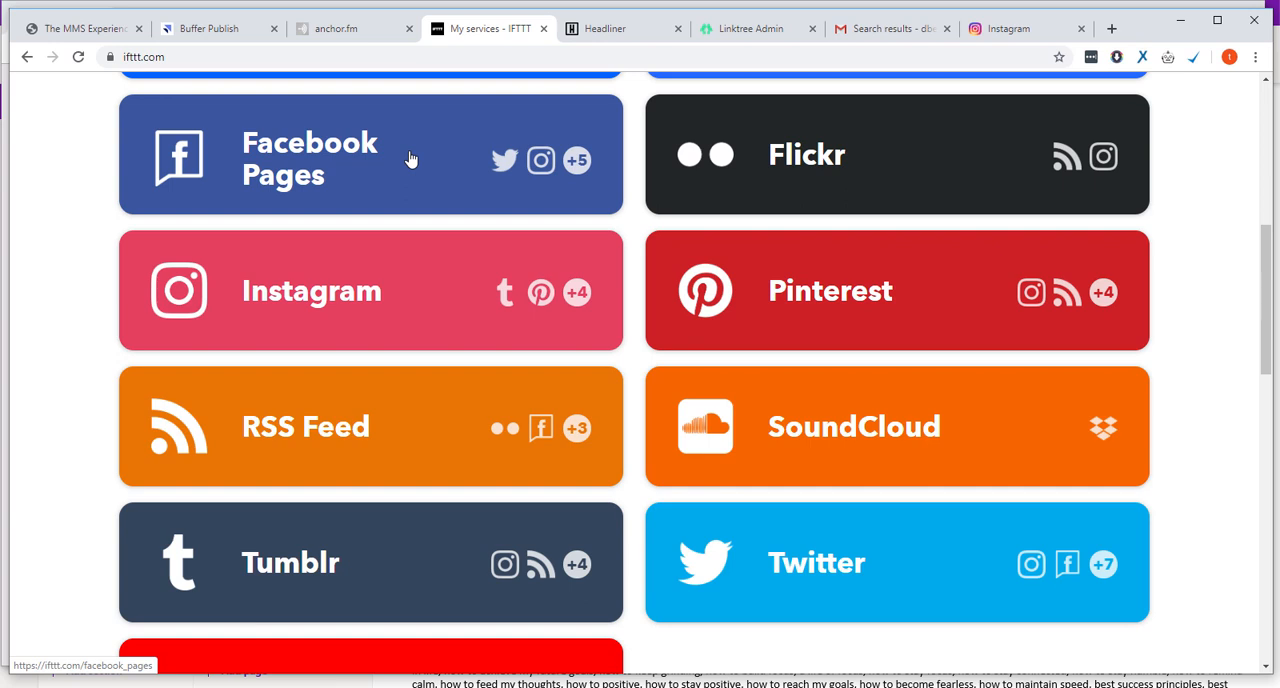
mouse_move(708, 248)
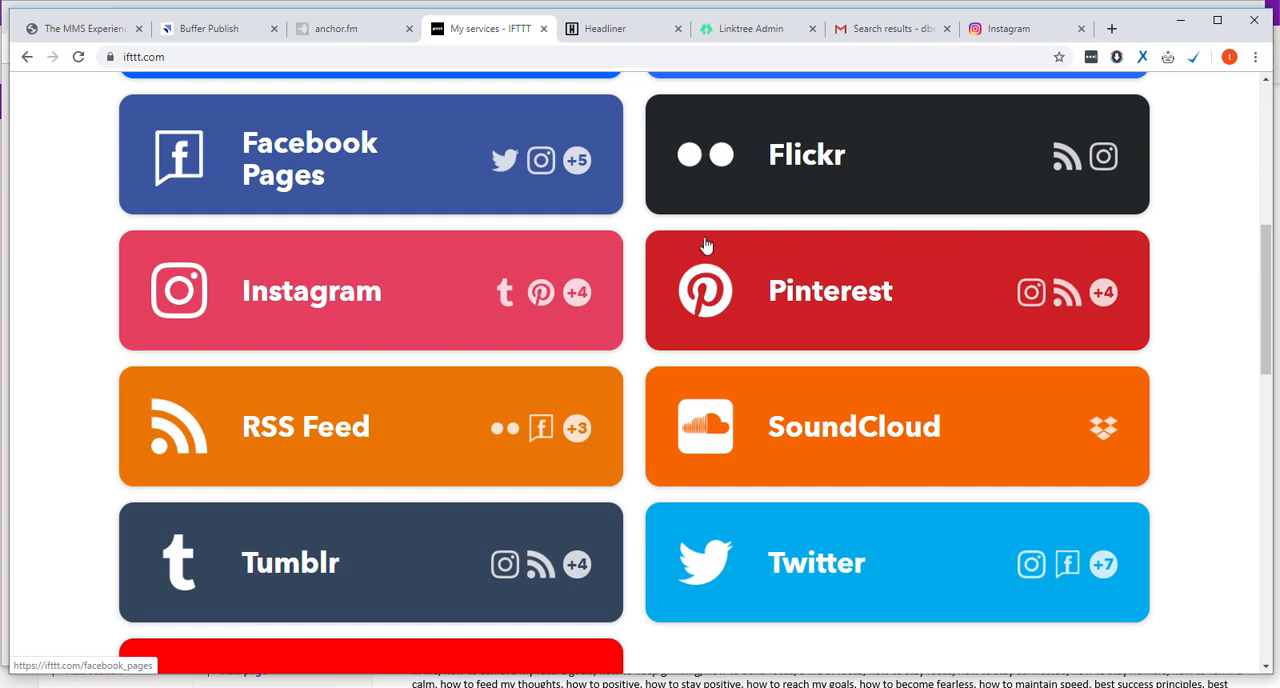
mouse_move(778, 496)
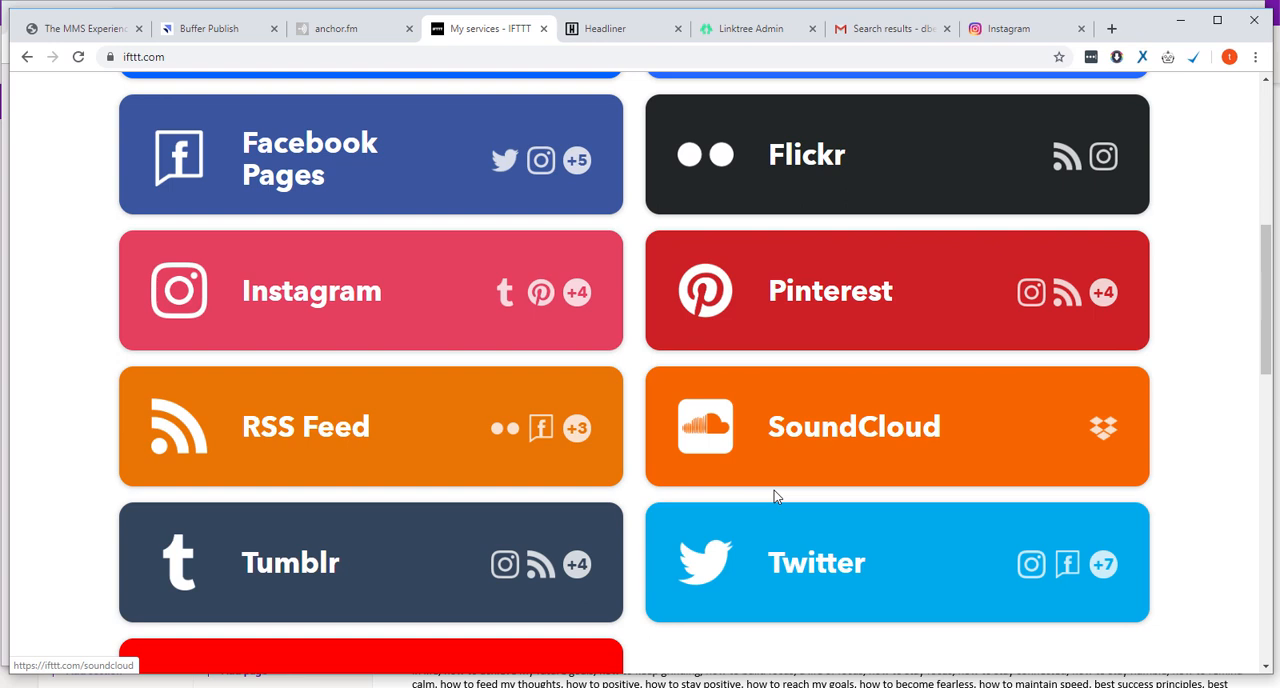
mouse_move(240, 550)
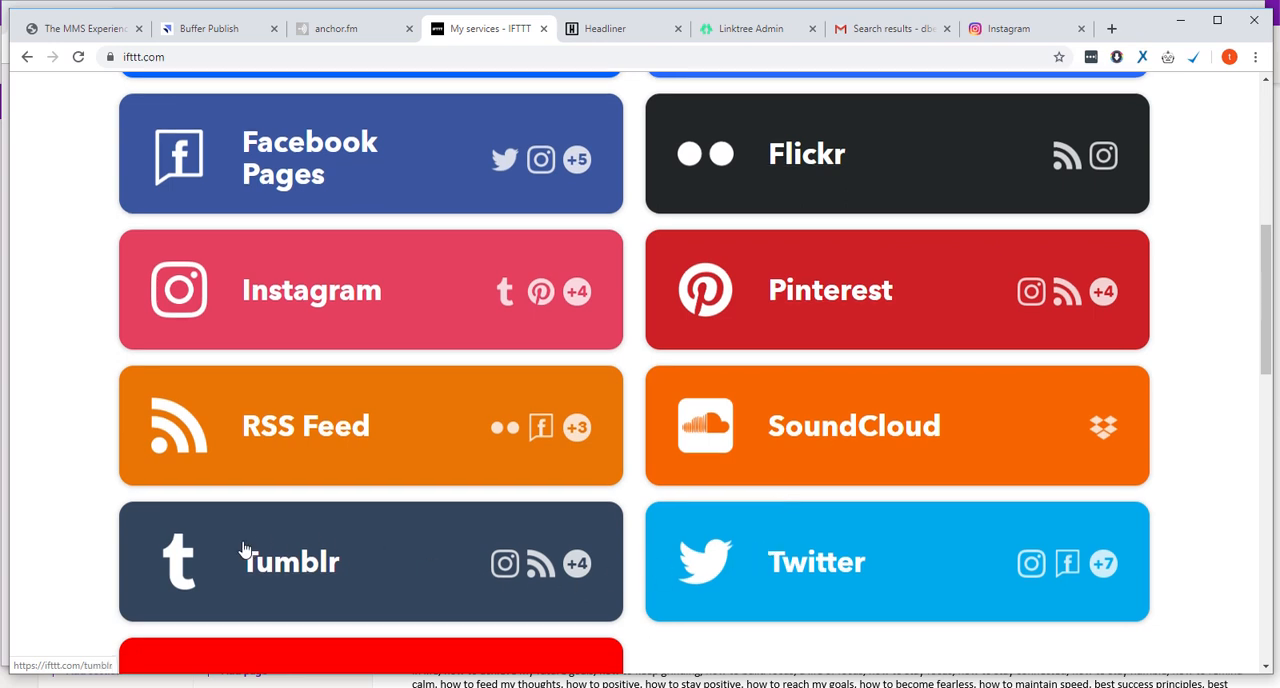
scroll("down", 3)
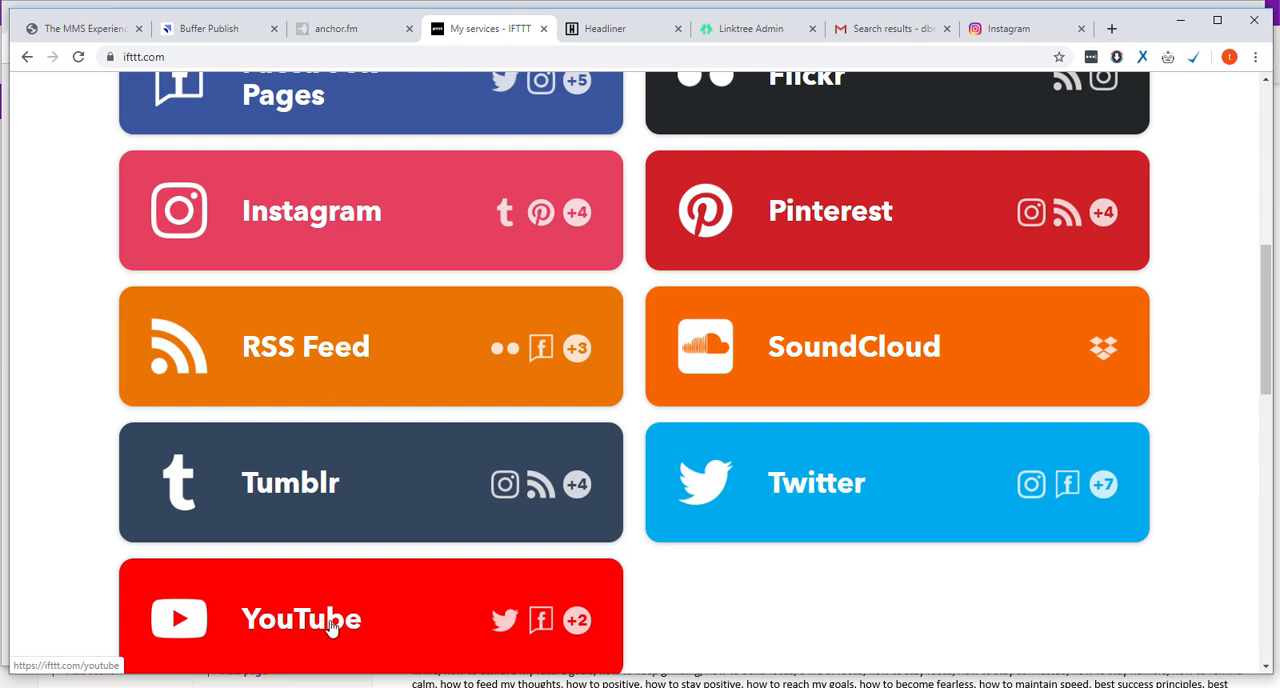
mouse_move(304, 638)
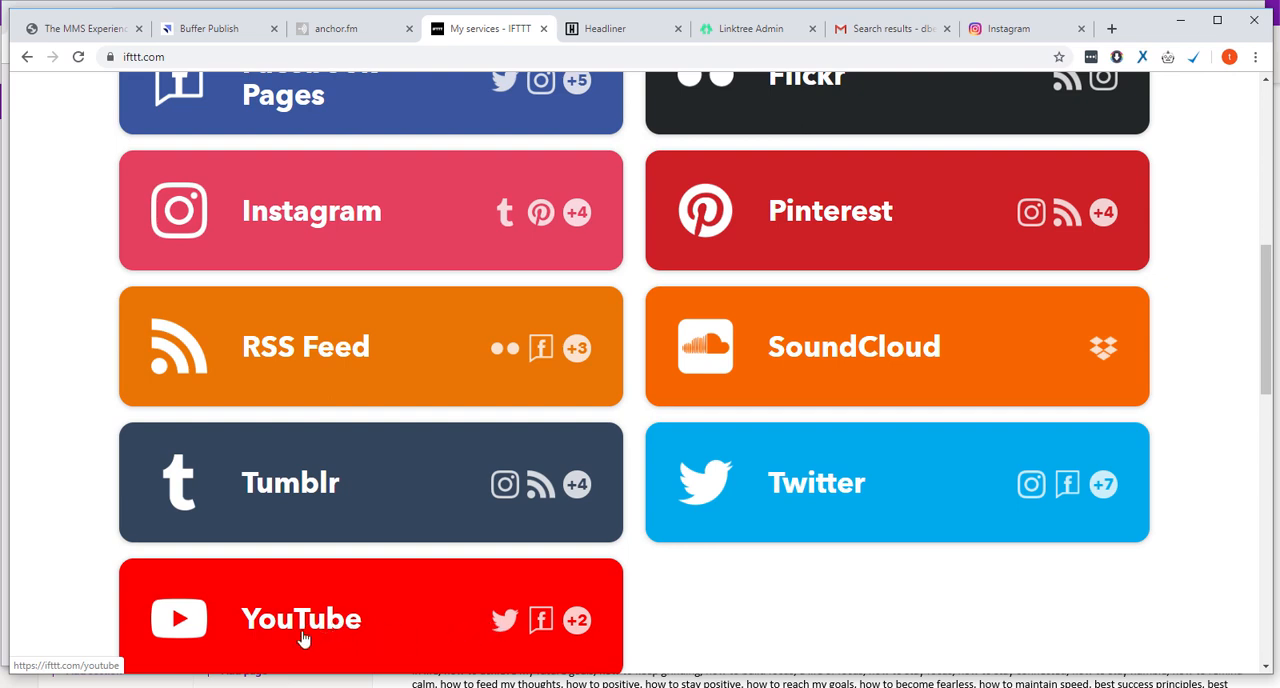
mouse_move(624, 478)
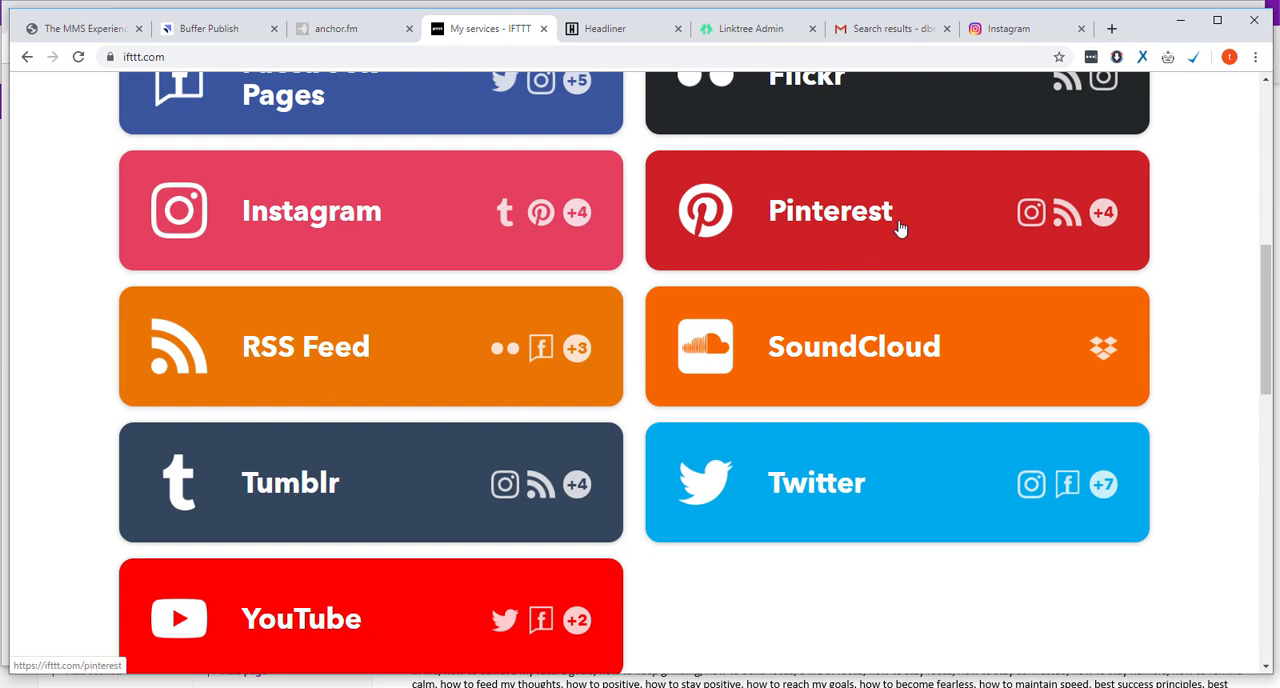
scroll("up", 3)
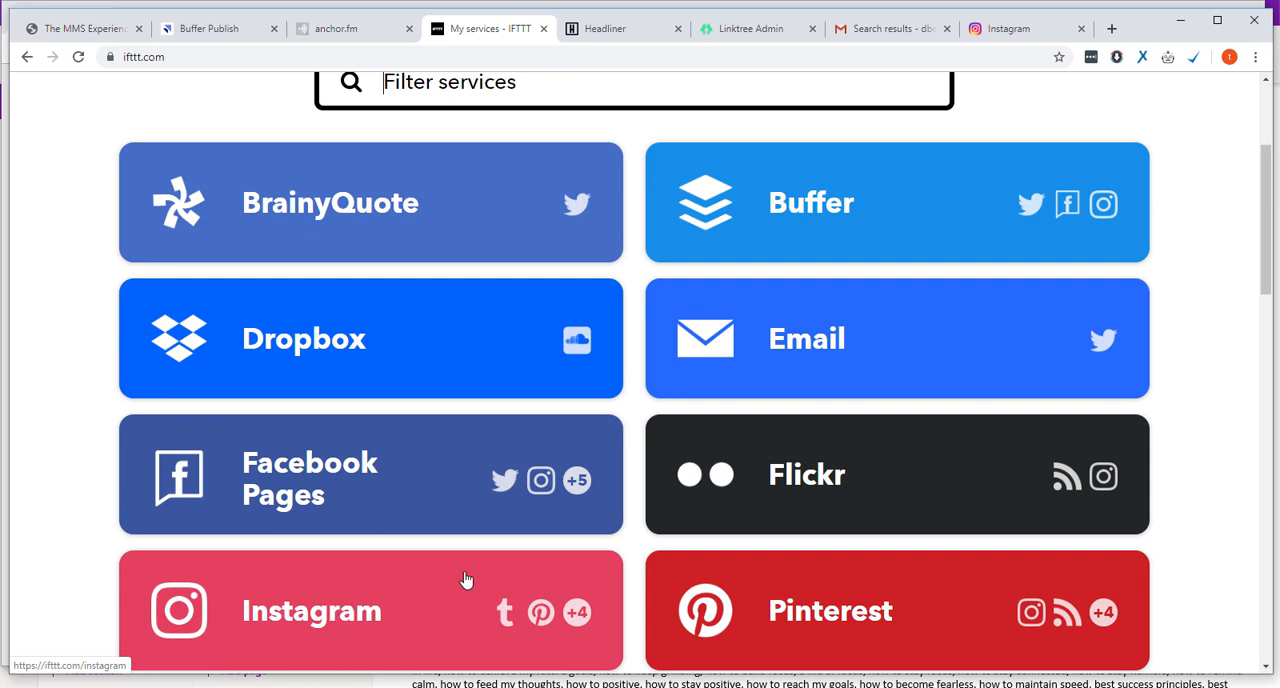
mouse_move(816, 194)
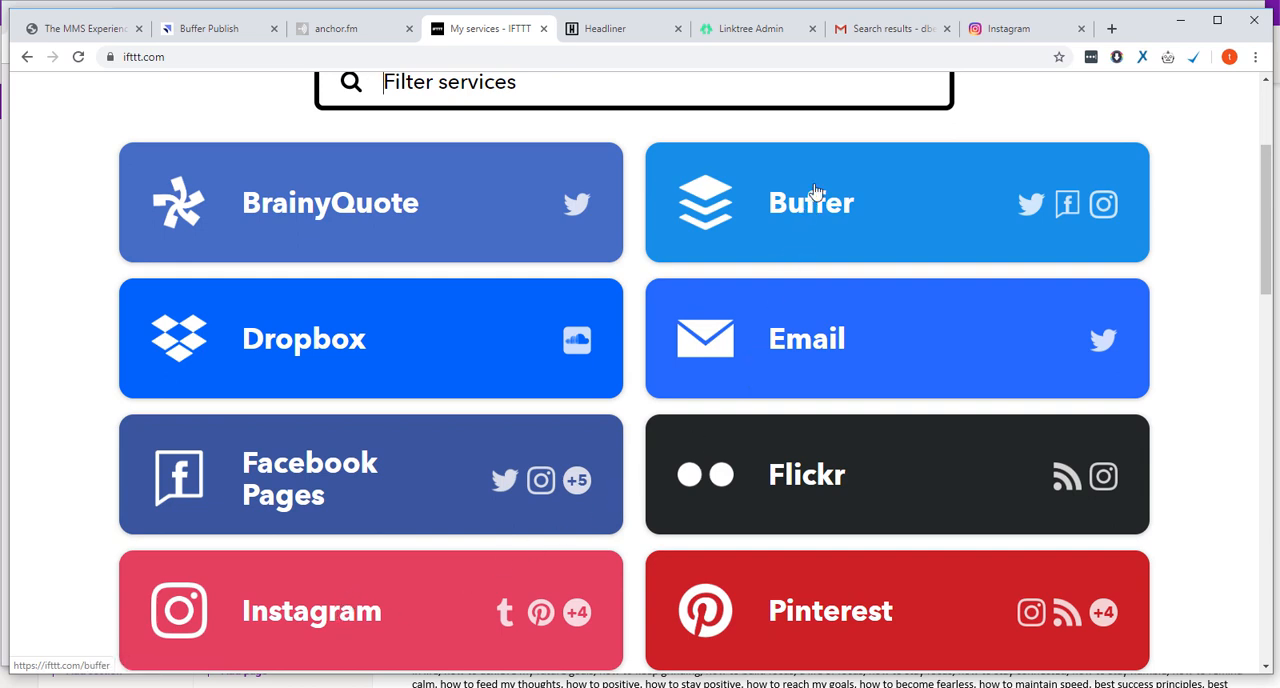
mouse_move(810, 208)
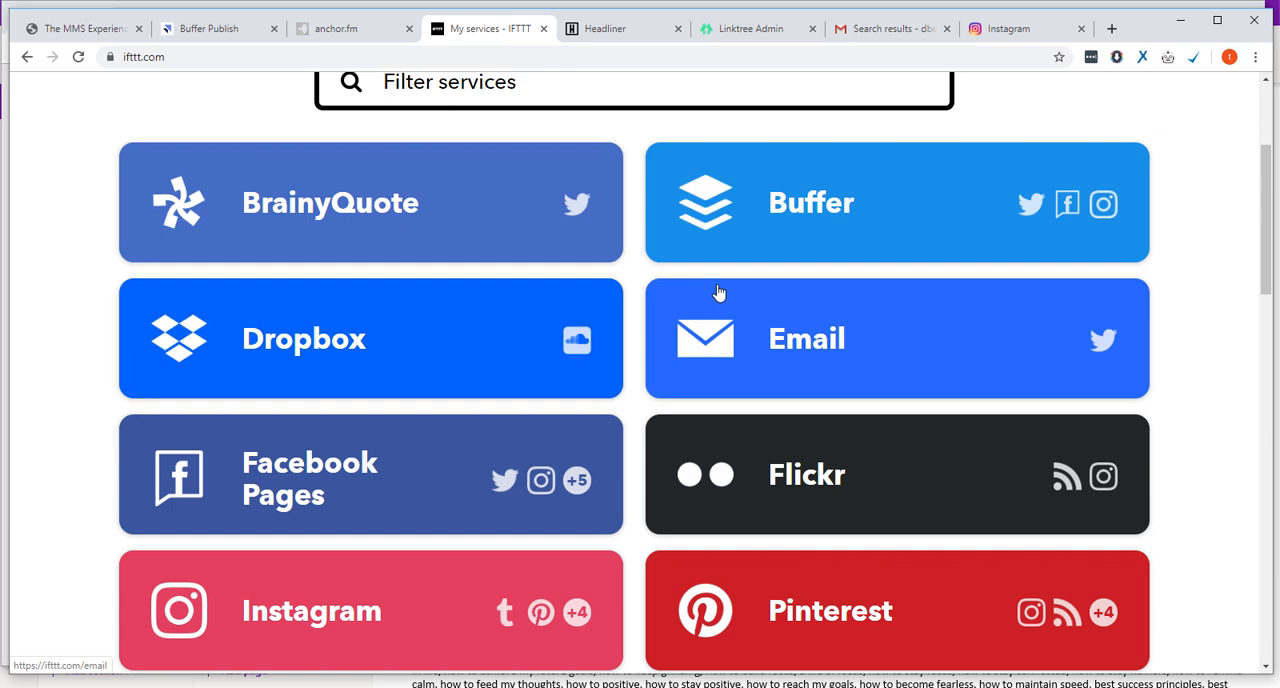
left_click(1010, 28)
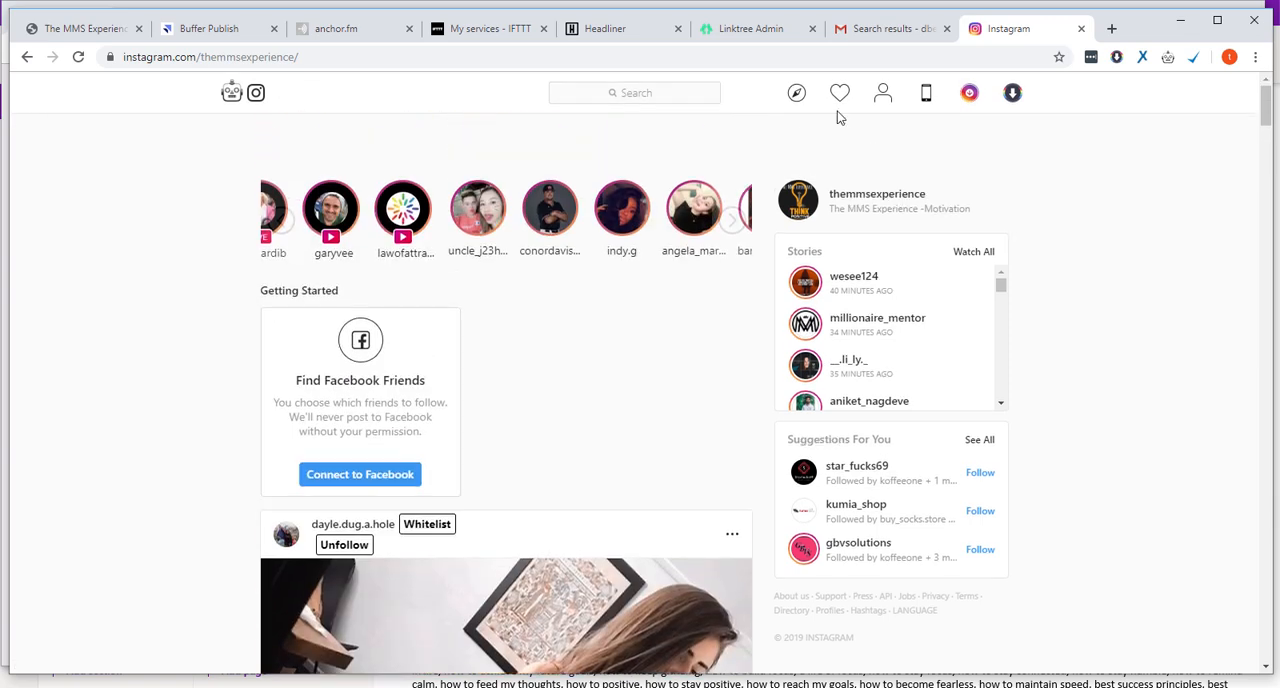
Step: View the MMS Experience profile and its post grid, then search Instagram for 'tiger'
left_click(882, 92)
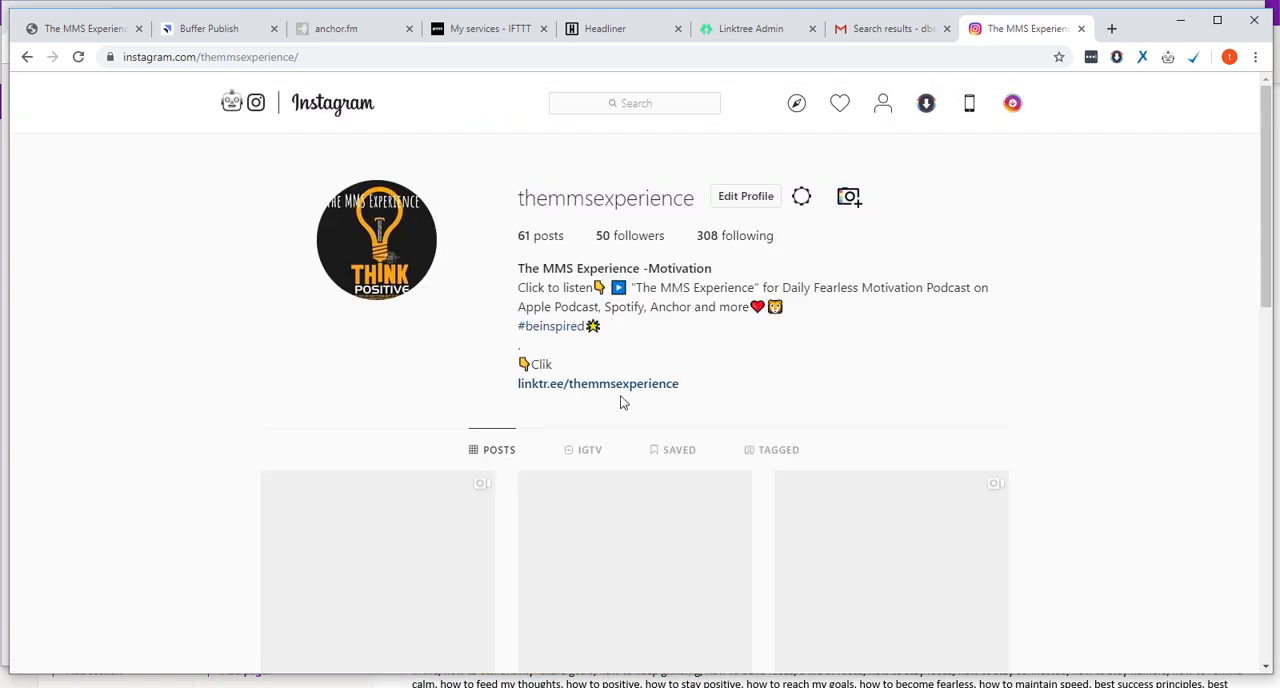
scroll("down", 3)
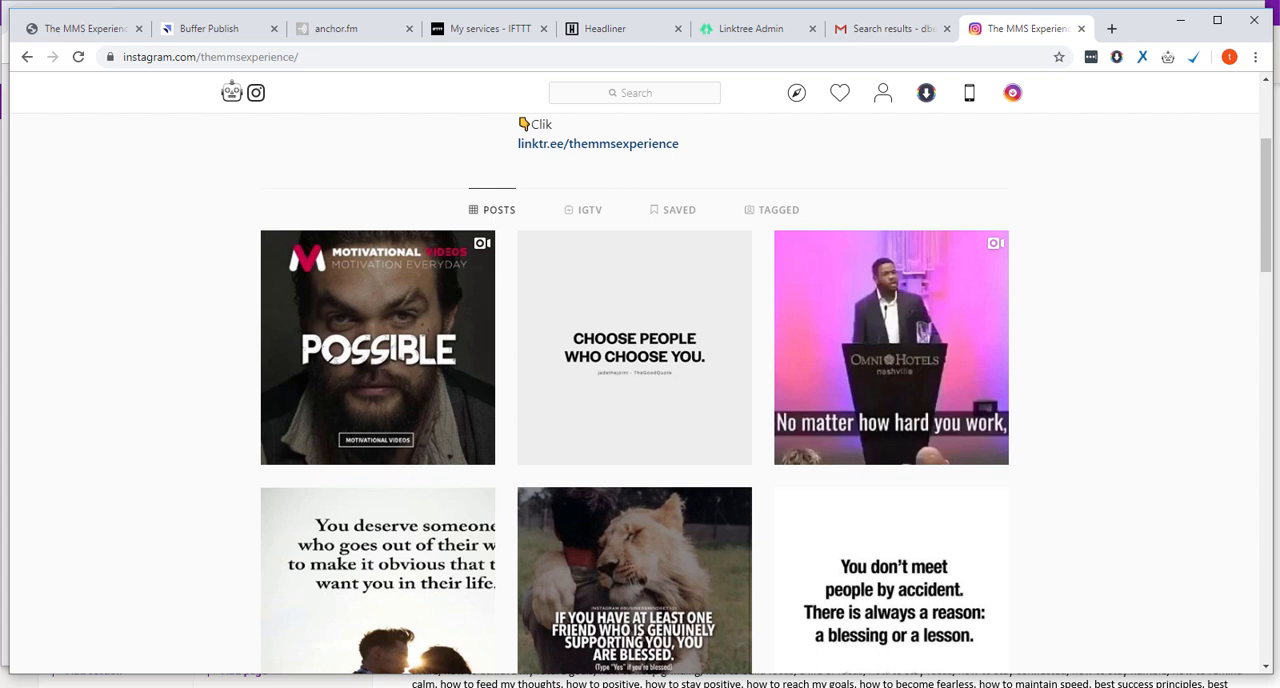
left_click(634, 92)
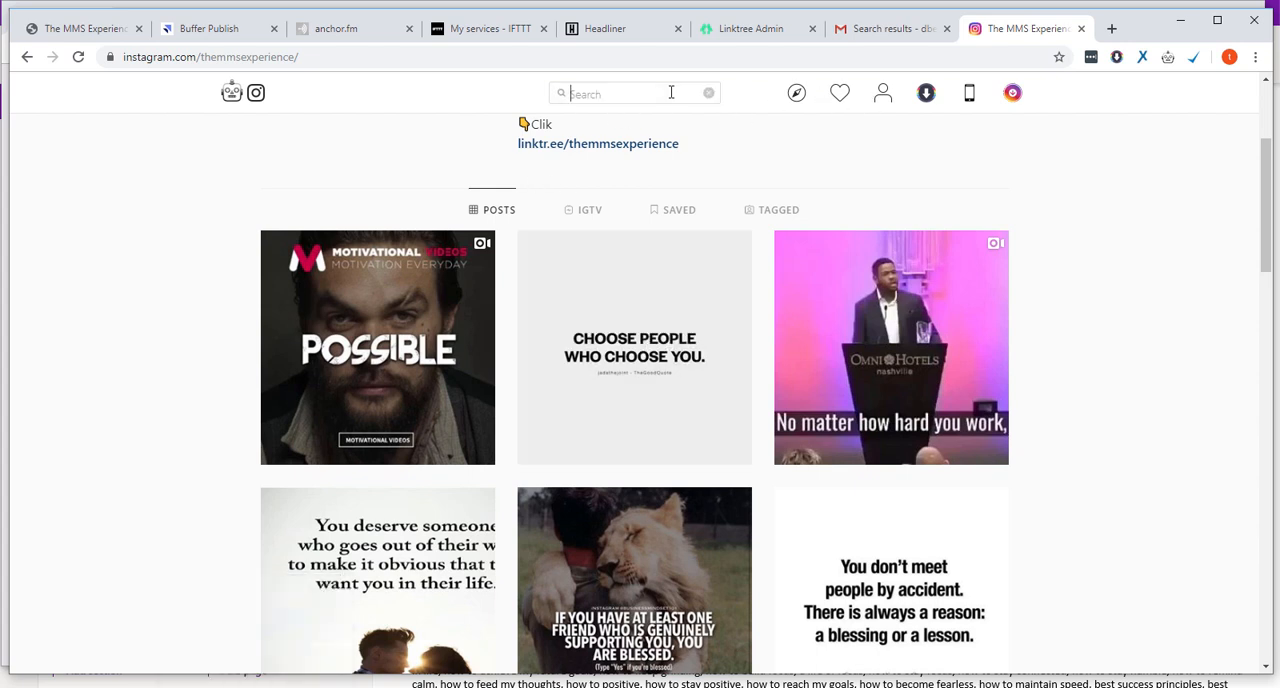
type("tigers")
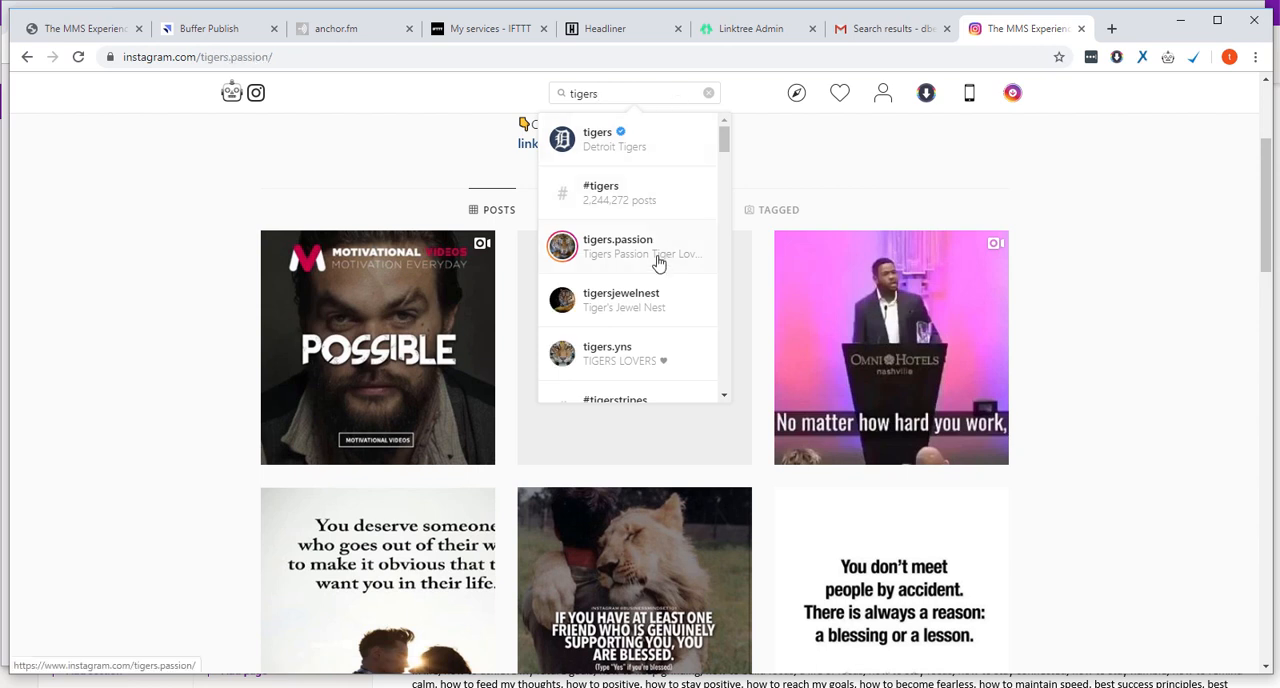
Step: Browse the tigers.passion profile grid and view the tiger cub and lion cub post
left_click(616, 246)
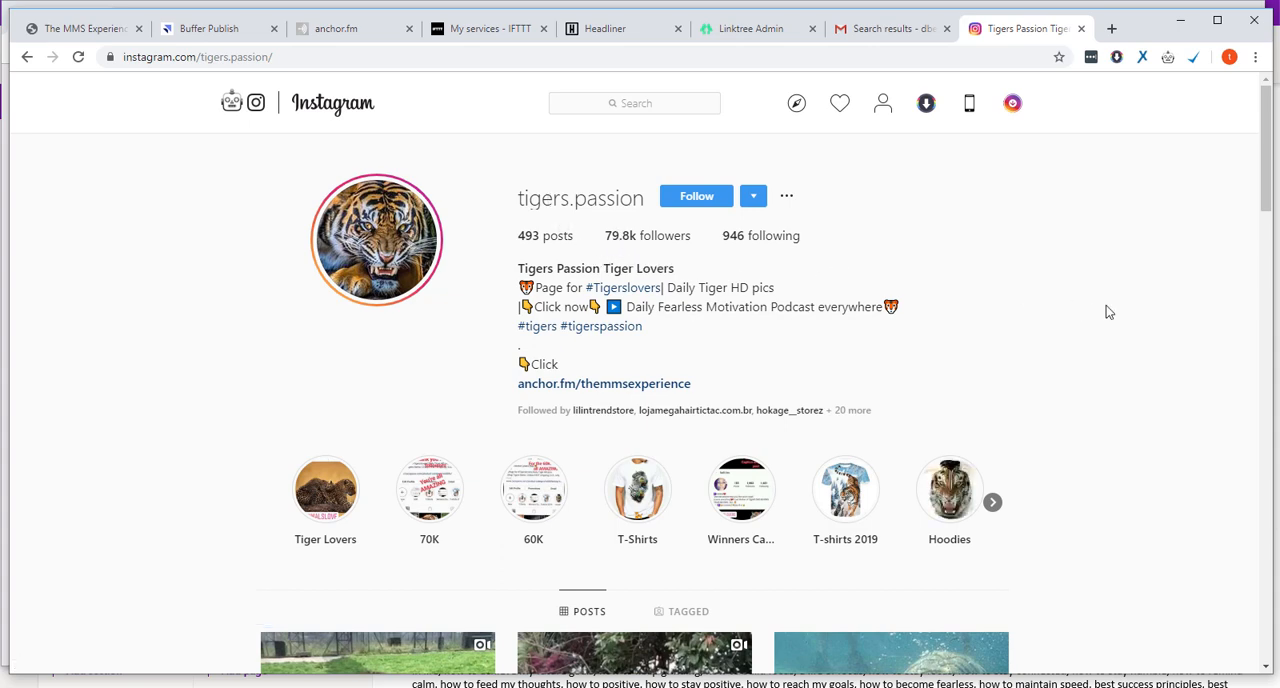
scroll("down", 3)
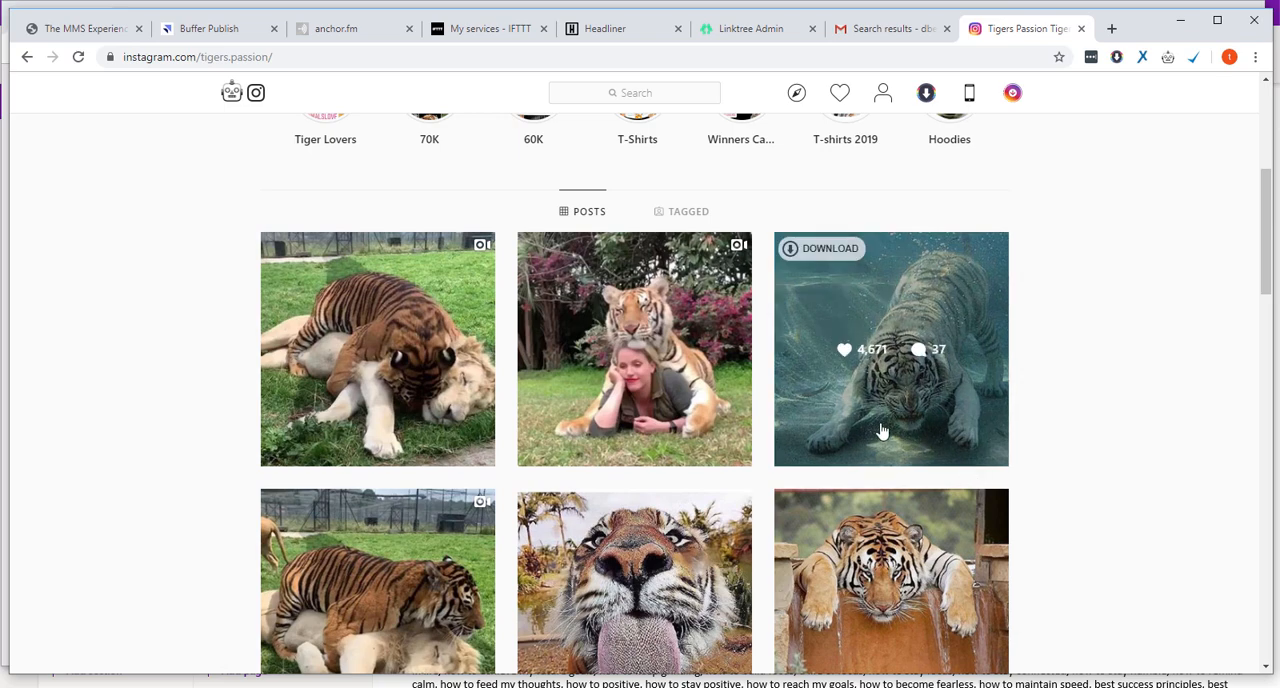
scroll("down", 3)
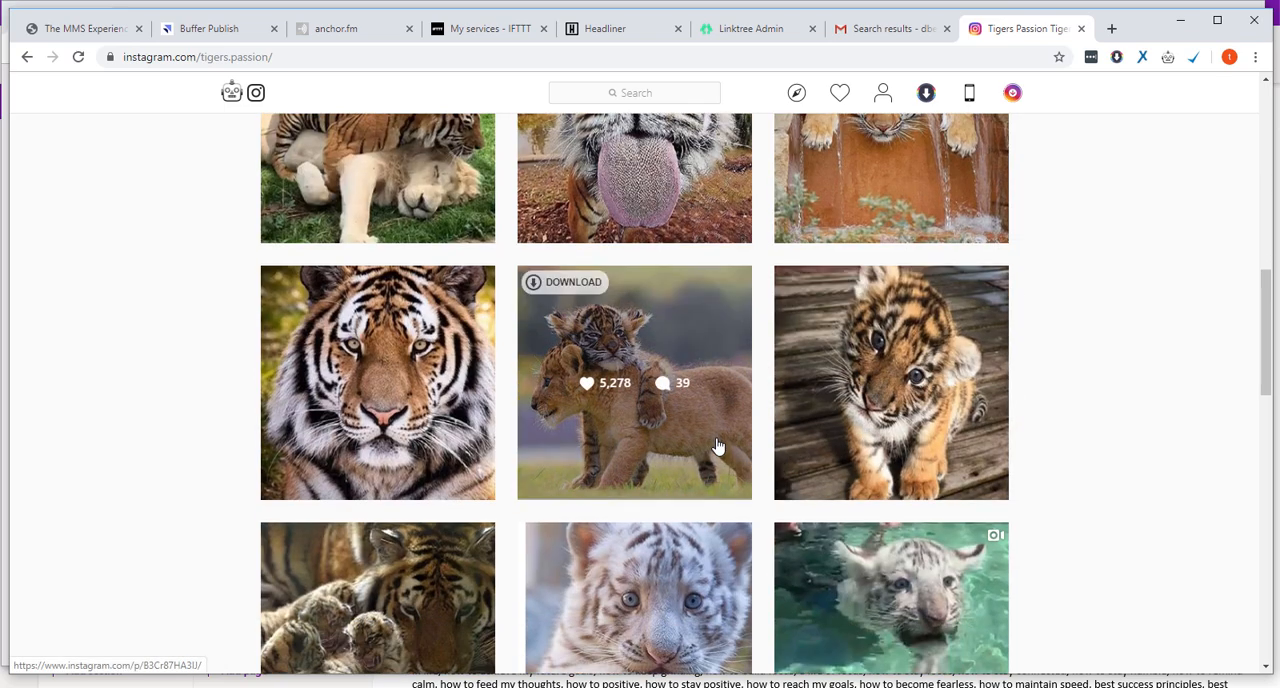
mouse_move(676, 436)
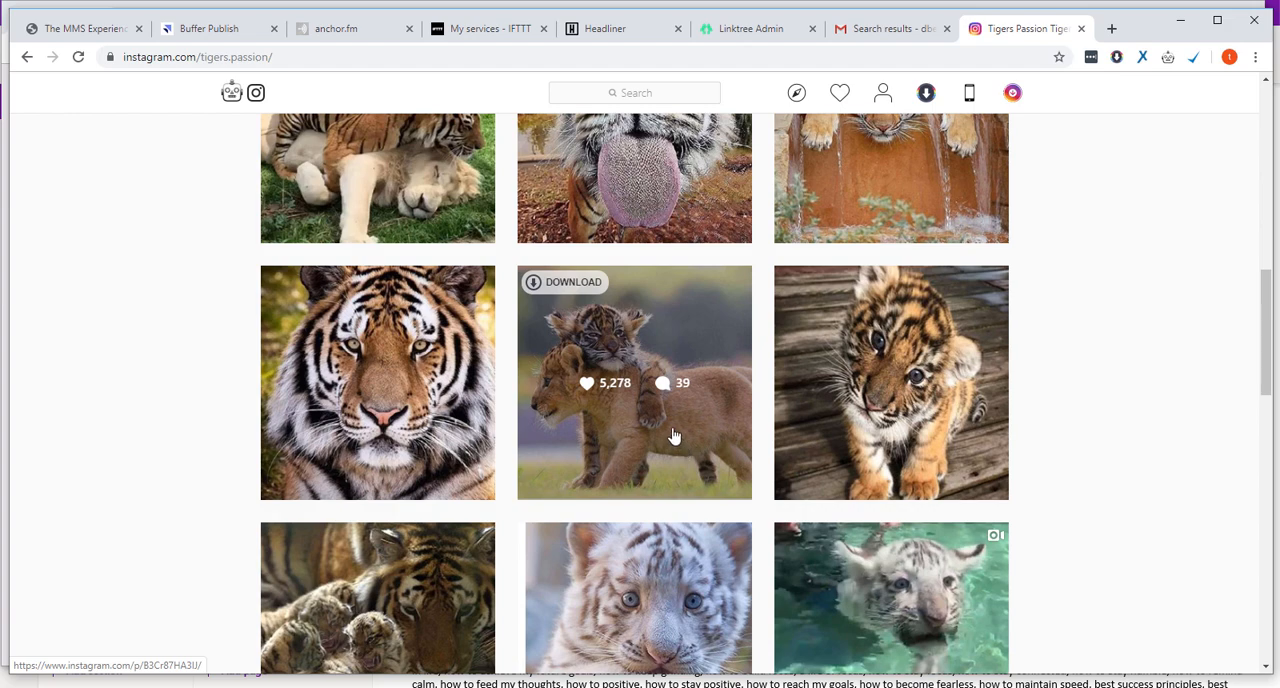
left_click(634, 382)
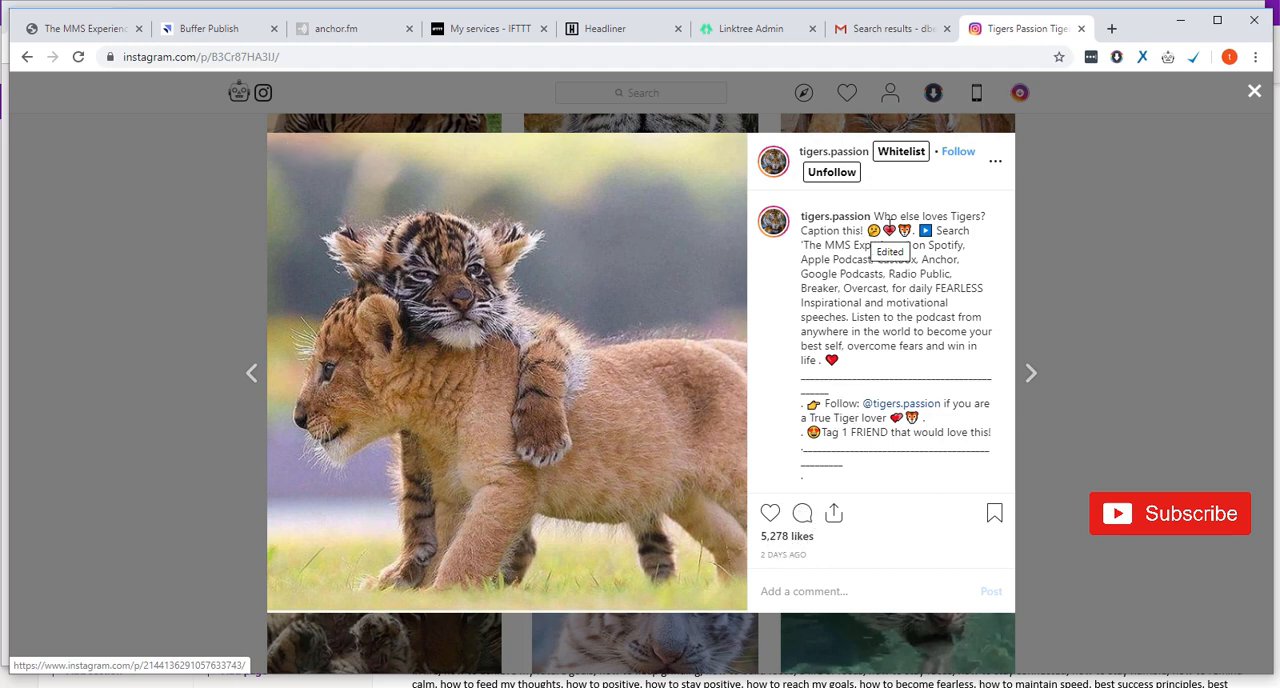
Step: Highlight the caption's 'Search The MMS Experience' lines promoting the podcast on Spotify and Apple Podcast
double_click(884, 216)
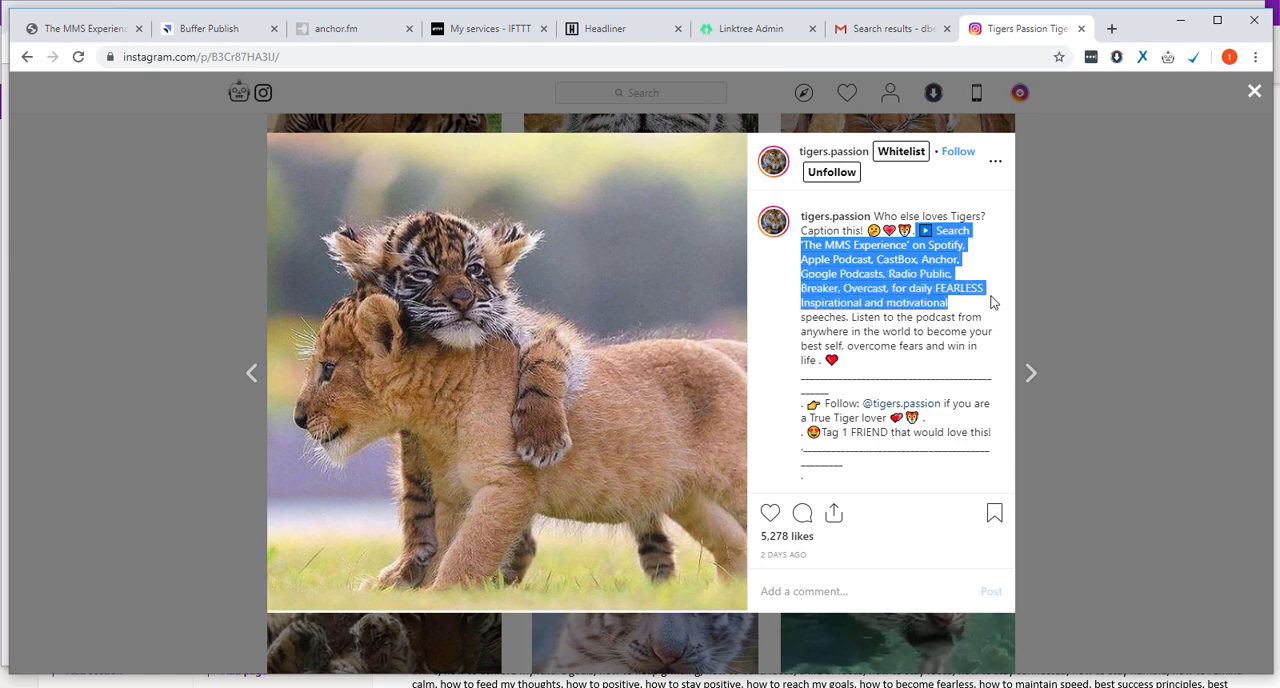
left_click_drag(992, 300, 946, 316)
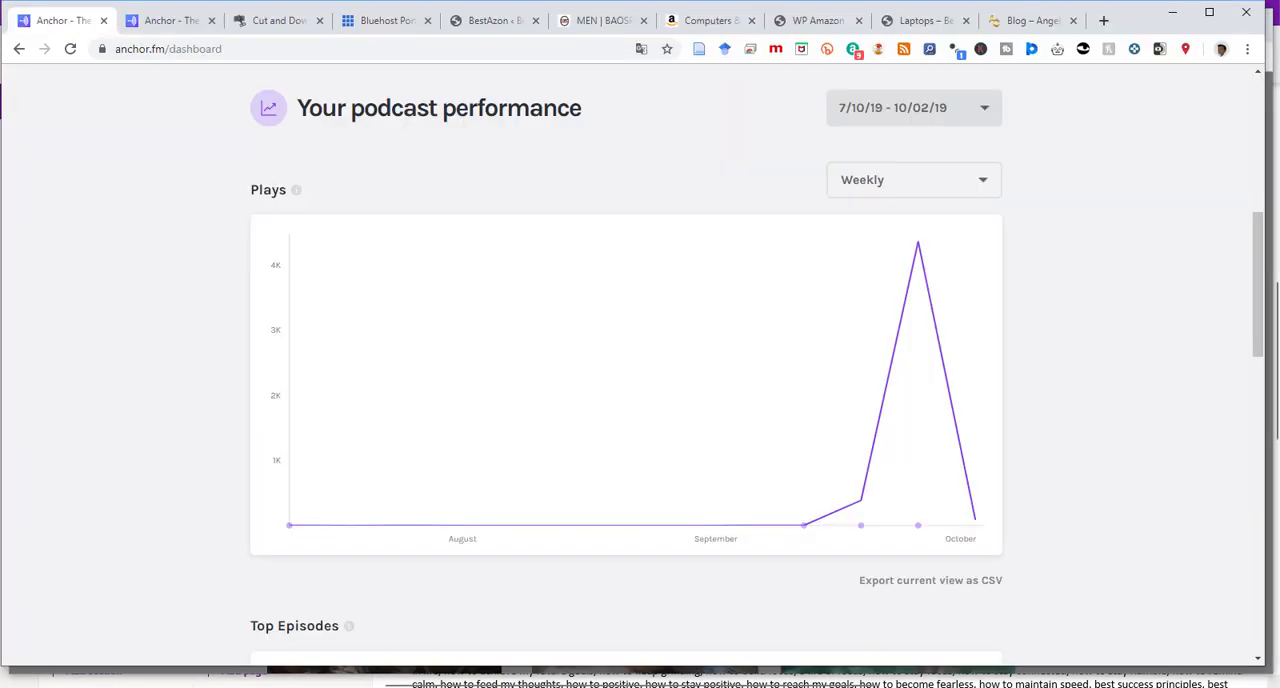
mouse_move(860, 500)
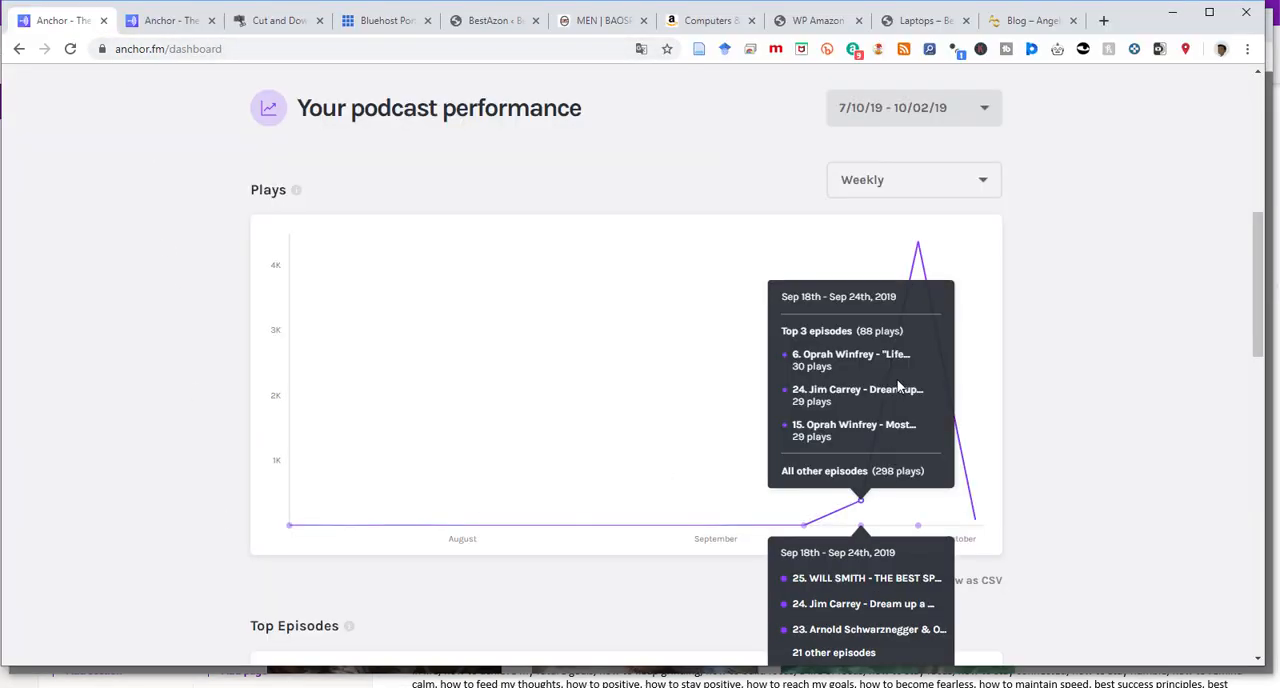
mouse_move(918, 248)
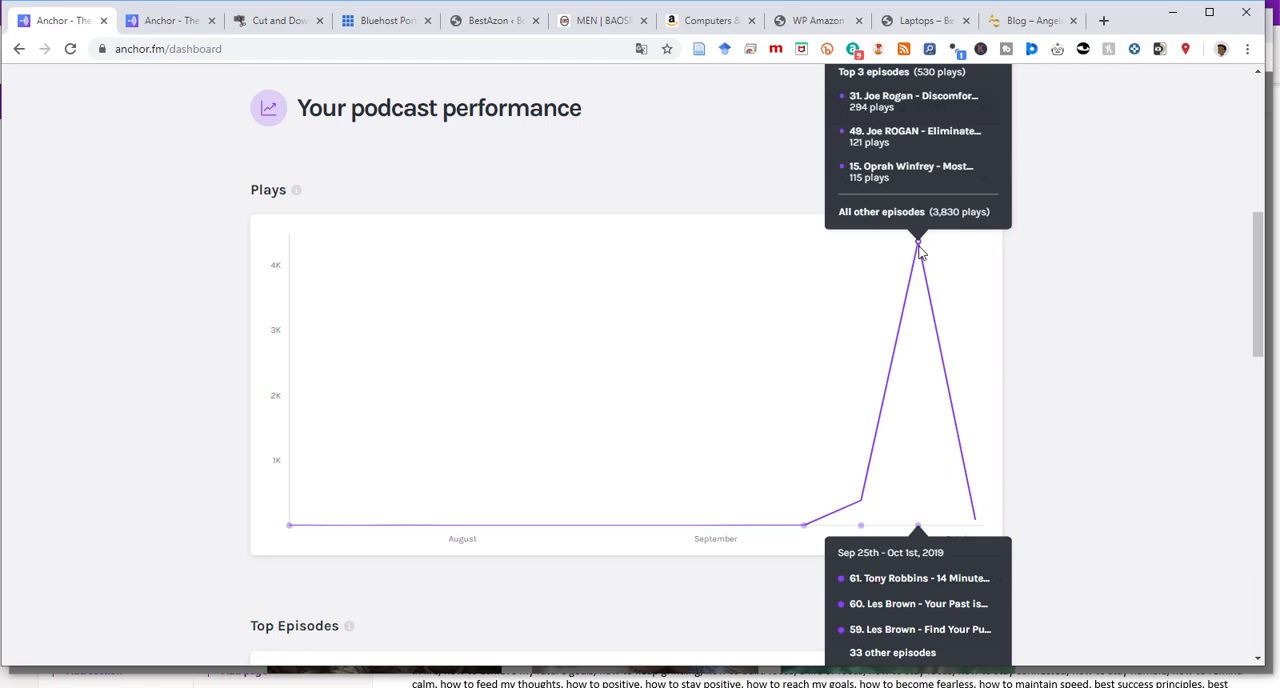
mouse_move(932, 250)
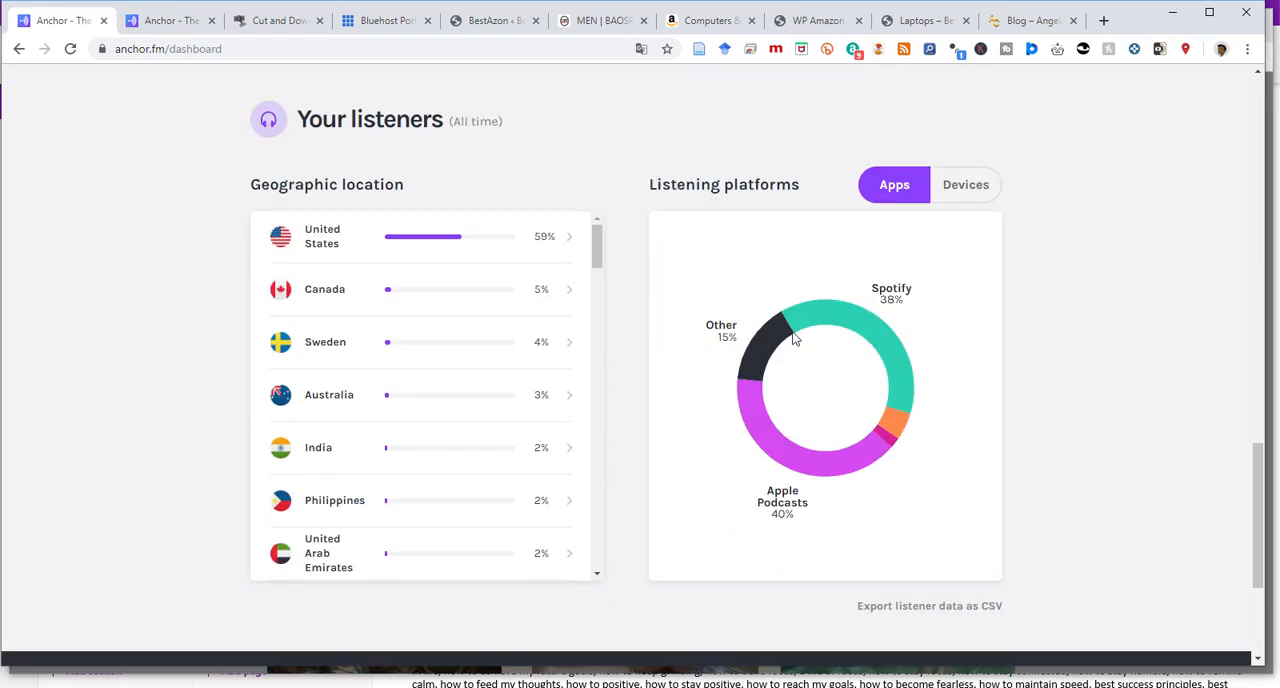
Step: Browse listener geography by United States region, led by Texas, and show listening platforms by device, iPhone 59%
scroll("down", 3)
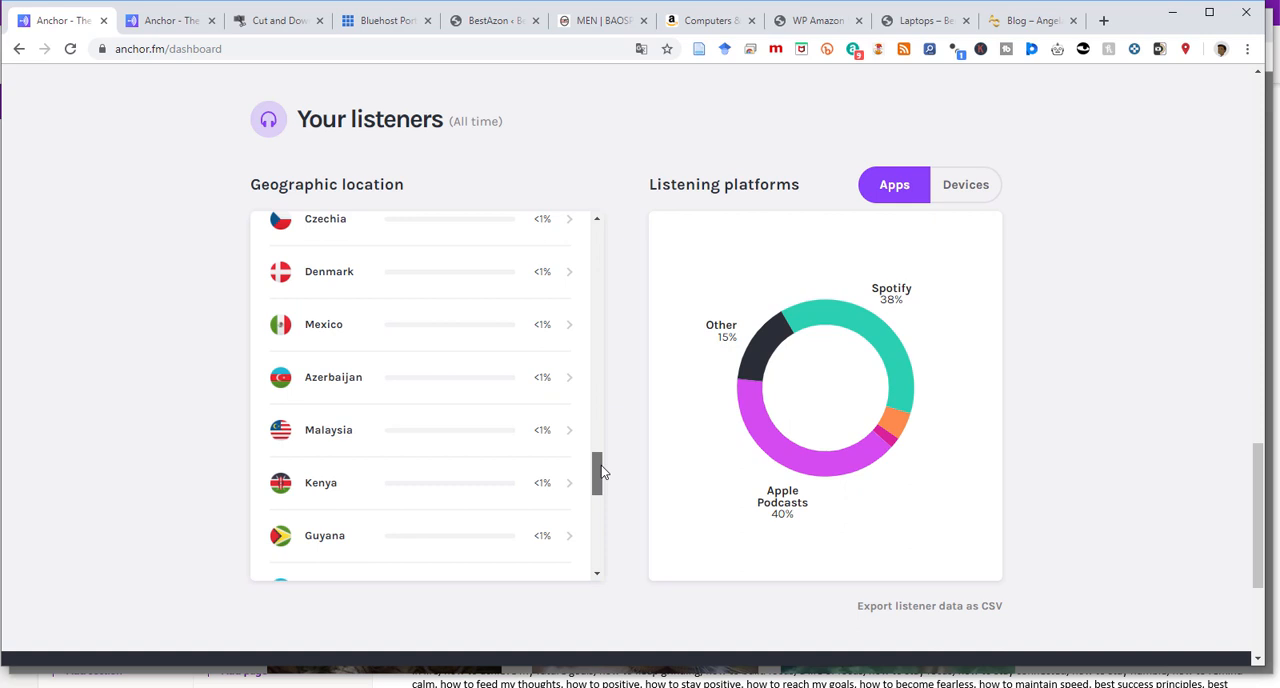
scroll("up", 3)
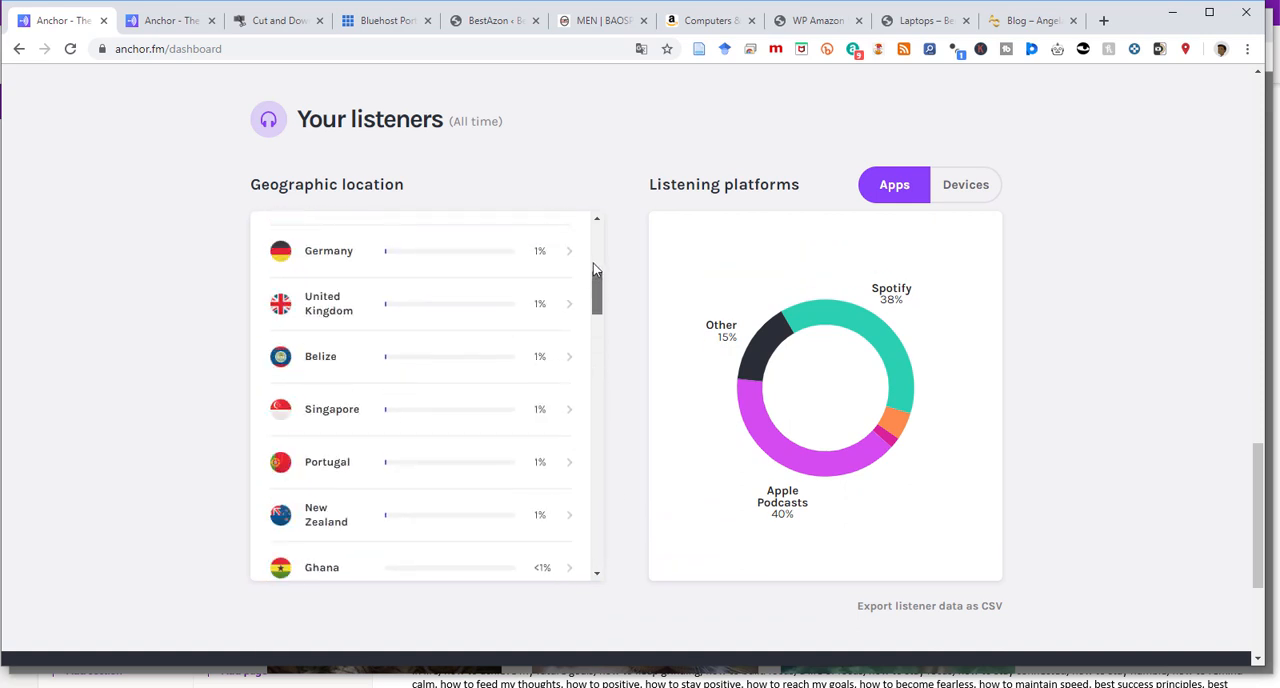
scroll("down", 3)
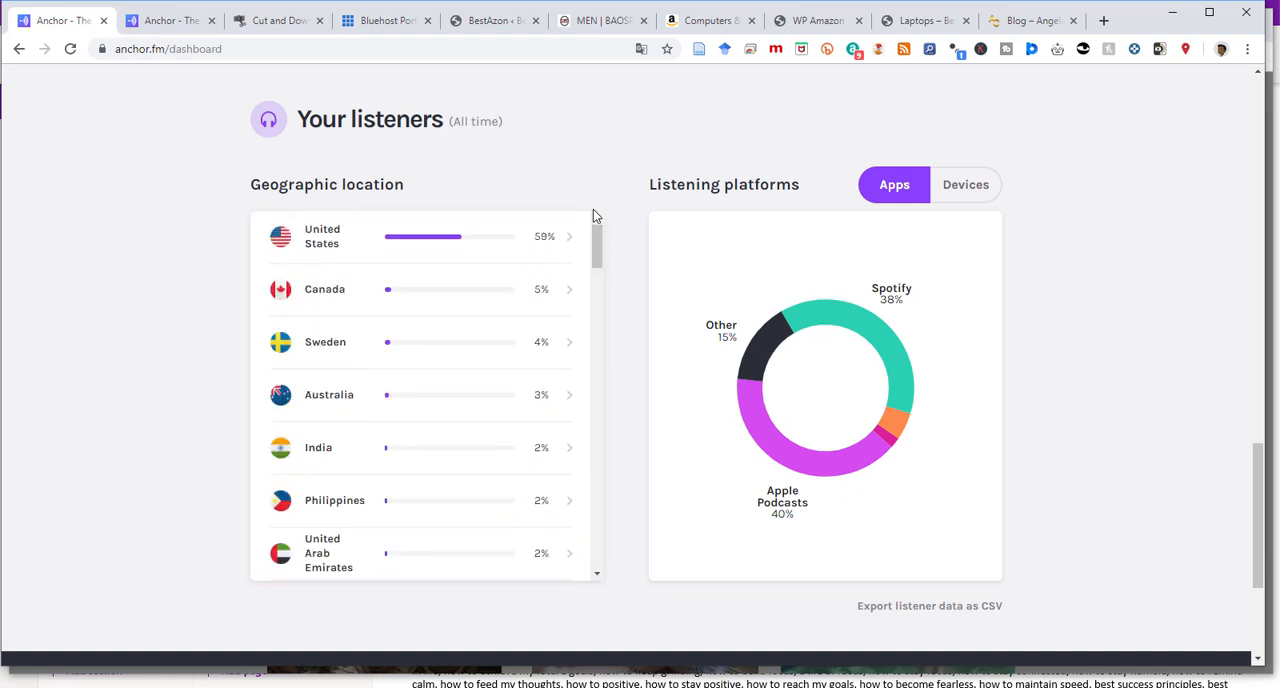
mouse_move(574, 238)
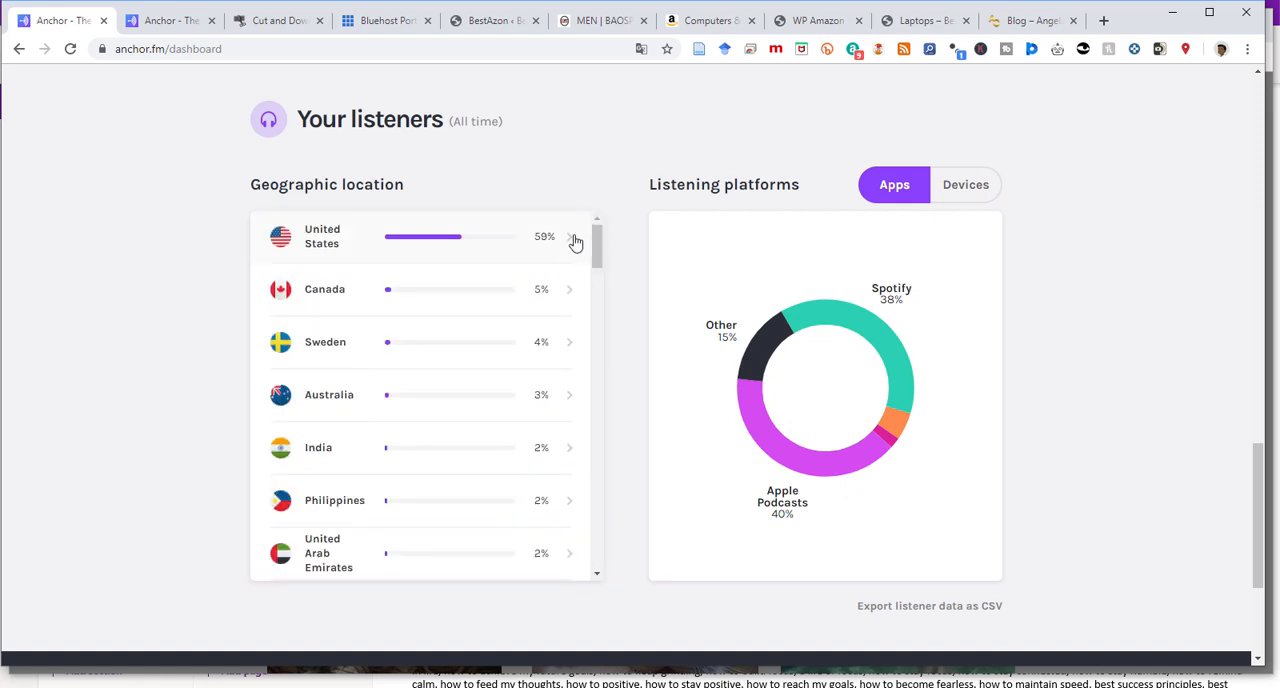
scroll("up", 3)
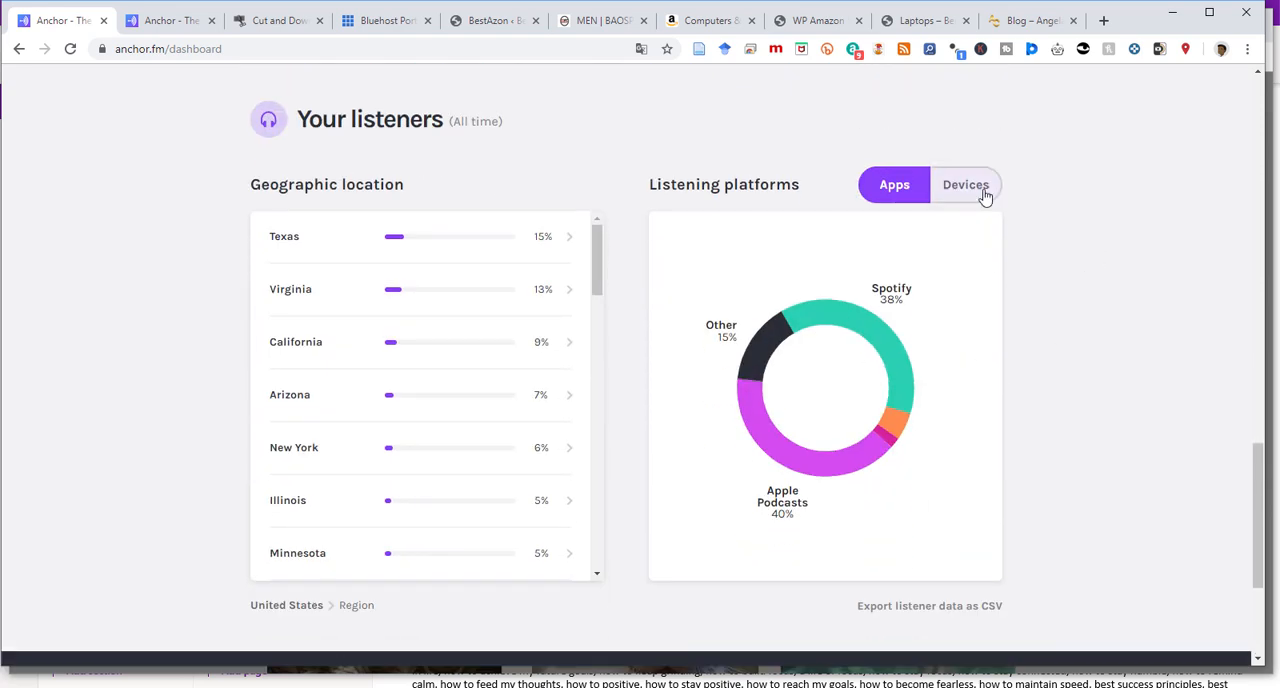
left_click(964, 184)
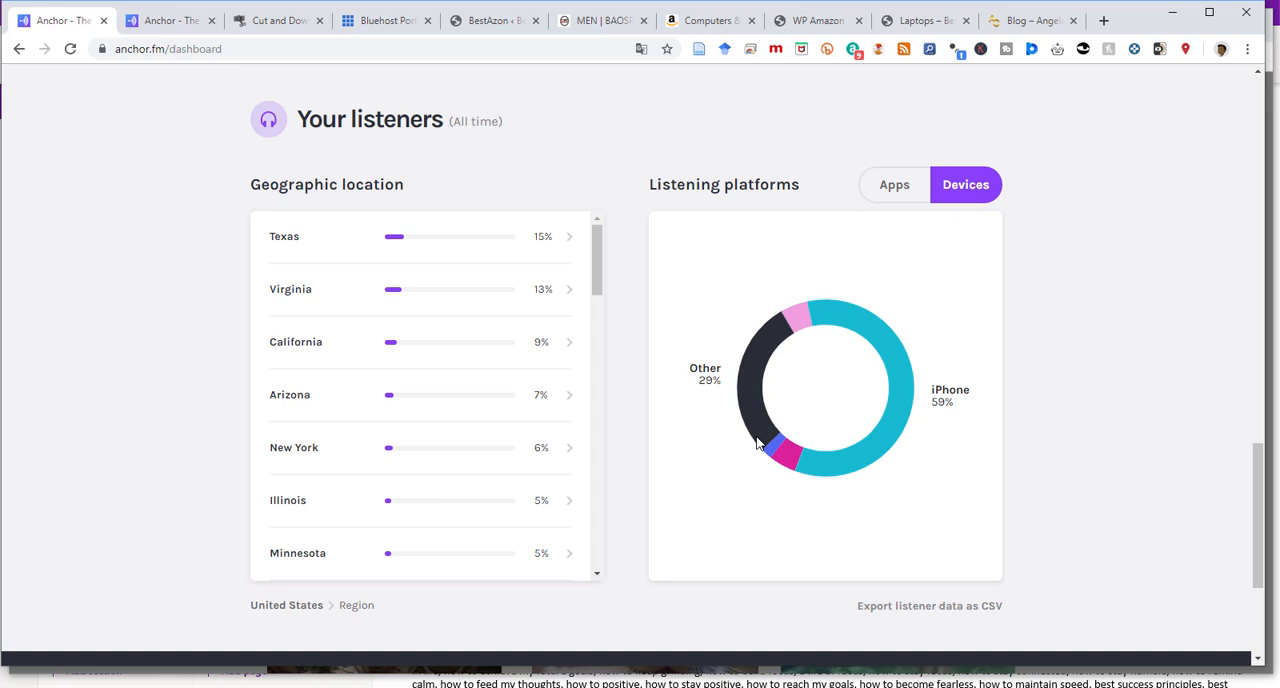
mouse_move(898, 364)
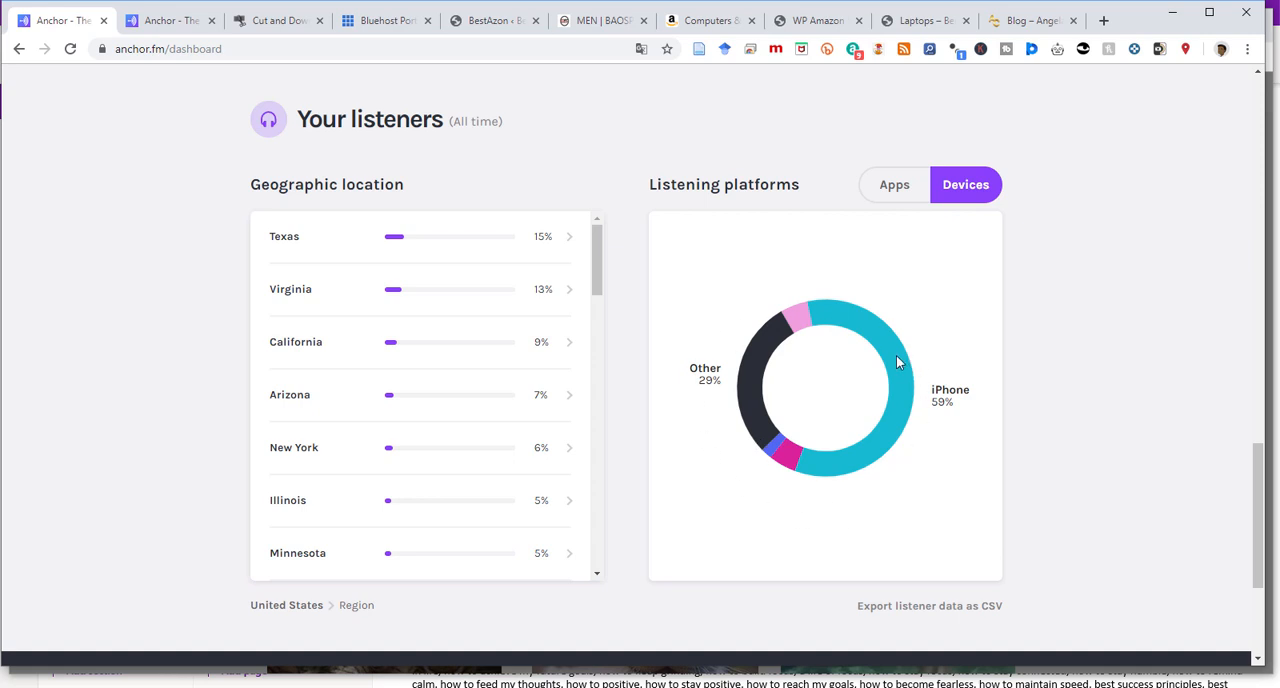
mouse_move(798, 330)
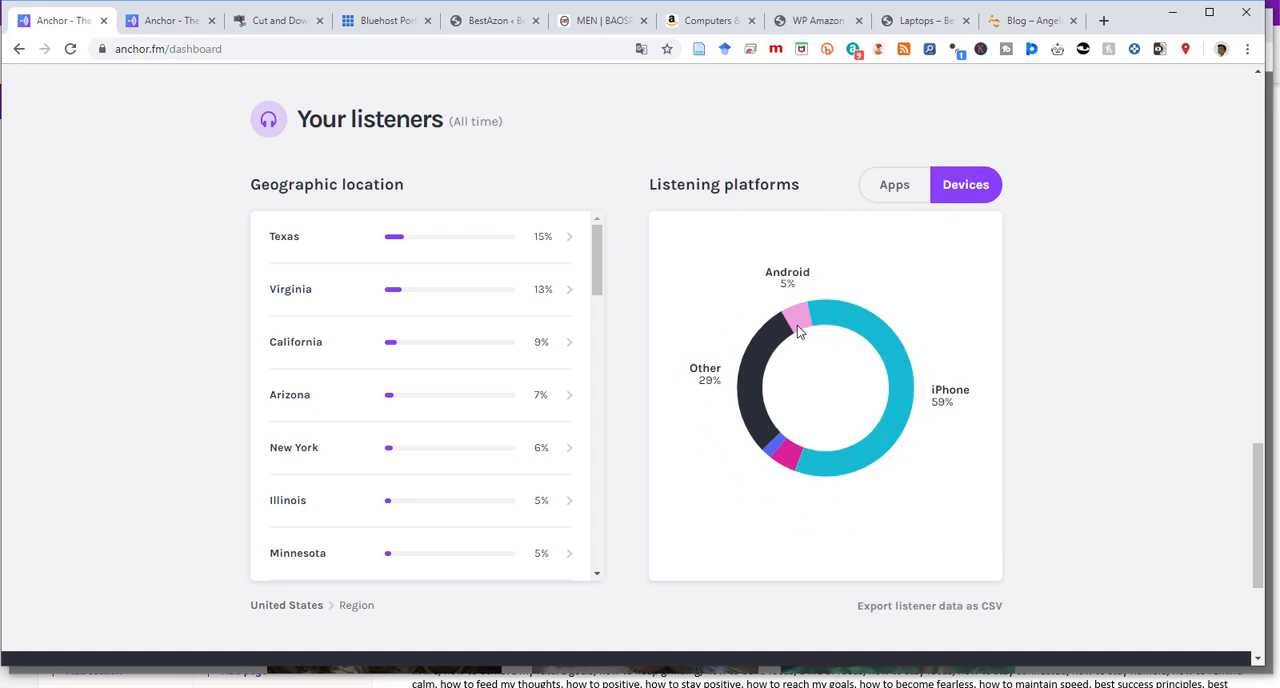
mouse_move(912, 336)
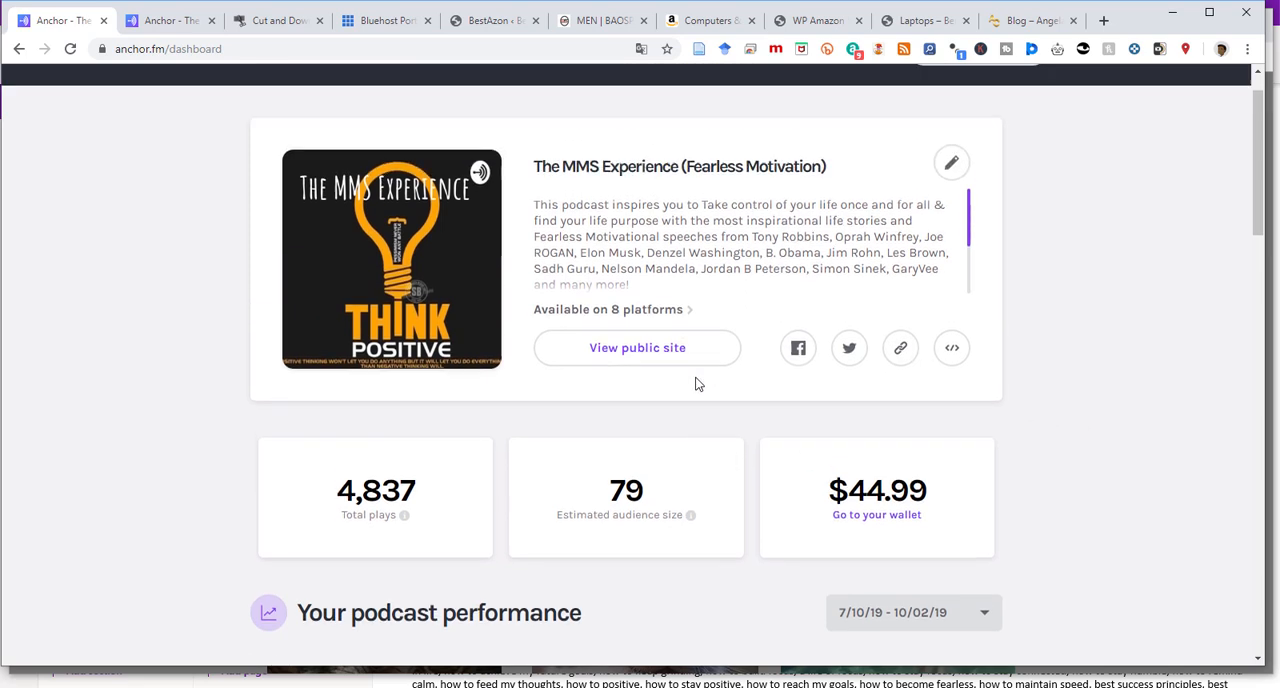
Step: View the Money page's active Anchor sponsorship earning $45.06 at $15.00 CPM, then move to another tab
left_click(444, 102)
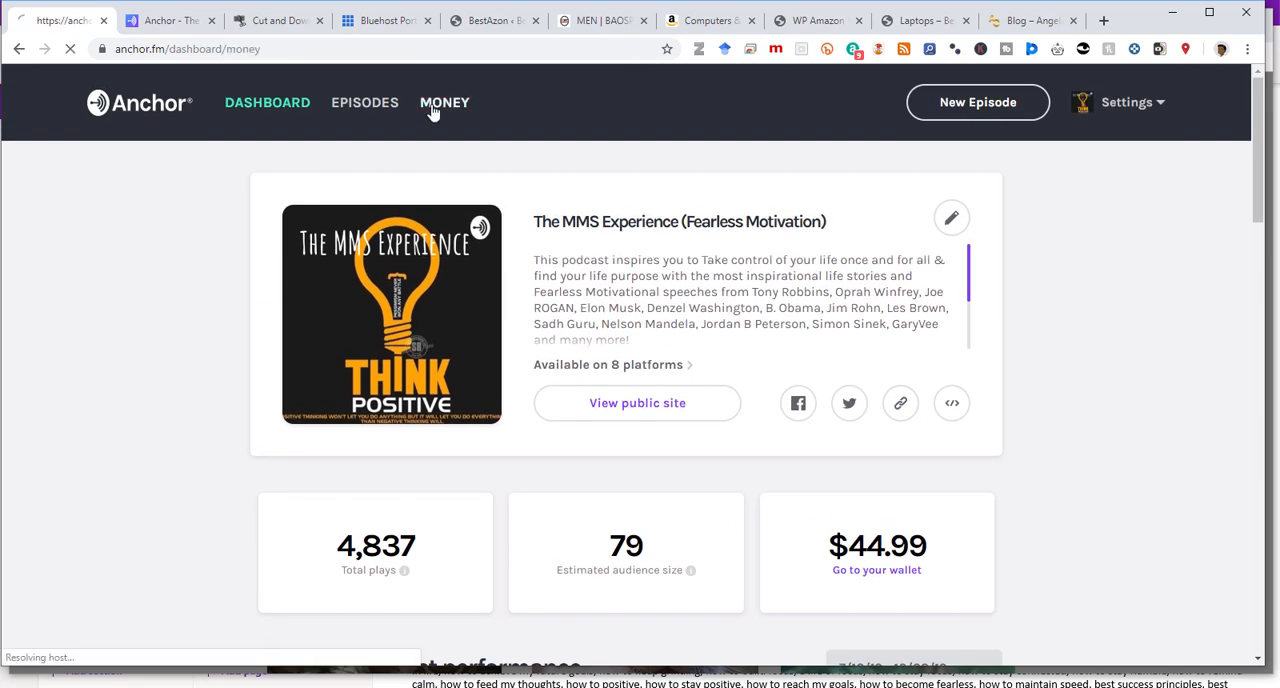
left_click(444, 102)
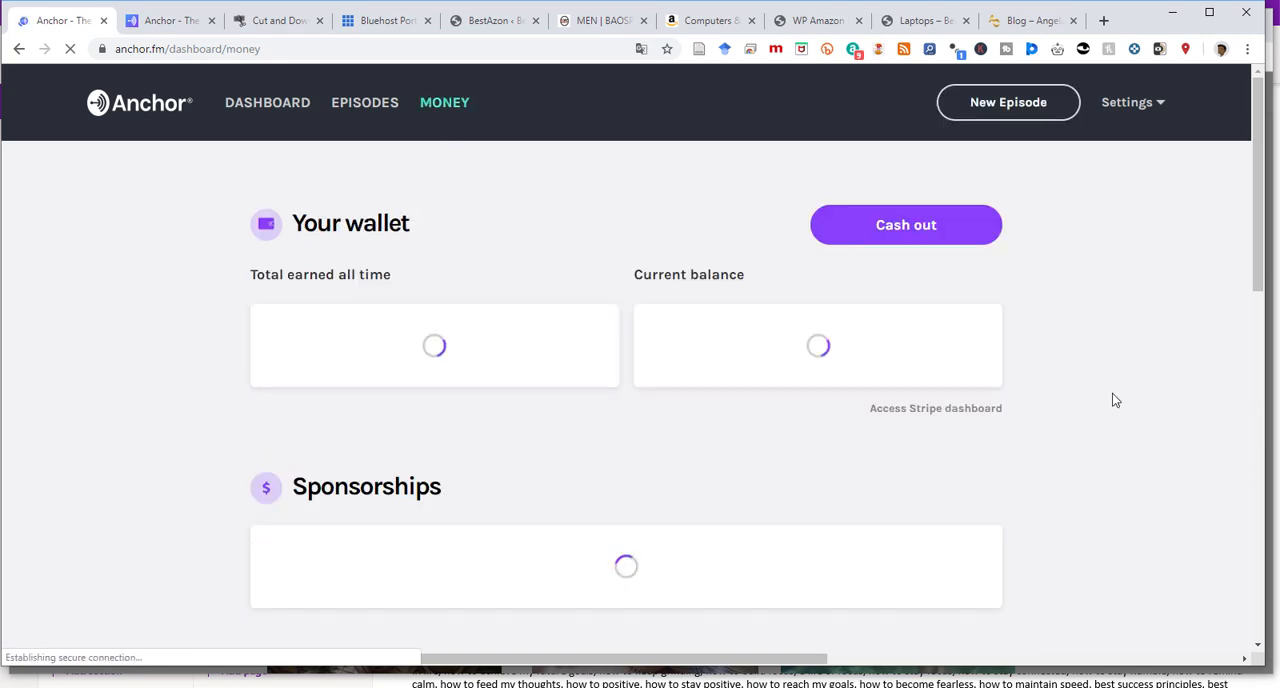
scroll("down", 3)
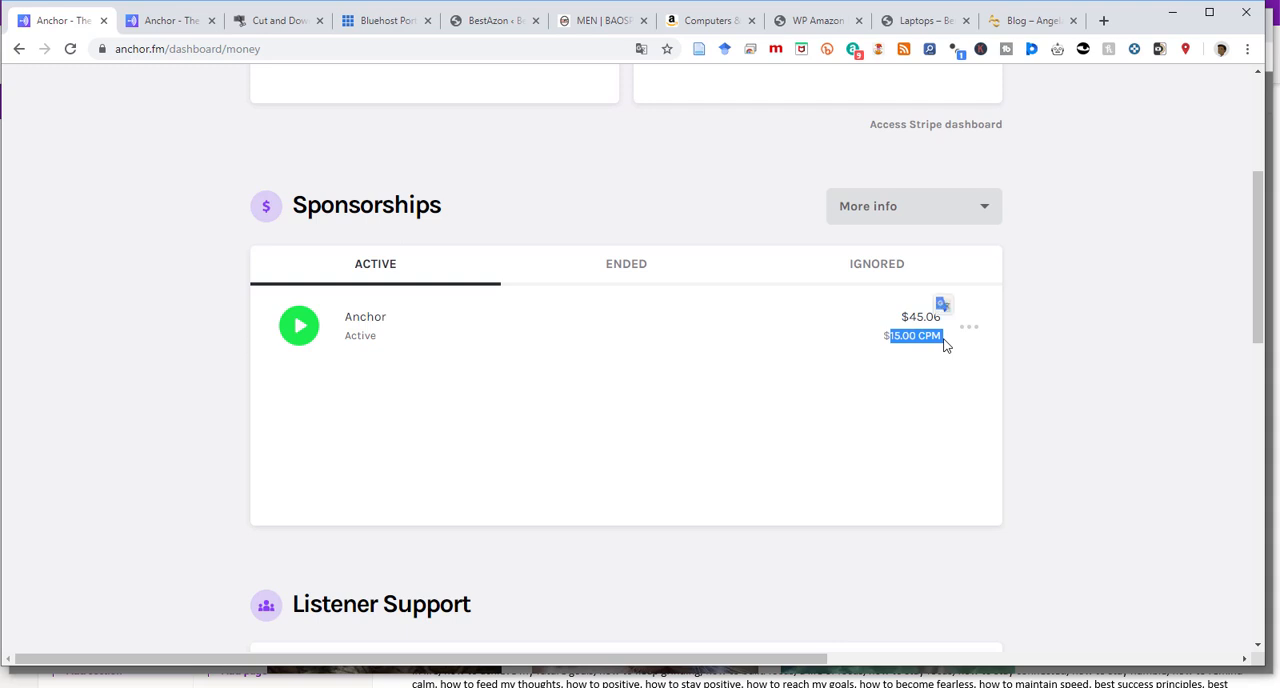
mouse_move(1156, 278)
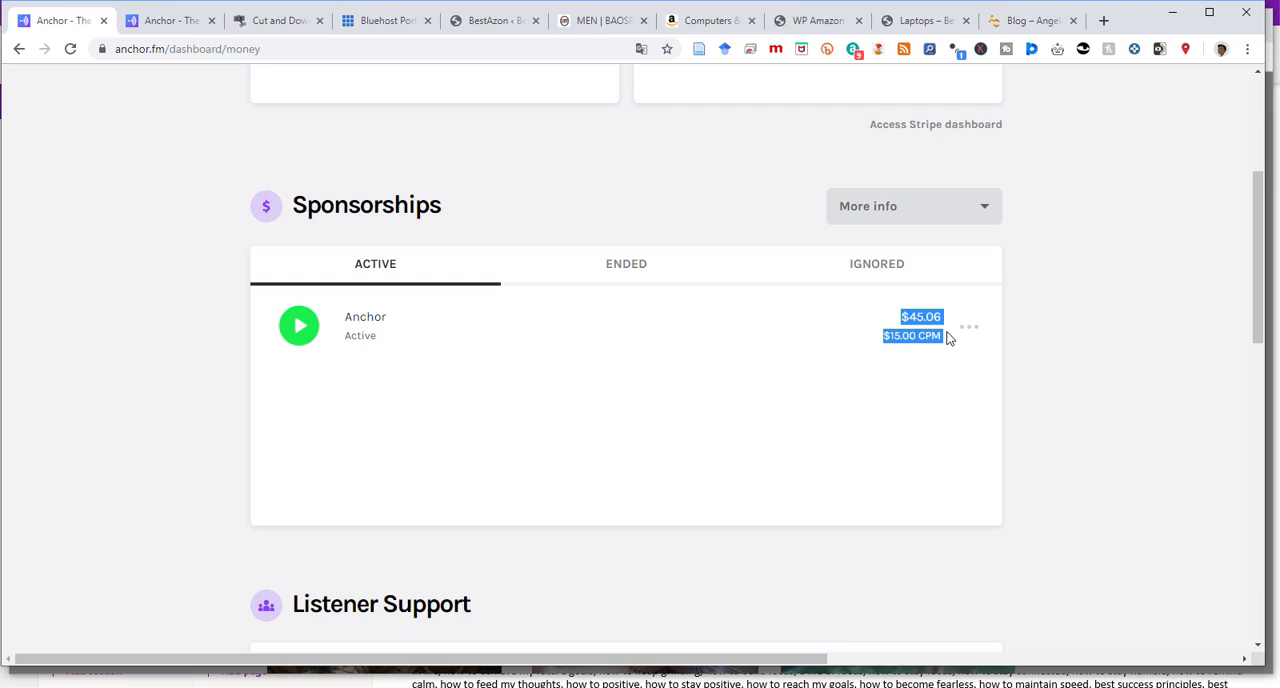
left_click(600, 20)
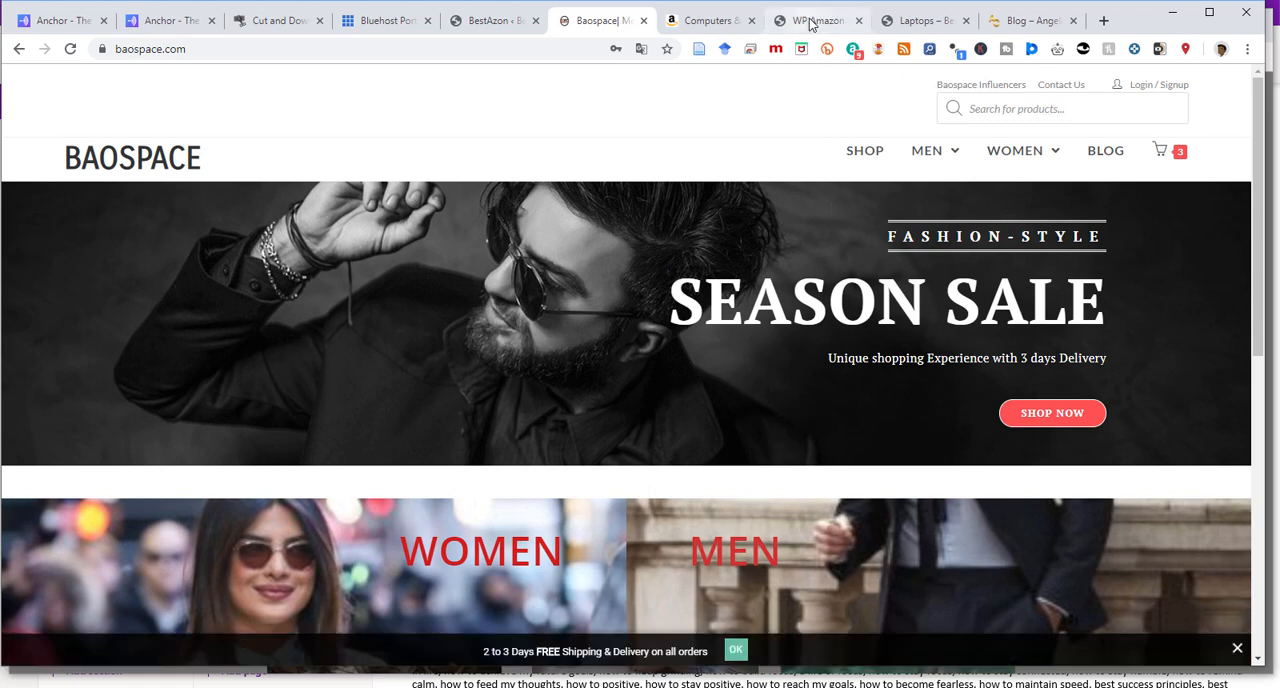
Step: Switch to the Angela Coffee blog tab
left_click(1030, 20)
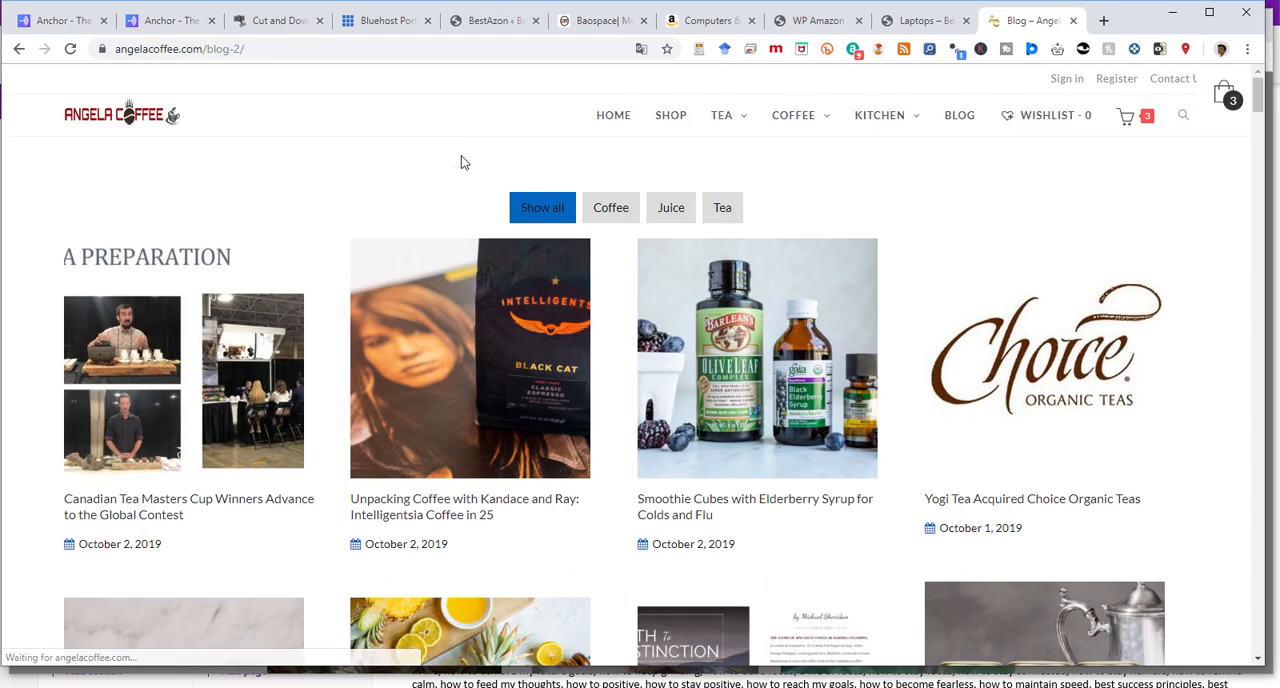
mouse_move(748, 412)
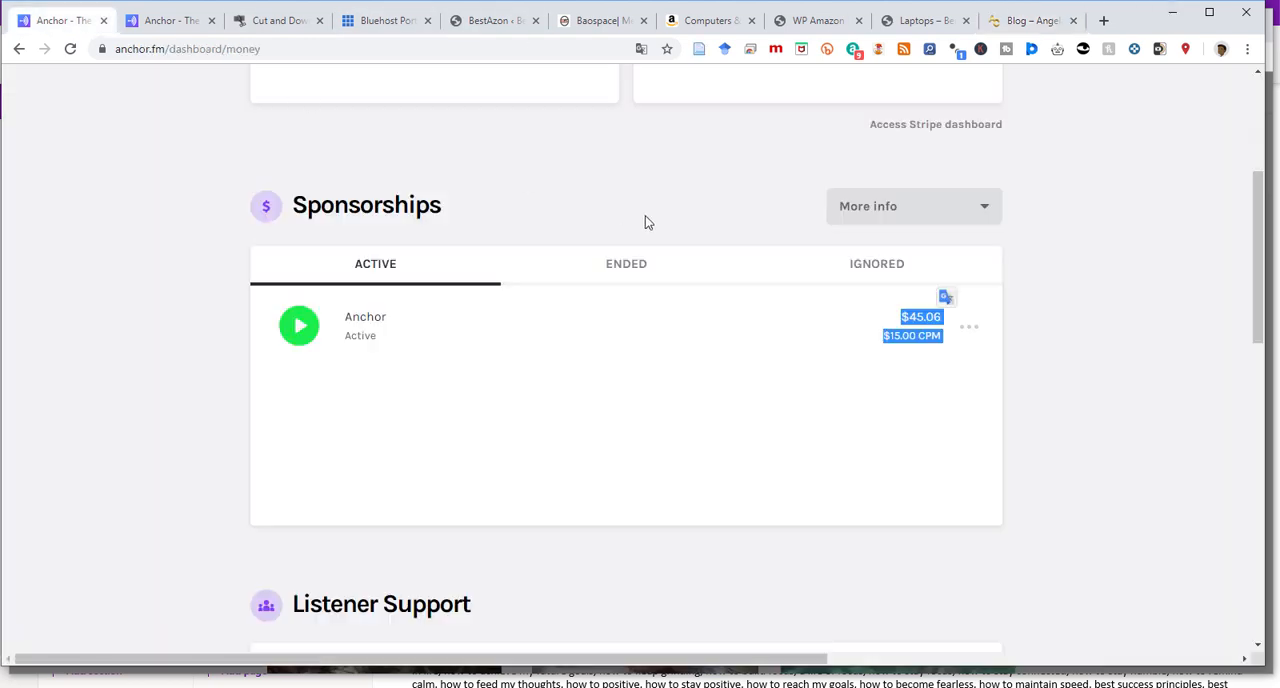
mouse_move(1080, 372)
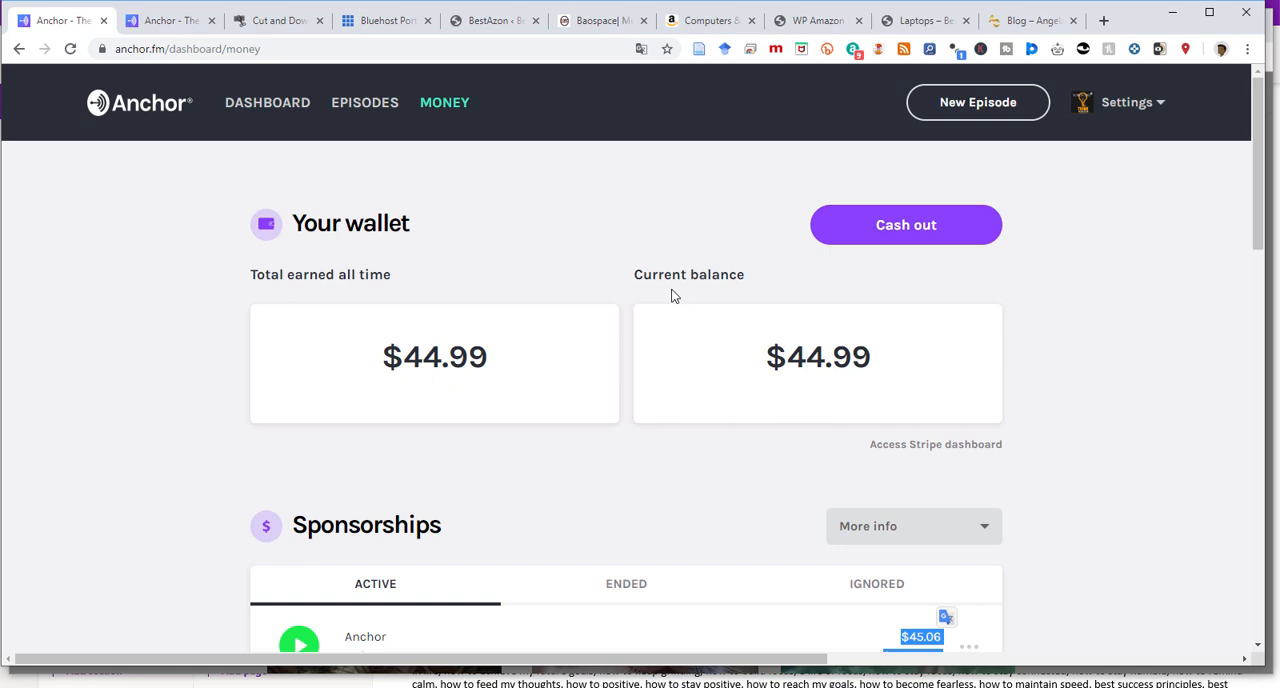
mouse_move(1056, 332)
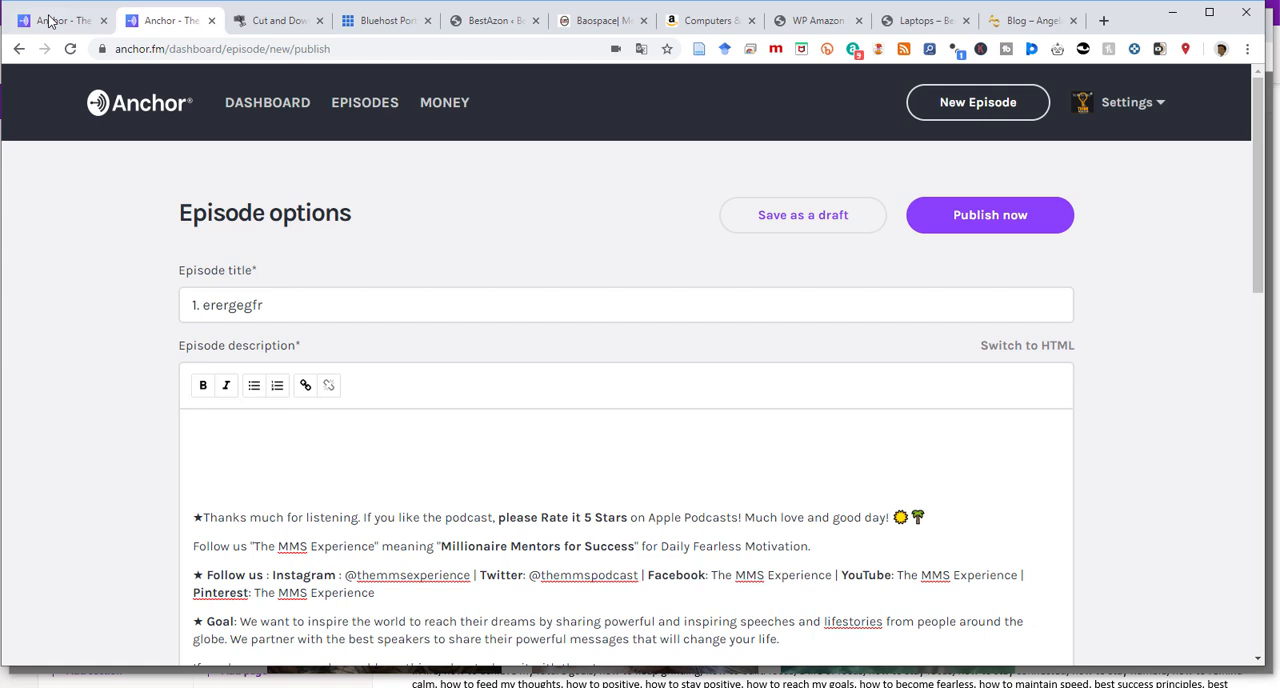
Step: Return to the Anchor money tab showing $44.99 earned
left_click(444, 102)
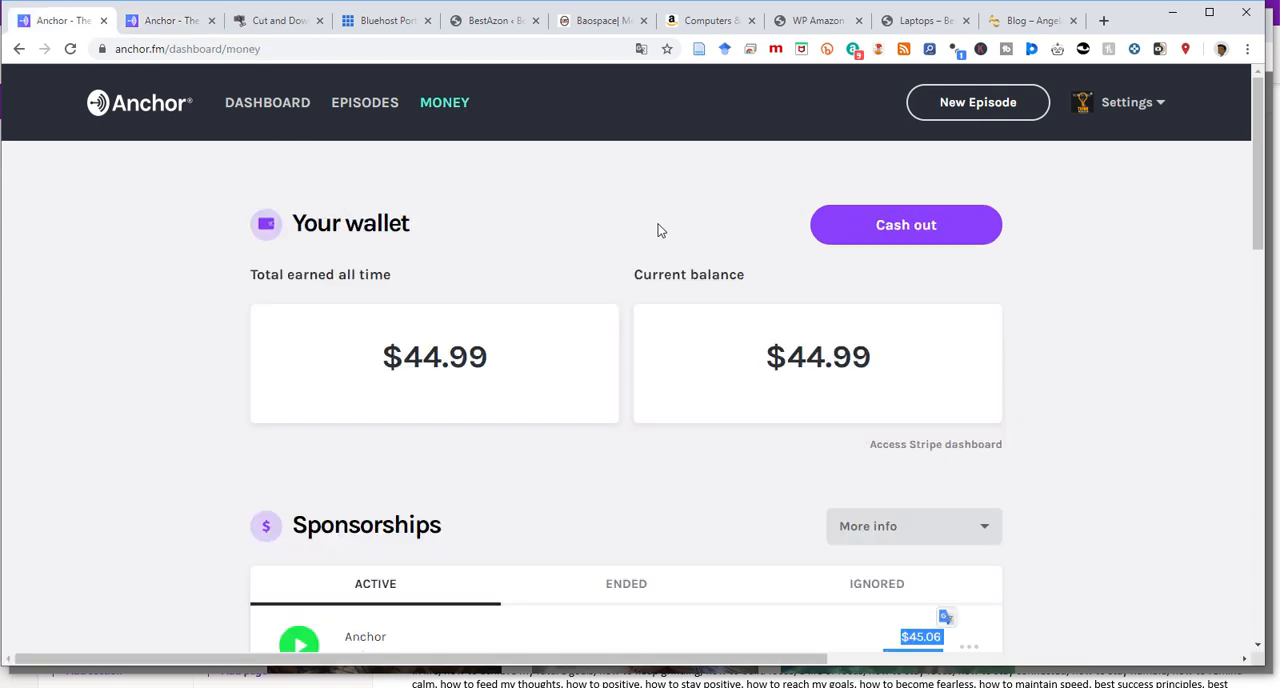
mouse_move(490, 184)
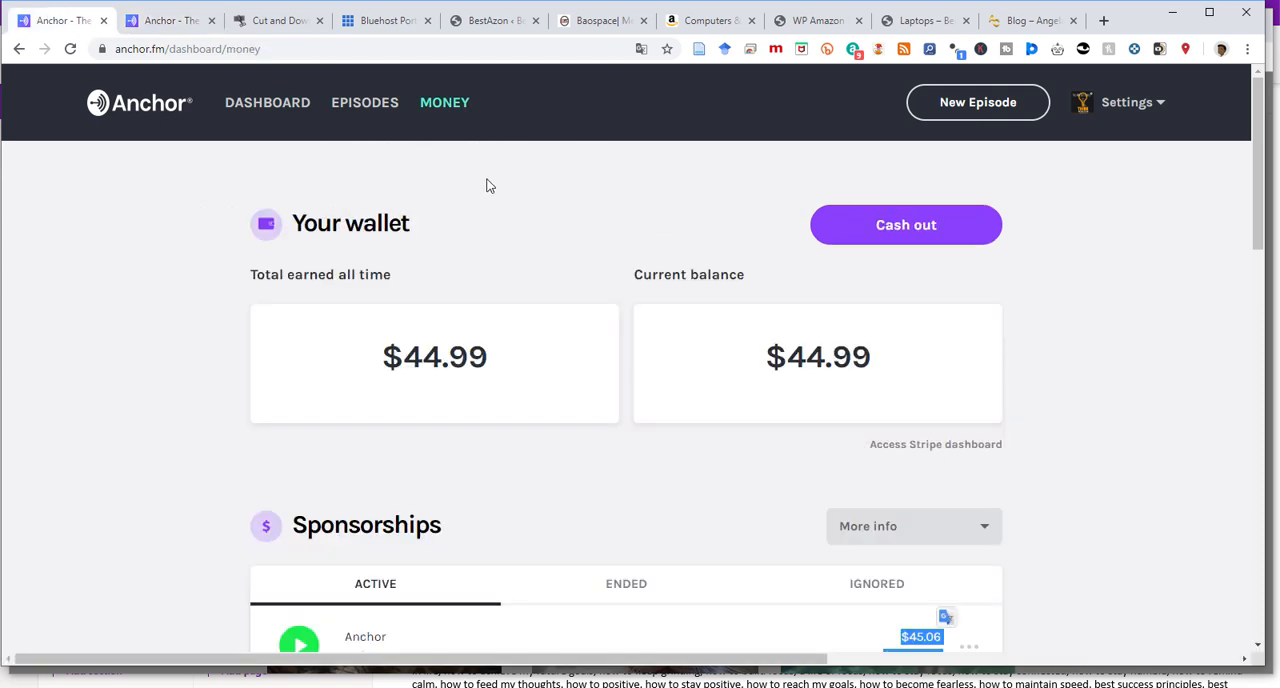
mouse_move(512, 190)
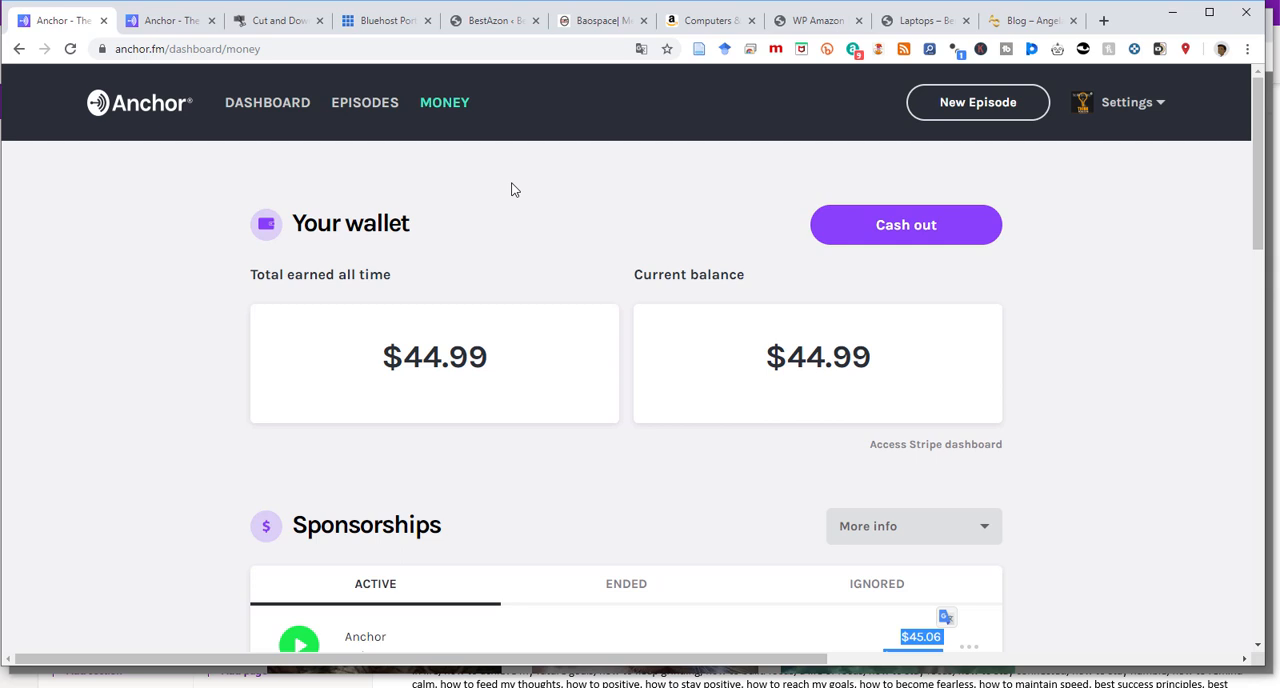
mouse_move(178, 20)
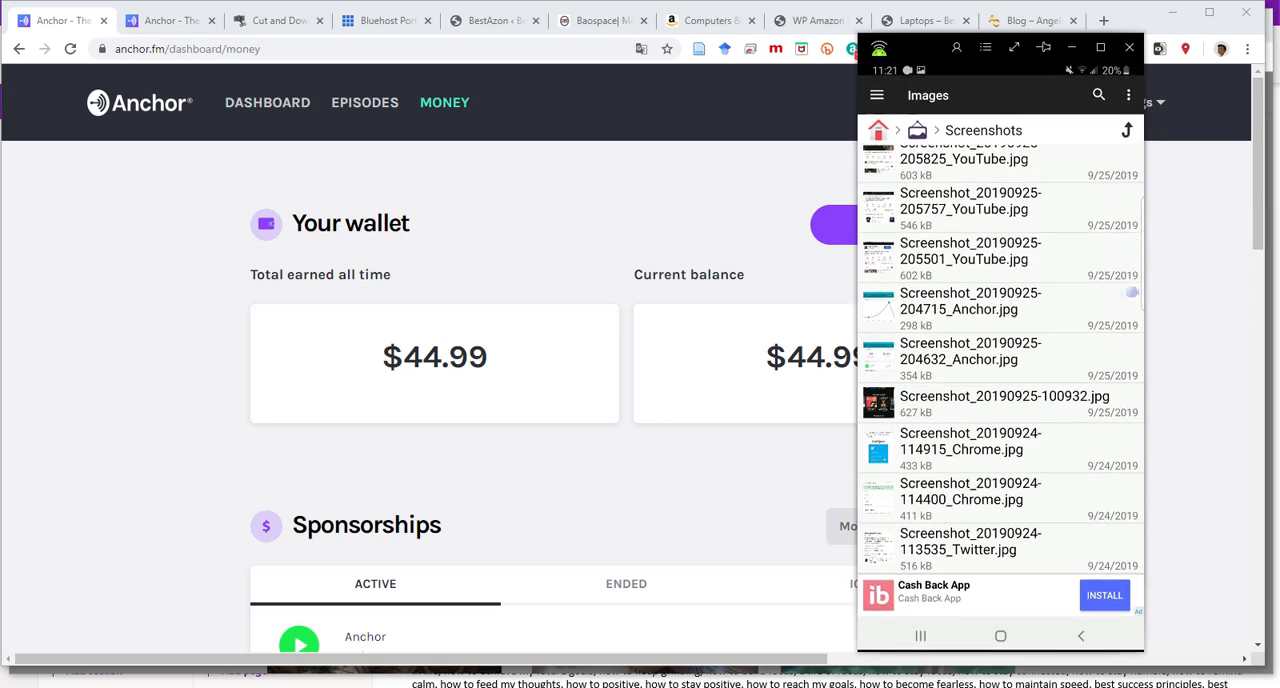
Step: Scroll through the phone's Screenshots folder
scroll("down", 3)
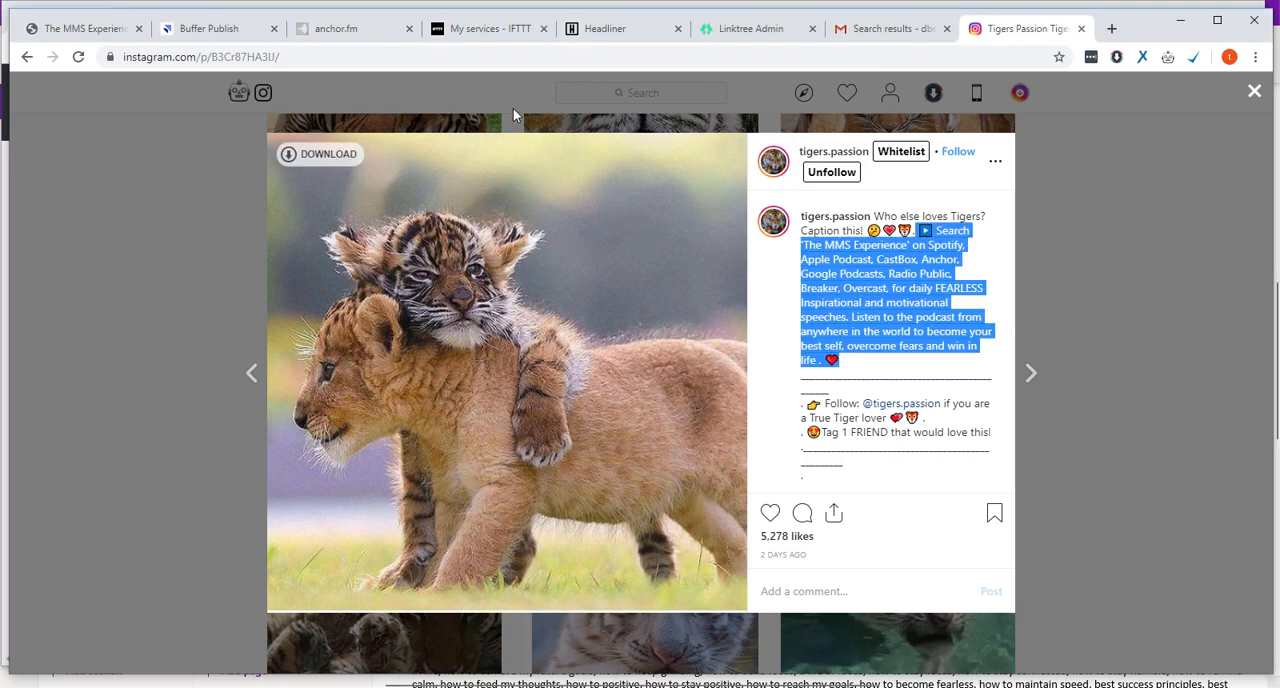
Step: Review the IFTTT connected services list, then move to the Linktree admin tab
left_click(488, 28)
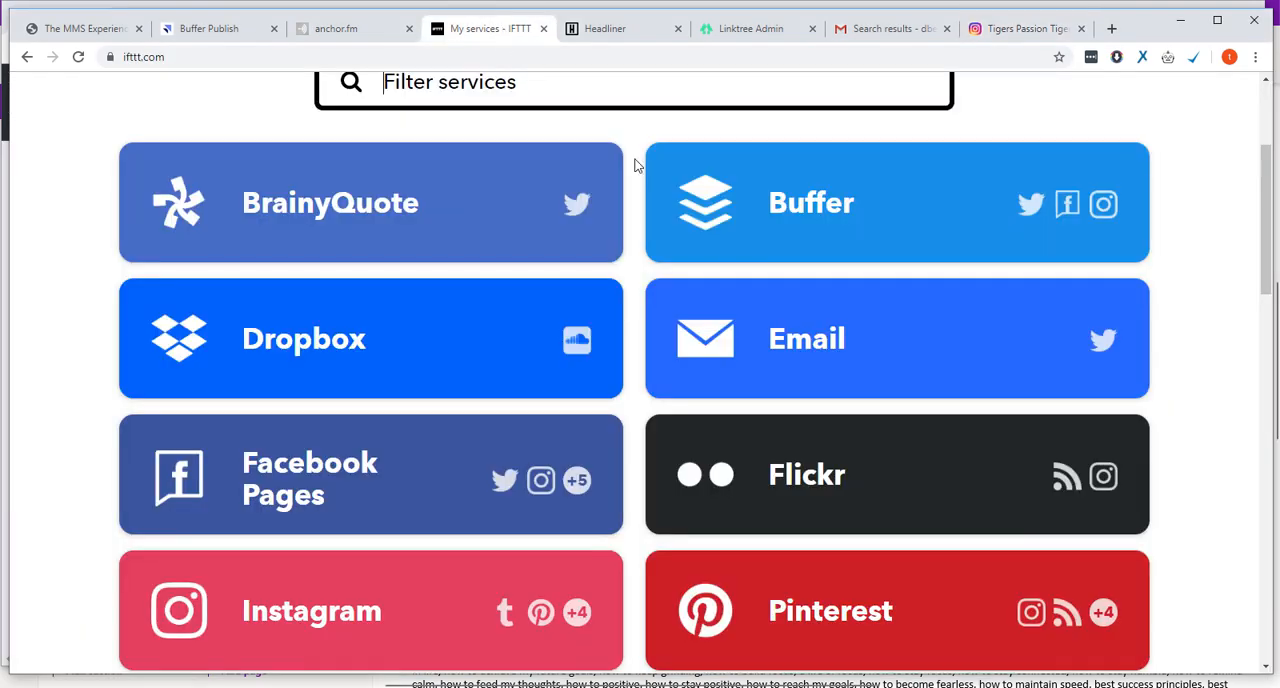
scroll("down", 3)
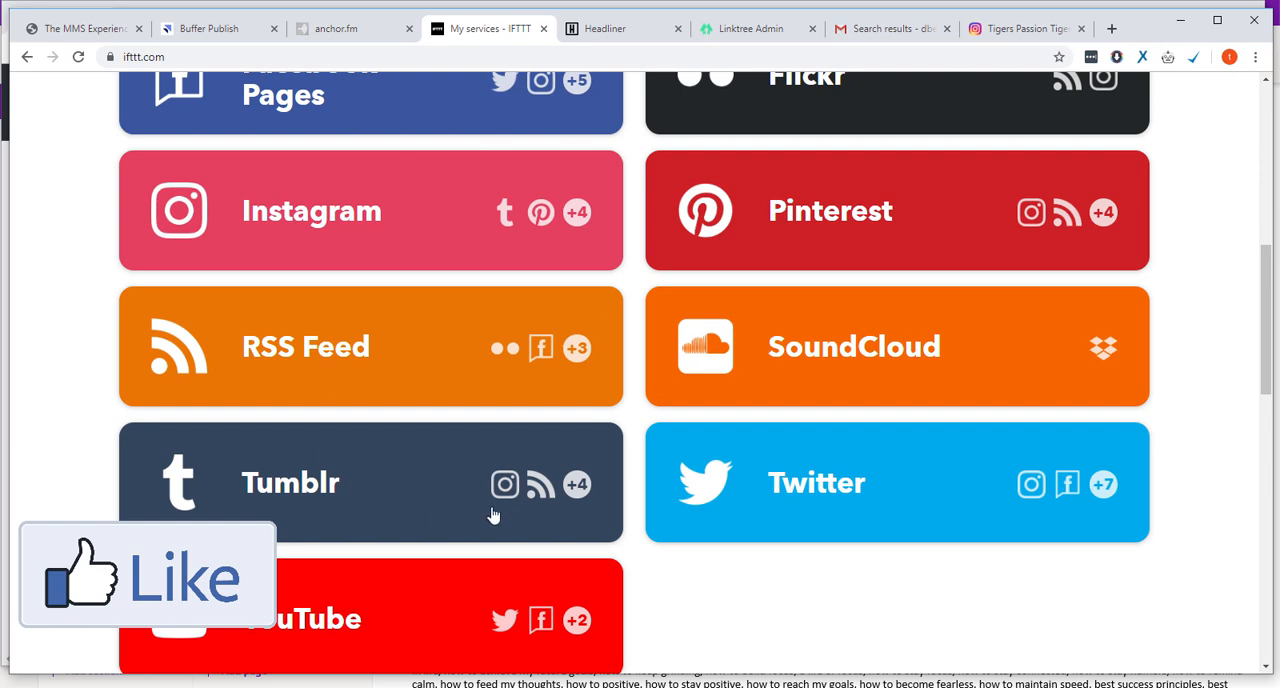
mouse_move(696, 306)
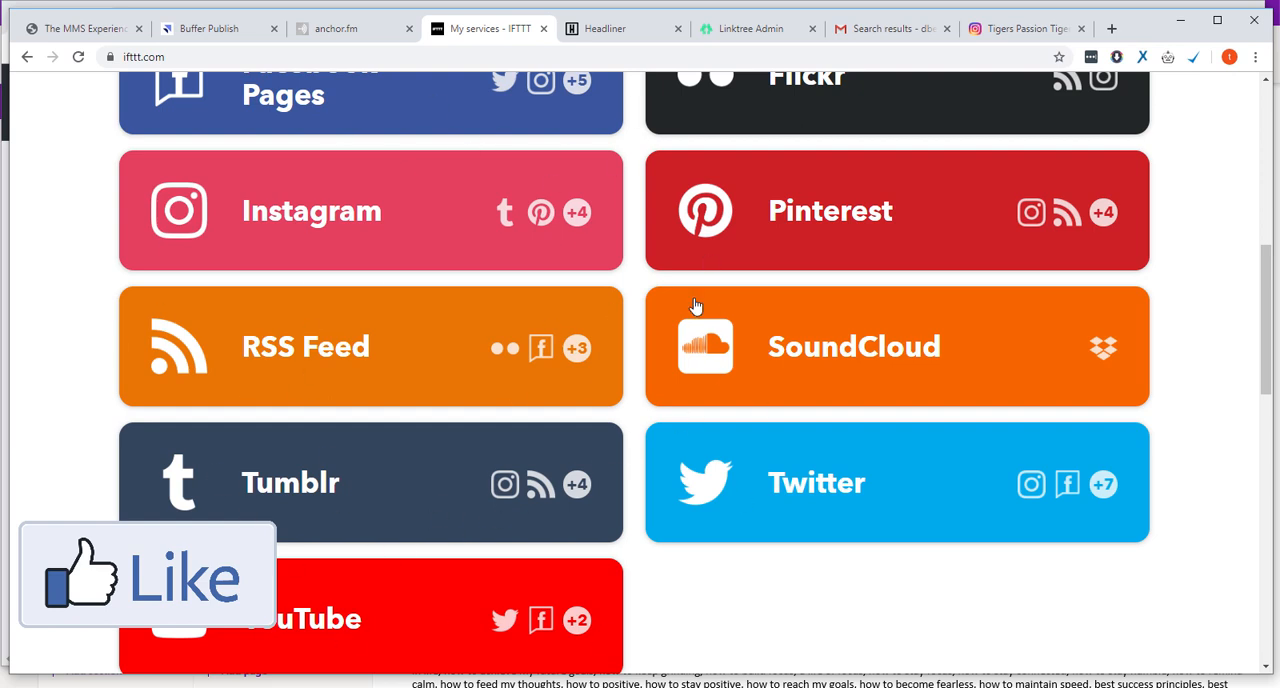
mouse_move(668, 410)
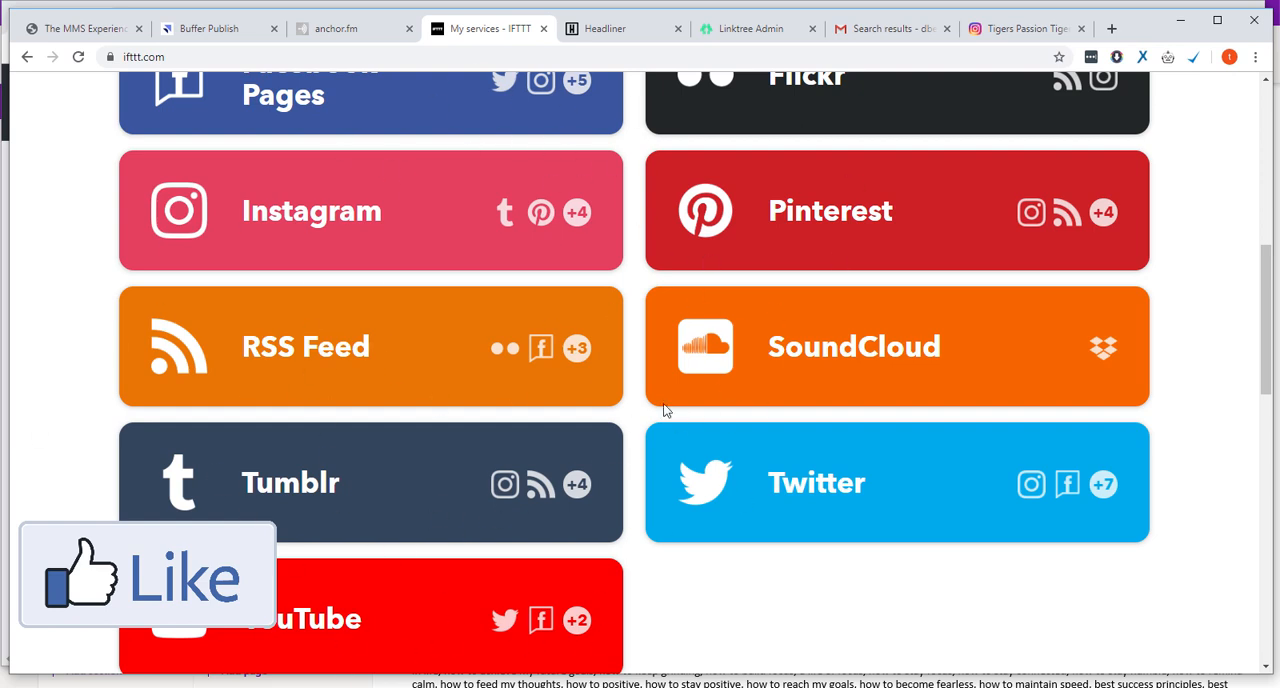
left_click(750, 28)
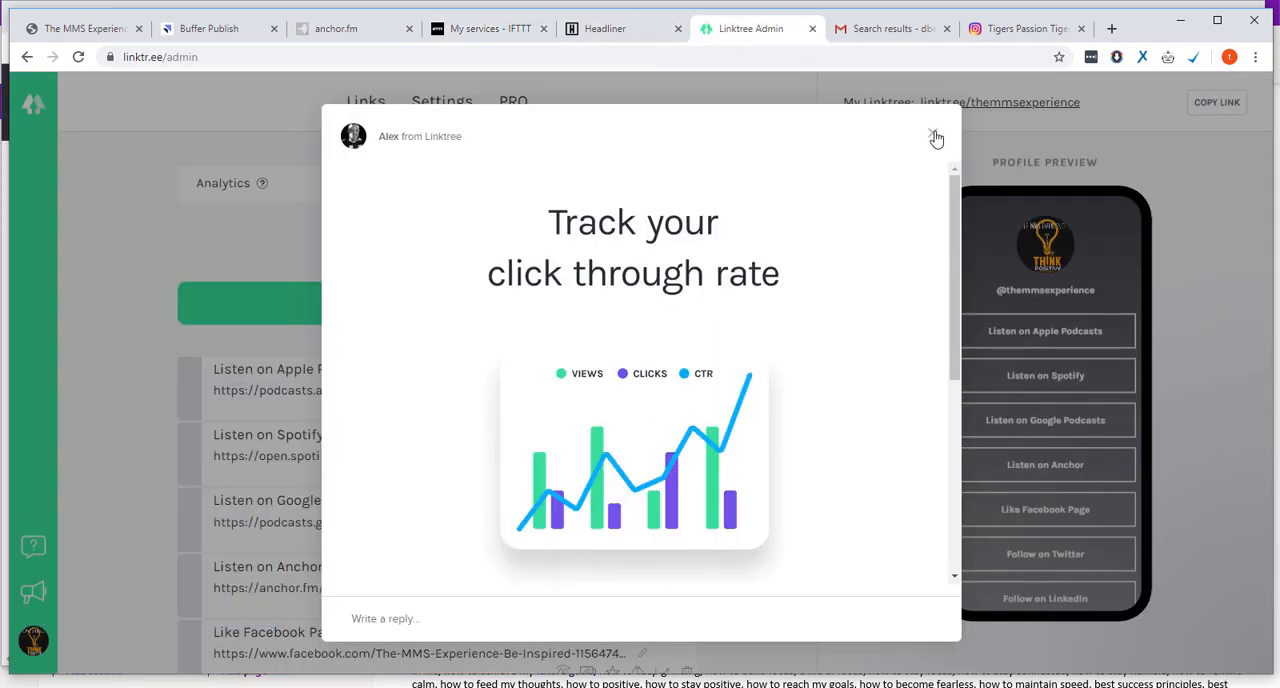
Step: Dismiss Linktree's click-through-rate announcement and switch to the tigers.passion Instagram tab
left_click(936, 136)
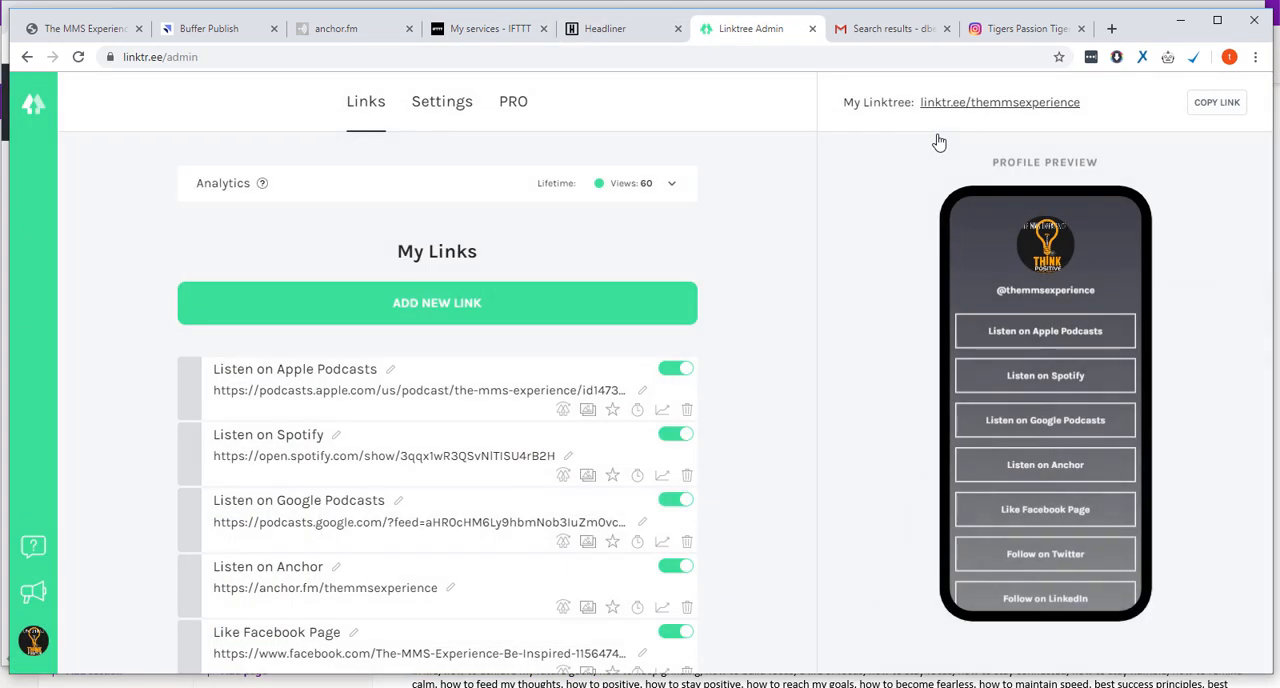
left_click(1024, 28)
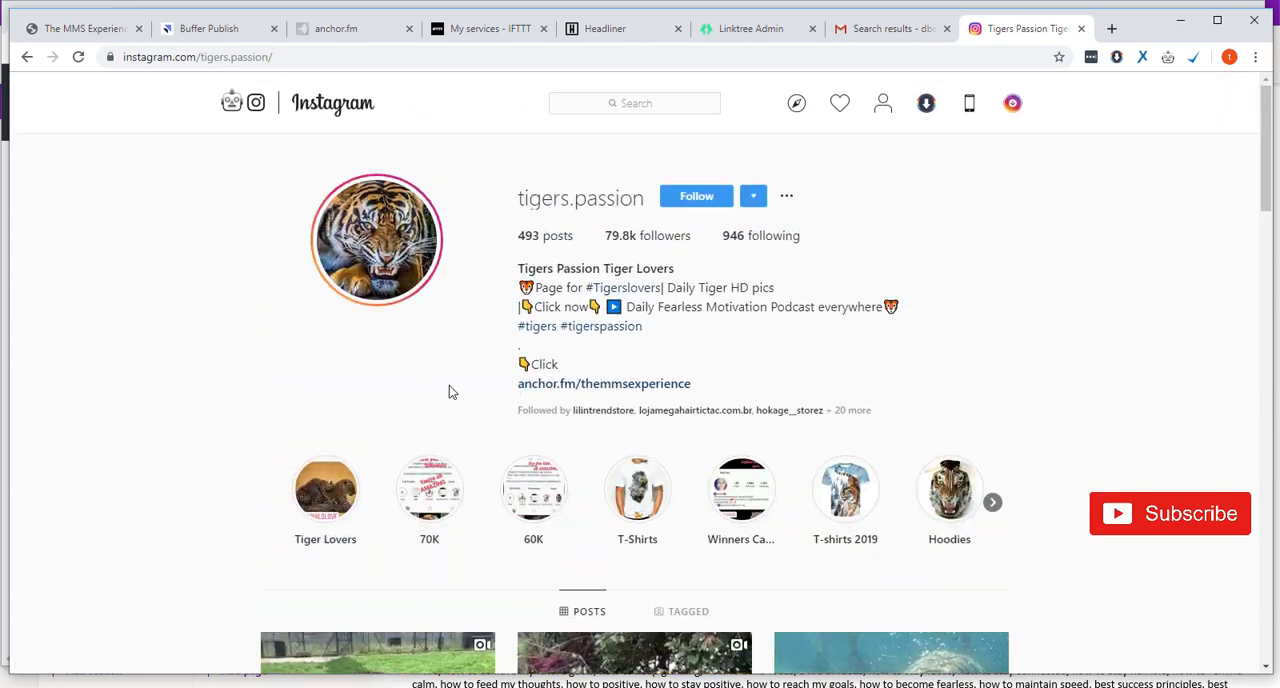
mouse_move(676, 150)
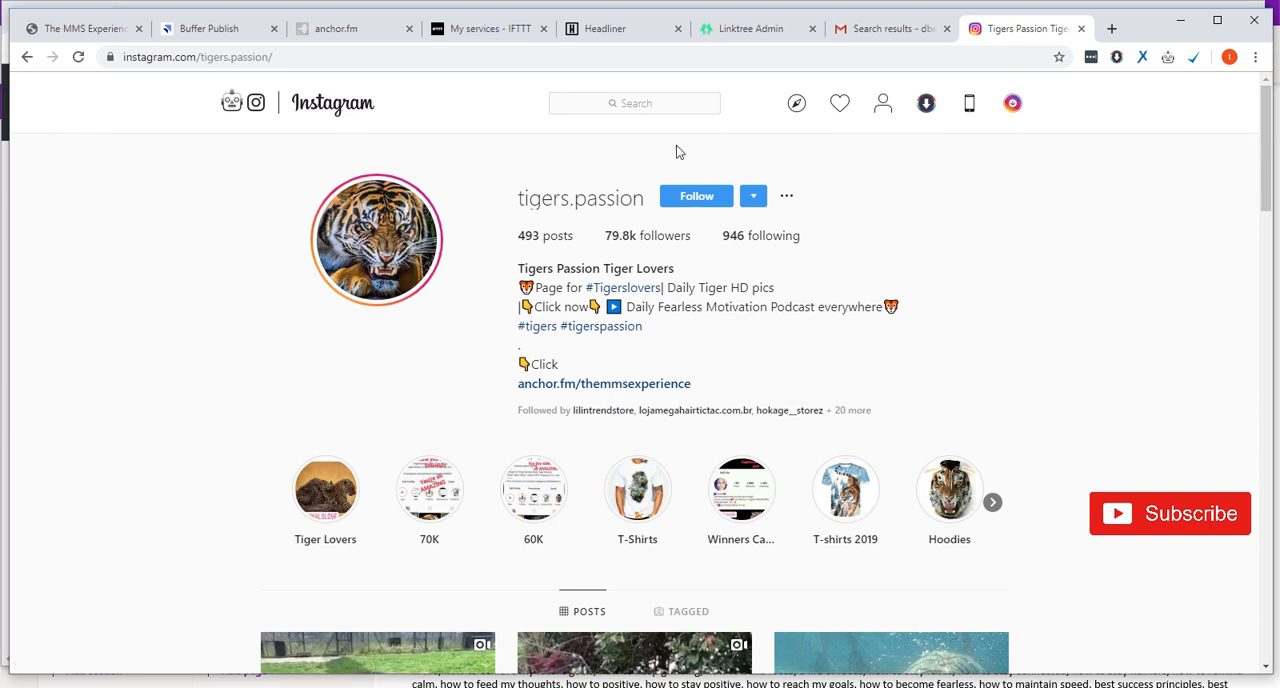
Step: Search Instagram for 'lions' and go to the lions.royal profile
left_click(634, 102)
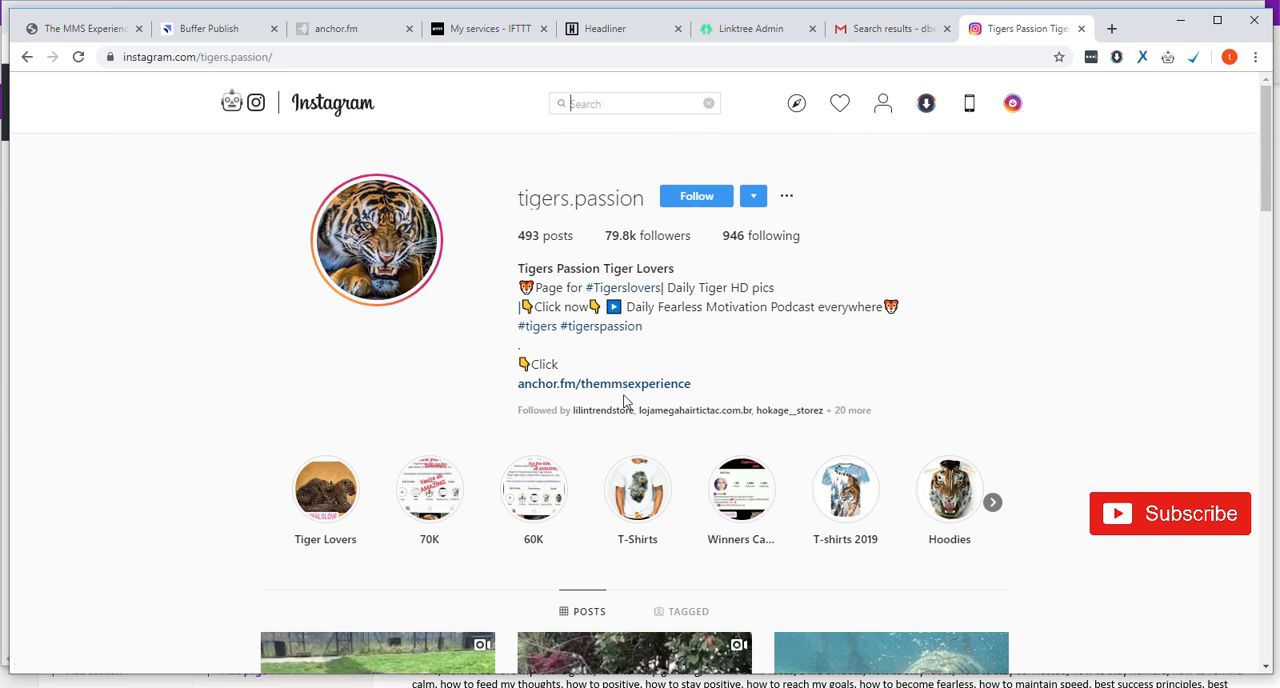
left_click(634, 102)
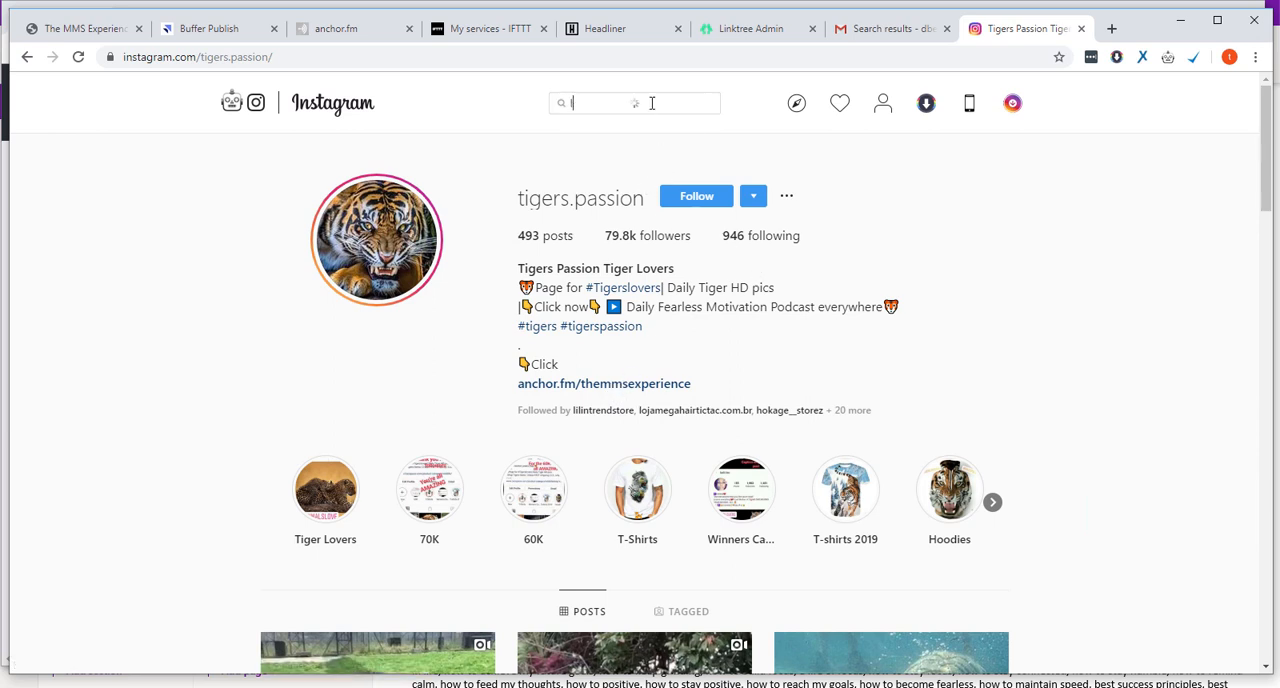
type("lions")
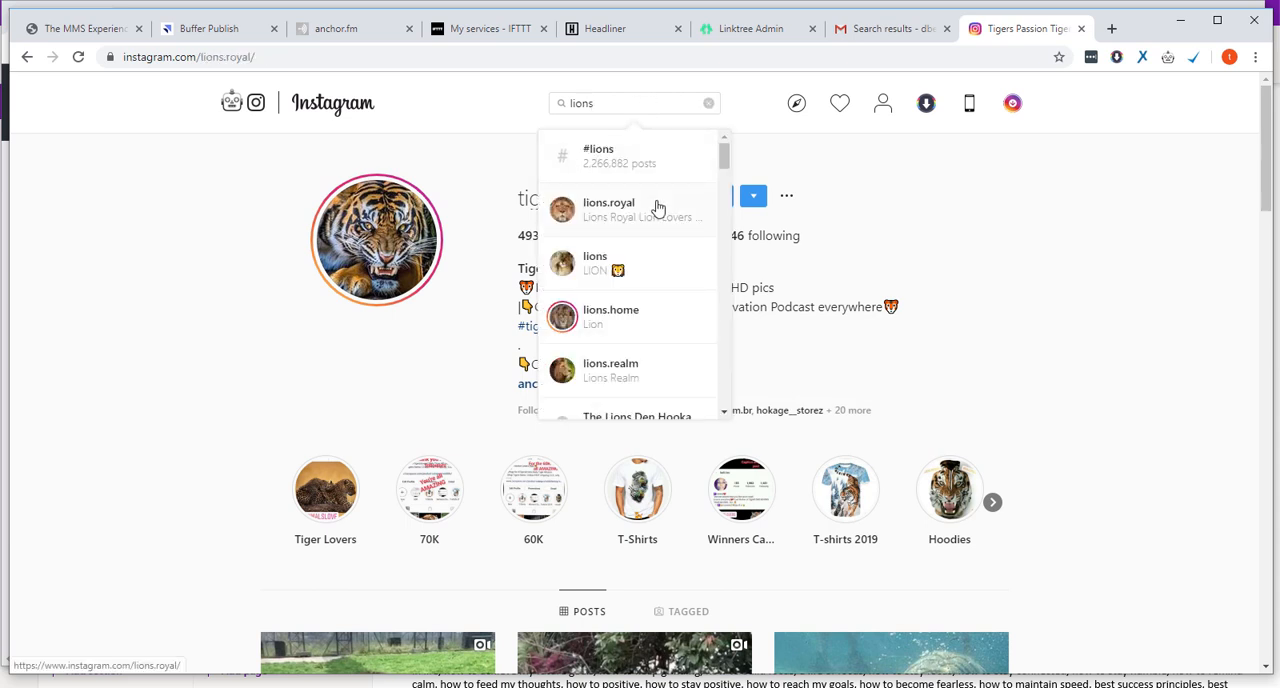
left_click(608, 208)
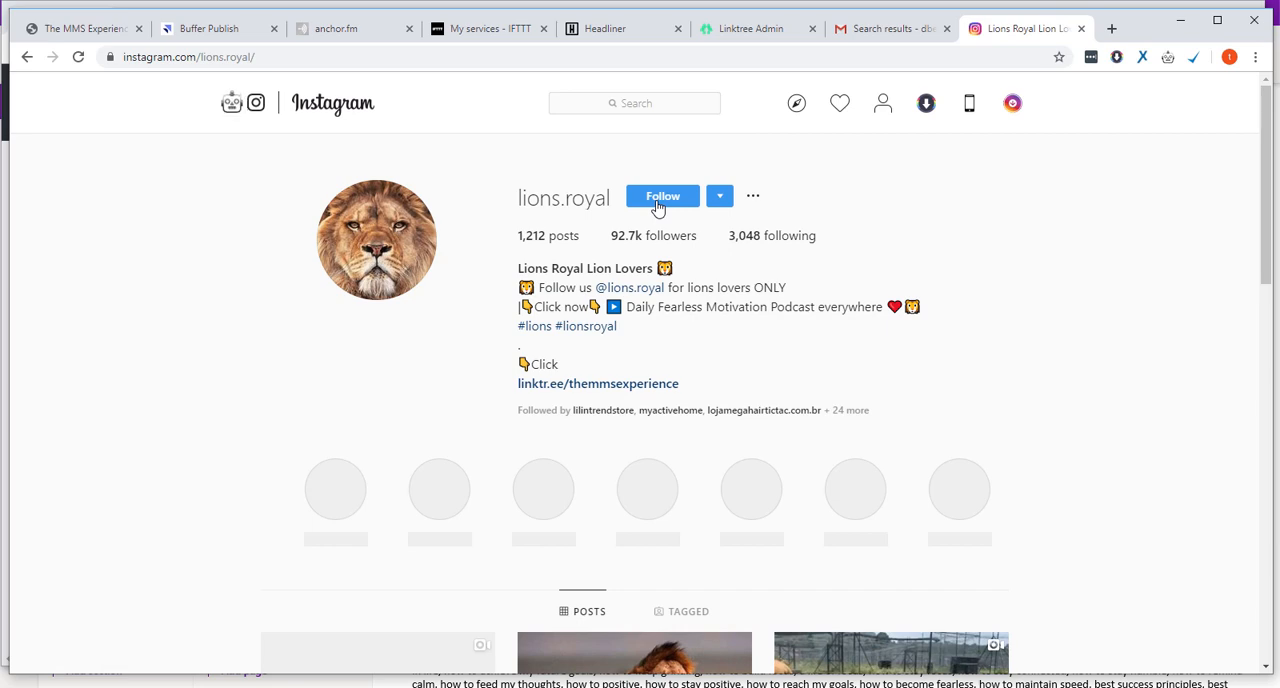
mouse_move(626, 236)
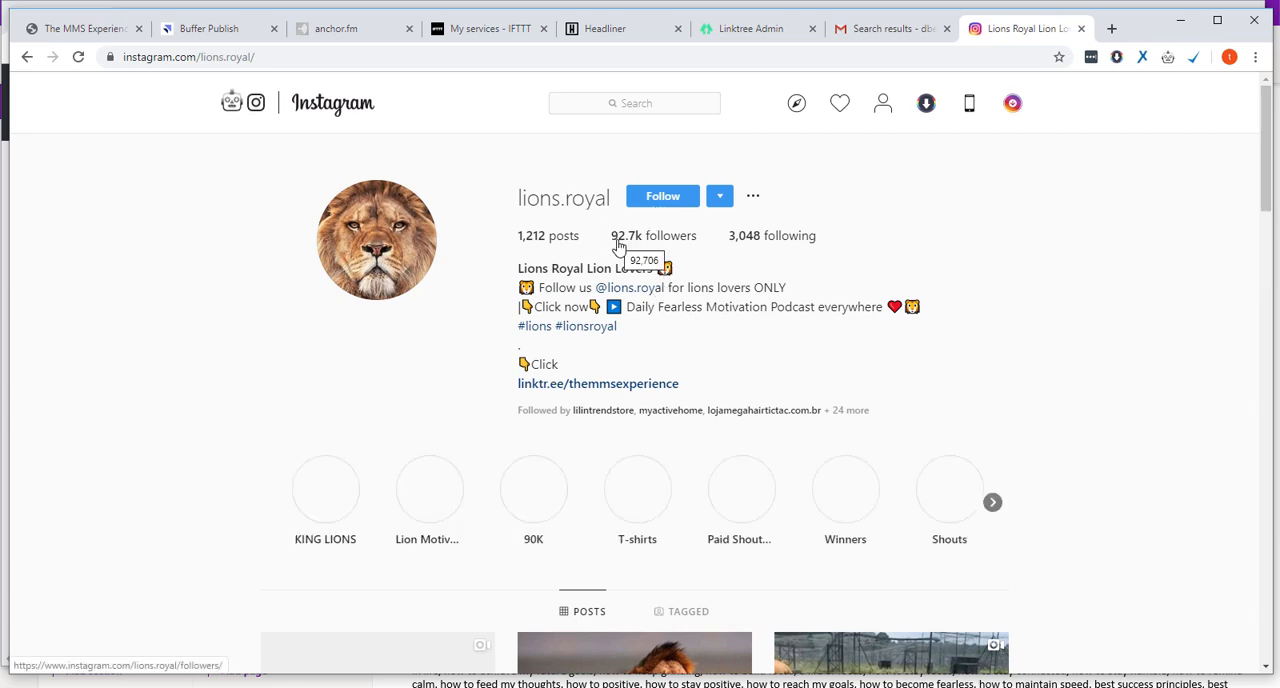
Step: View a lions.royal photo post and highlight its MMS Experience podcast caption lines
scroll("down", 3)
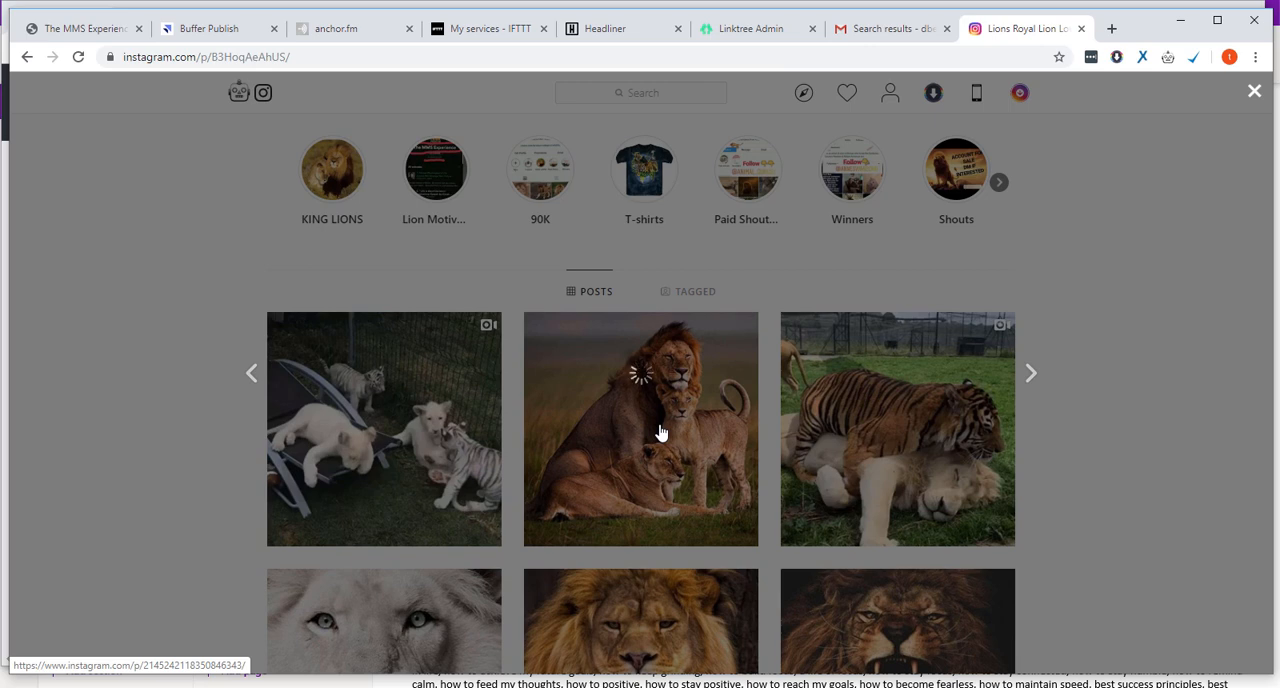
left_click(640, 428)
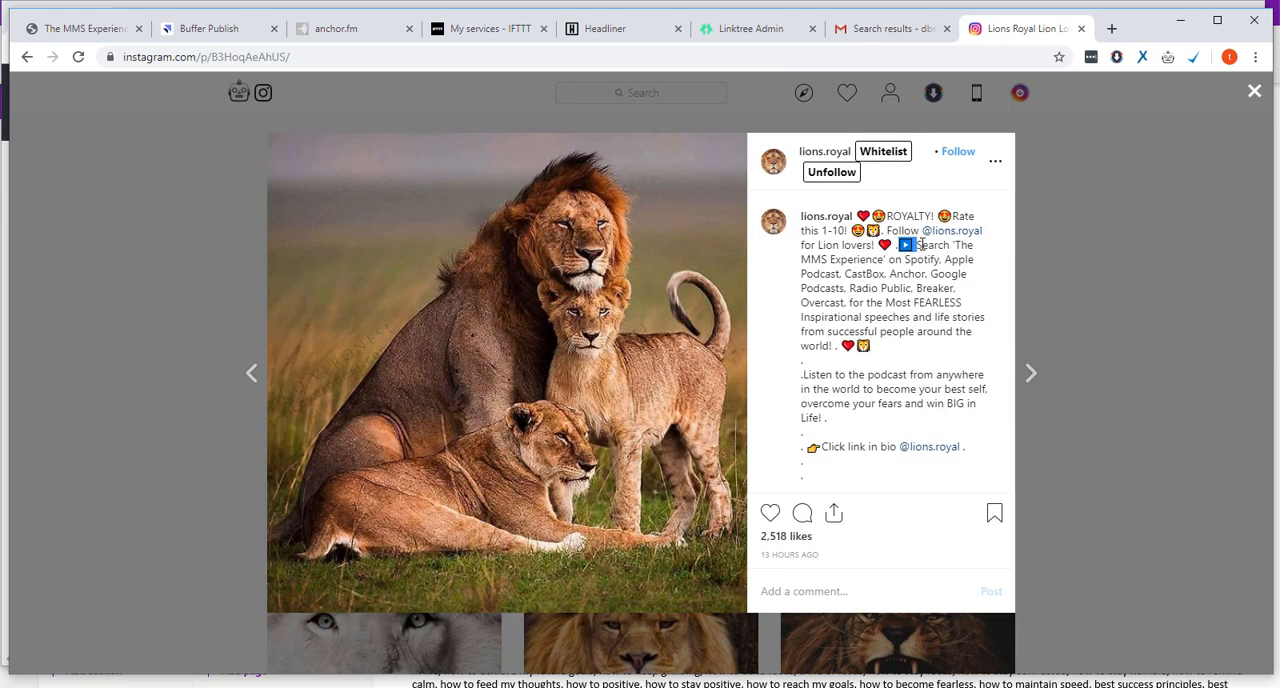
left_click_drag(910, 246, 984, 316)
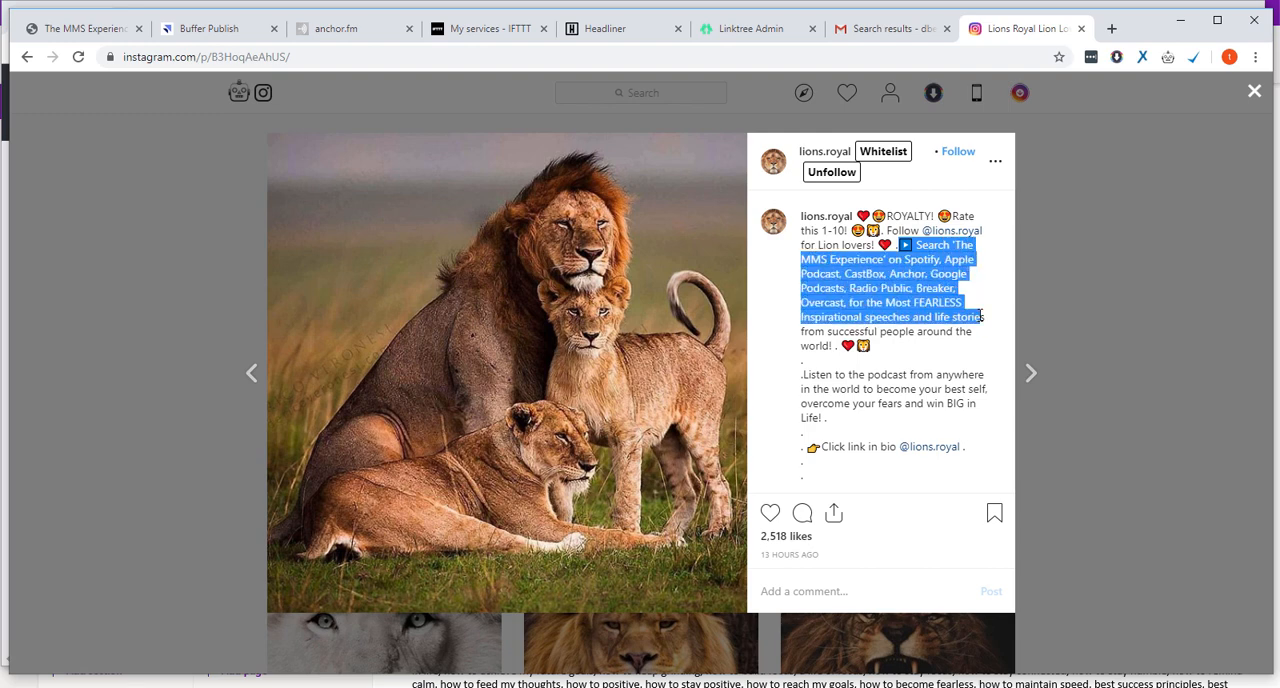
scroll("down", 3)
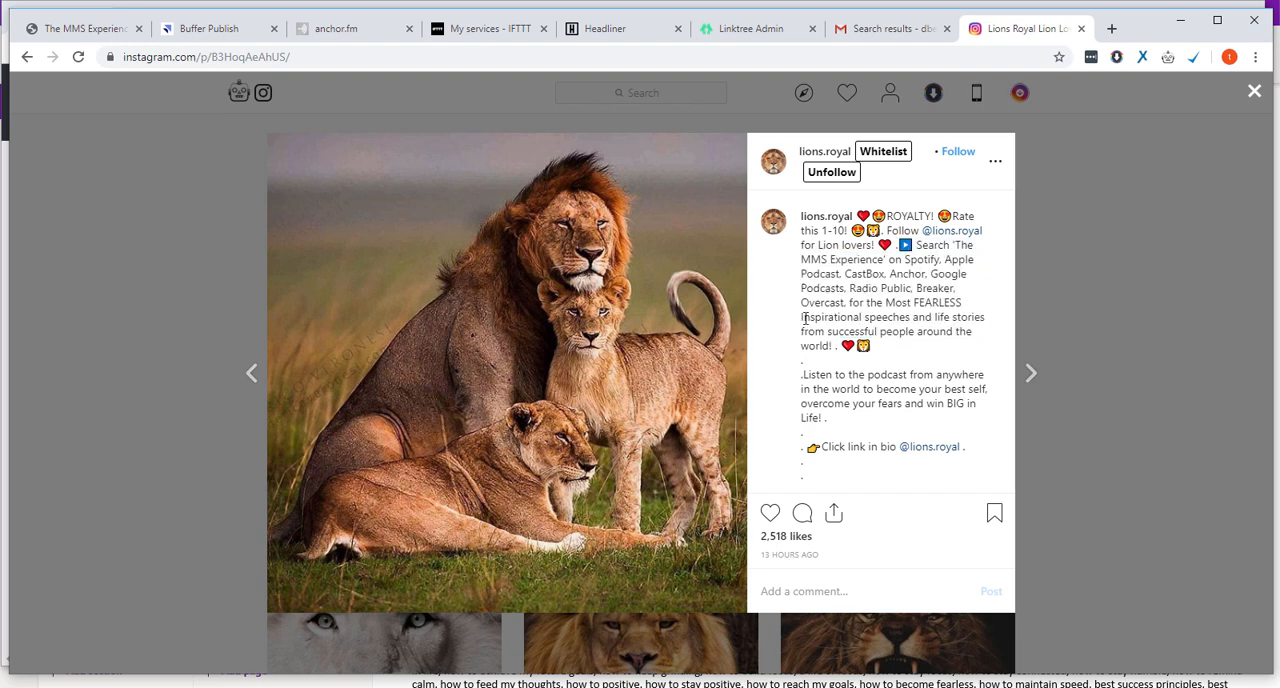
double_click(824, 316)
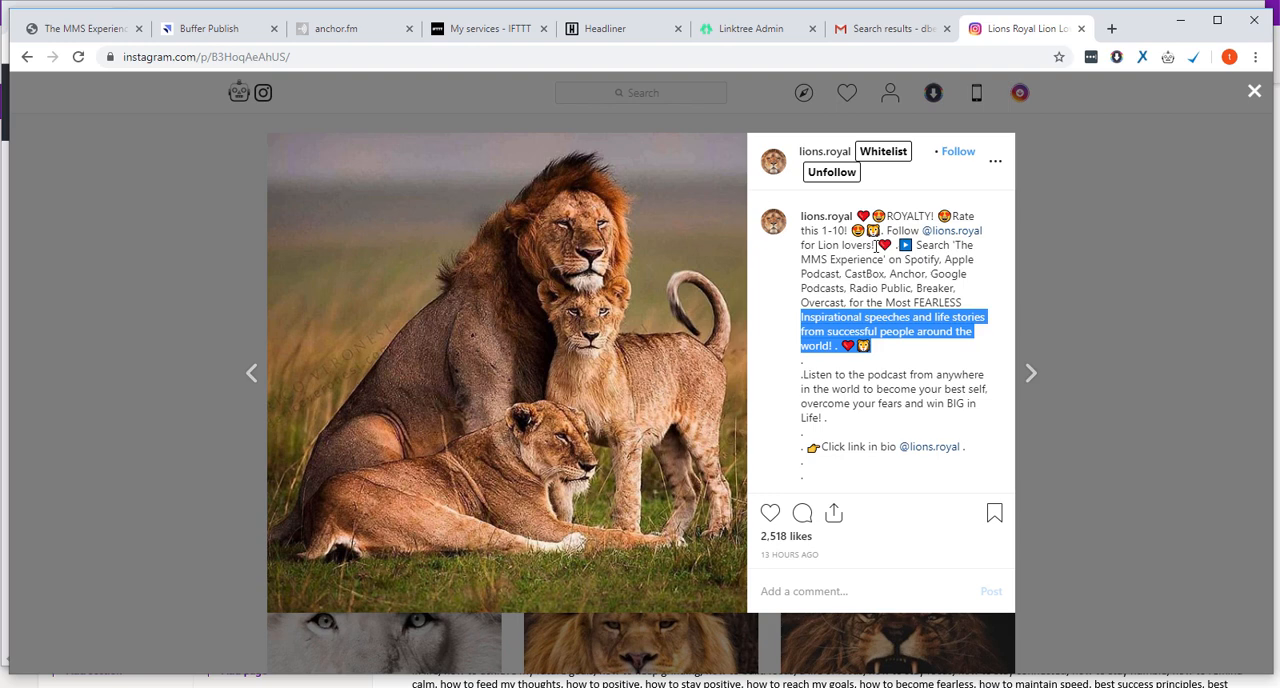
mouse_move(664, 460)
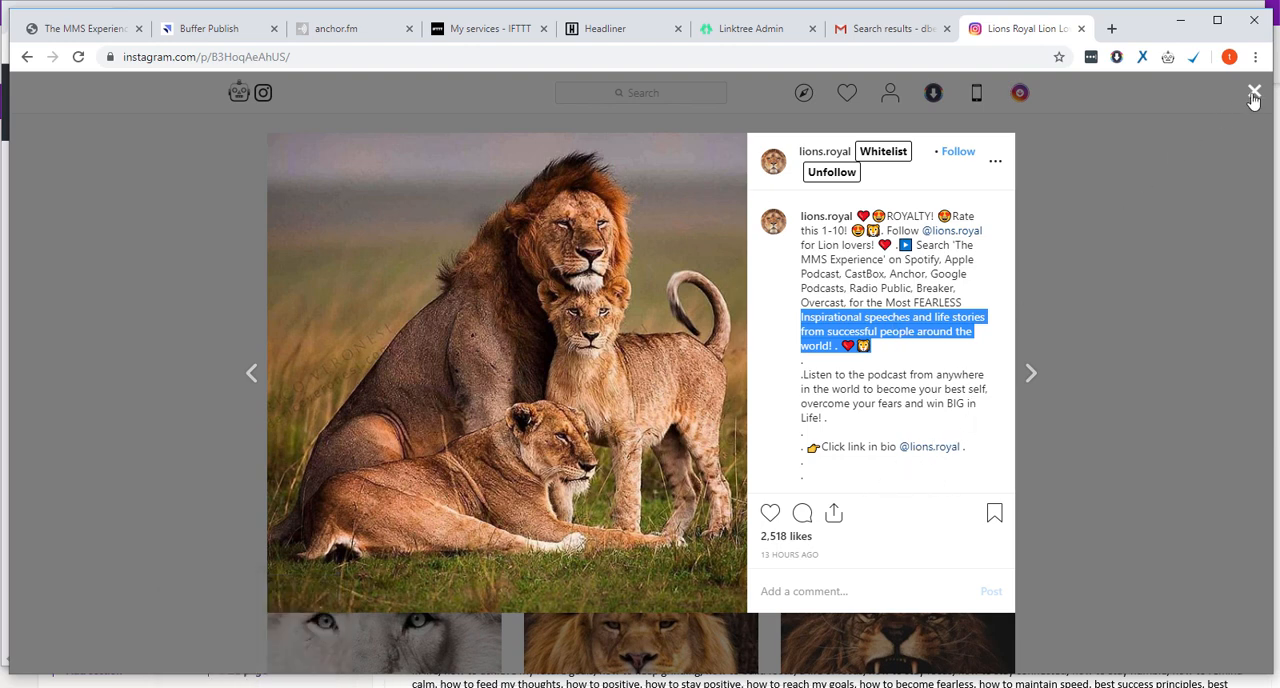
Step: Back on the lions.royal profile, follow the linktr.ee/themmsexperience bio link to the podcast's Linktree page
left_click(1252, 96)
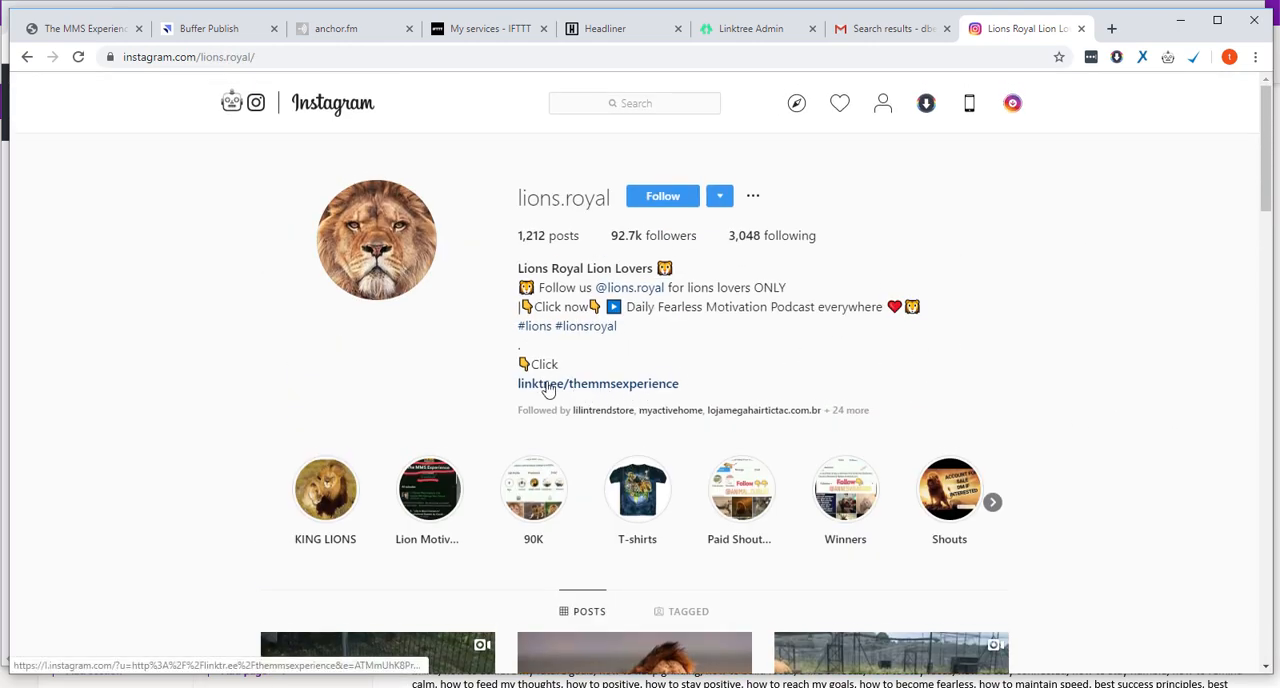
left_click(750, 28)
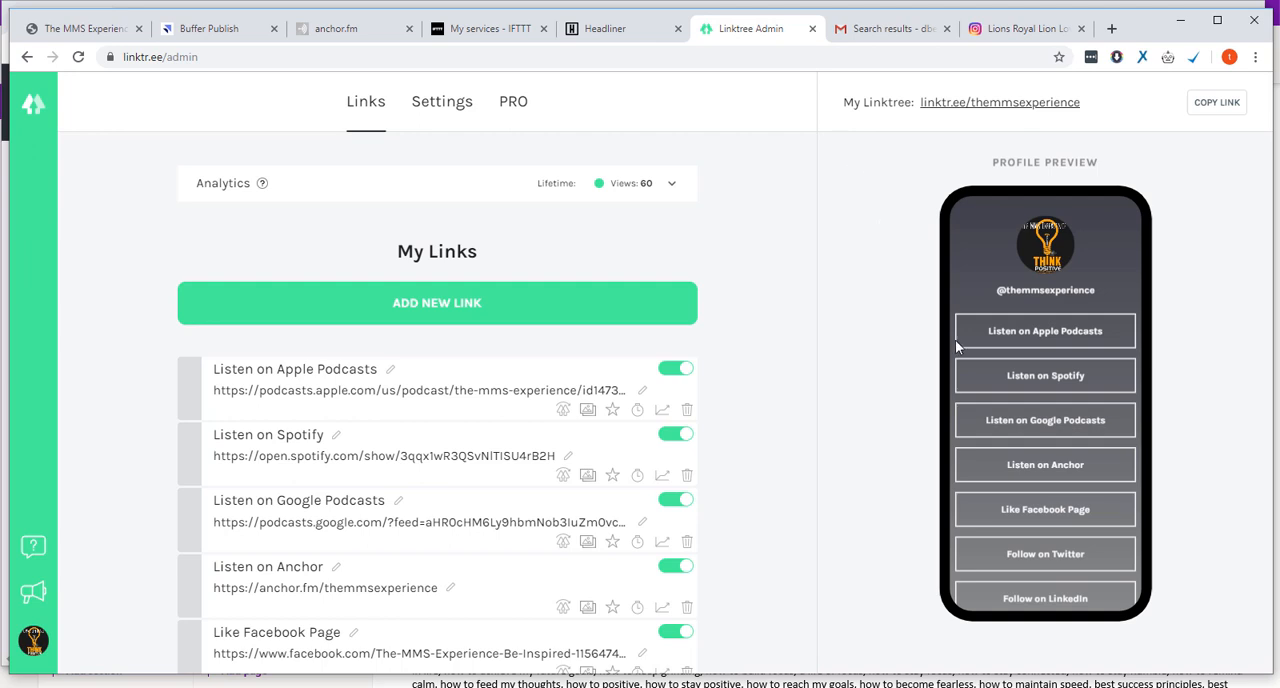
mouse_move(876, 402)
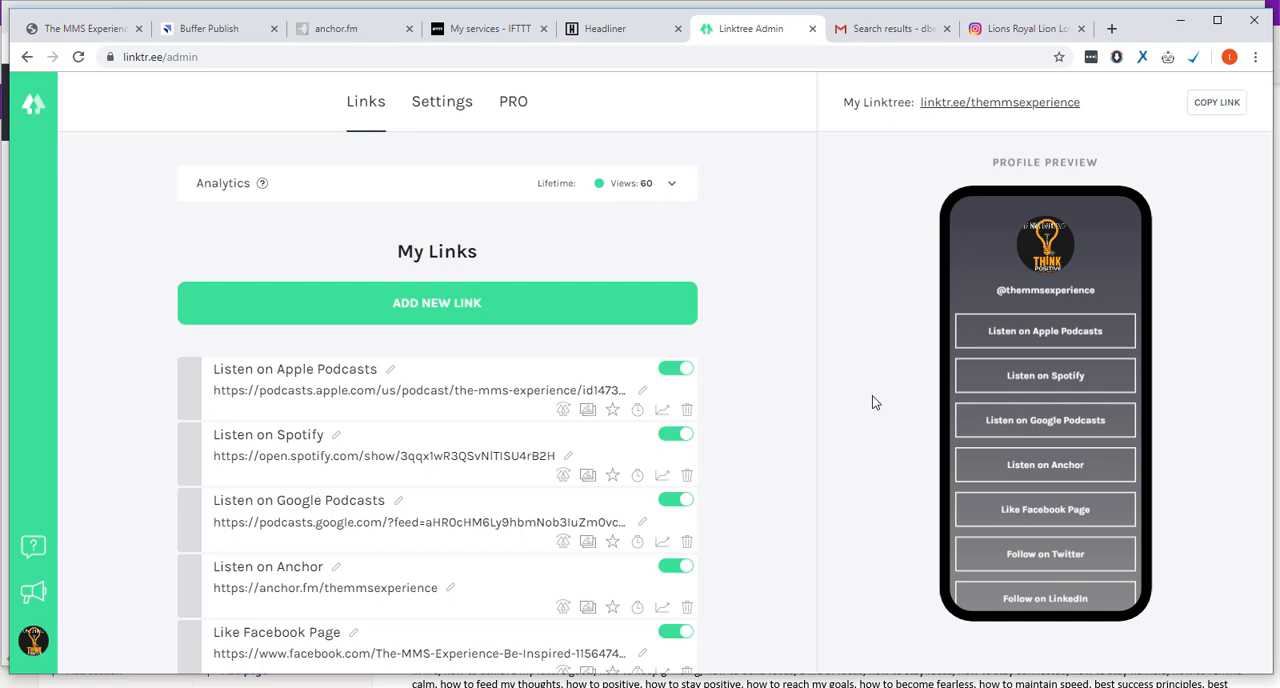
mouse_move(876, 410)
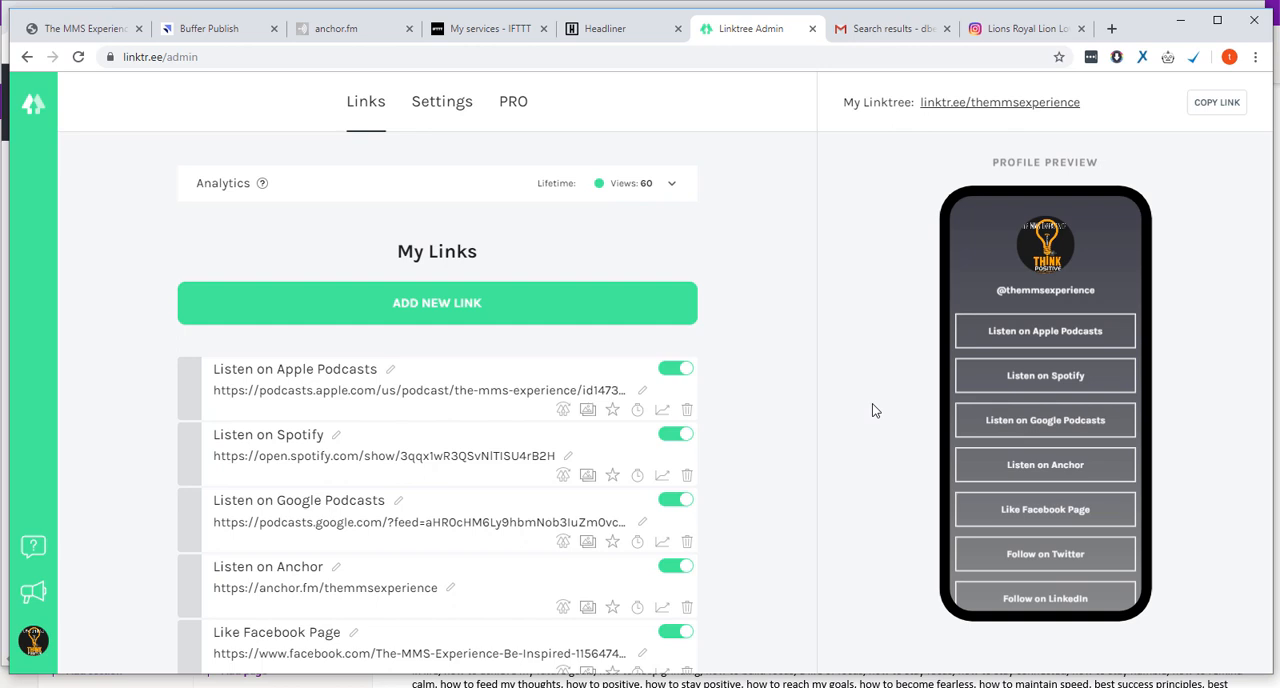
mouse_move(880, 384)
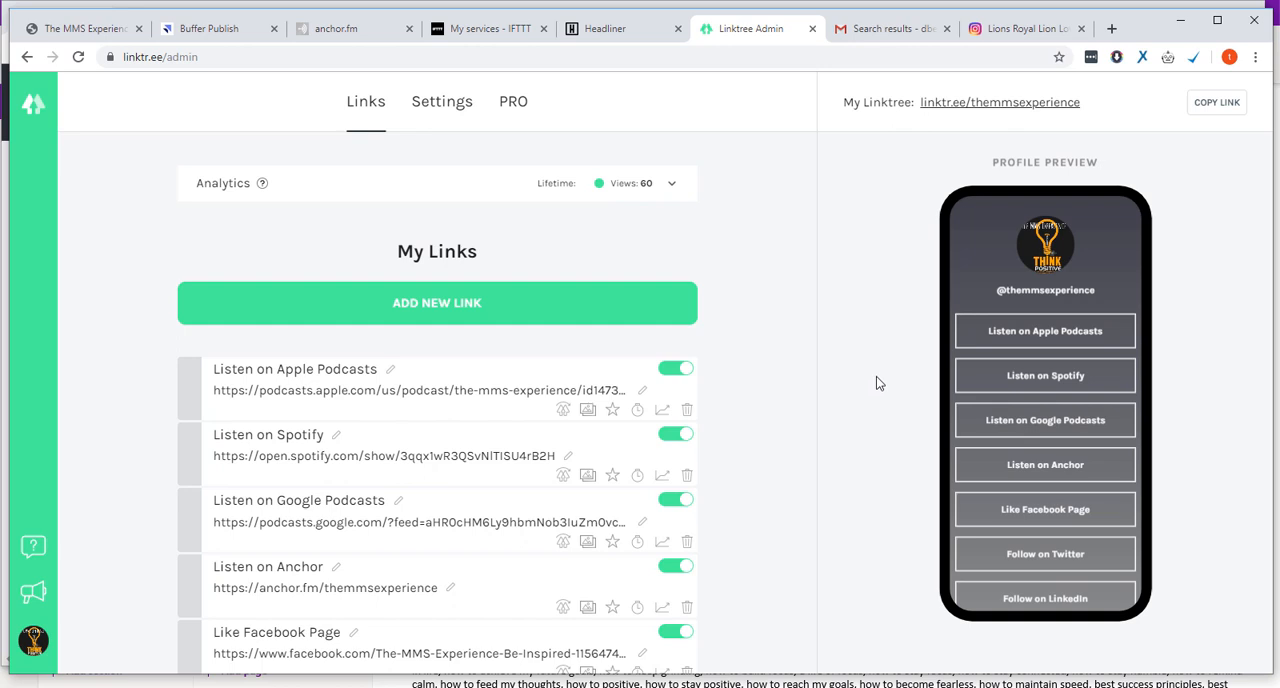
left_click(1020, 28)
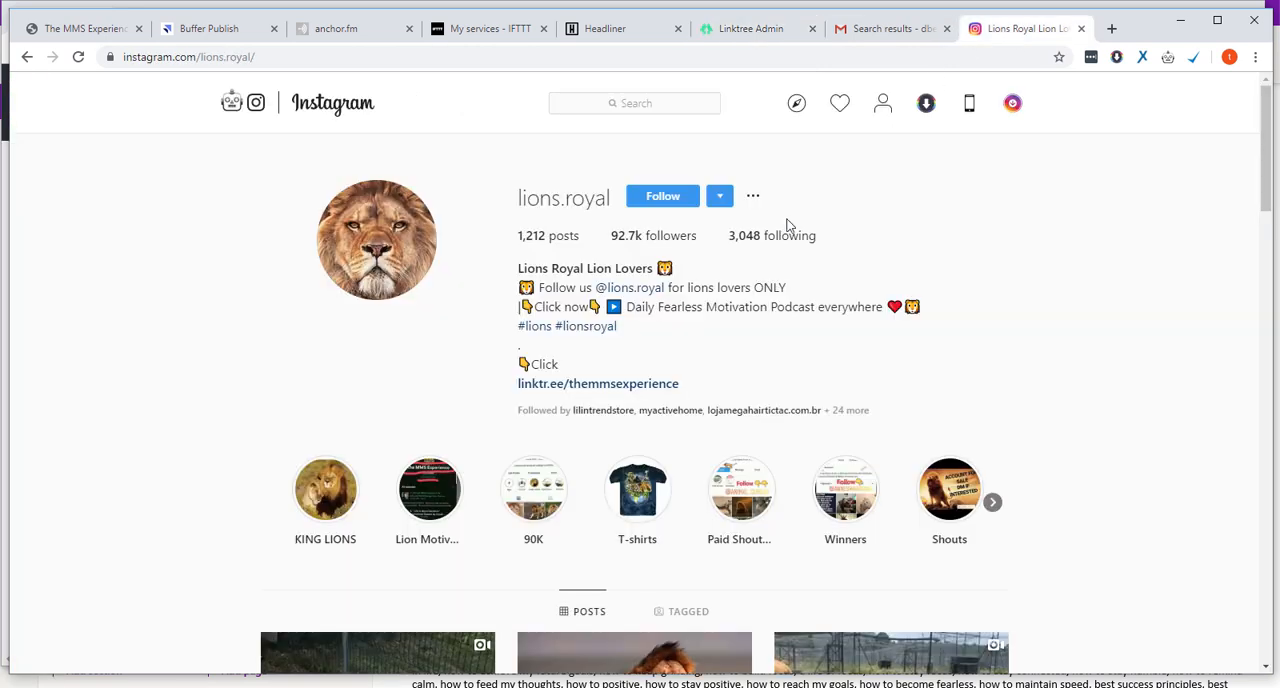
mouse_move(548, 388)
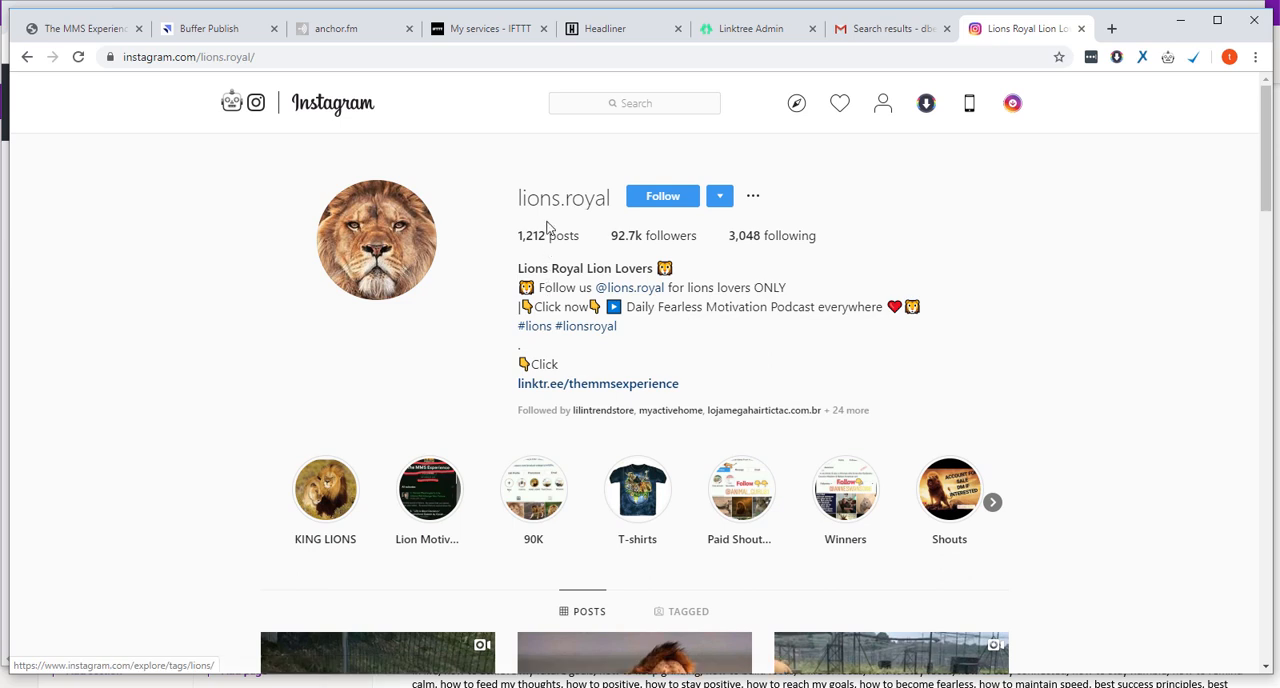
mouse_move(624, 248)
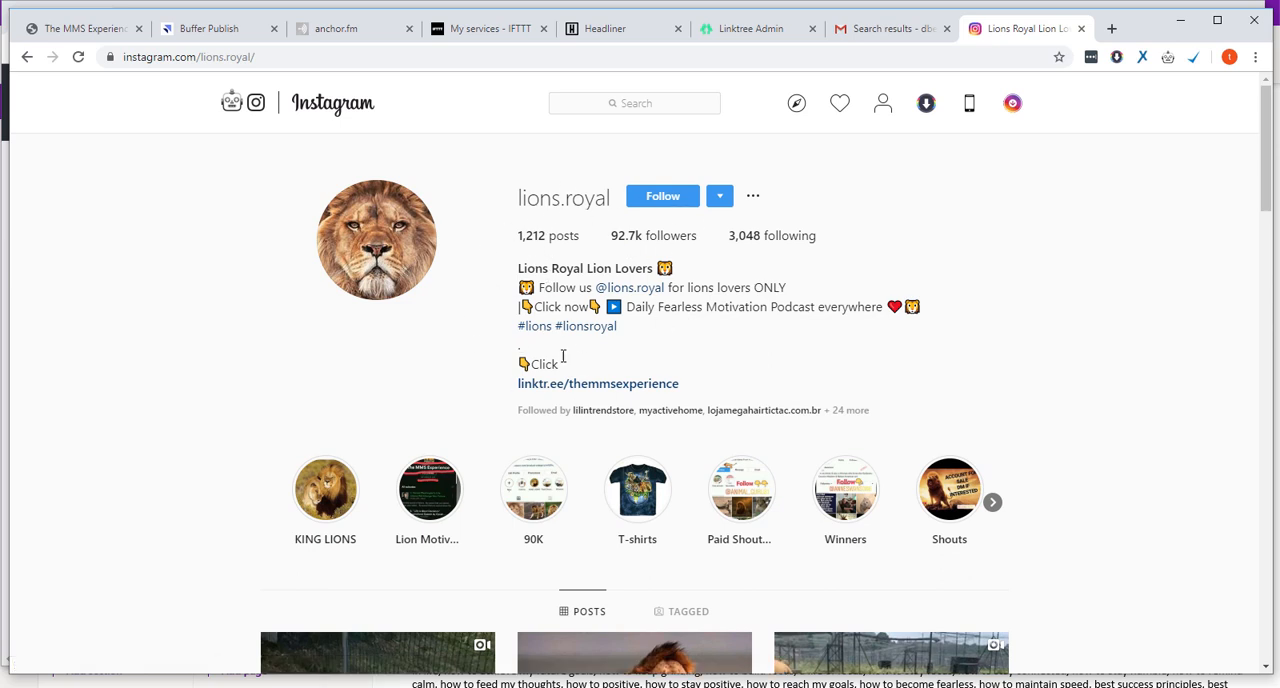
mouse_move(536, 390)
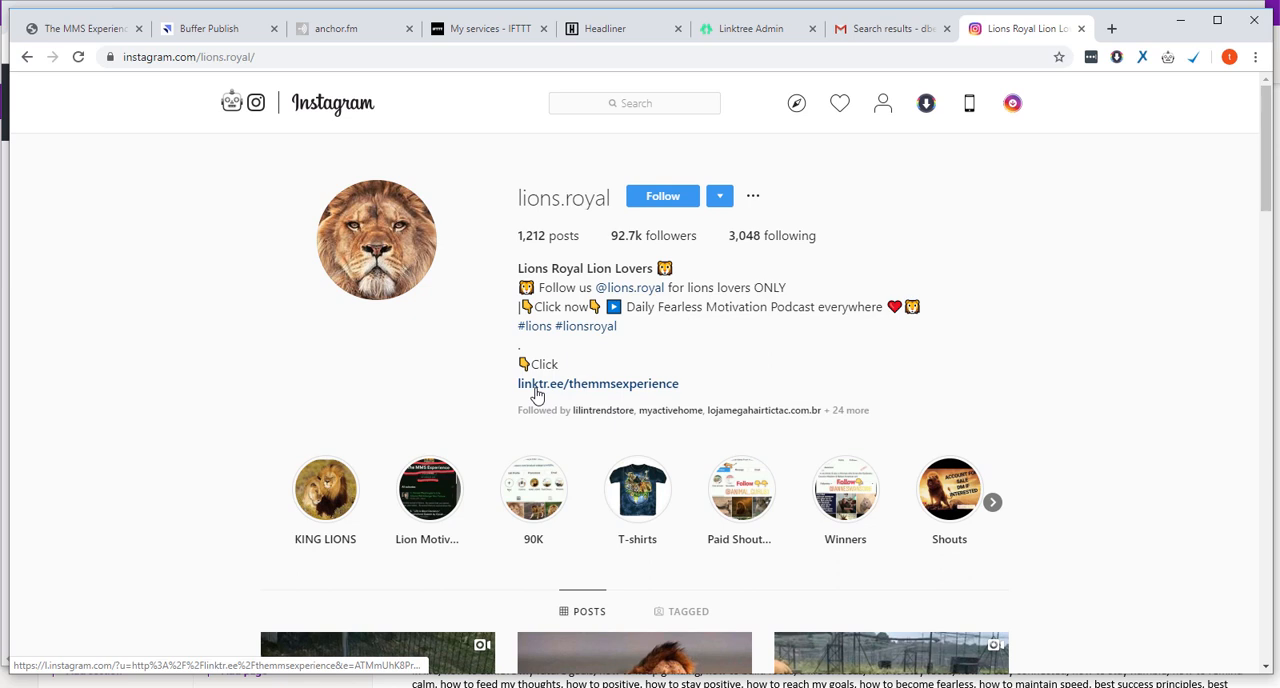
left_click(596, 384)
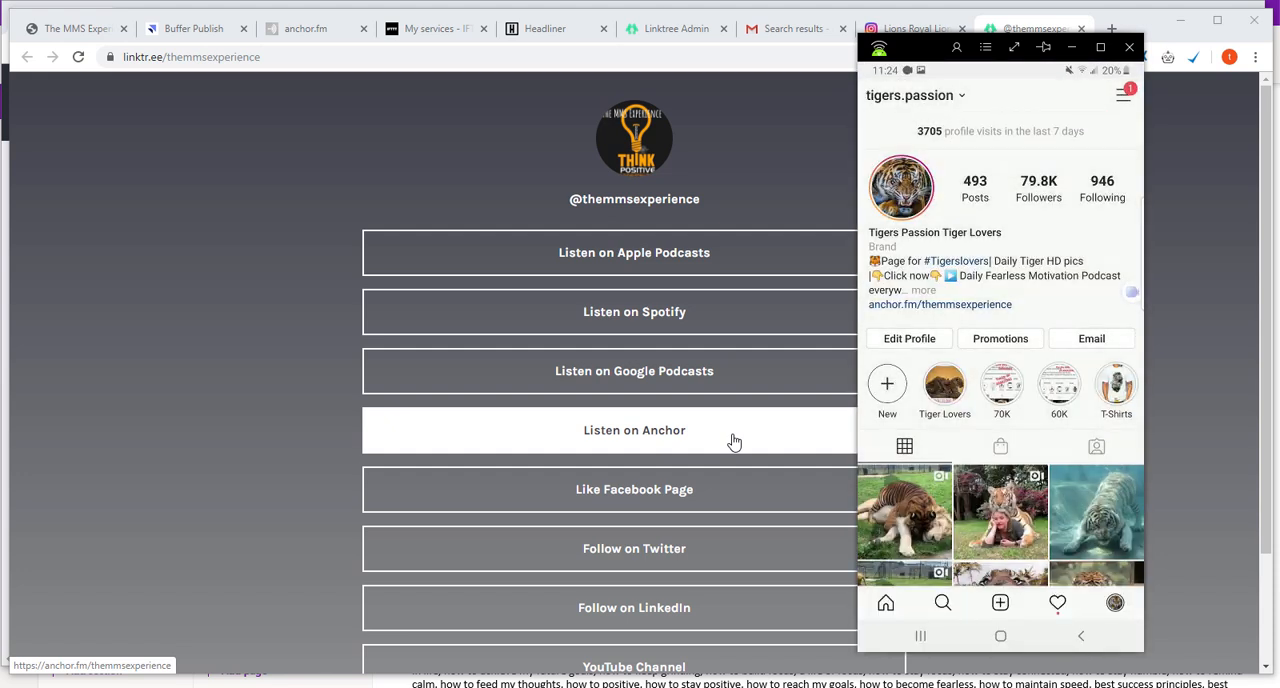
Step: Follow the bio link on the mirrored phone and scroll through the podcast's Linktree page
left_click(916, 96)
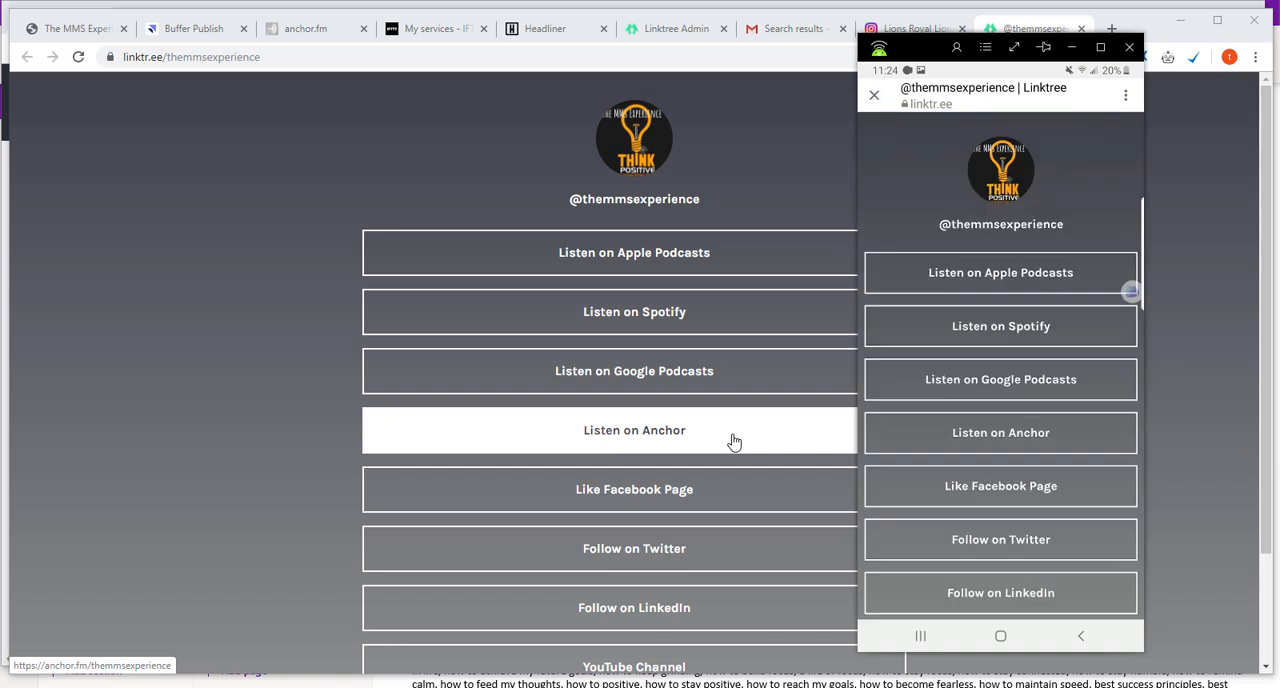
scroll("down", 3)
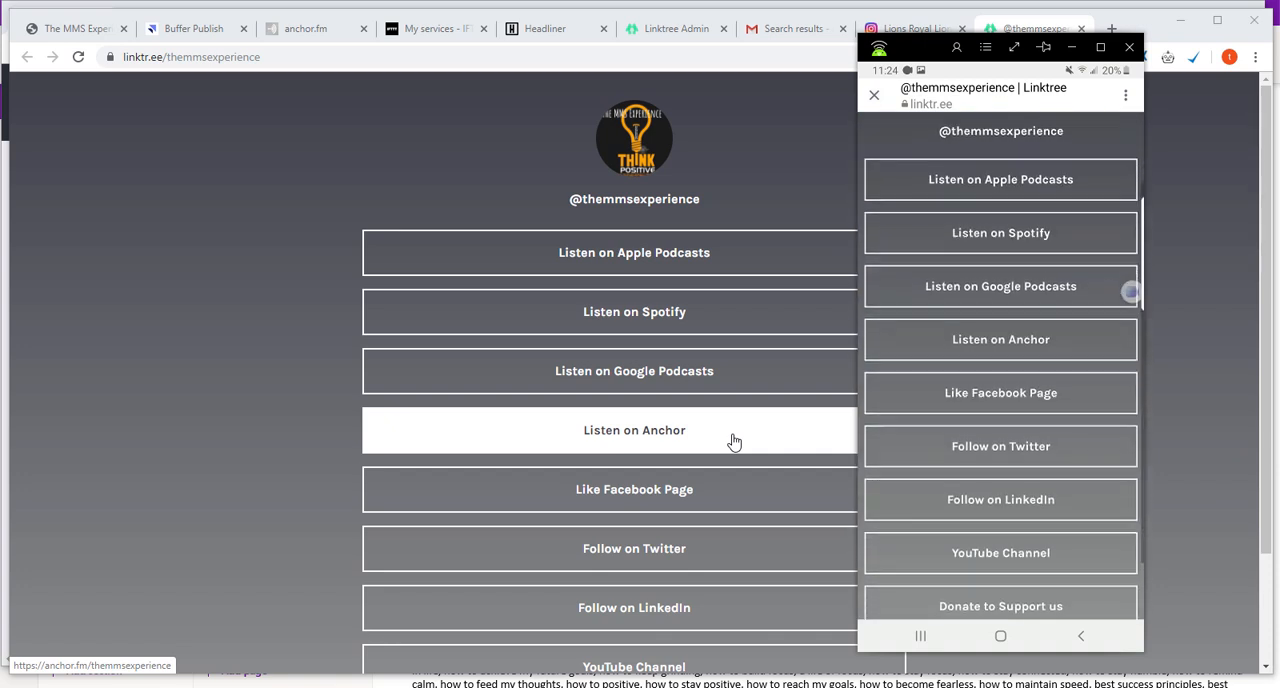
scroll("down", 3)
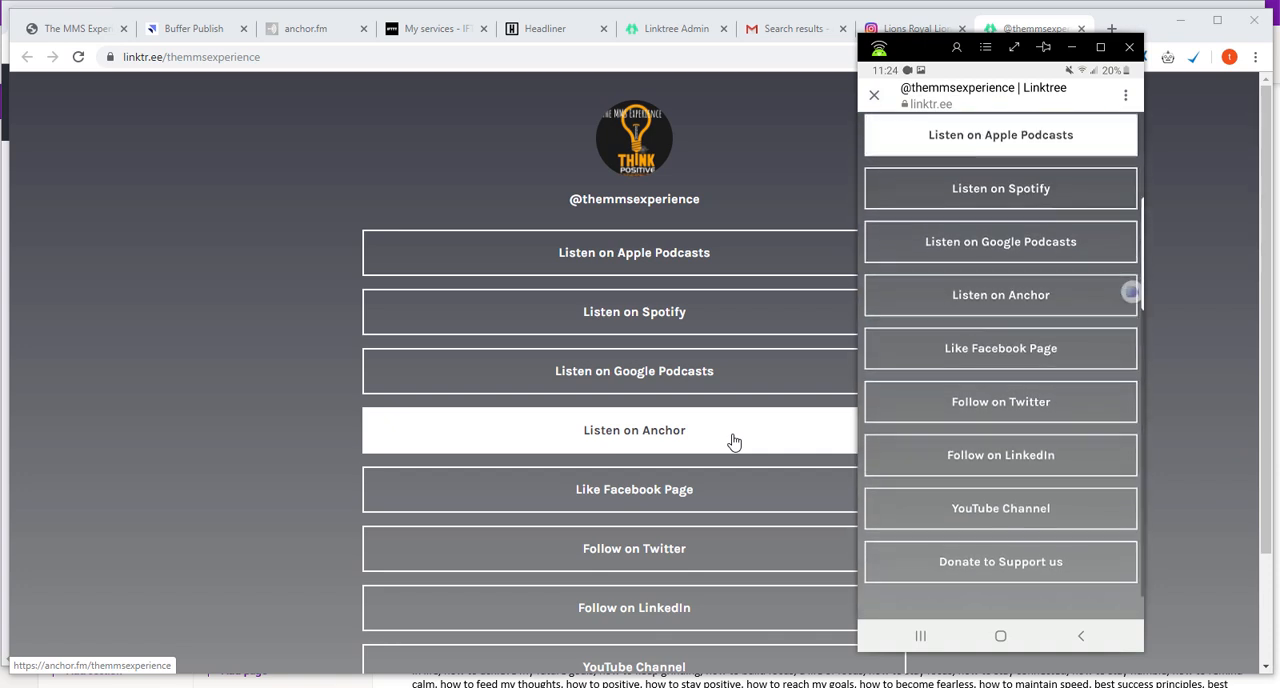
scroll("down", 3)
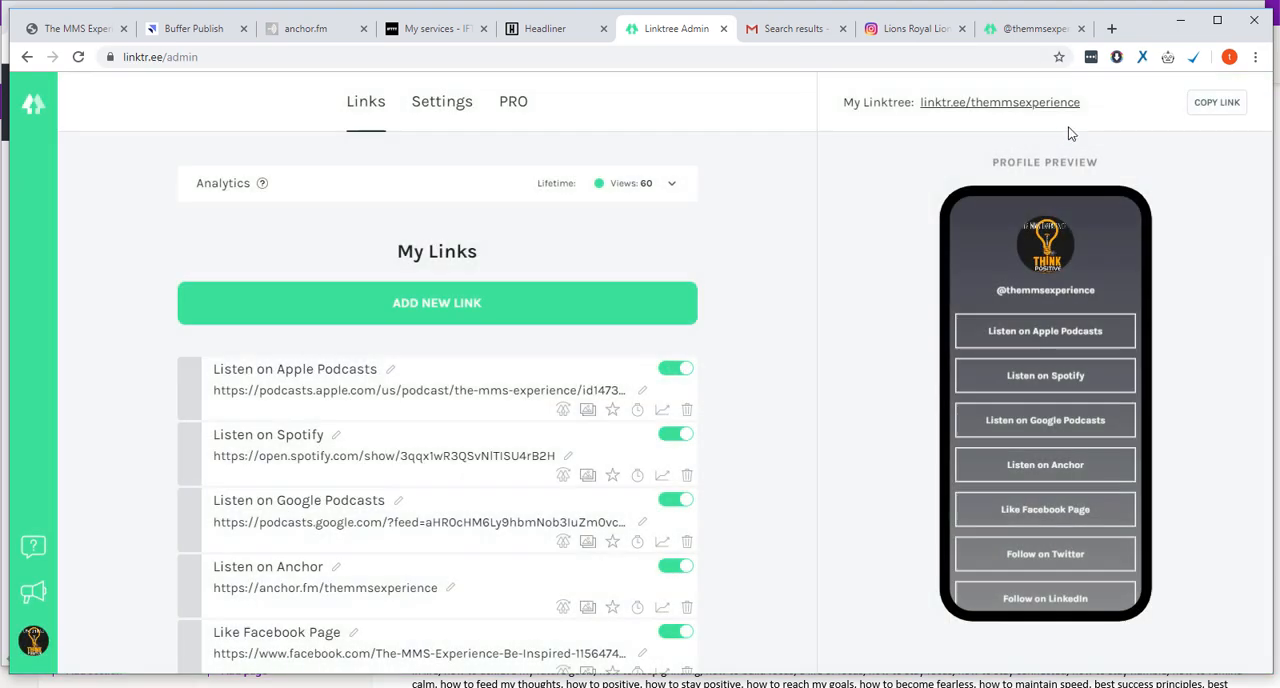
mouse_move(1240, 172)
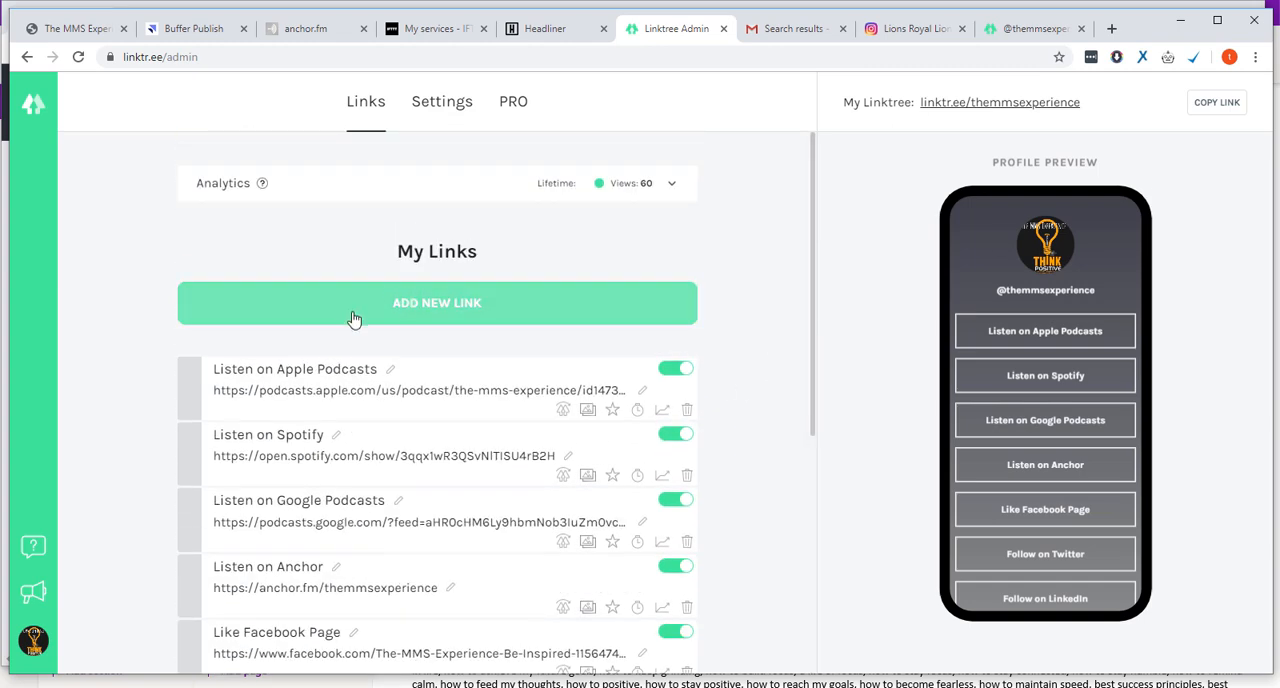
left_click(436, 304)
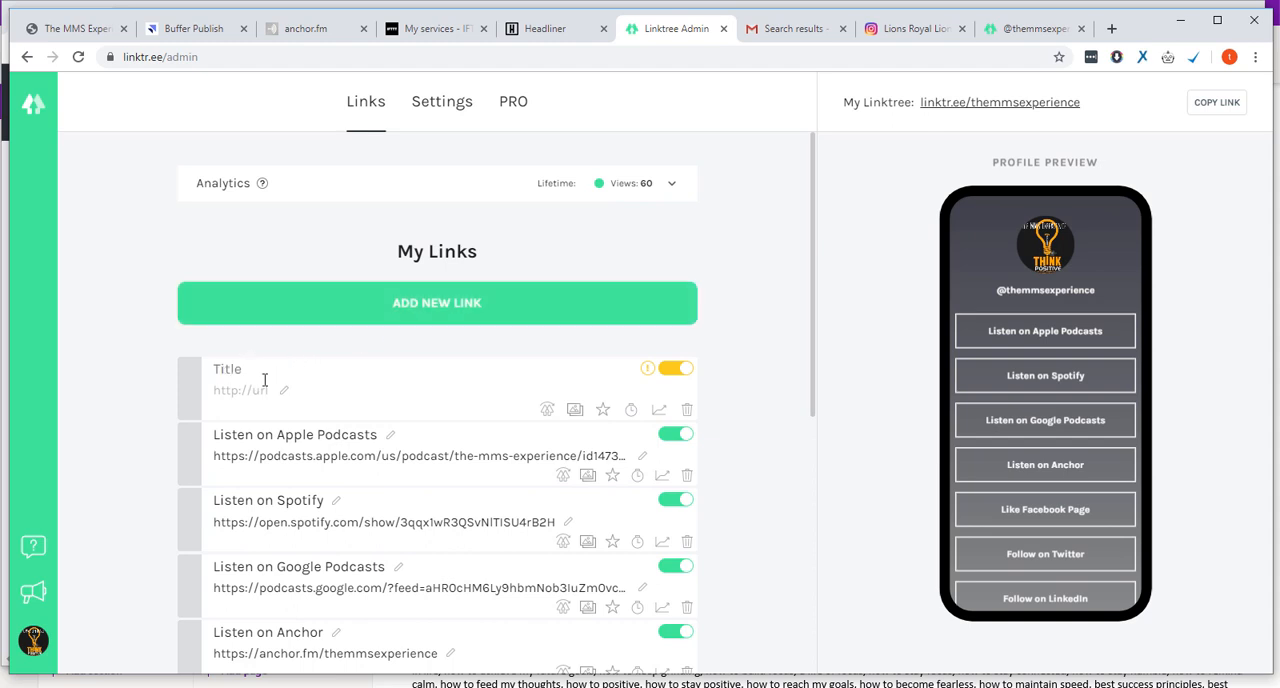
type("Youtube")
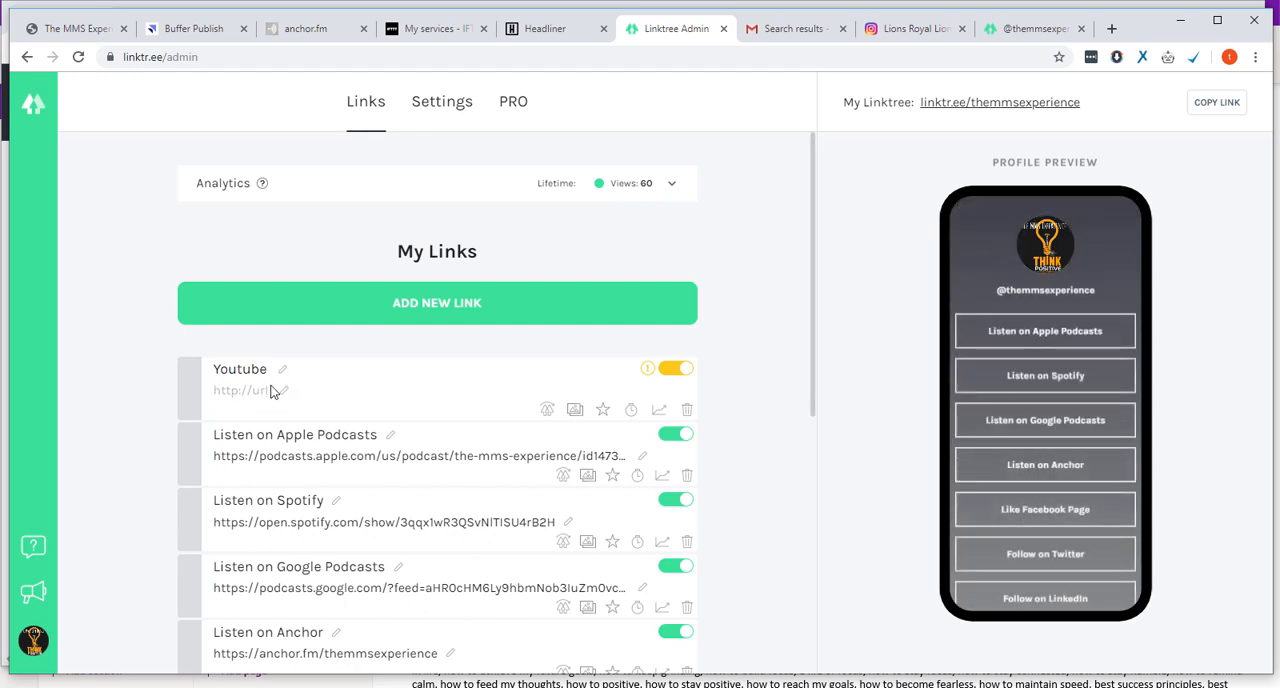
left_click(244, 390)
type("http")
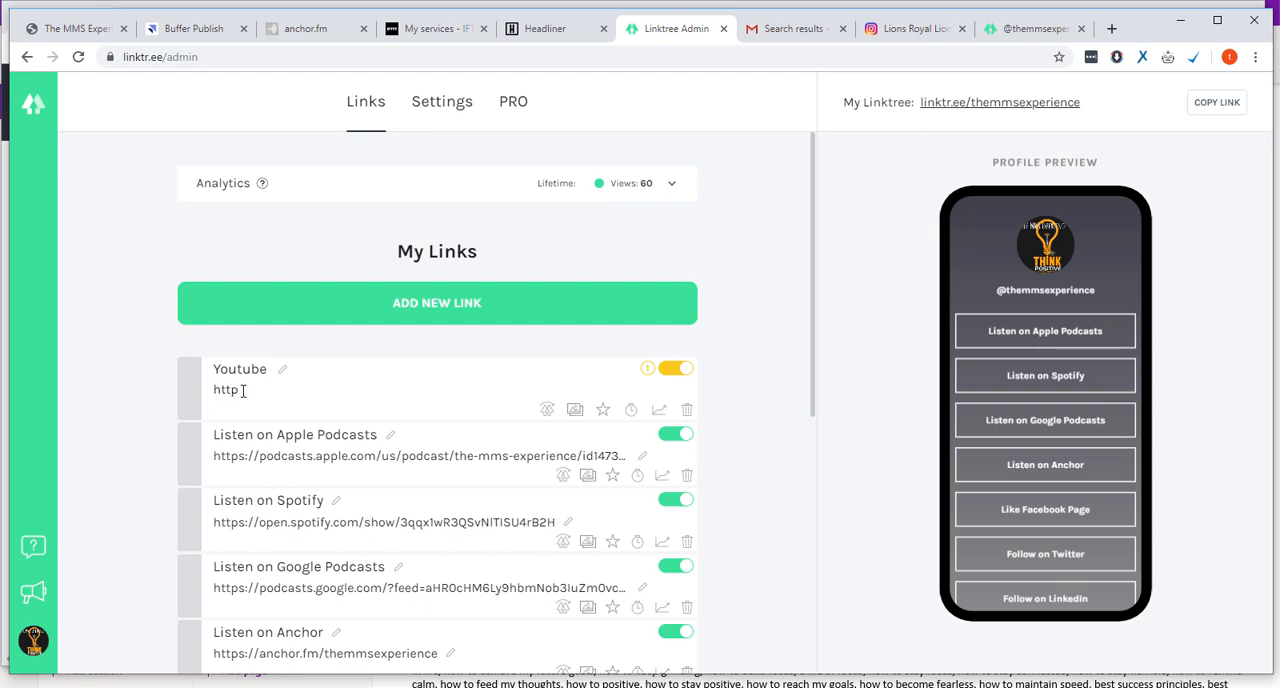
type("://baospac")
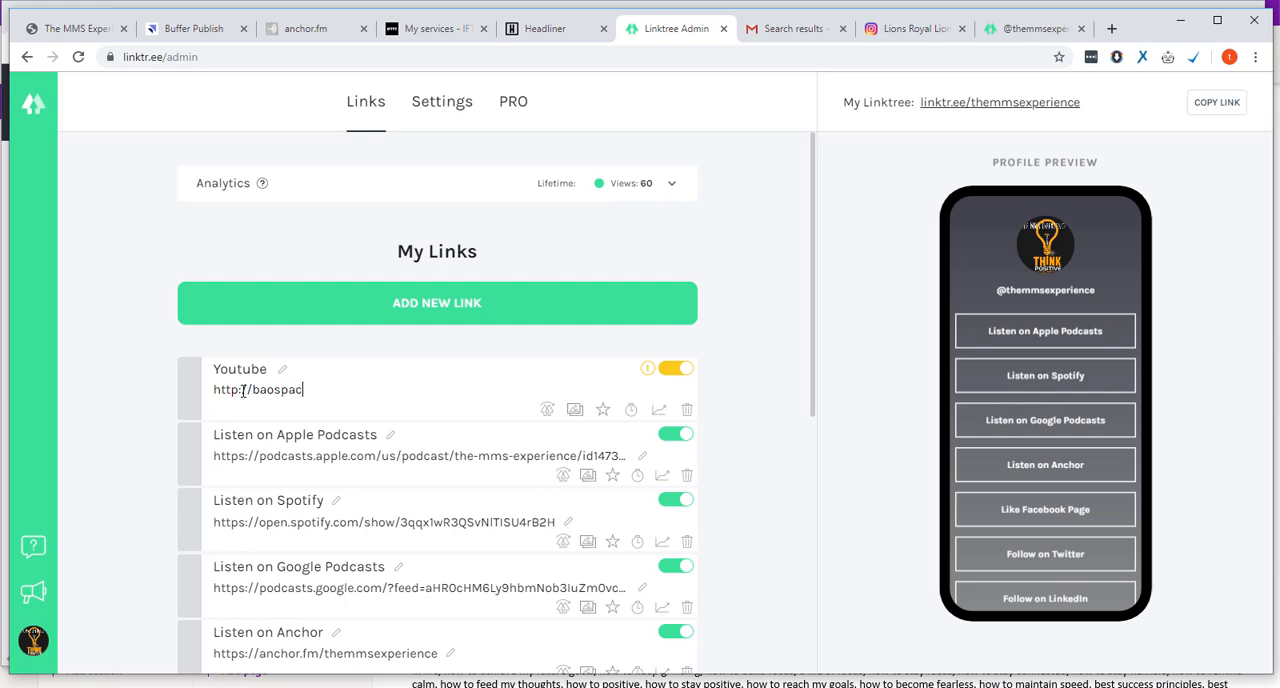
type("e.com")
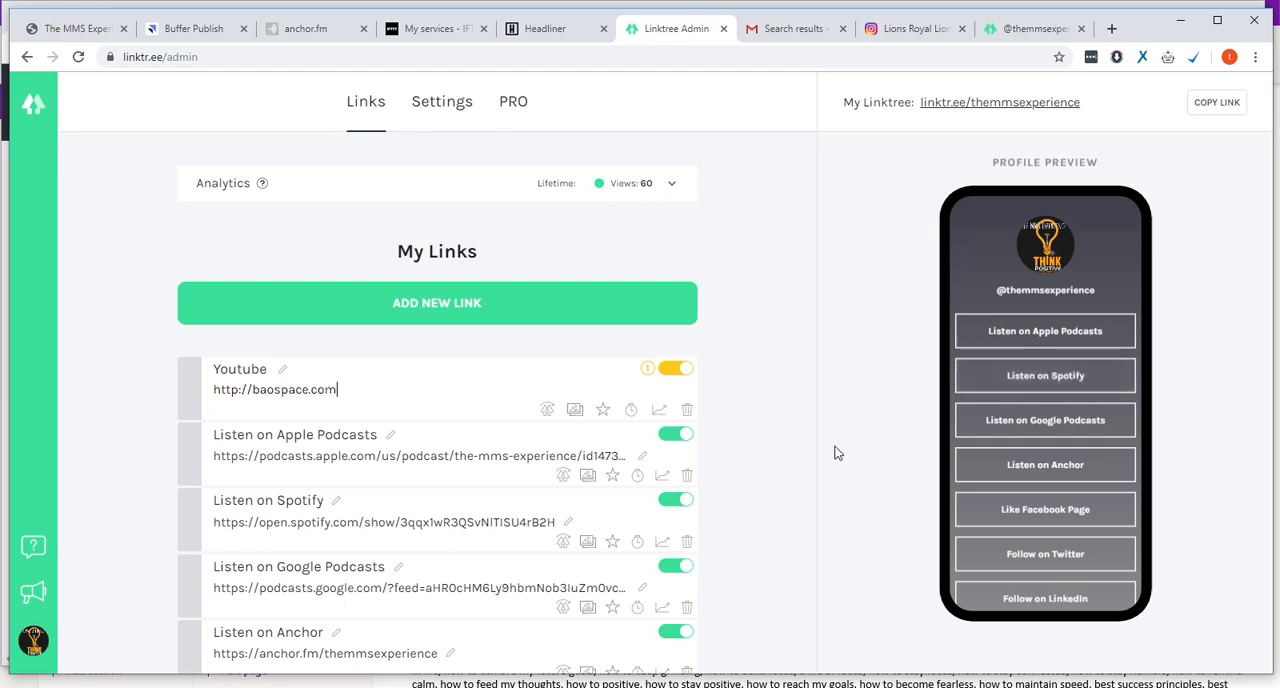
scroll("down", 3)
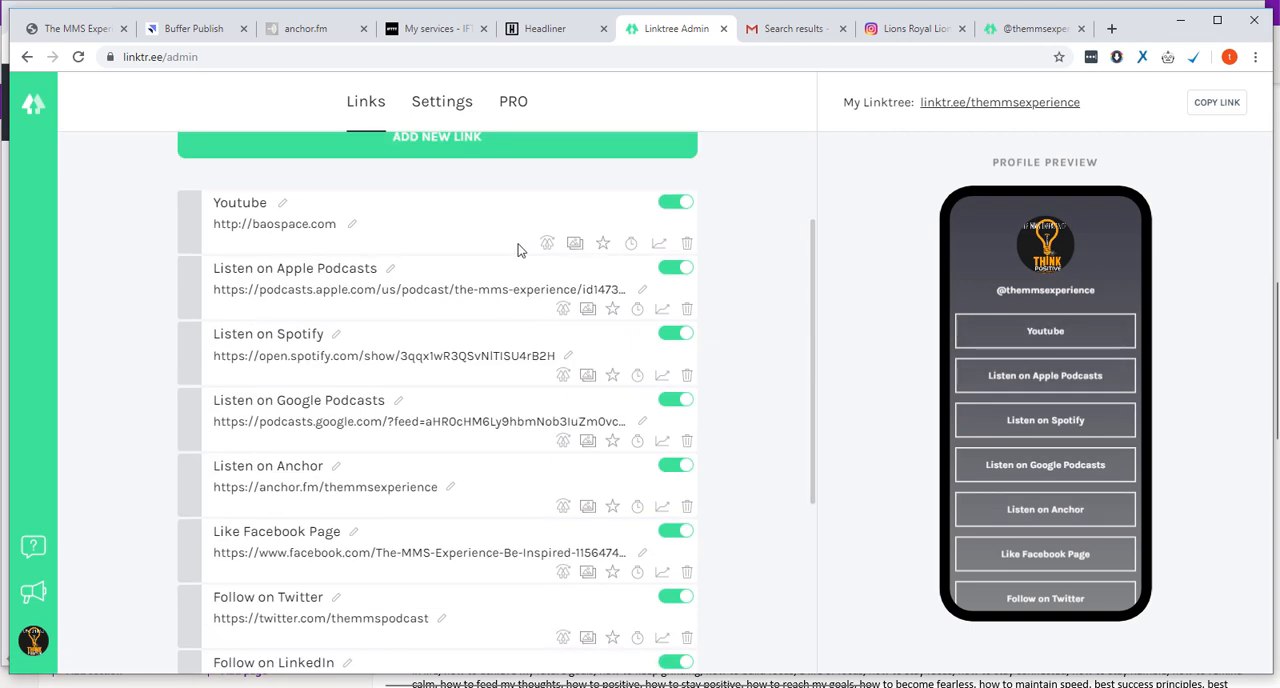
Step: Delete the Youtube link so Listen on Apple Podcasts is first again
left_click(688, 244)
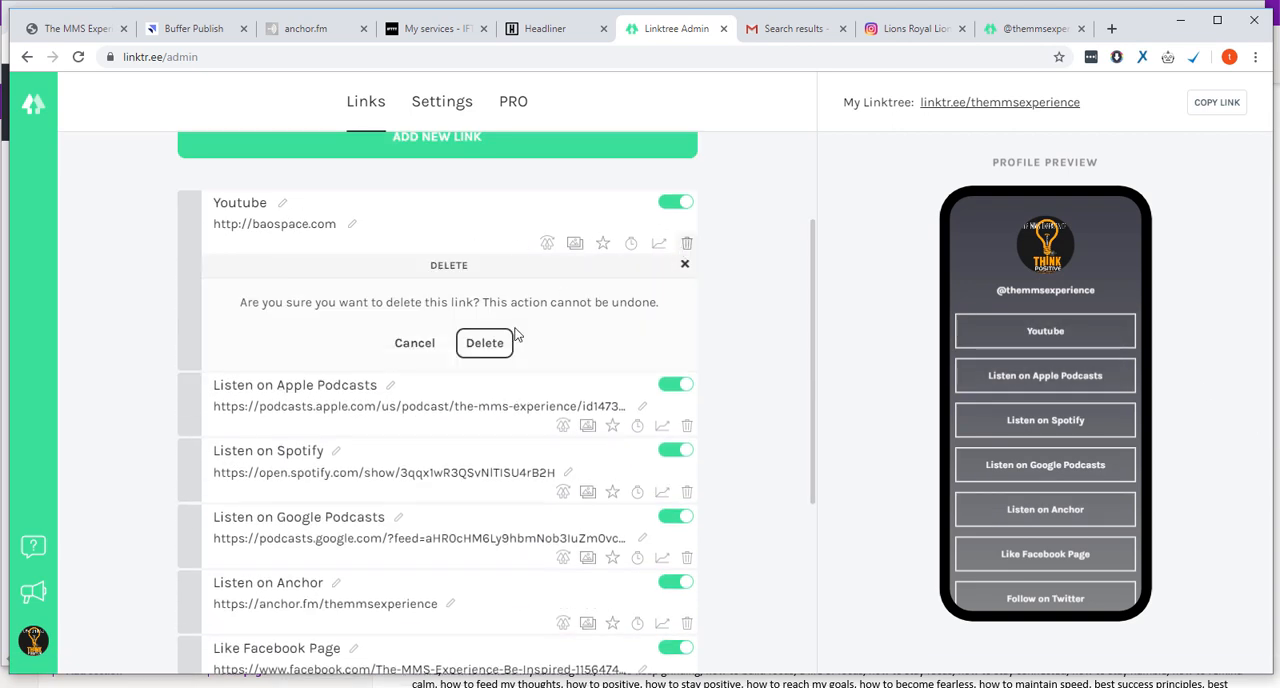
left_click(484, 342)
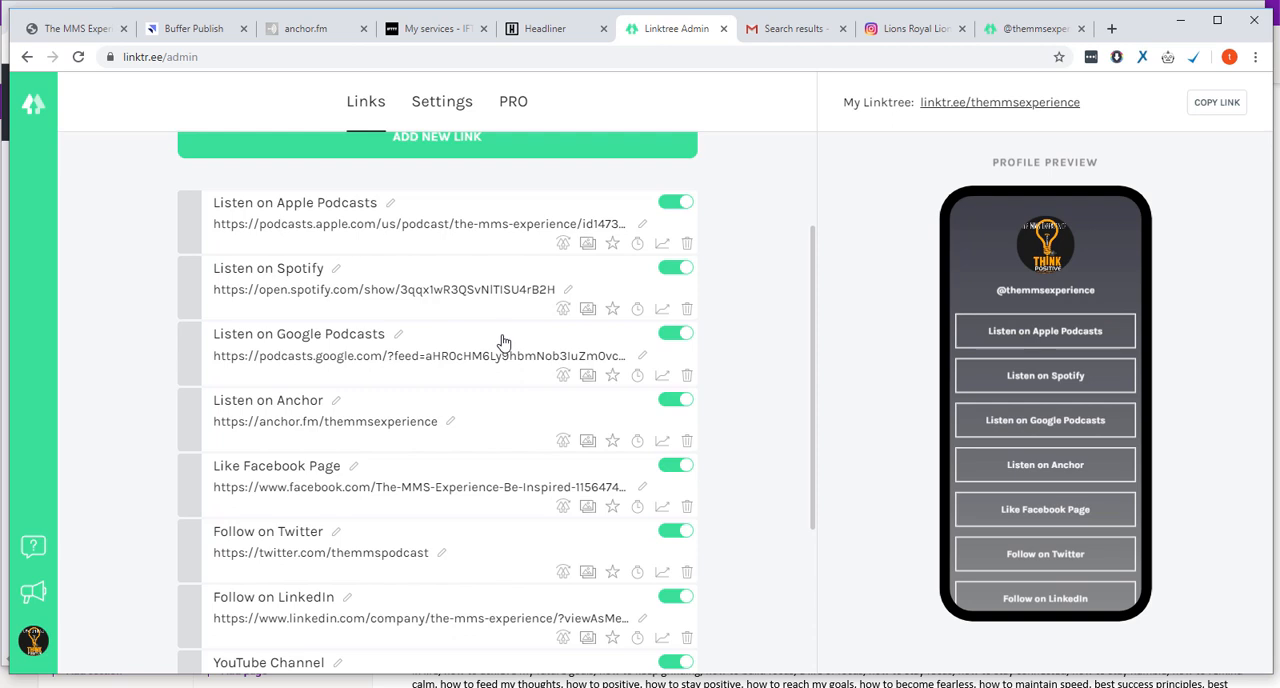
mouse_move(920, 336)
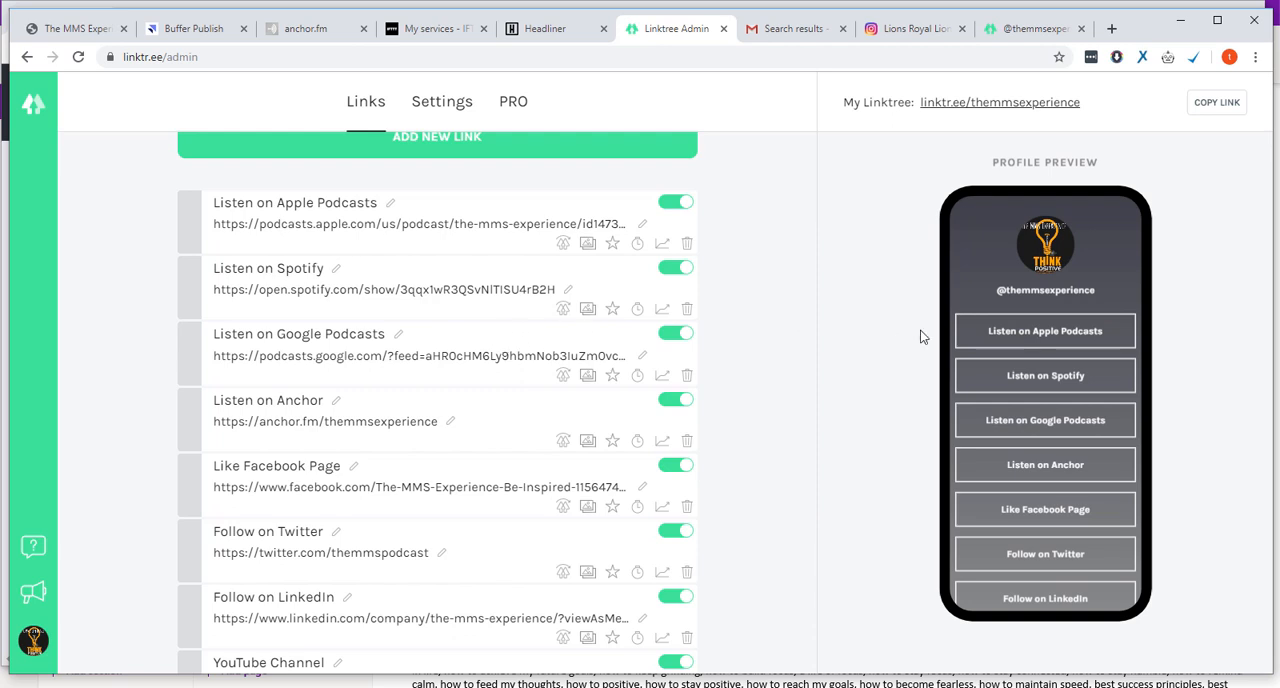
mouse_move(1044, 376)
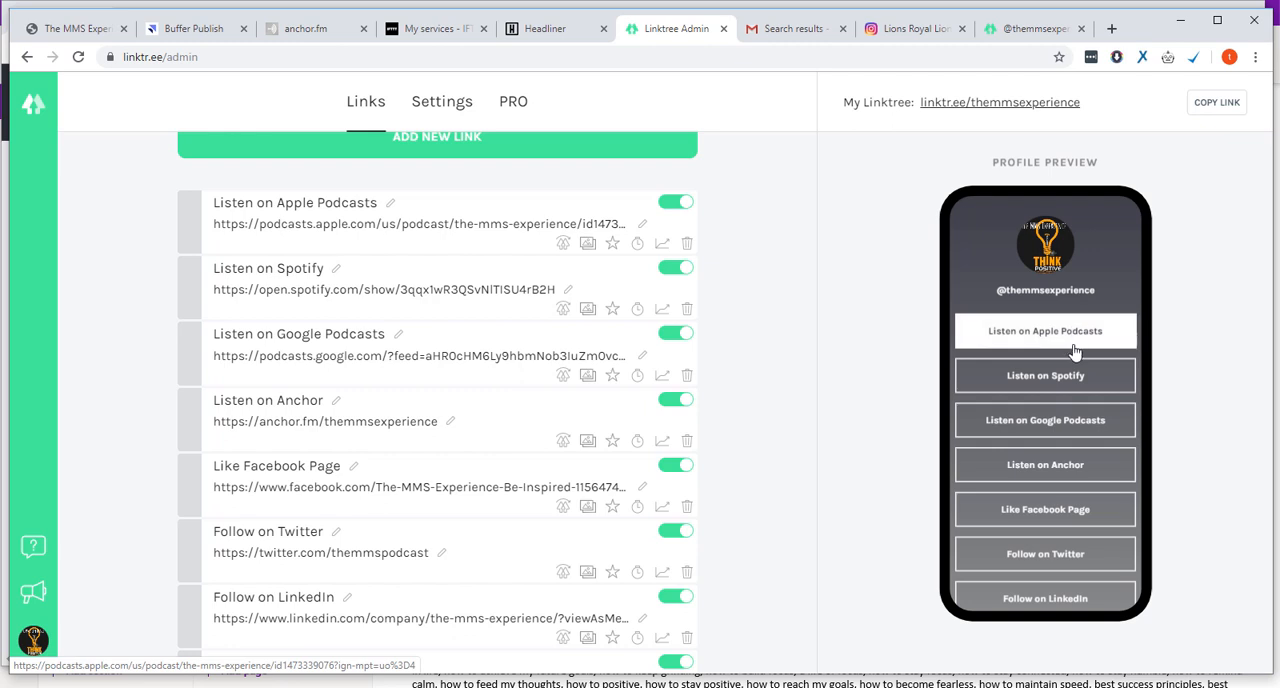
mouse_move(1074, 384)
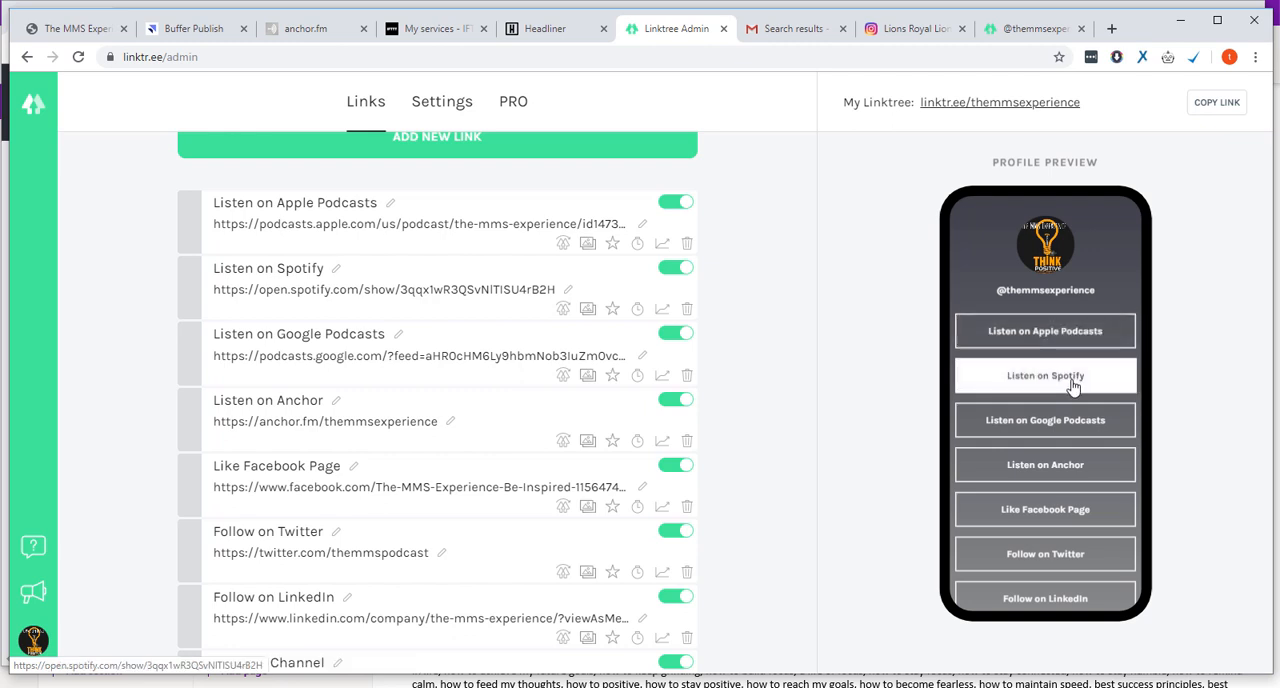
mouse_move(1072, 392)
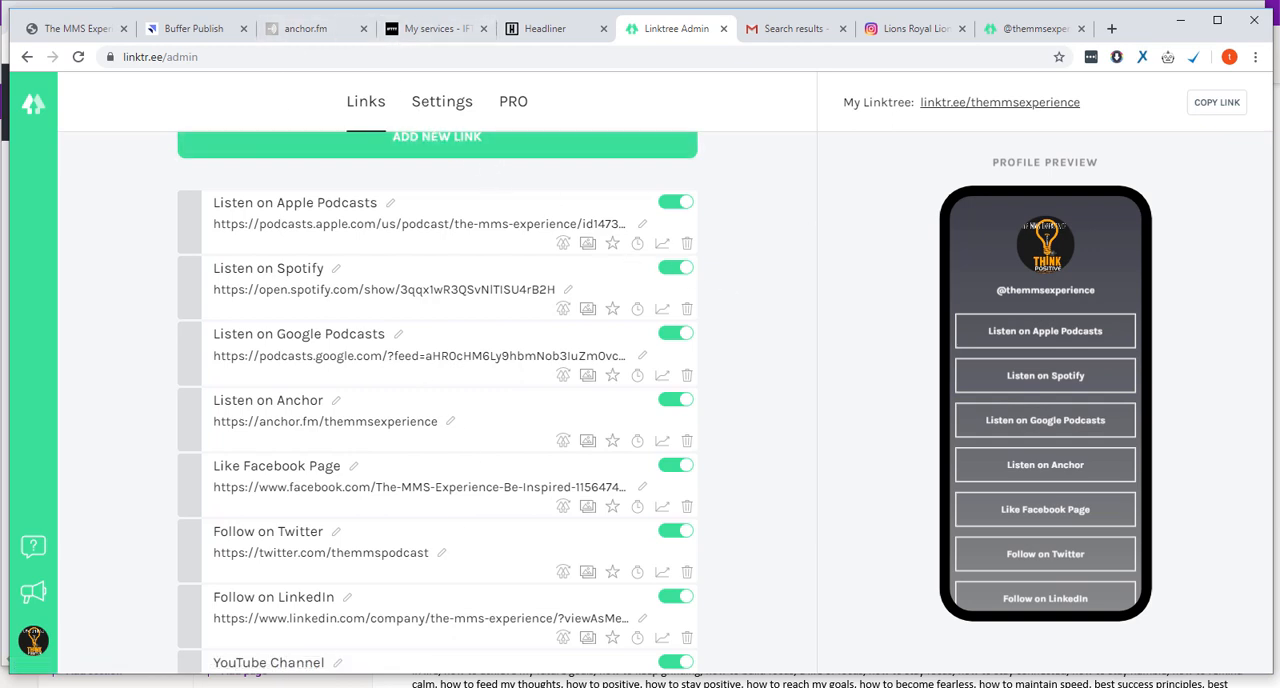
Step: Review the $44.99 Anchor wallet under Money, then return to The MMS Experience dashboard overview
left_click(60, 20)
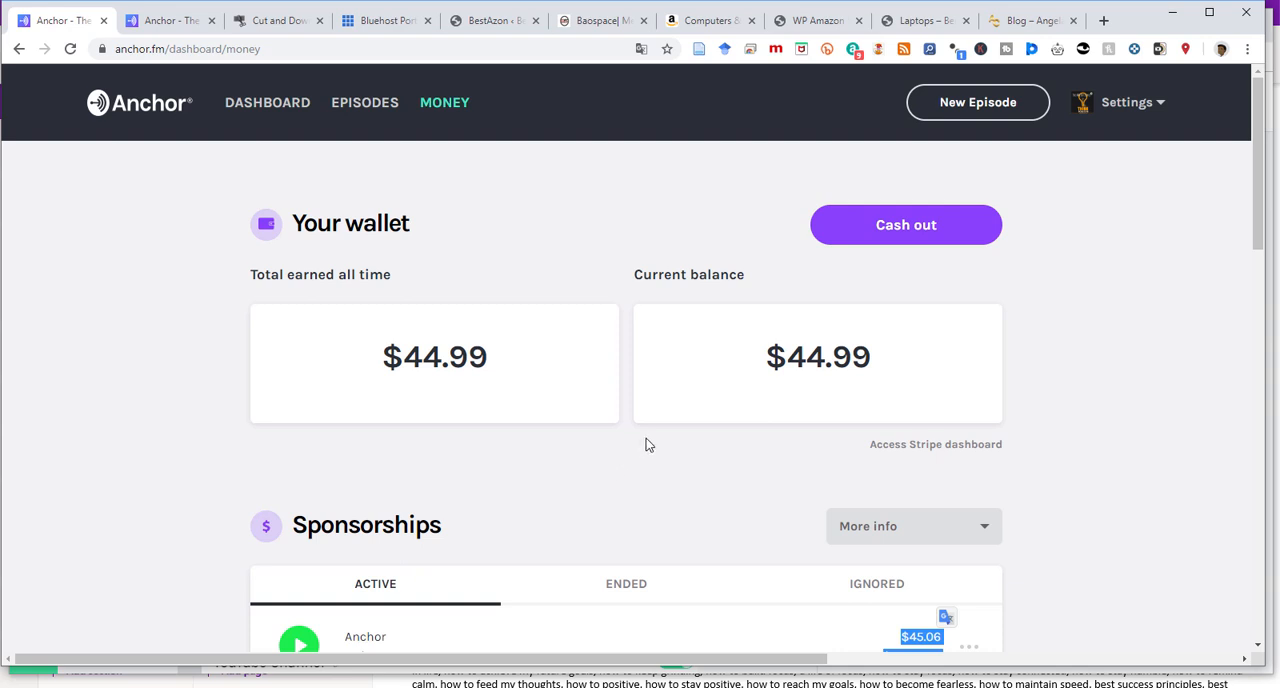
mouse_move(616, 424)
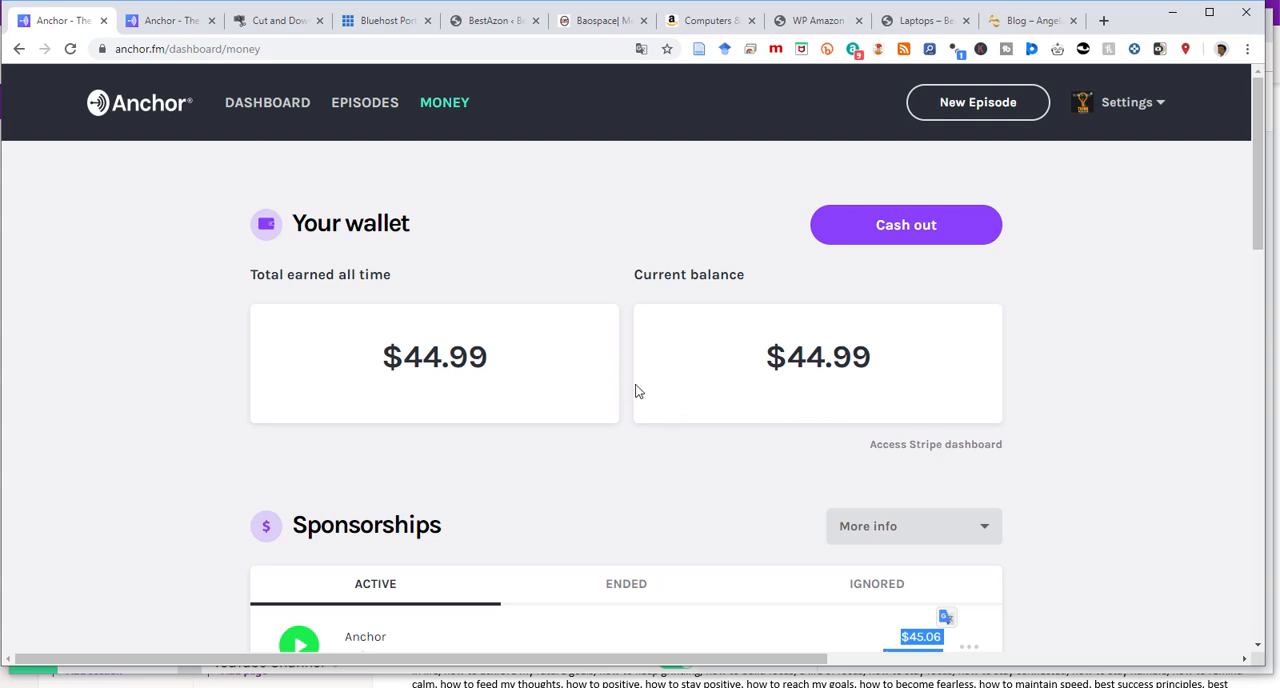
mouse_move(744, 362)
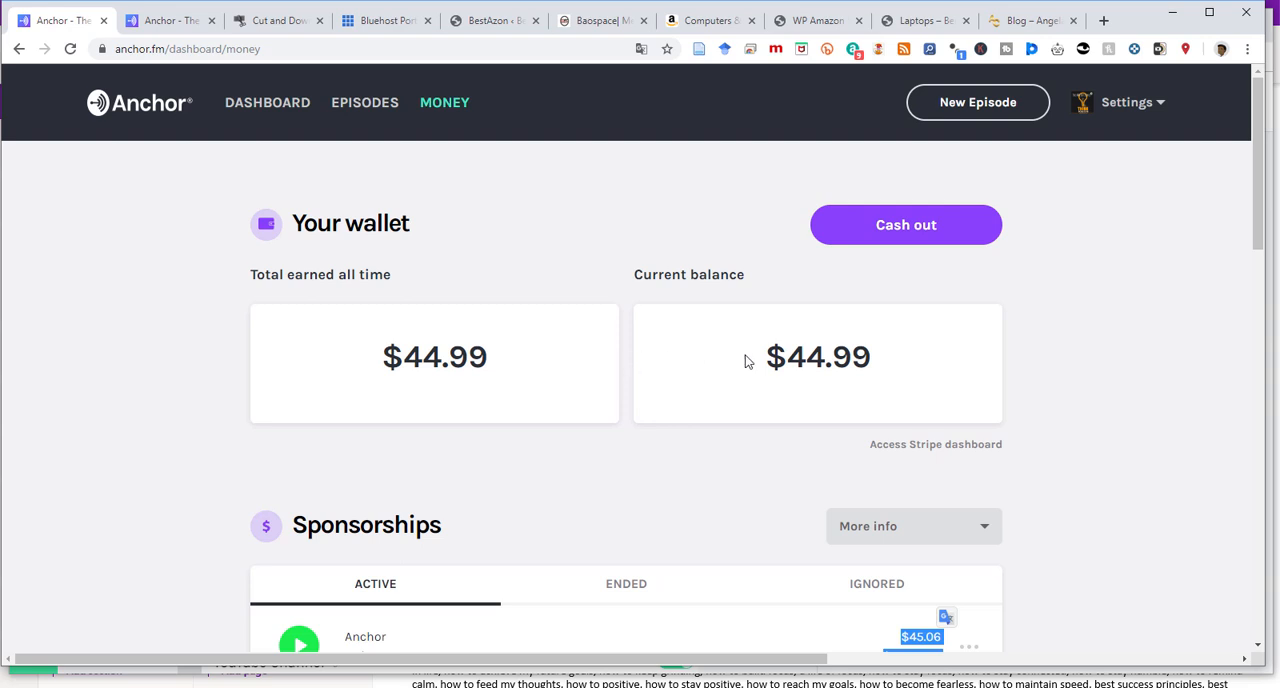
mouse_move(864, 356)
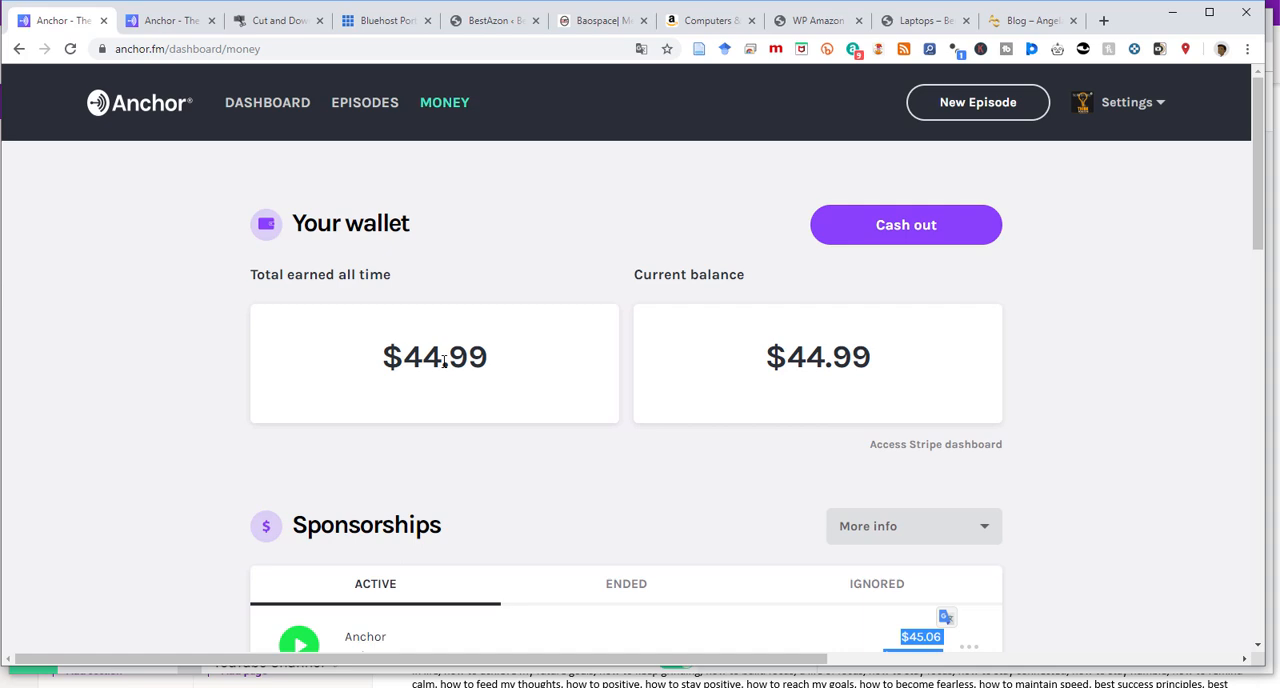
scroll("down", 3)
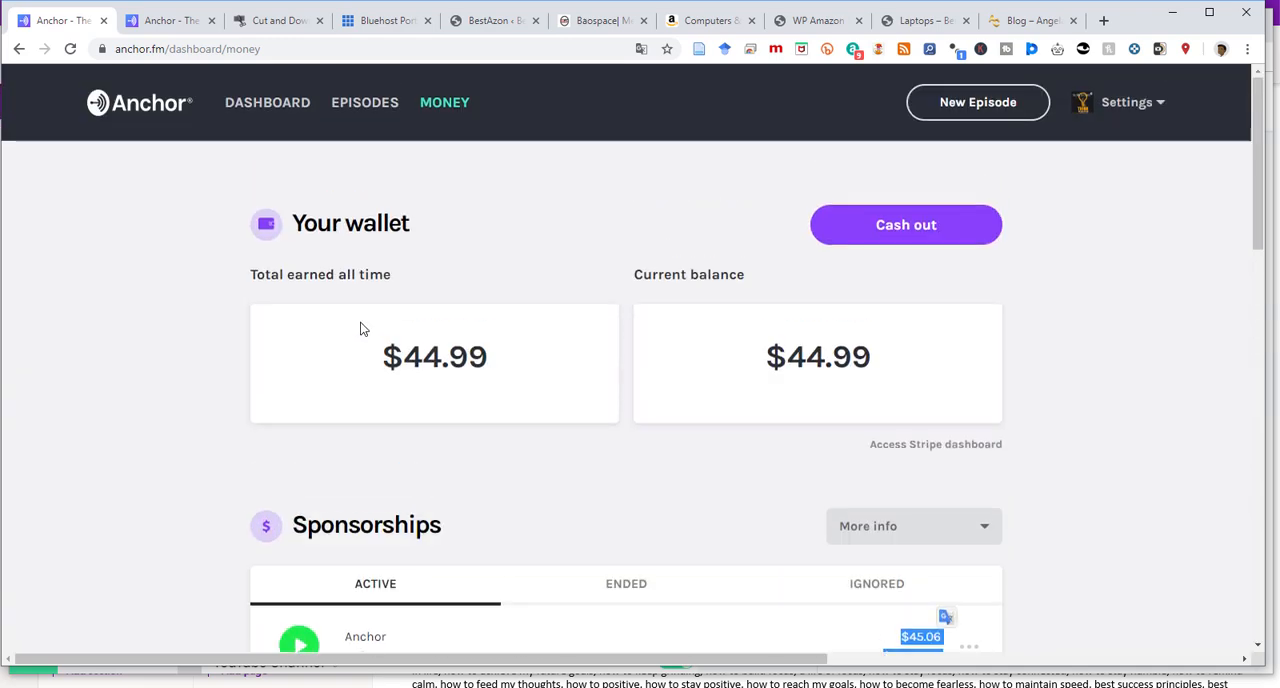
left_click(268, 102)
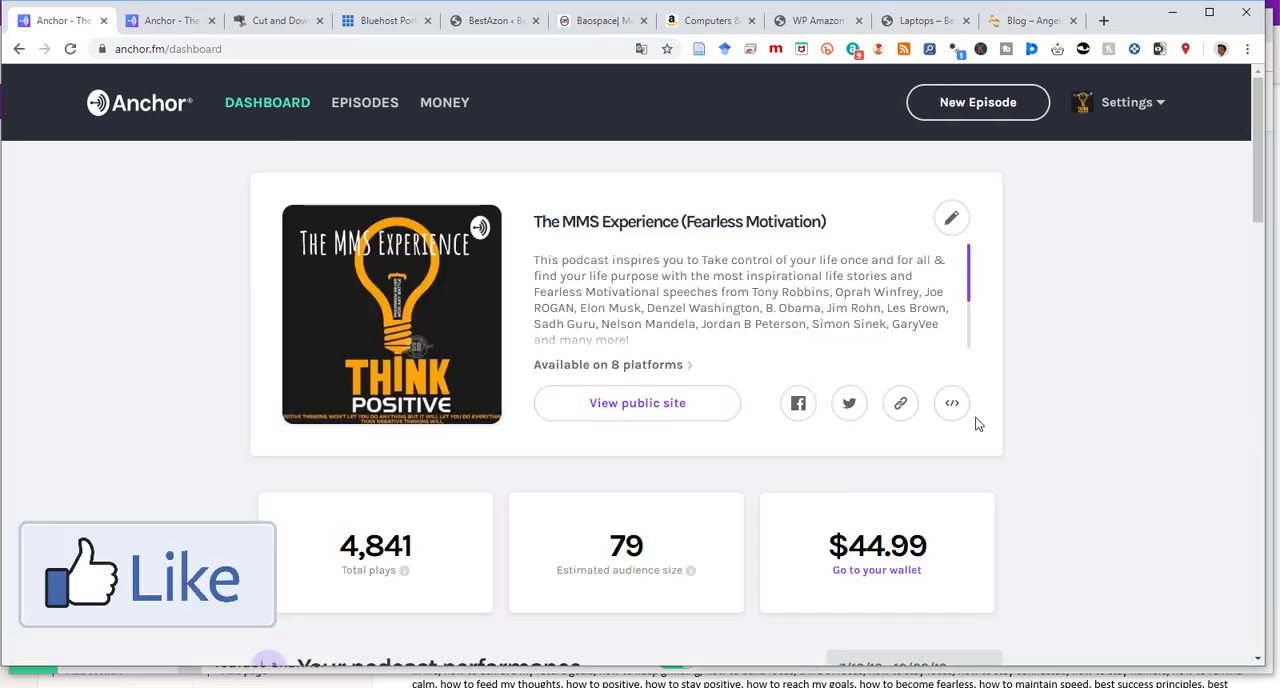
mouse_move(1066, 356)
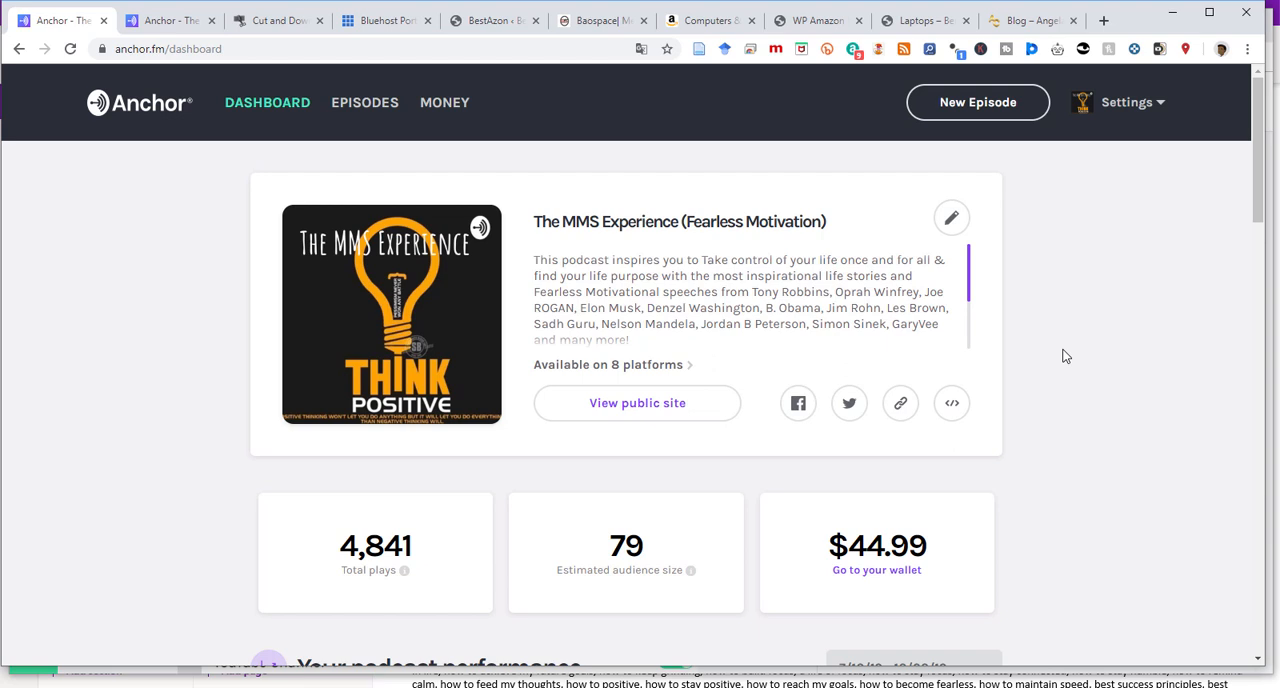
mouse_move(1070, 352)
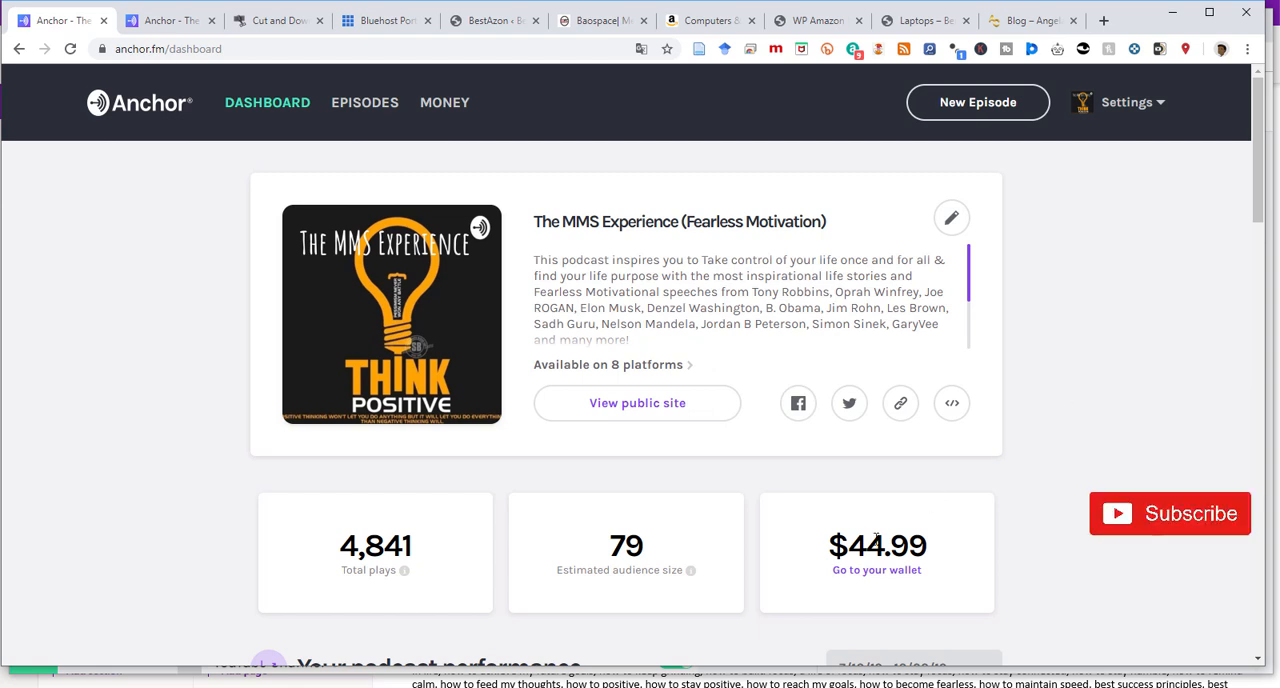
mouse_move(1078, 436)
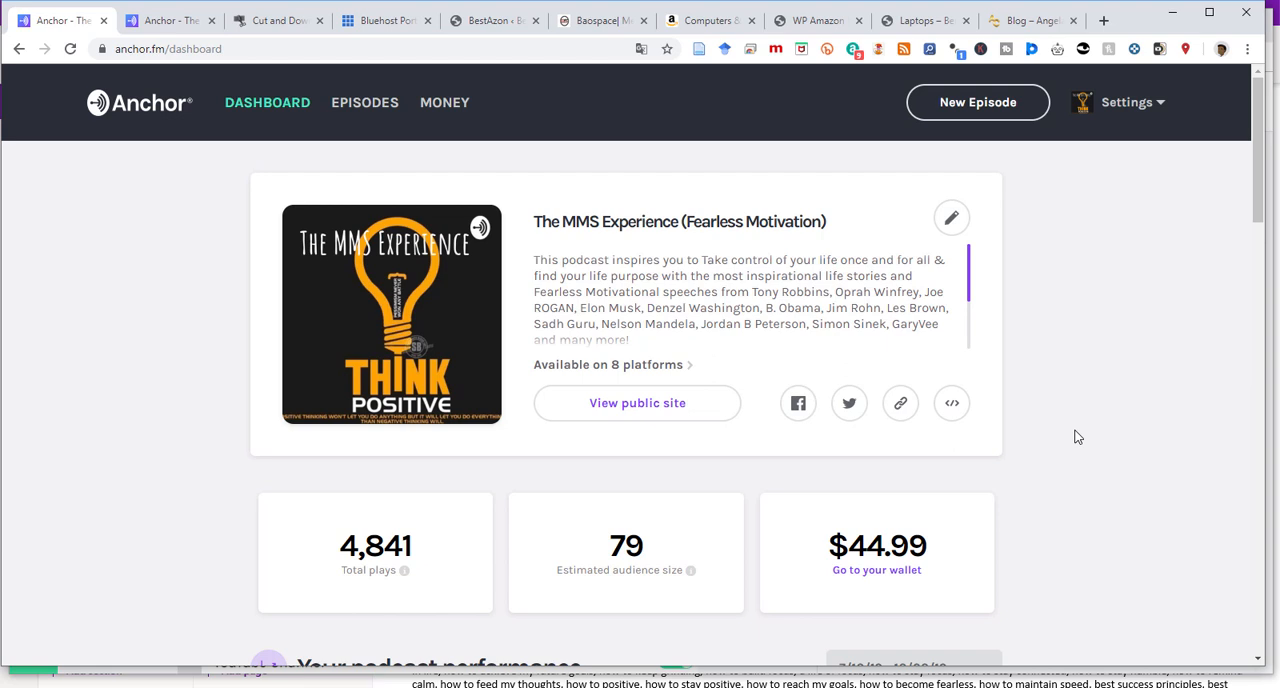
mouse_move(876, 568)
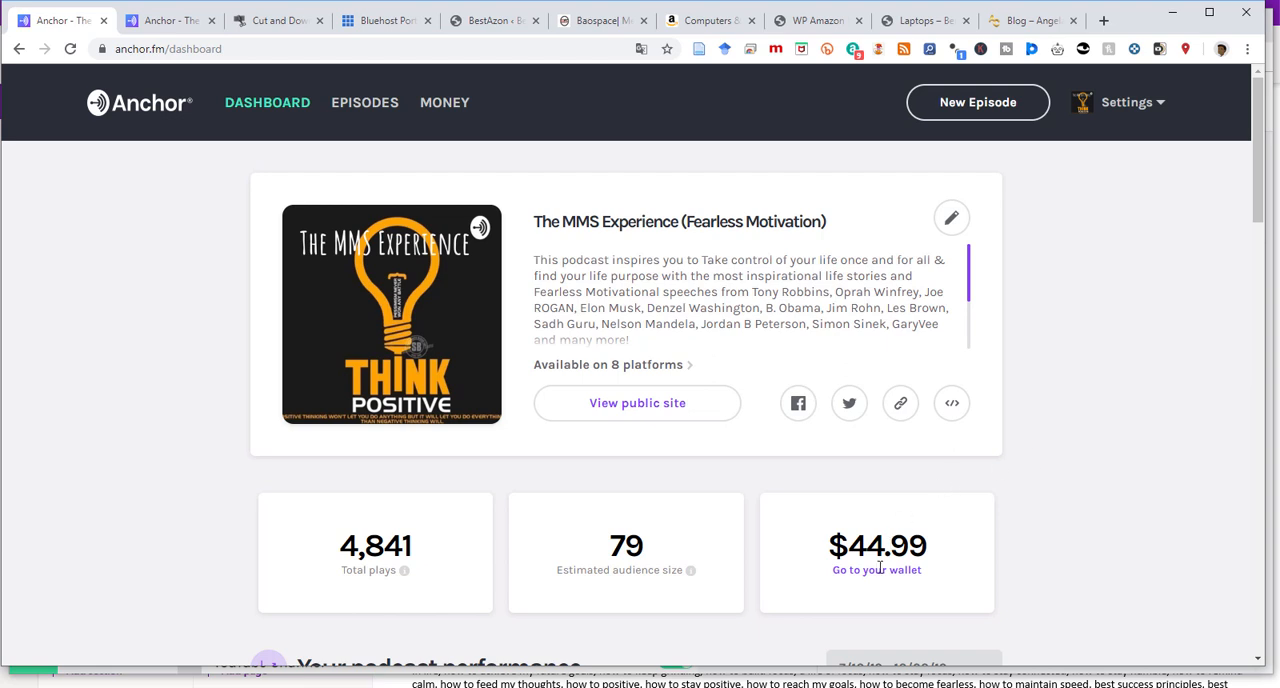